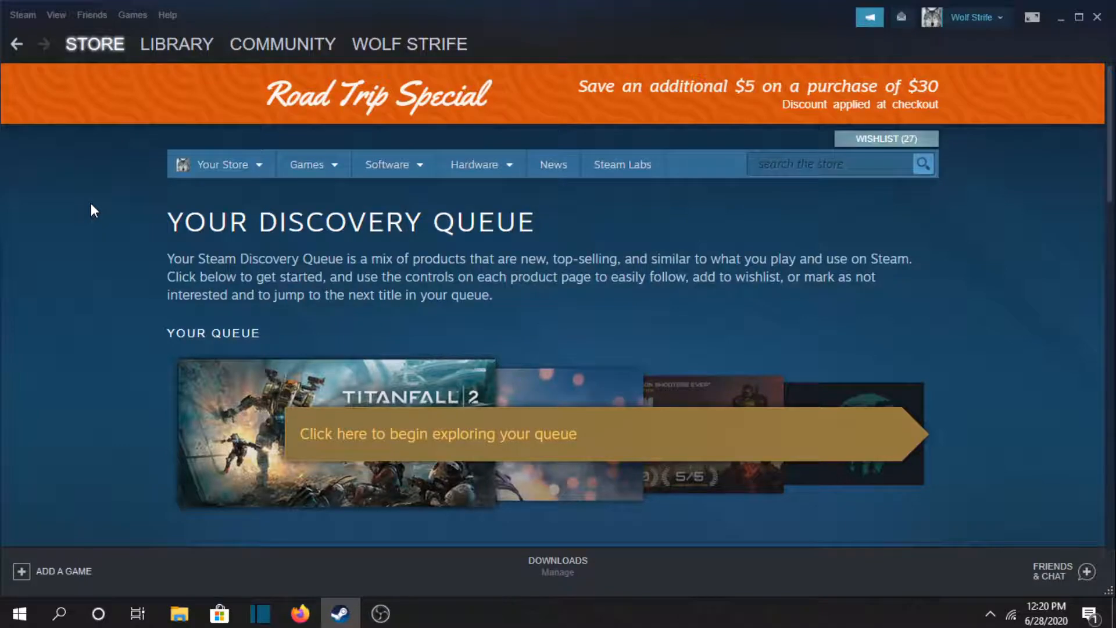
- Open the wishlist and scroll down to Brothers in Arms: Road to Hill 30
scroll(down, 3)
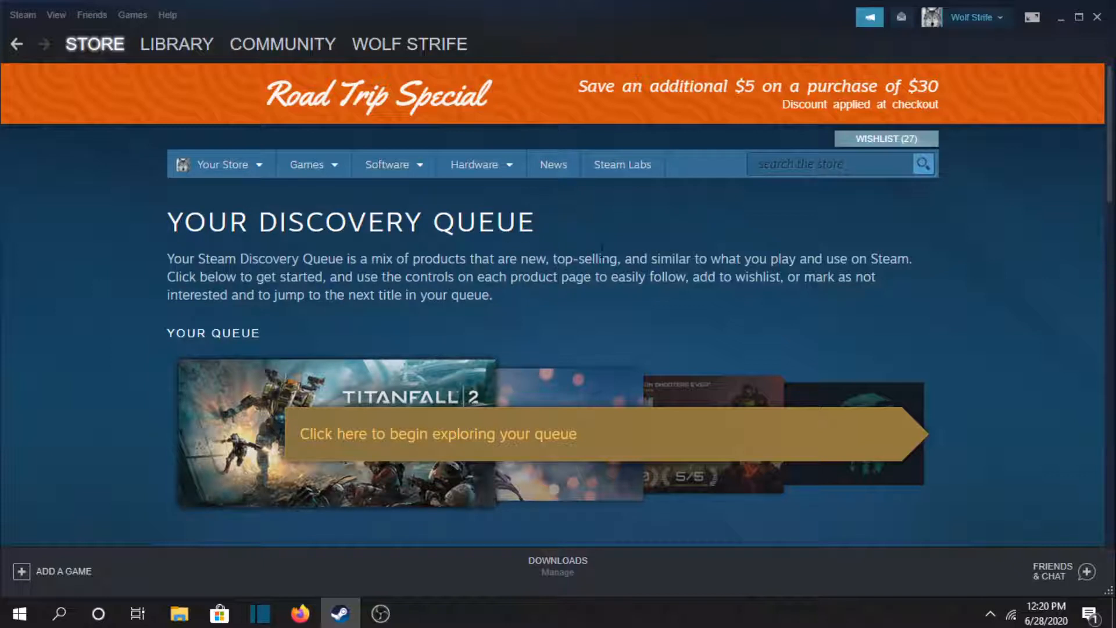
mouse_move(541, 230)
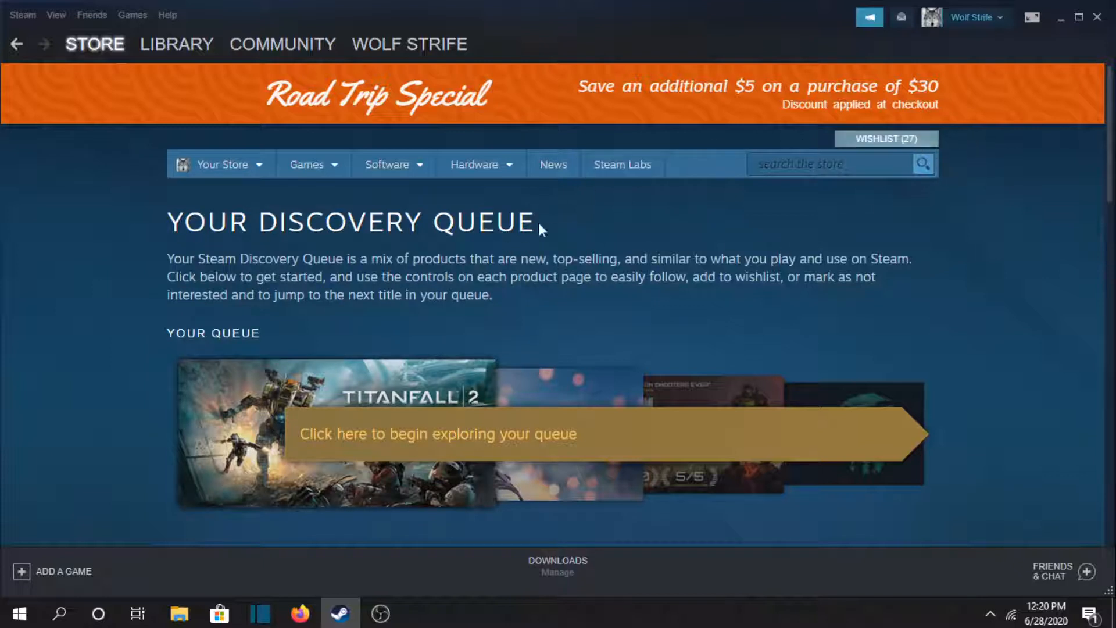
click(885, 138)
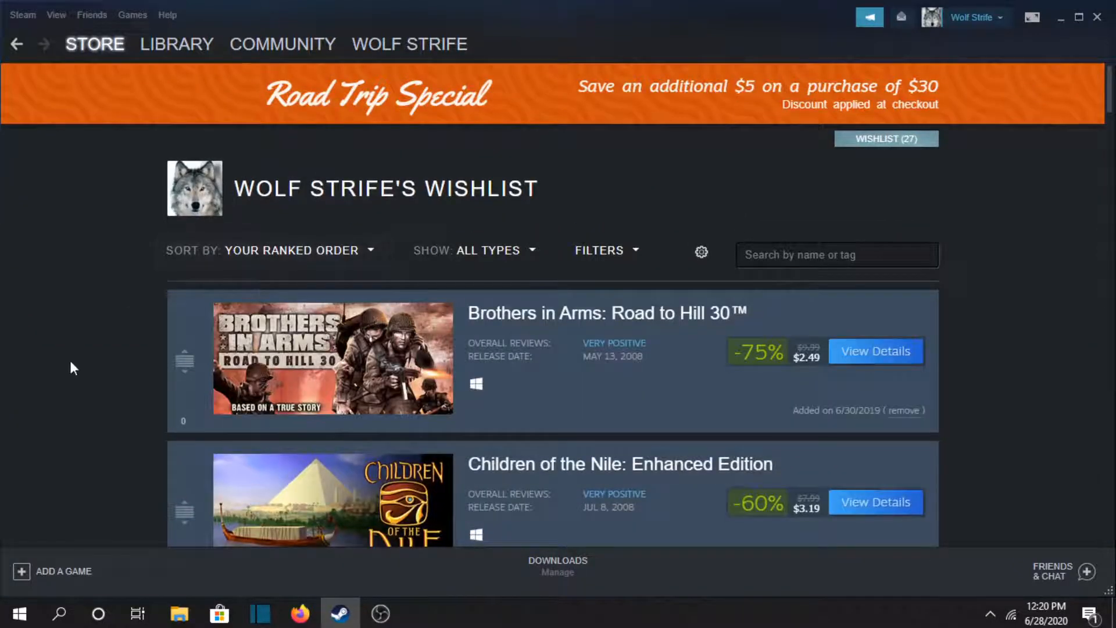
scroll(down, 3)
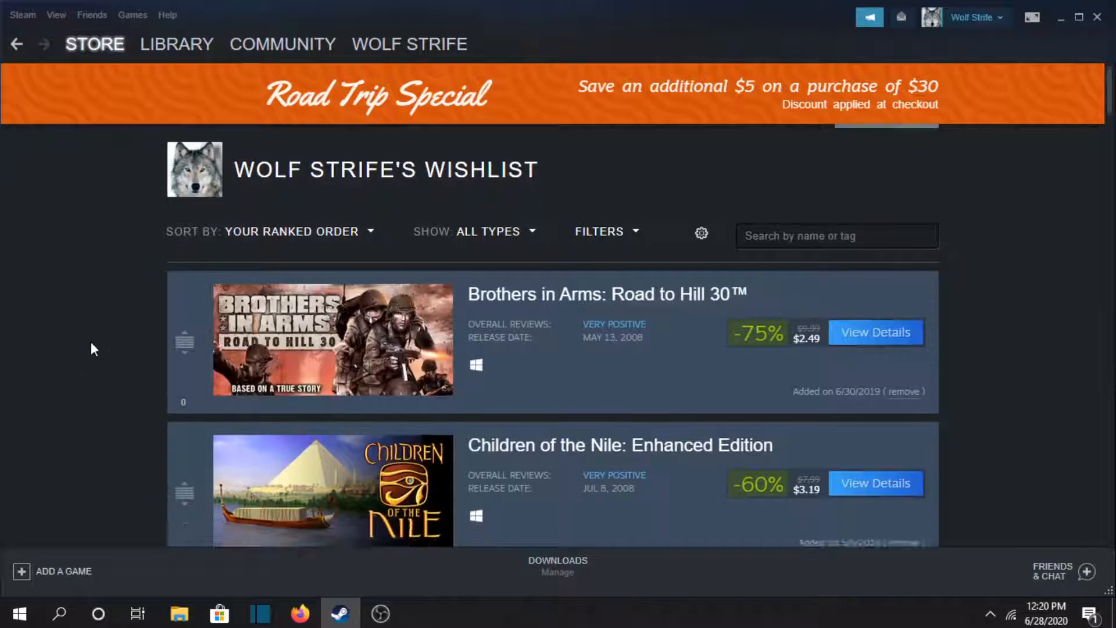
scroll(down, 3)
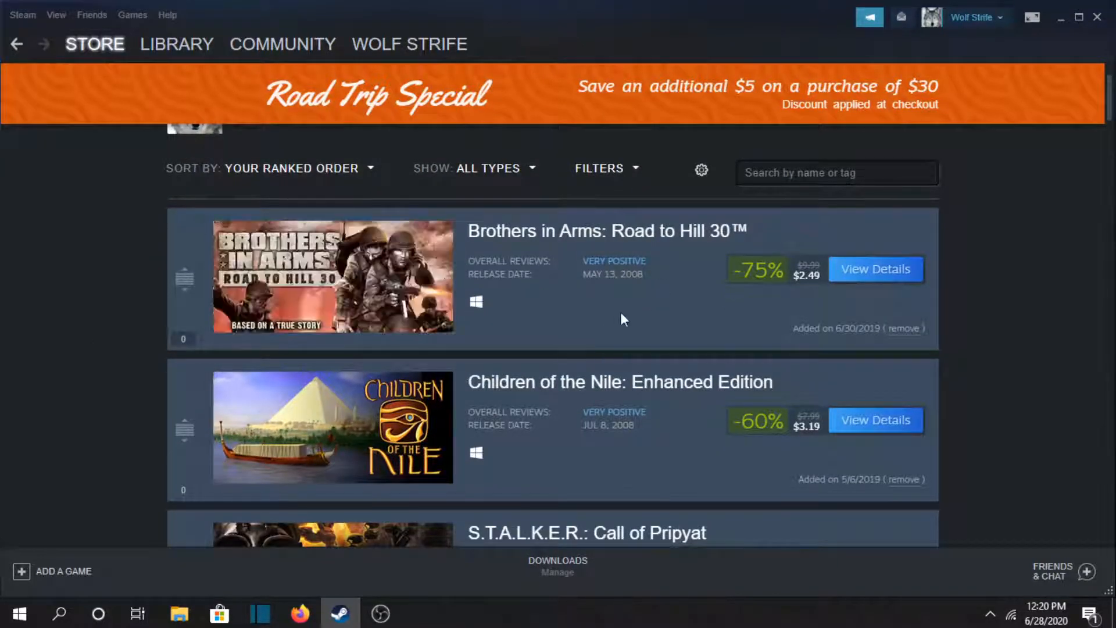
scroll(down, 3)
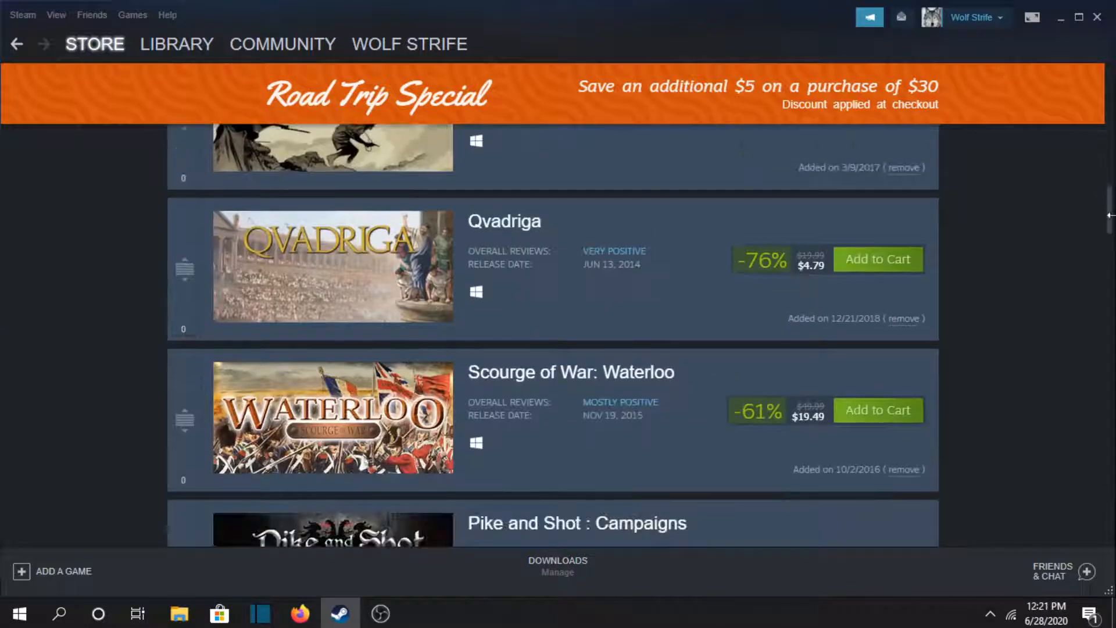
scroll(down, 3)
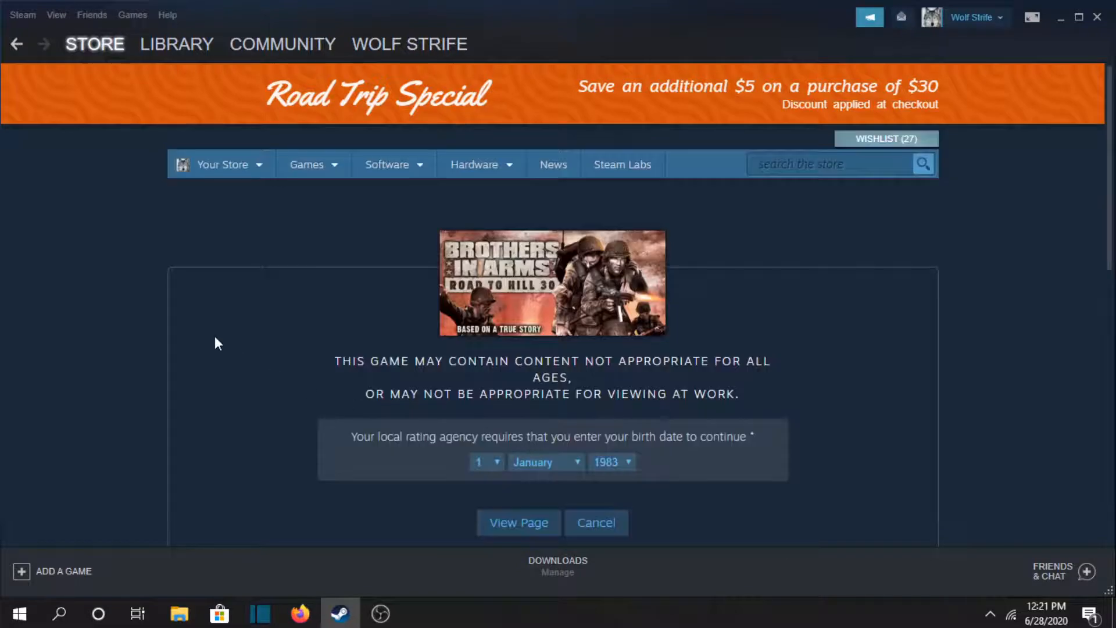
- Pass the Brothers in Arms age check and preview the first few gameplay screenshots
click(518, 522)
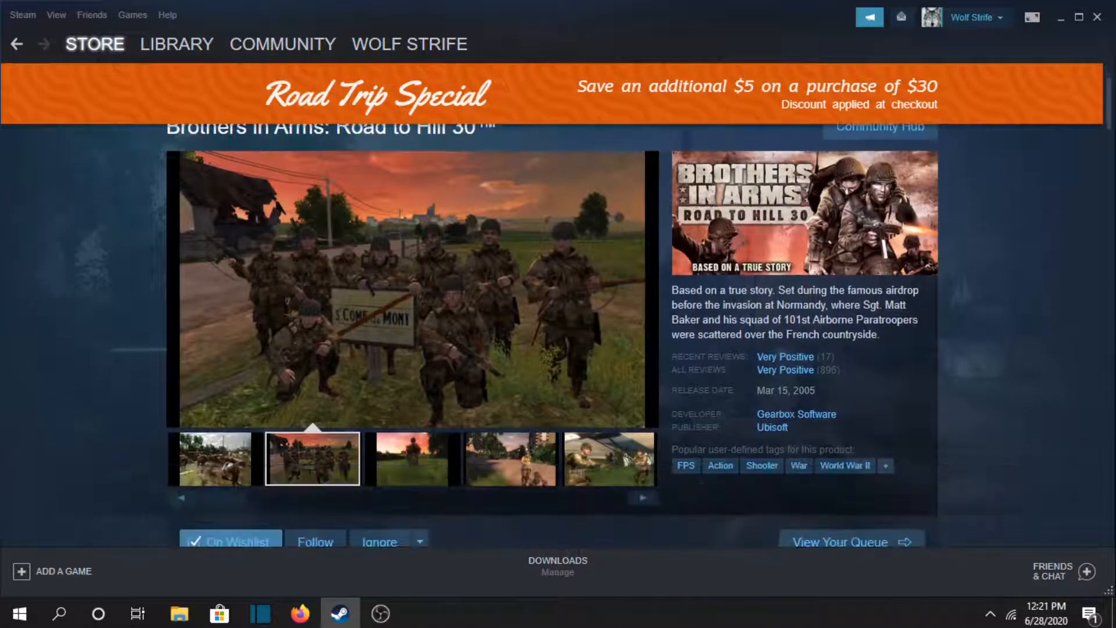
click(409, 458)
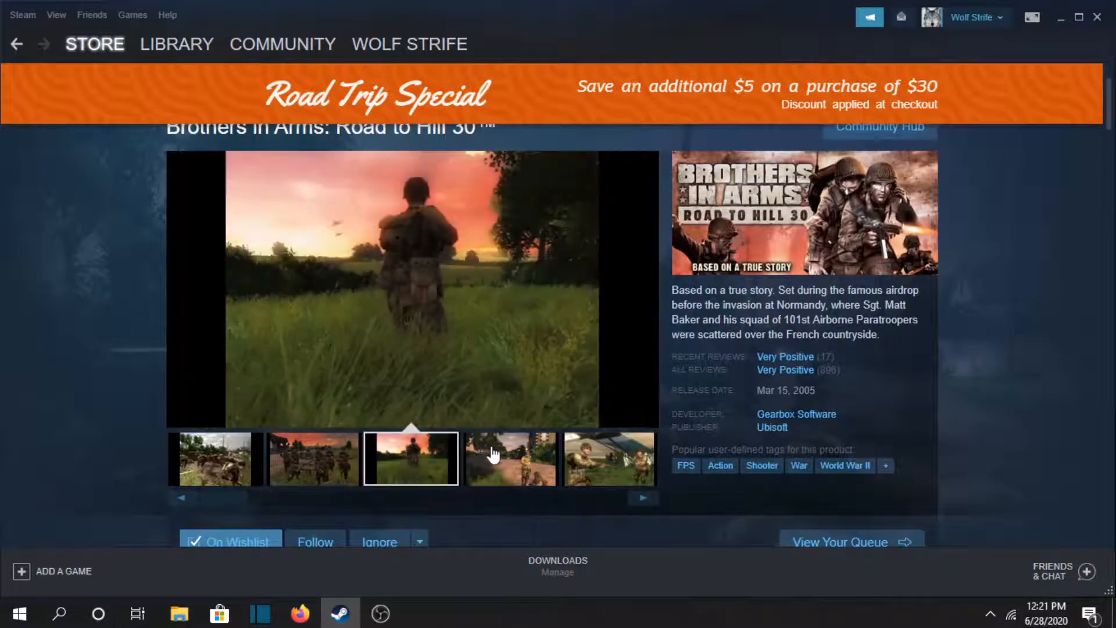
click(509, 457)
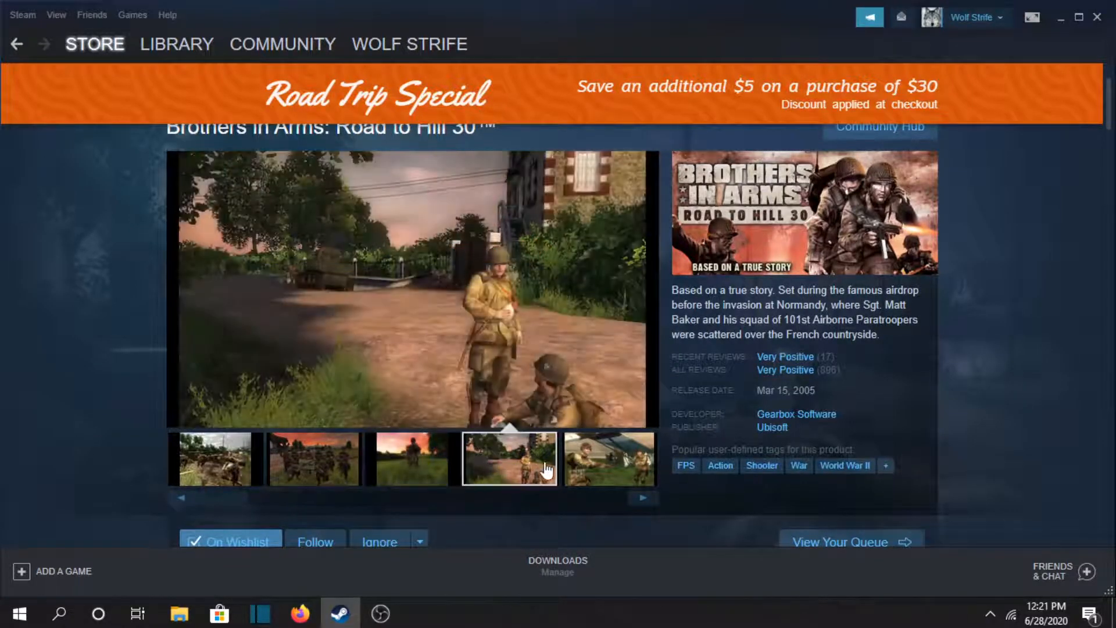
click(608, 458)
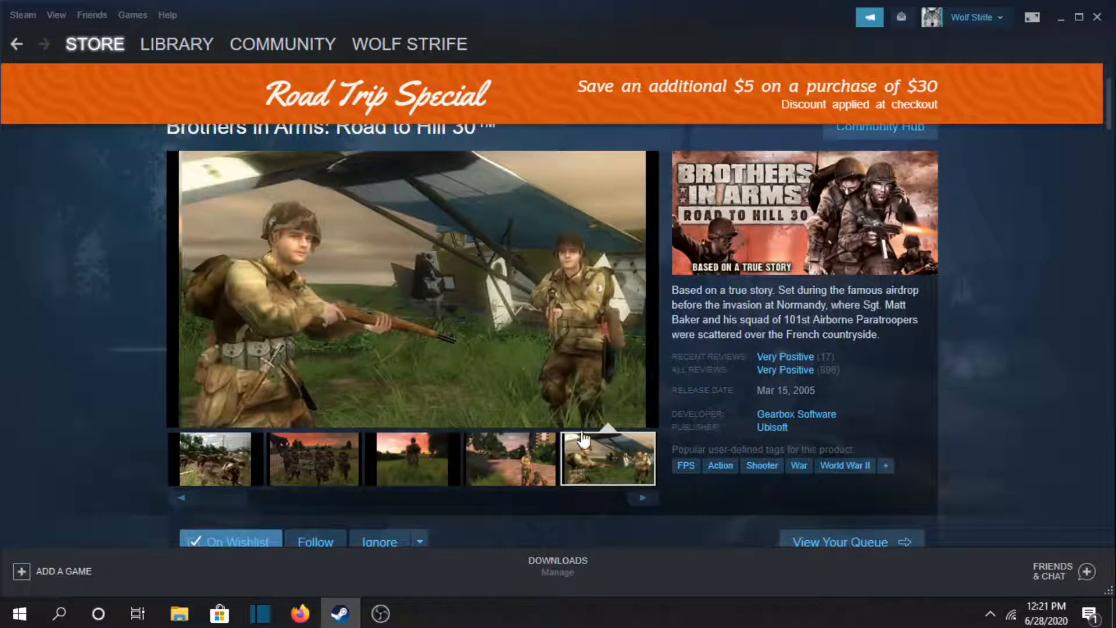
- Advance the screenshot strip to view later screenshots, including the aircraft one
click(641, 498)
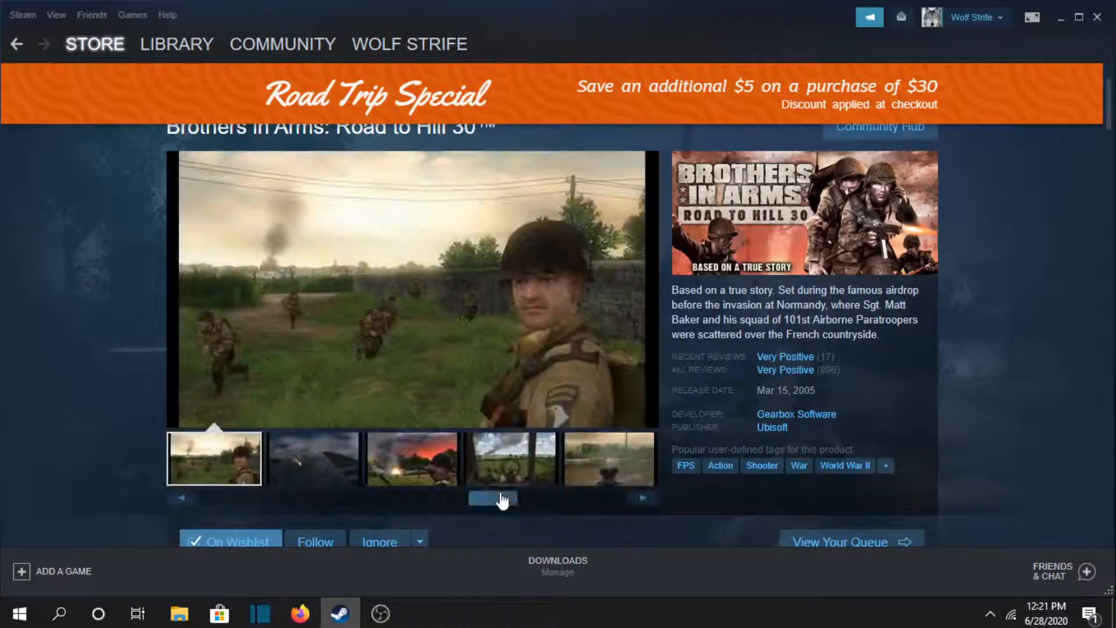
click(312, 458)
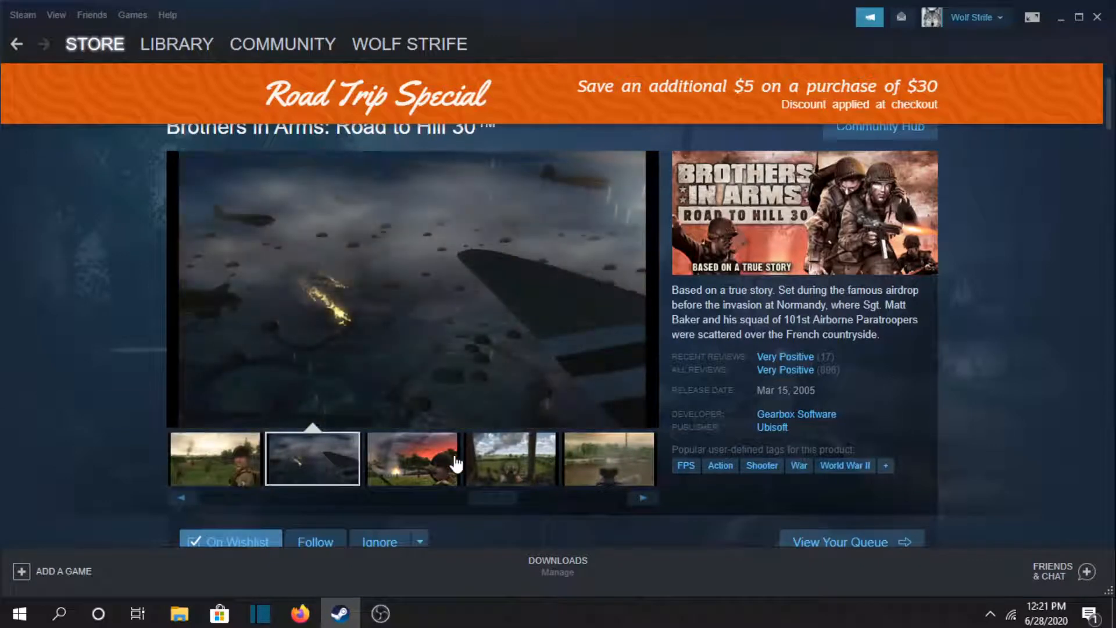
click(509, 458)
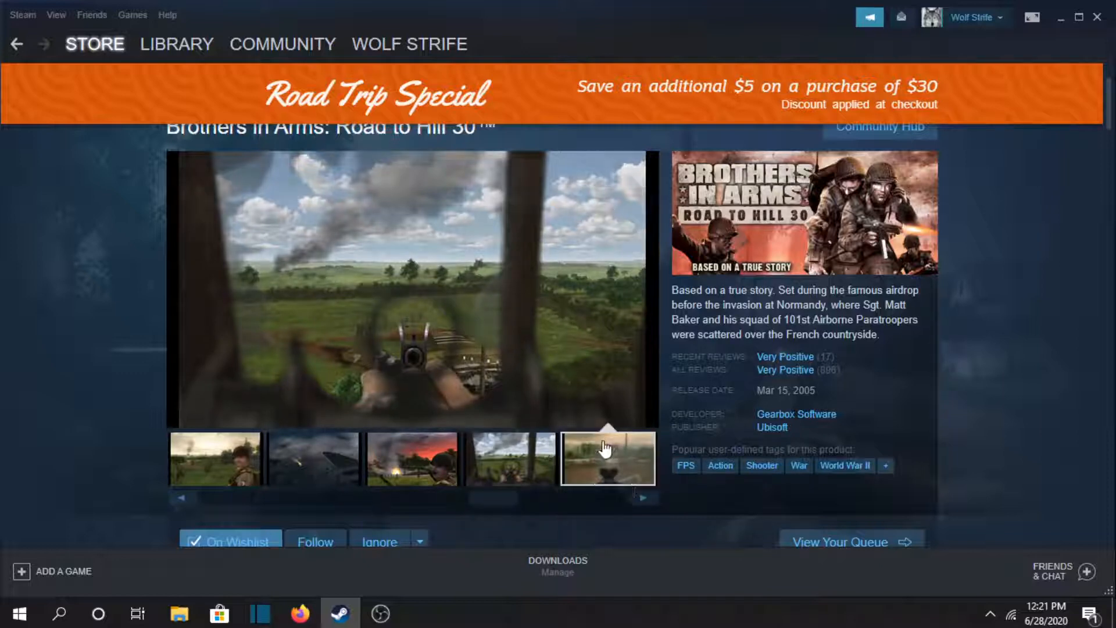
click(641, 498)
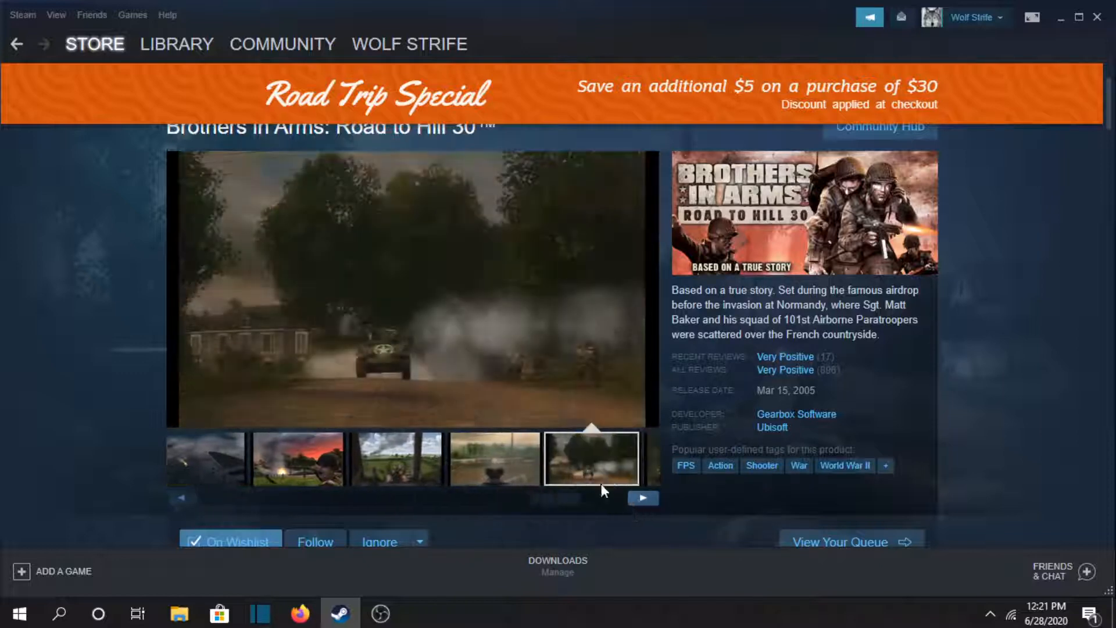
click(641, 497)
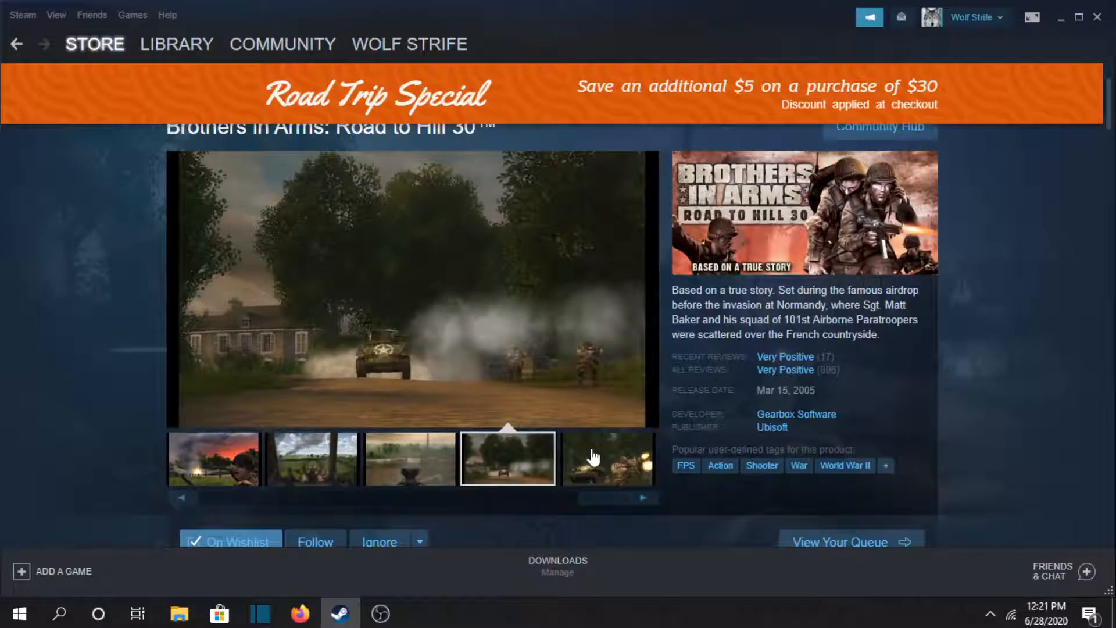
scroll(down, 3)
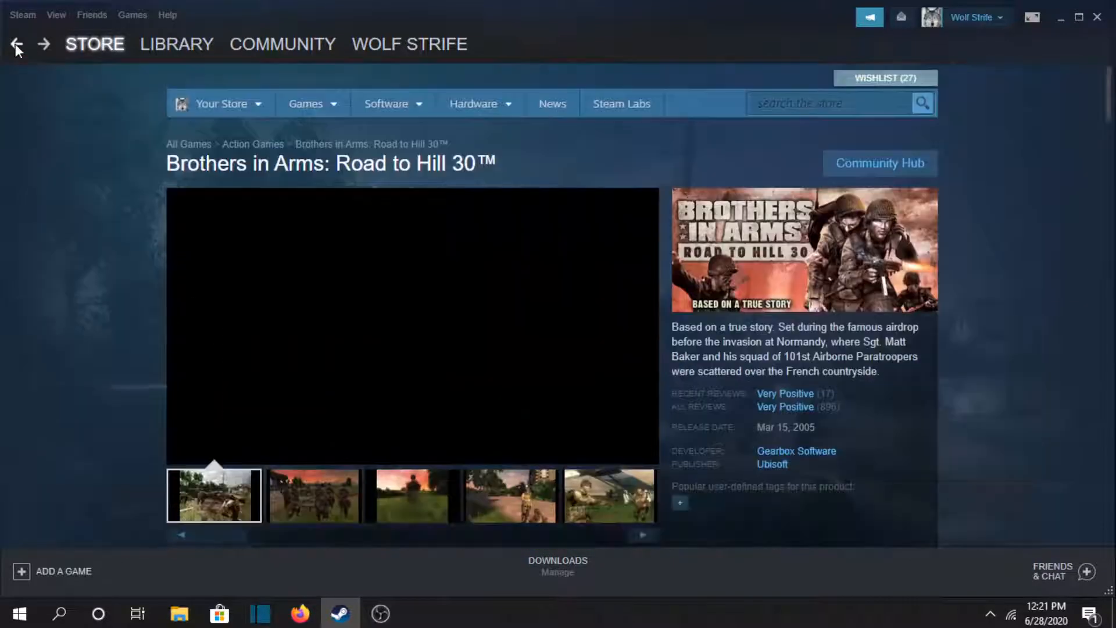
- Return to the wishlist and scroll down to Children of the Nile: Enhanced Edition
click(17, 44)
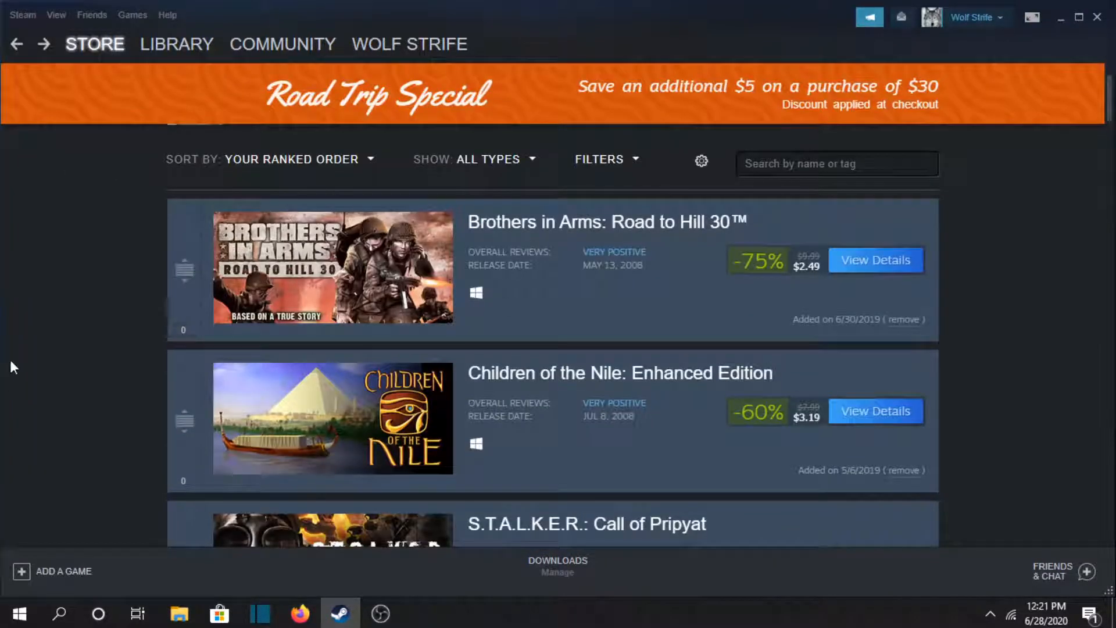
mouse_move(647, 356)
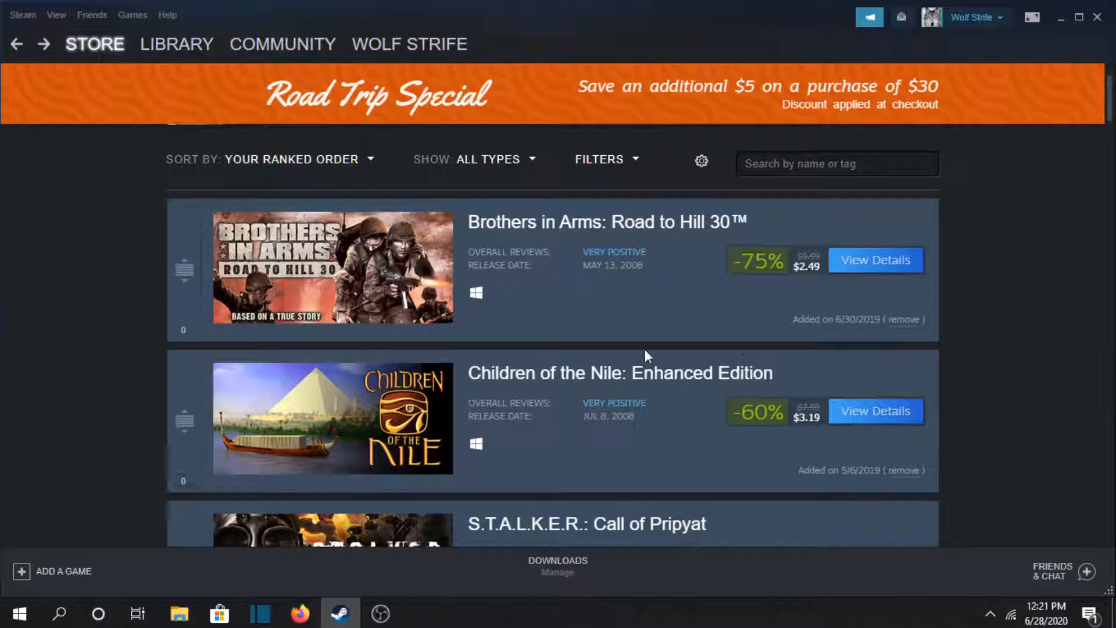
mouse_move(395, 313)
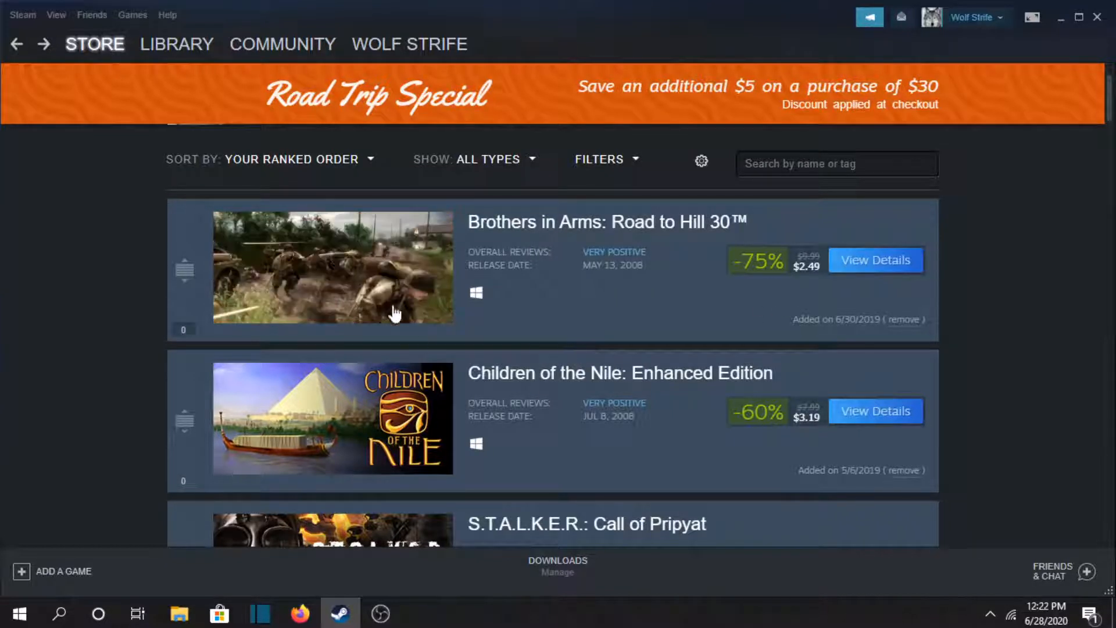
scroll(down, 3)
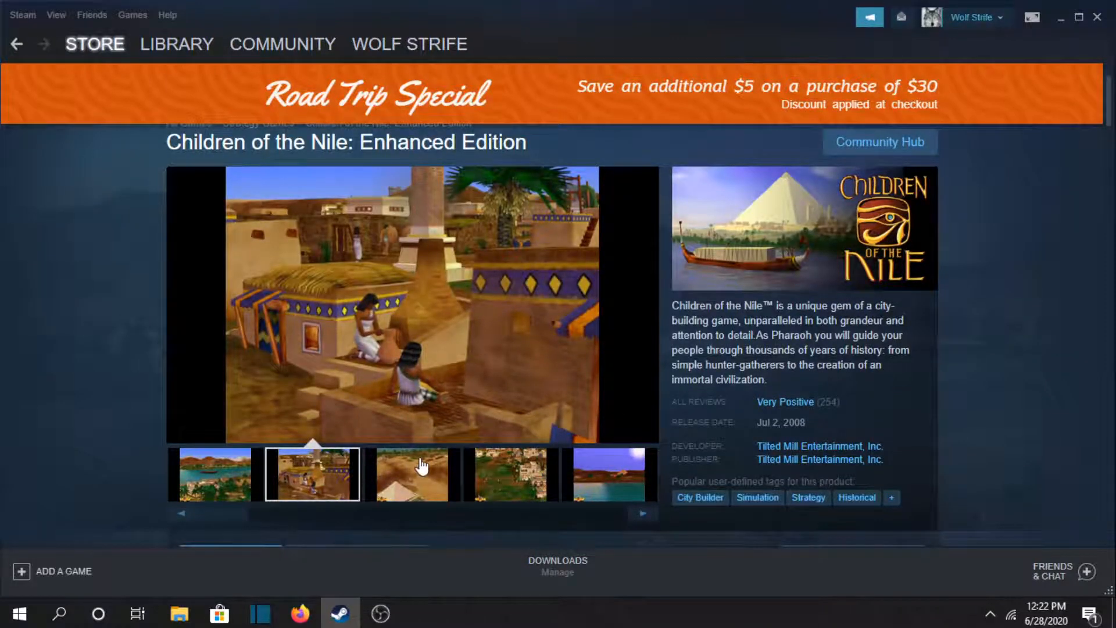
click(410, 474)
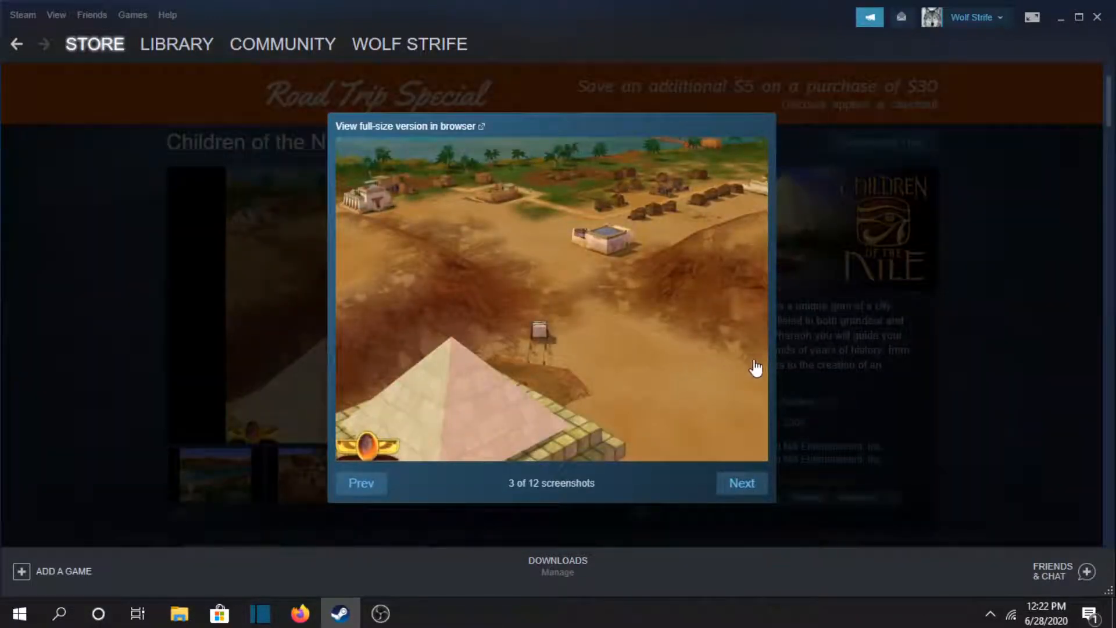
click(741, 483)
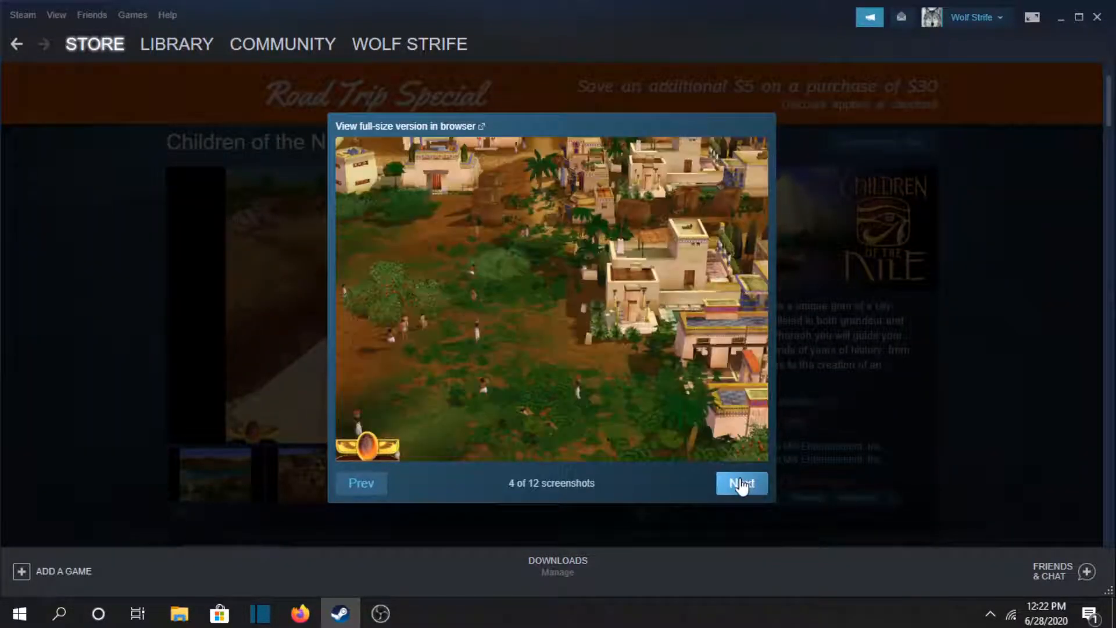
click(740, 483)
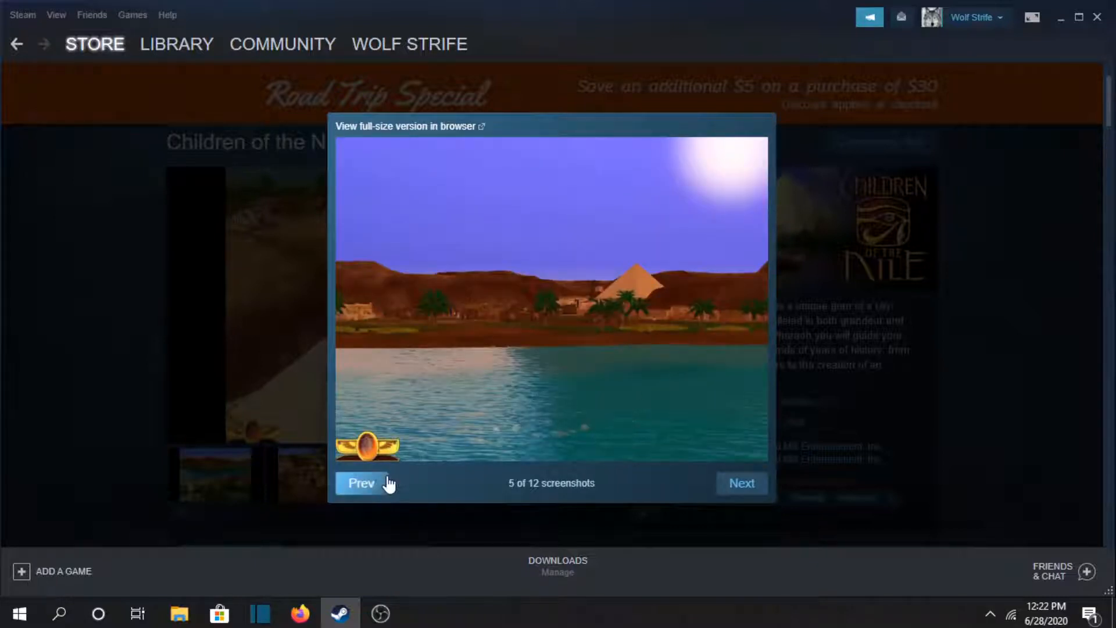
click(361, 483)
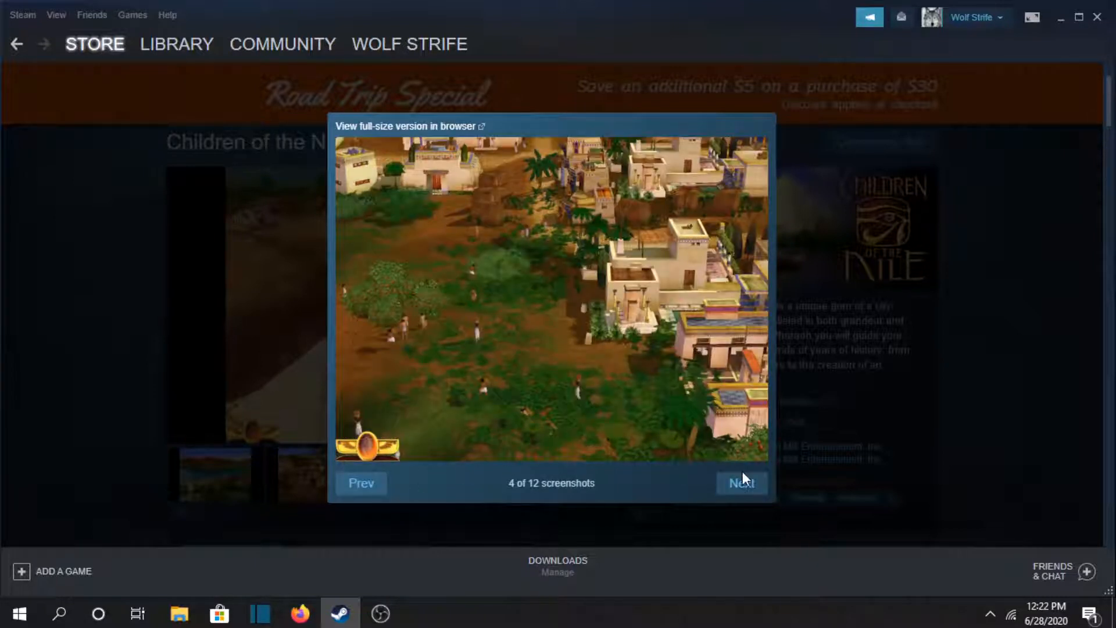
click(740, 483)
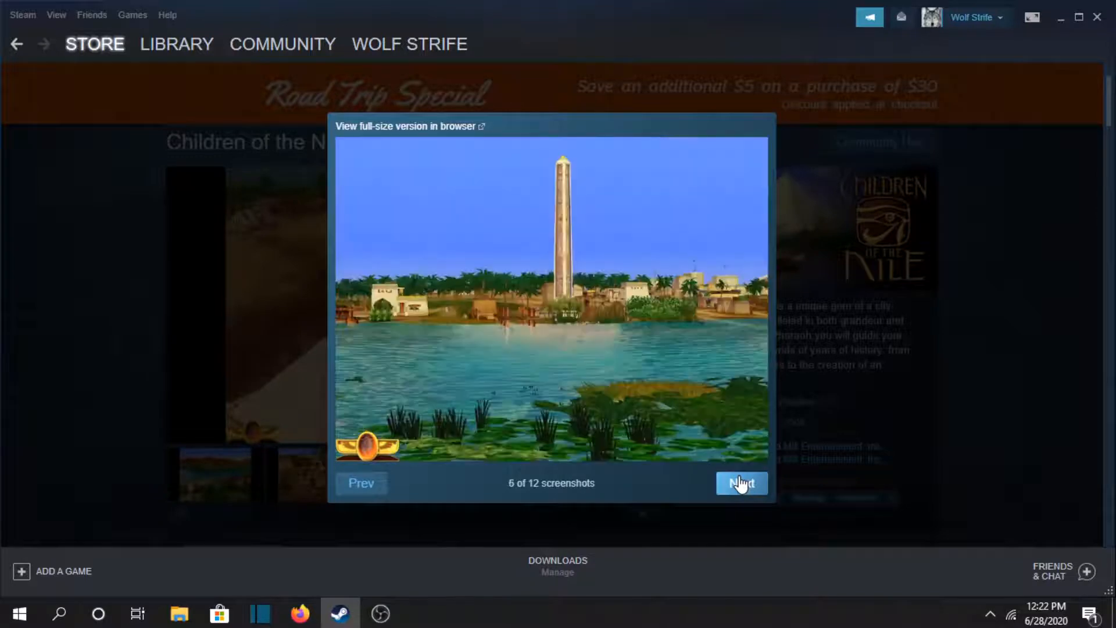
click(740, 483)
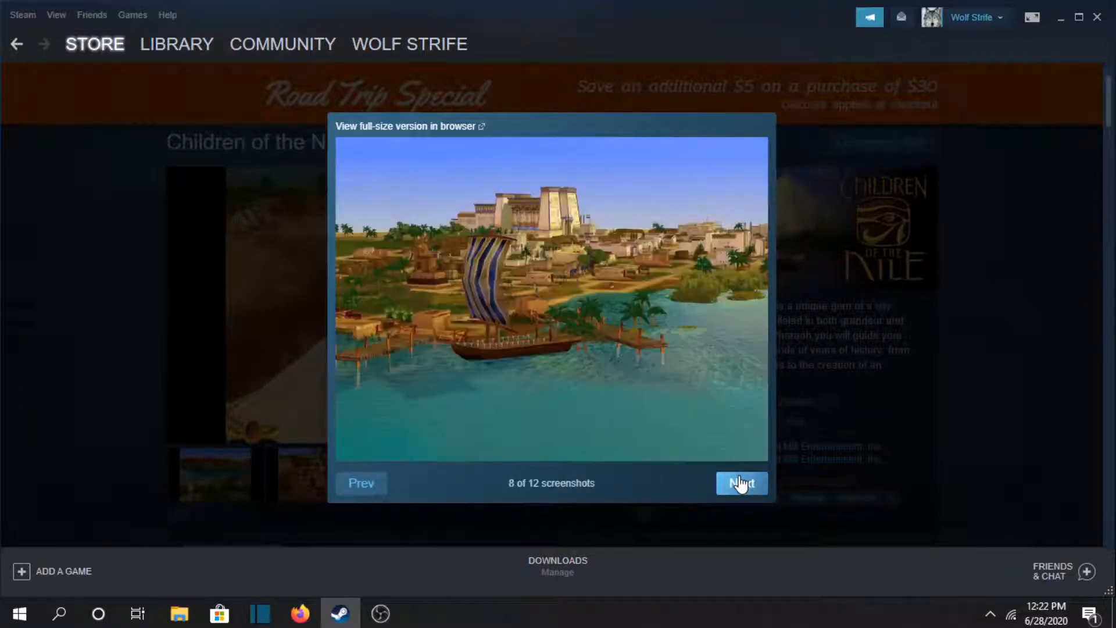
click(740, 483)
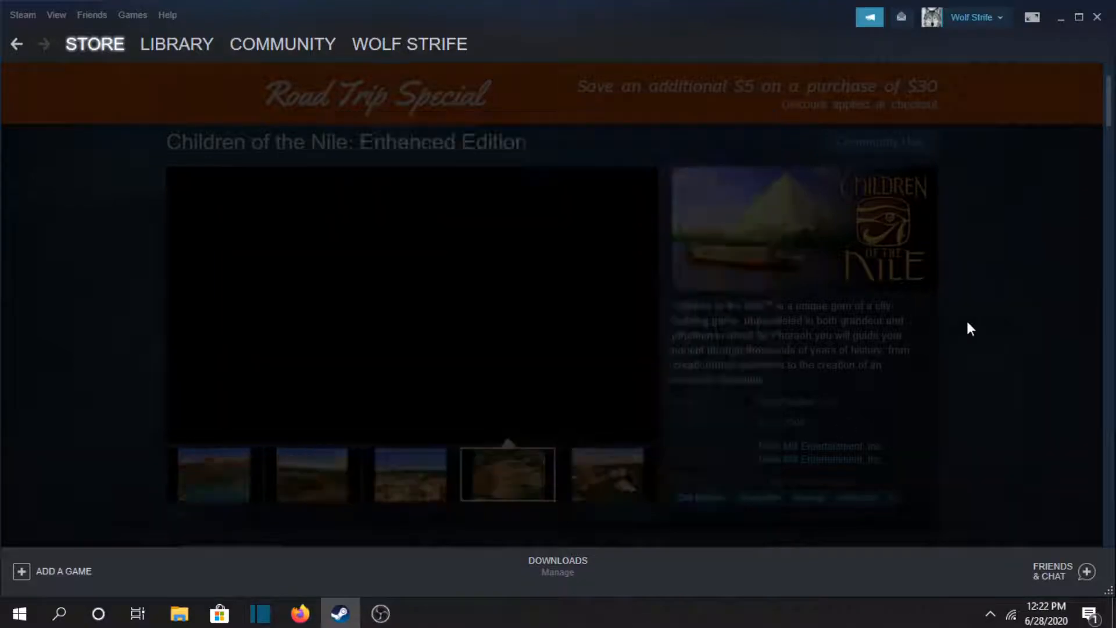
scroll(down, 3)
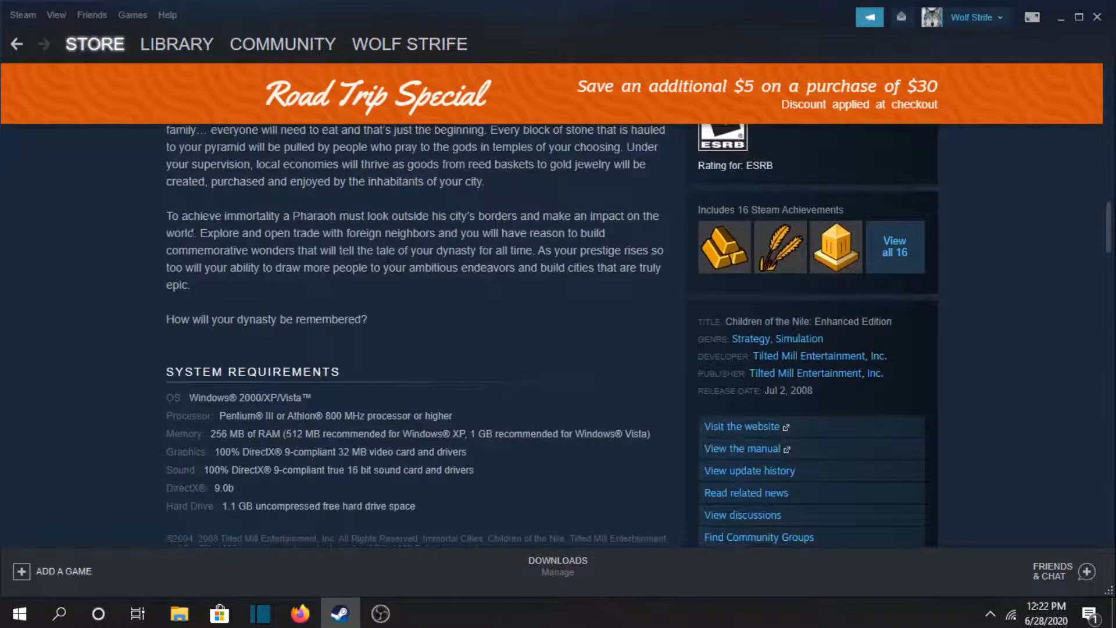
scroll(down, 3)
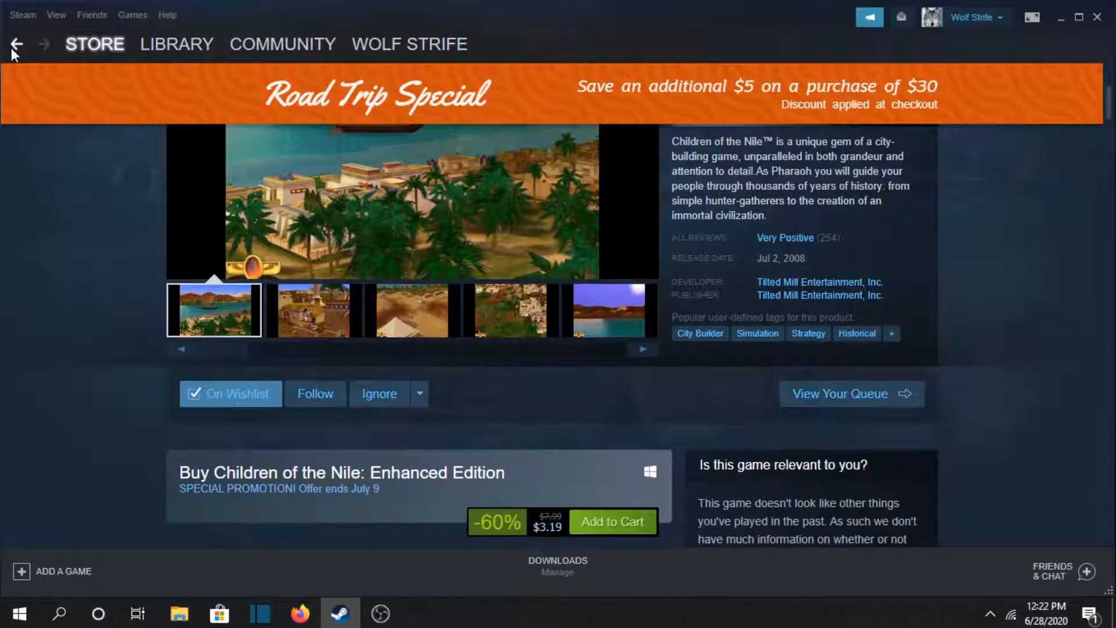
- Open the S.T.A.L.K.E.R.: Call of Pripyat store page from the wishlist
click(16, 44)
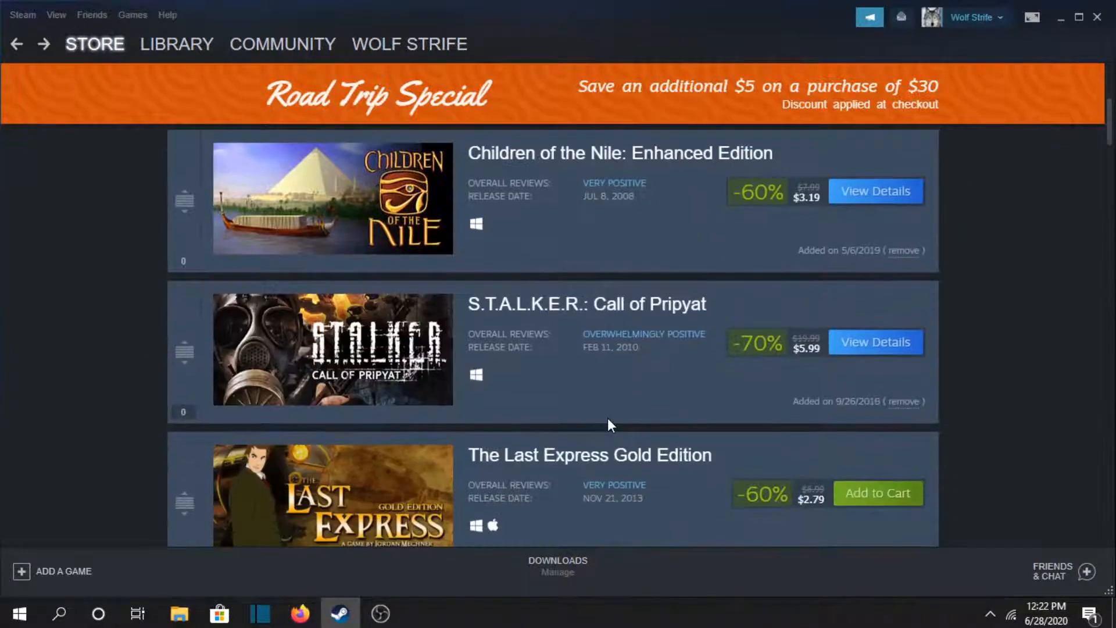
mouse_move(596, 313)
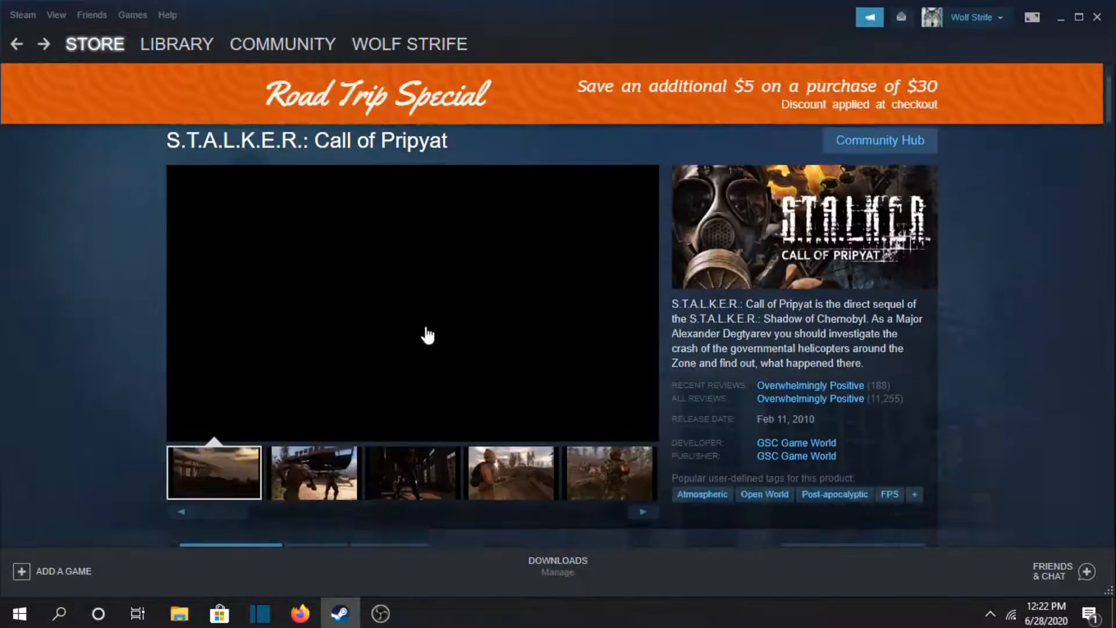
- Preview several Call of Pripyat screenshots, then enlarge one, showing 7 of 20
click(311, 473)
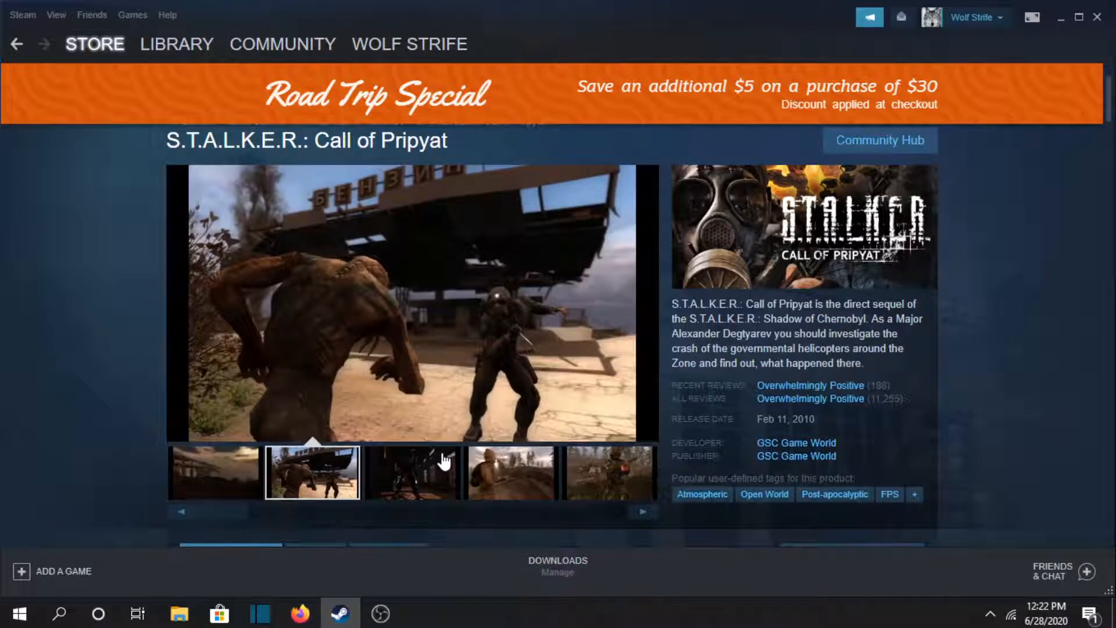
click(509, 472)
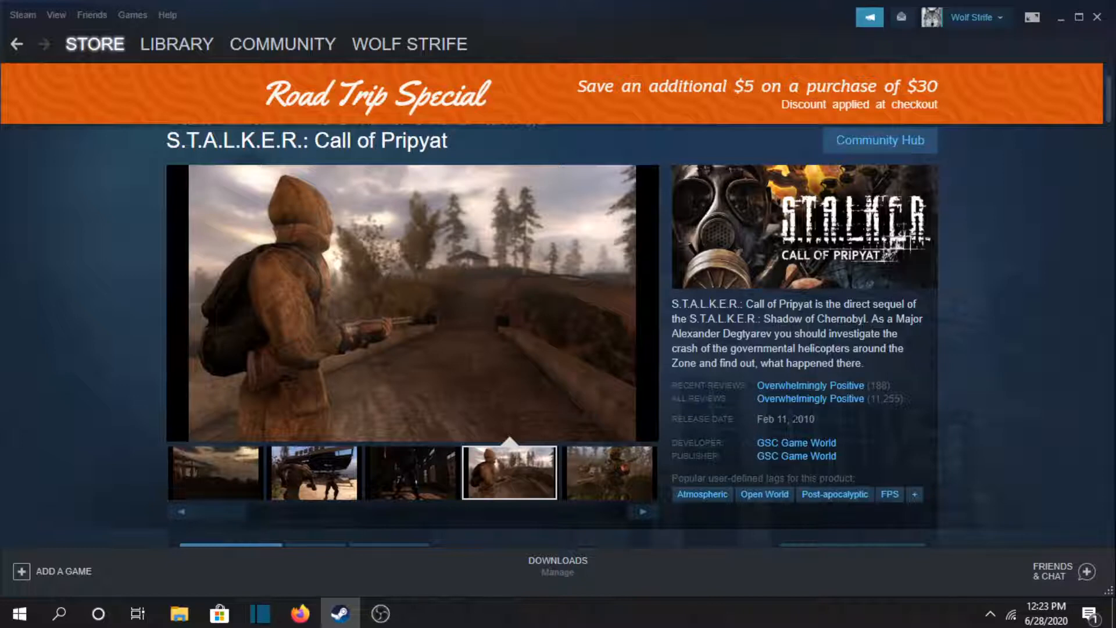
mouse_move(609, 476)
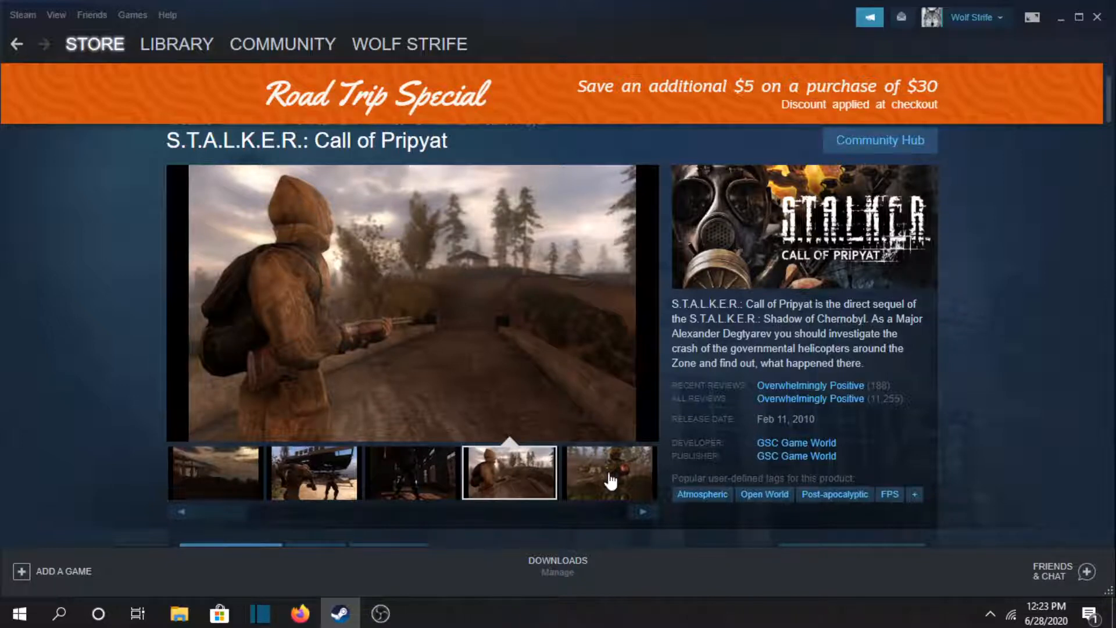
click(641, 512)
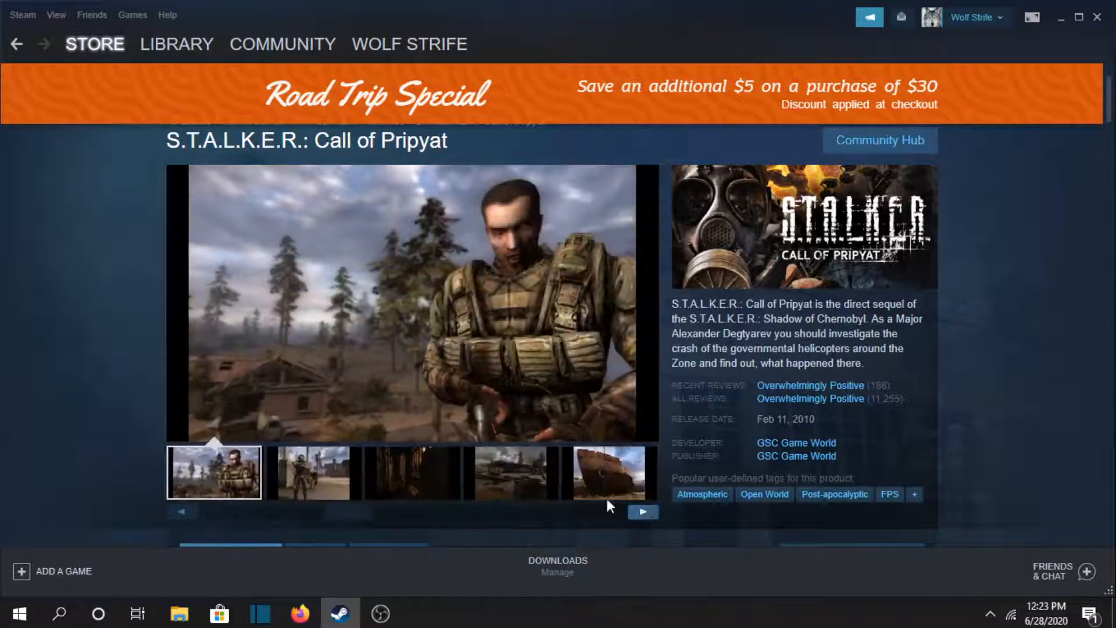
click(311, 473)
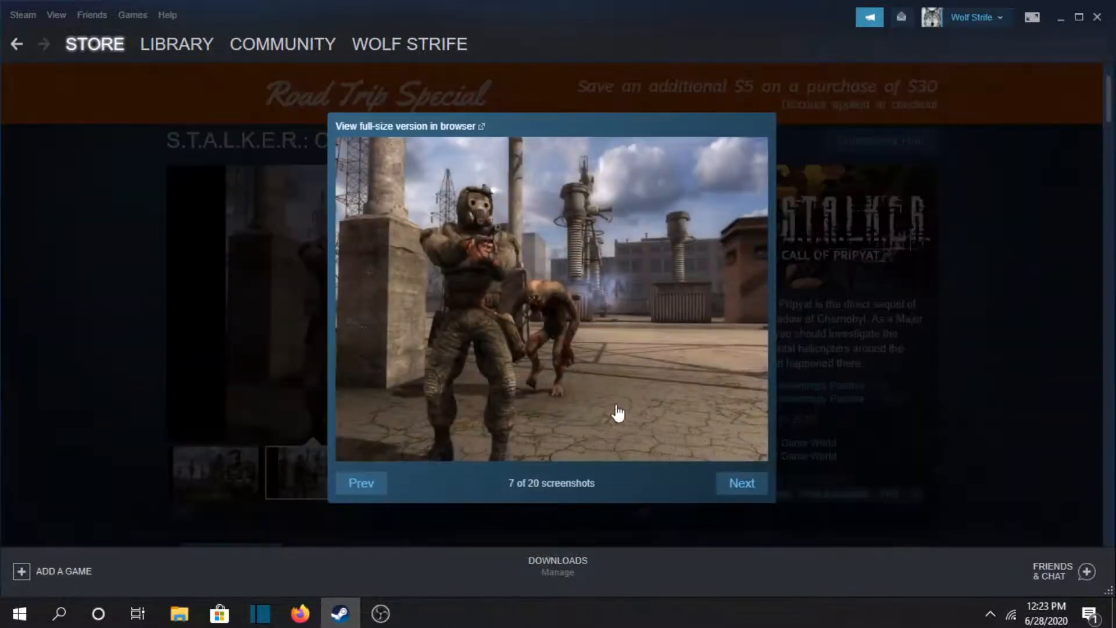
- Step the enlarged Call of Pripyat viewer forward to screenshot 16 of 20
click(742, 482)
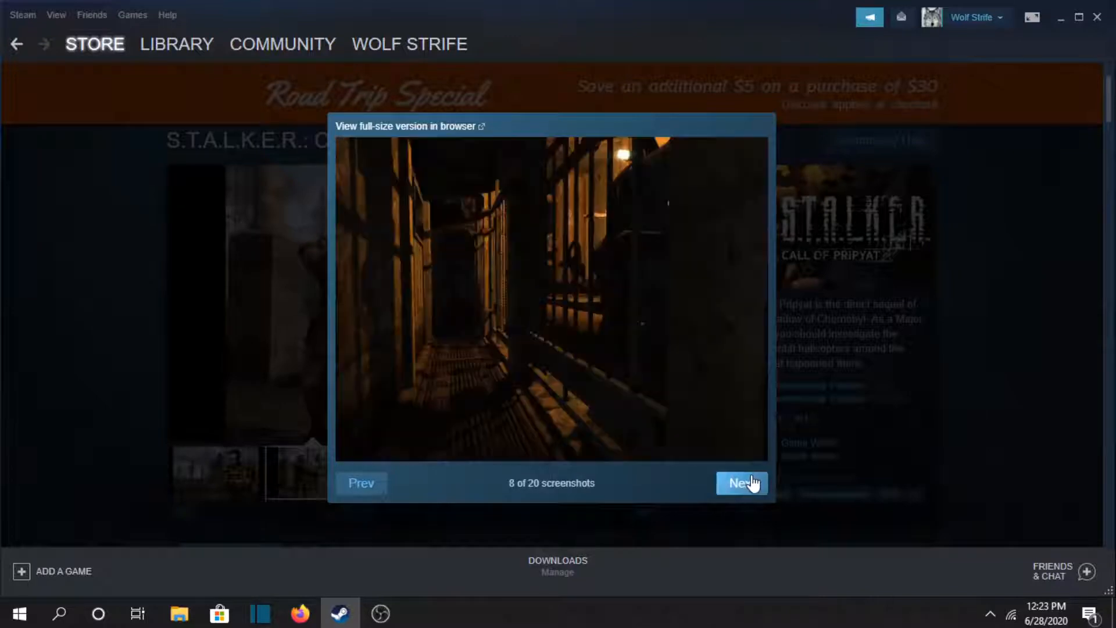
click(740, 483)
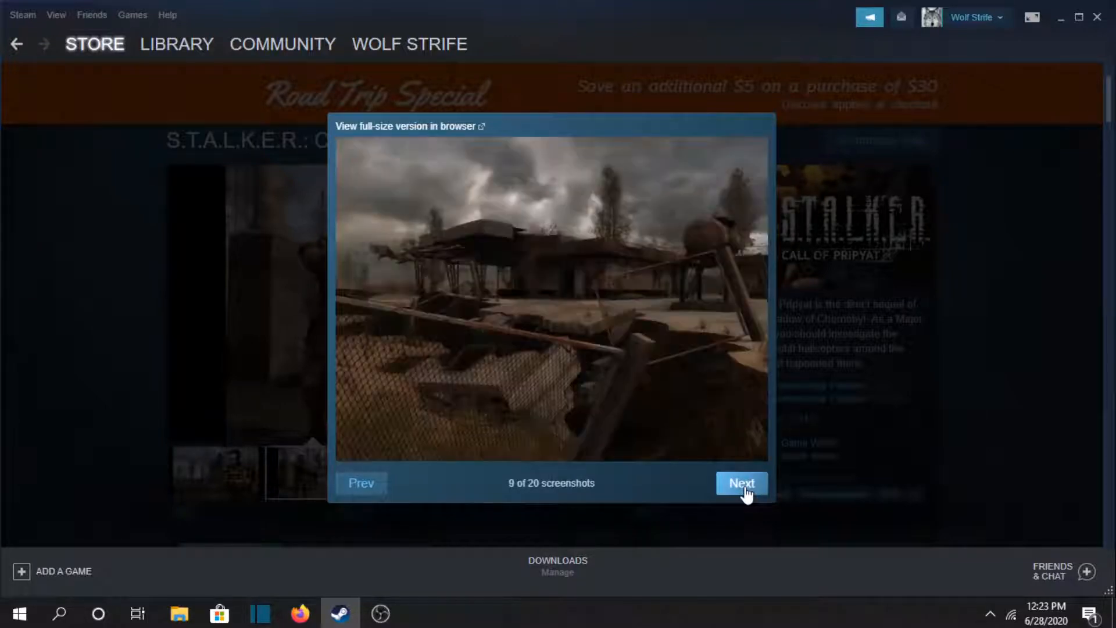
click(739, 483)
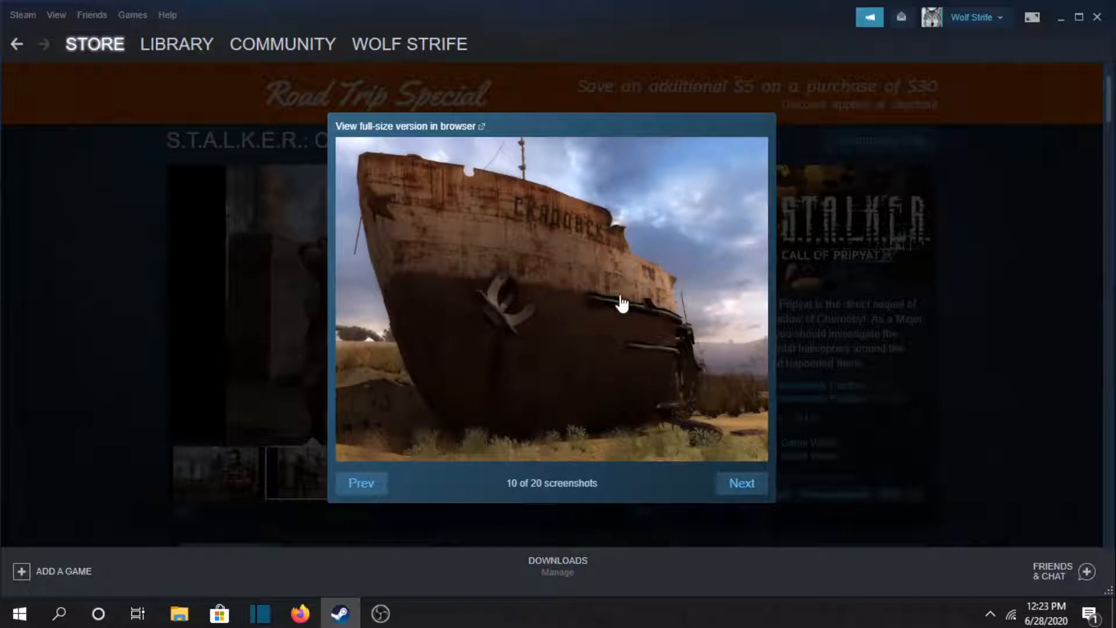
click(741, 482)
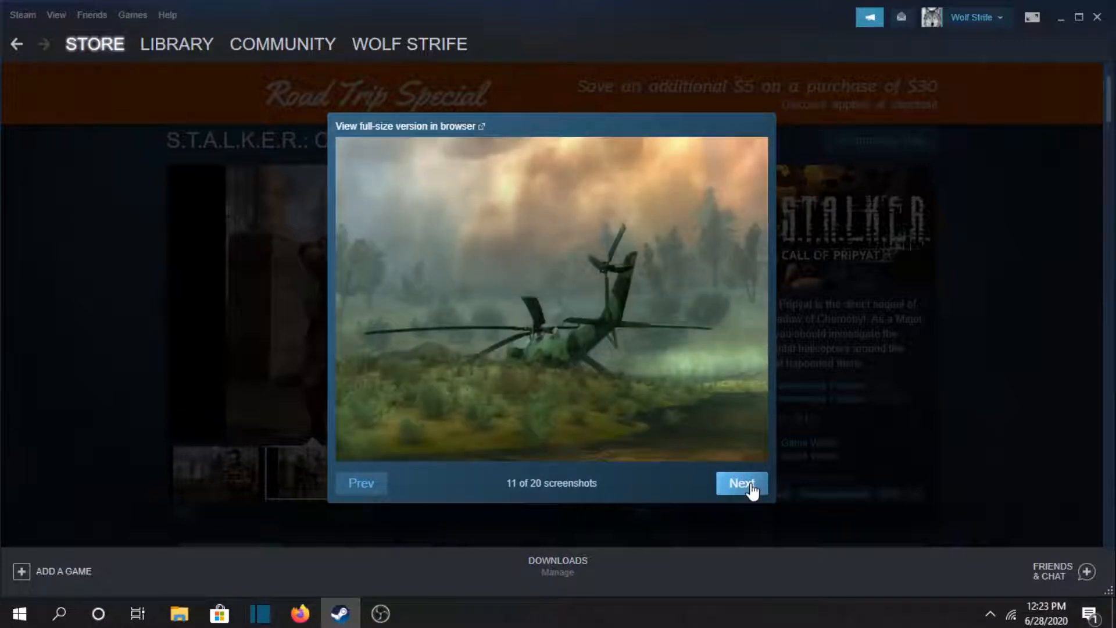
click(740, 483)
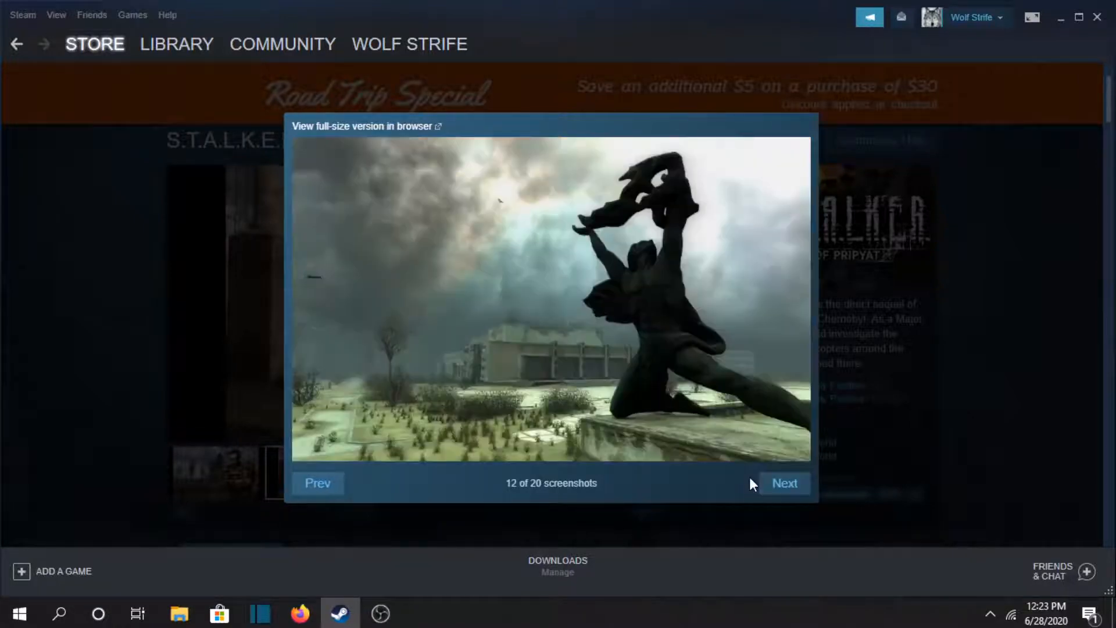
click(784, 483)
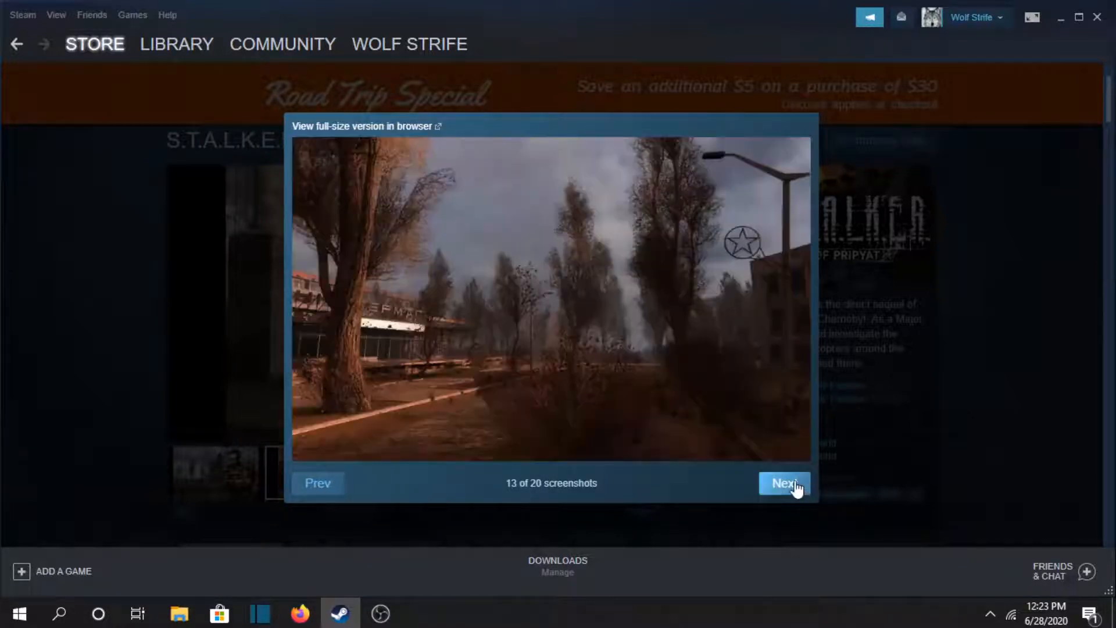
click(783, 483)
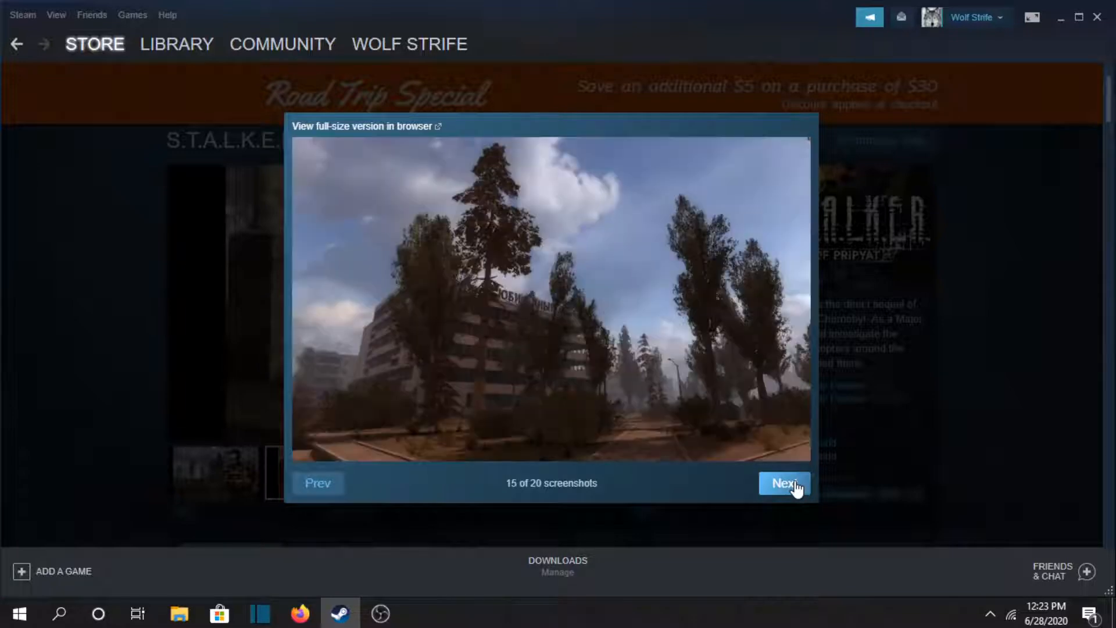
click(784, 483)
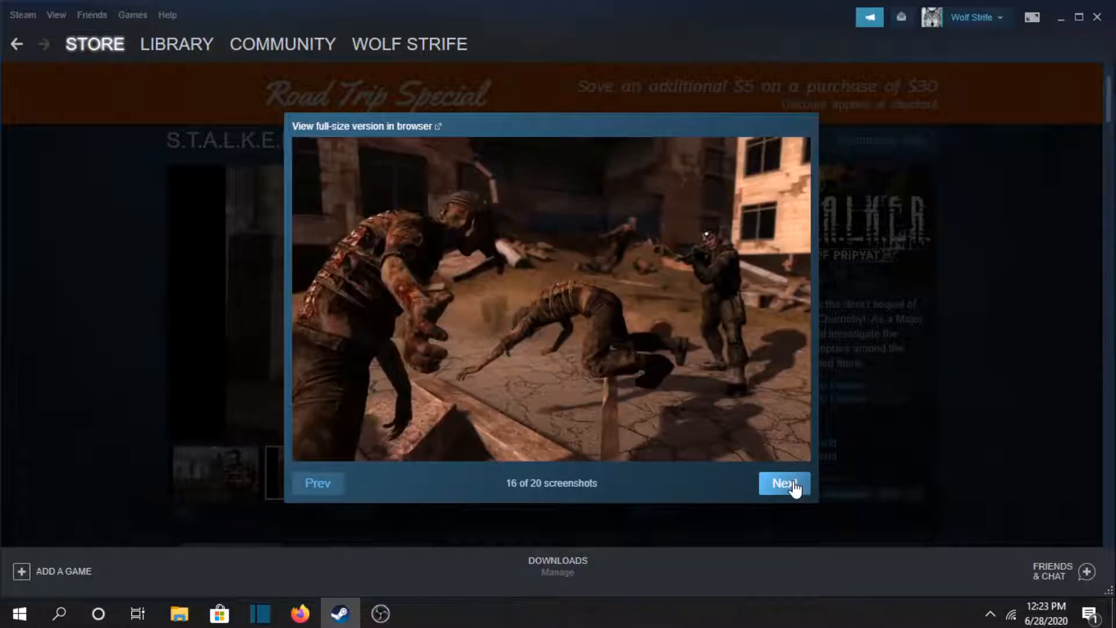
click(783, 483)
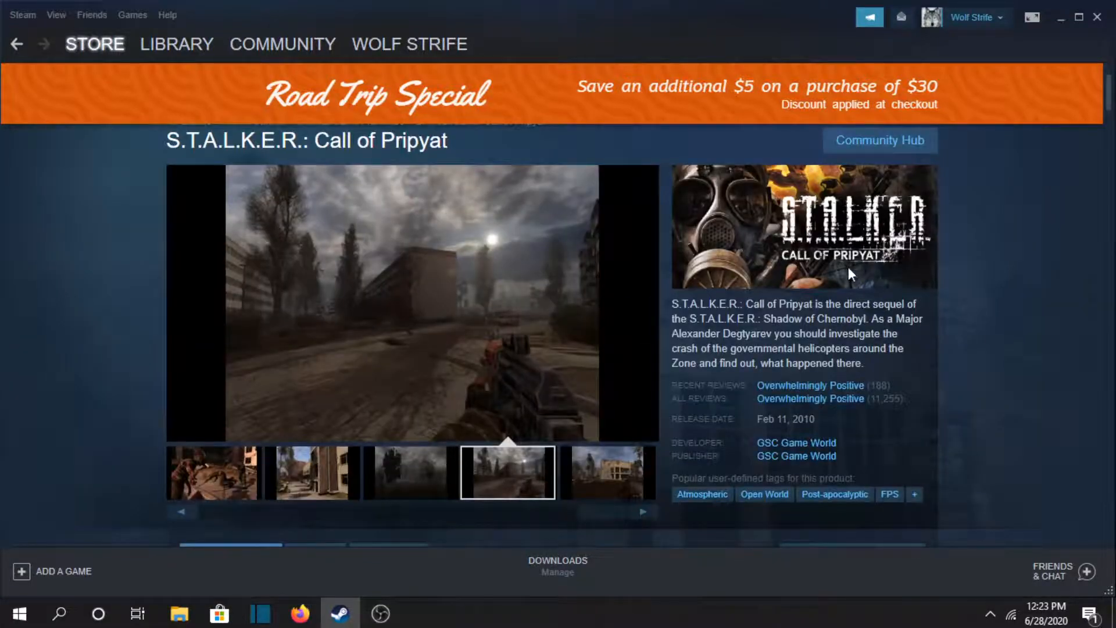
- Scroll down the Call of Pripyat page to the More from S.T.A.L.K.E.R. section
scroll(down, 3)
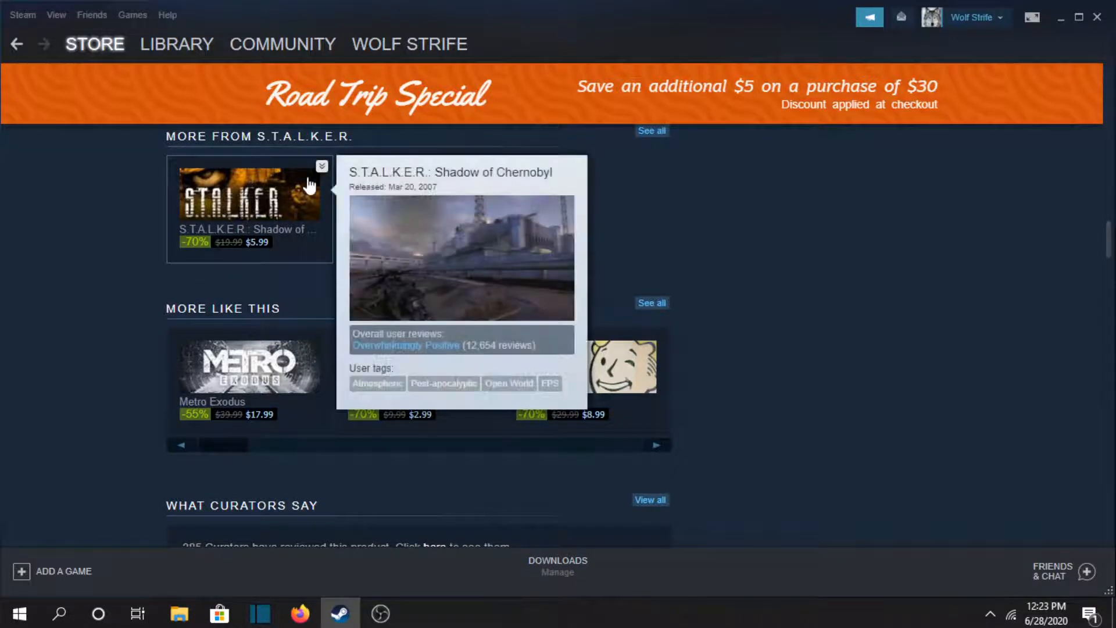
- Open the Shadow of Chernobyl store page and enlarge its third screenshot
click(250, 195)
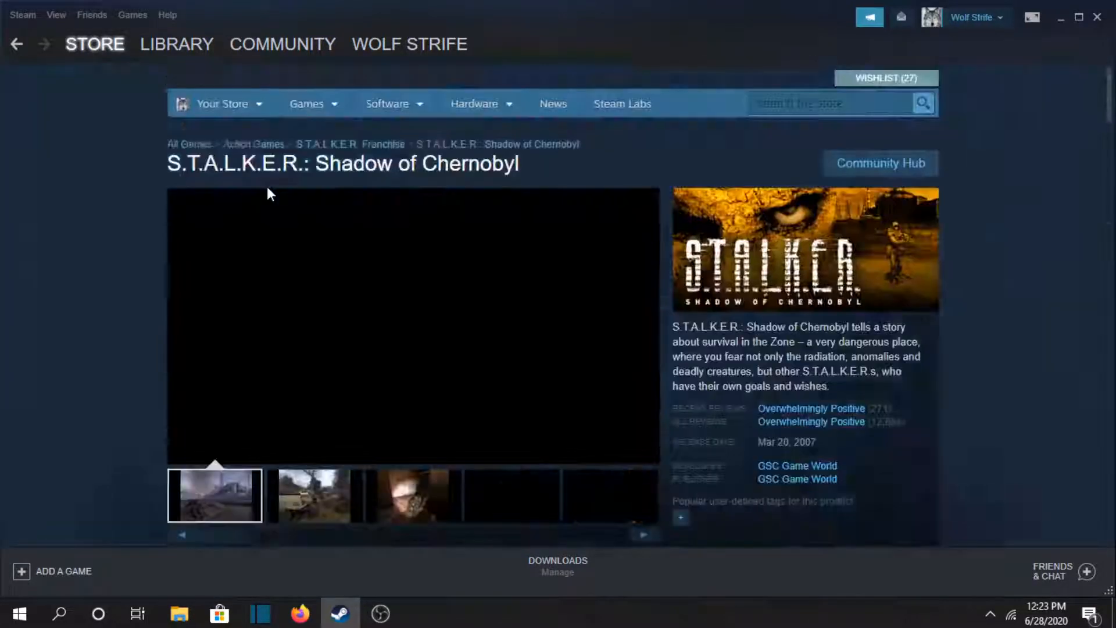
scroll(down, 3)
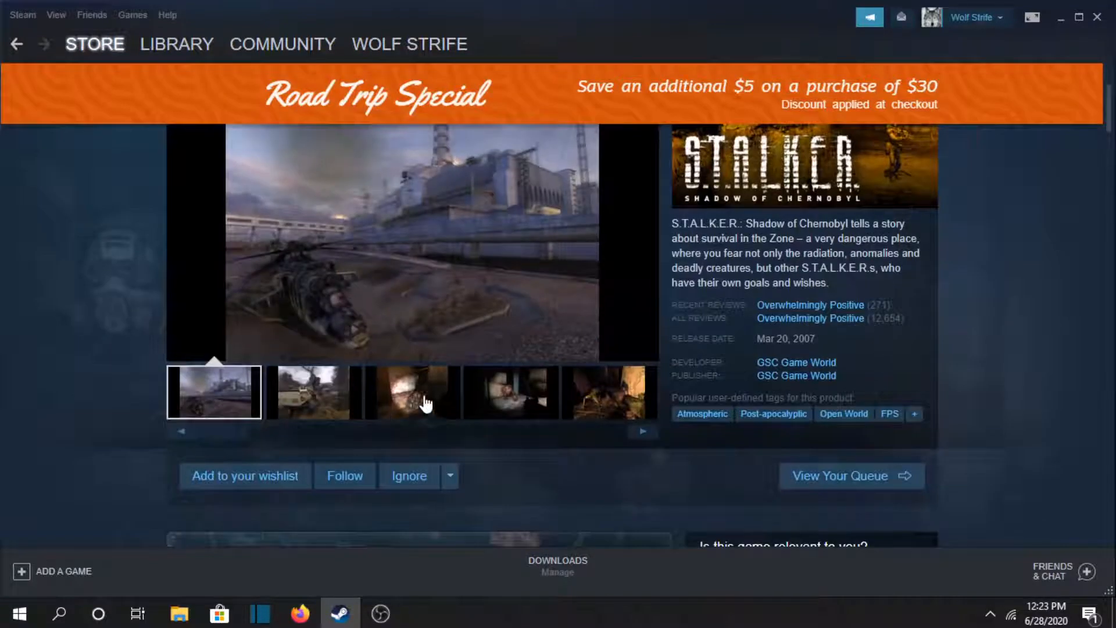
click(411, 392)
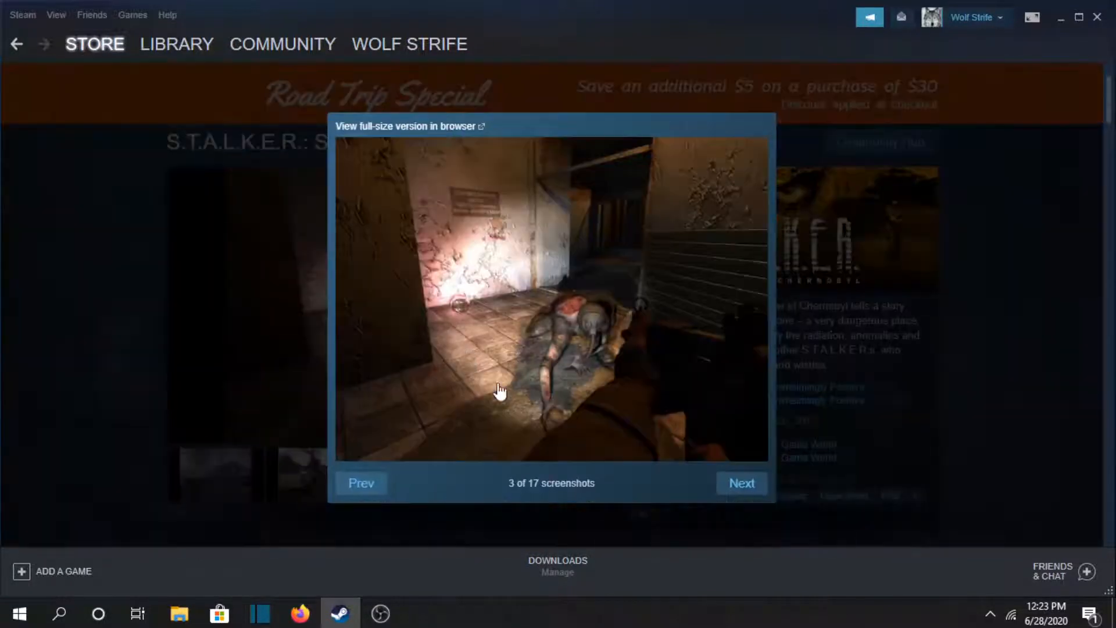
- Step back and forward through enlarged screenshots to 8 of 17, then close
click(361, 483)
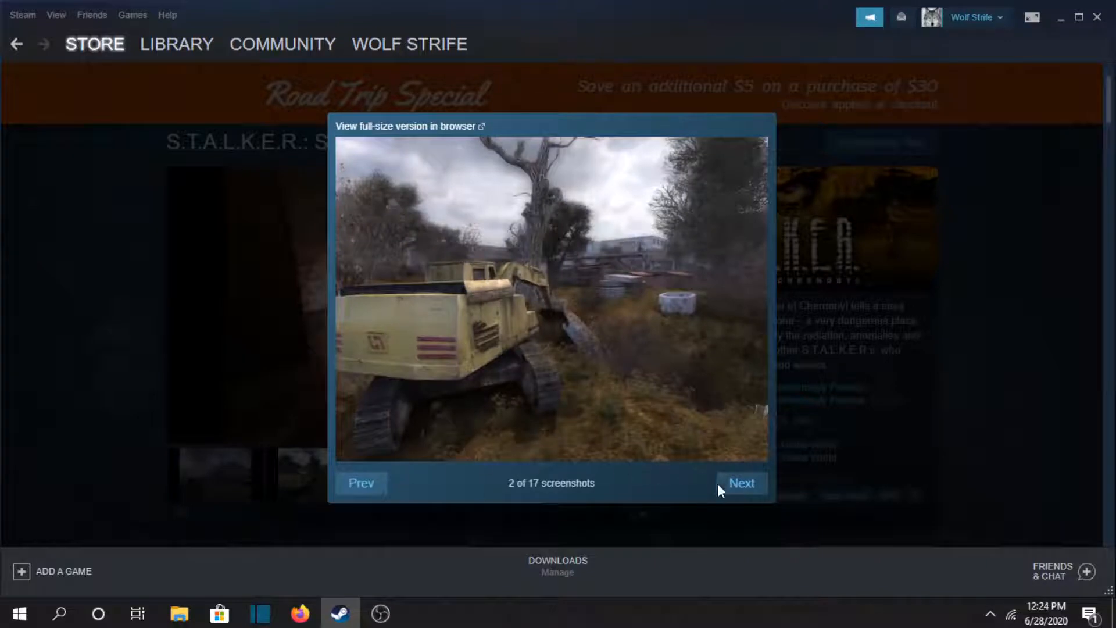
click(739, 482)
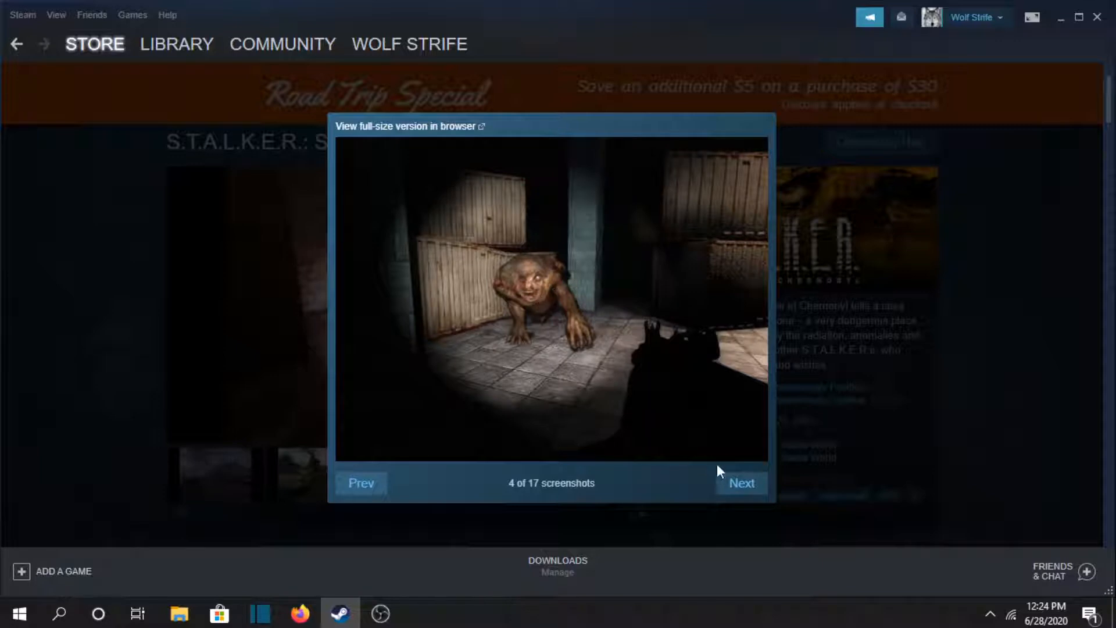
mouse_move(546, 315)
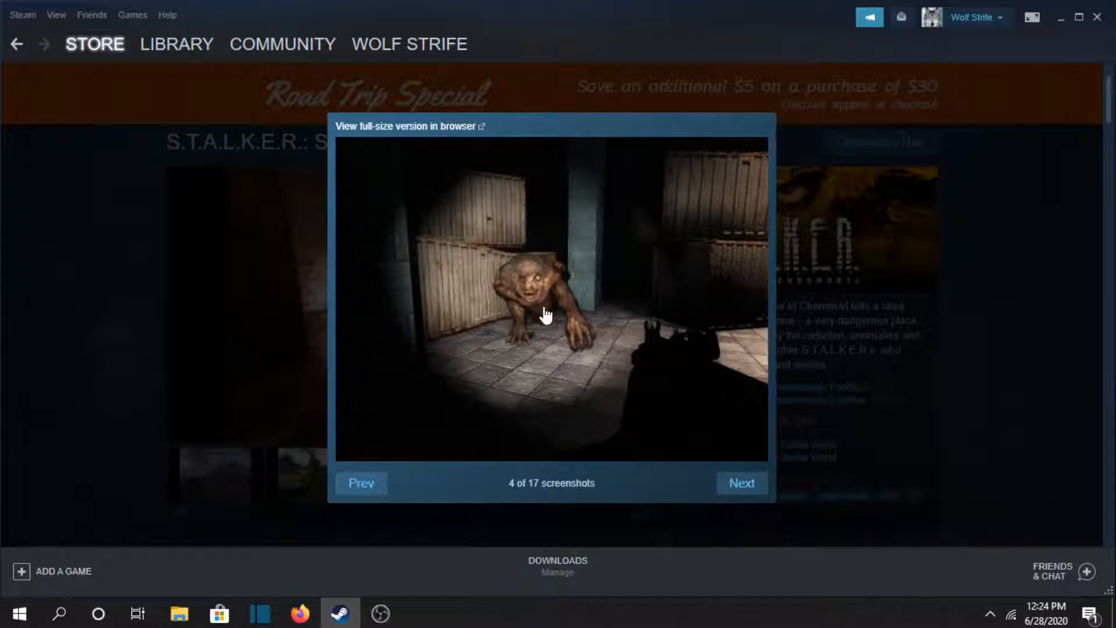
click(740, 482)
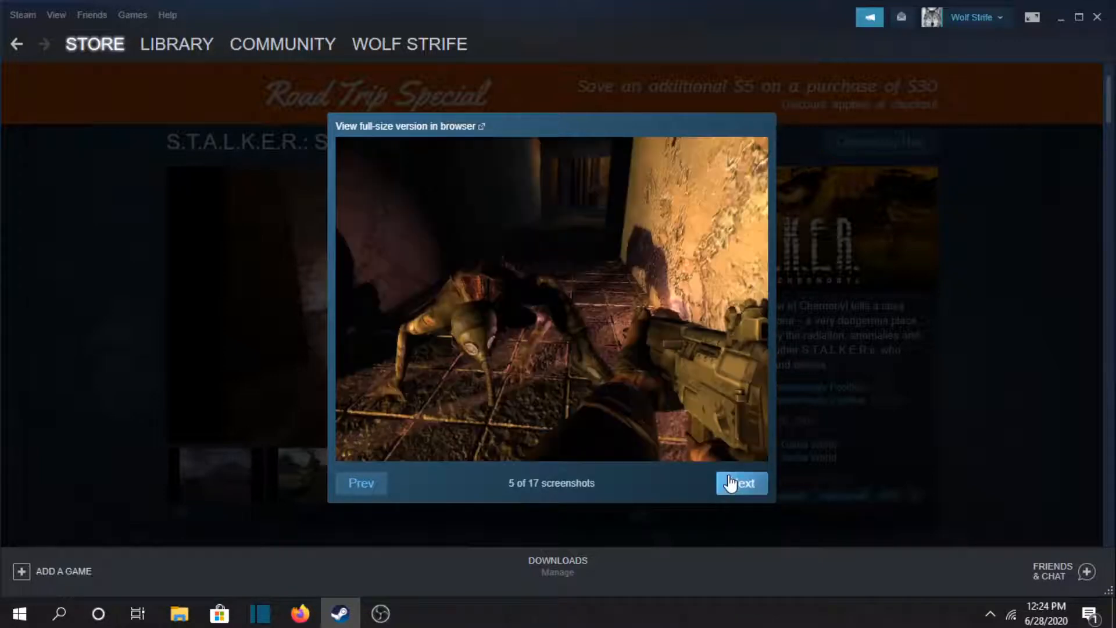
click(740, 483)
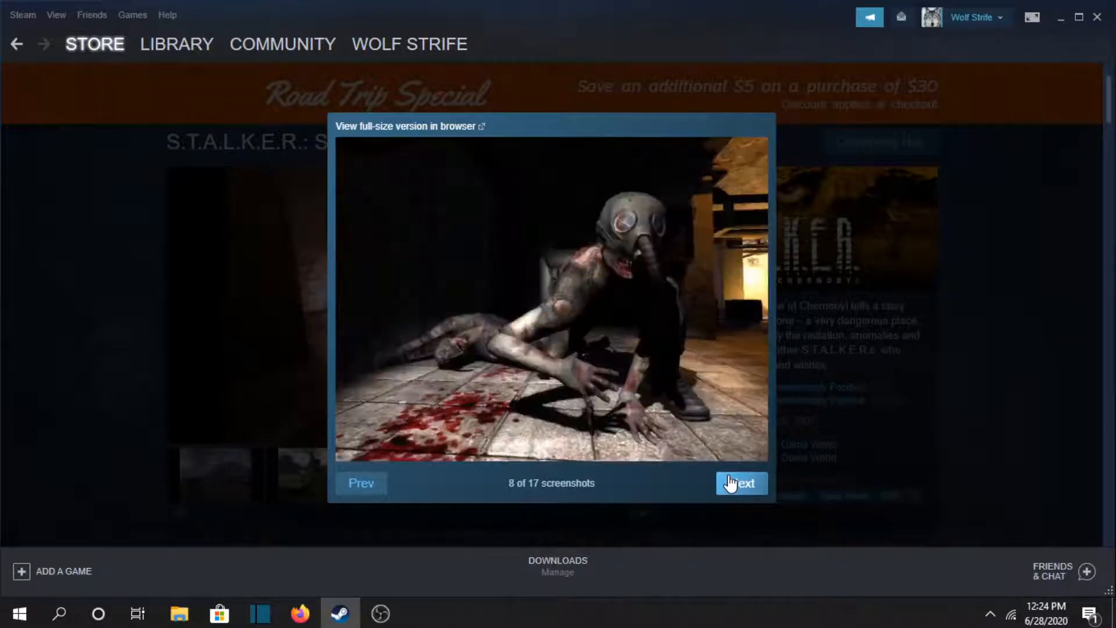
click(739, 483)
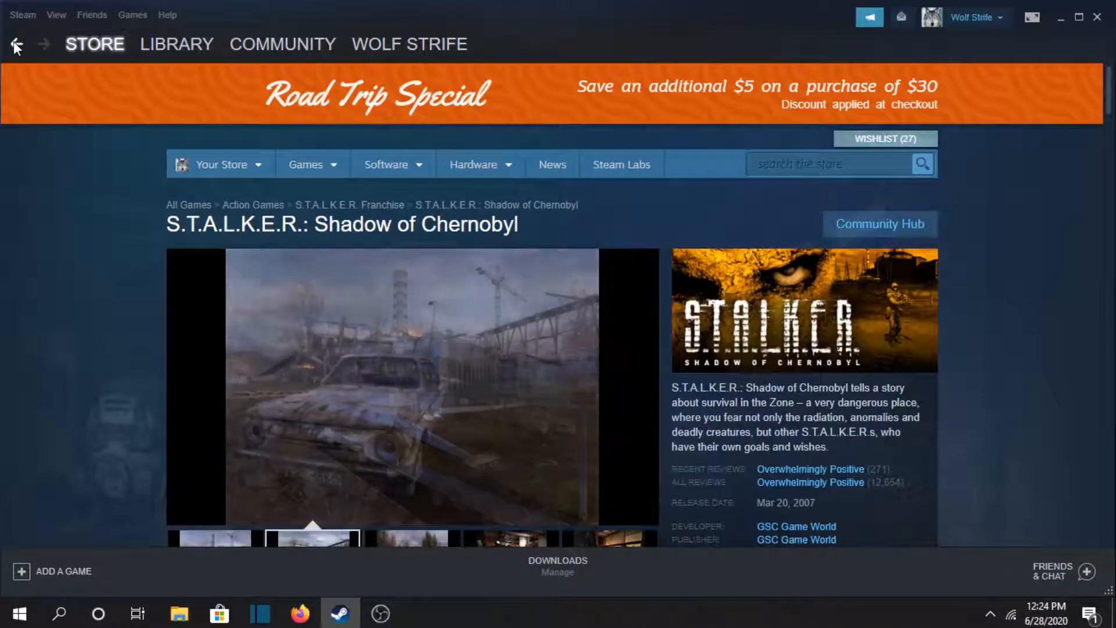
- Return to the wishlist and scroll up to The Last Express Gold Edition
click(16, 44)
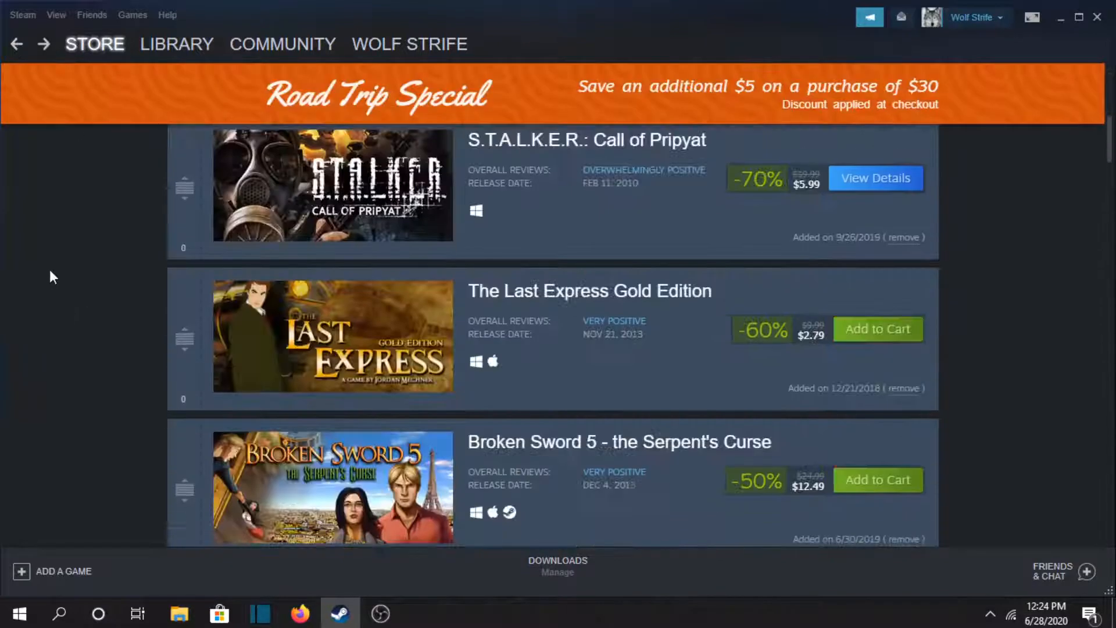
scroll(up, 3)
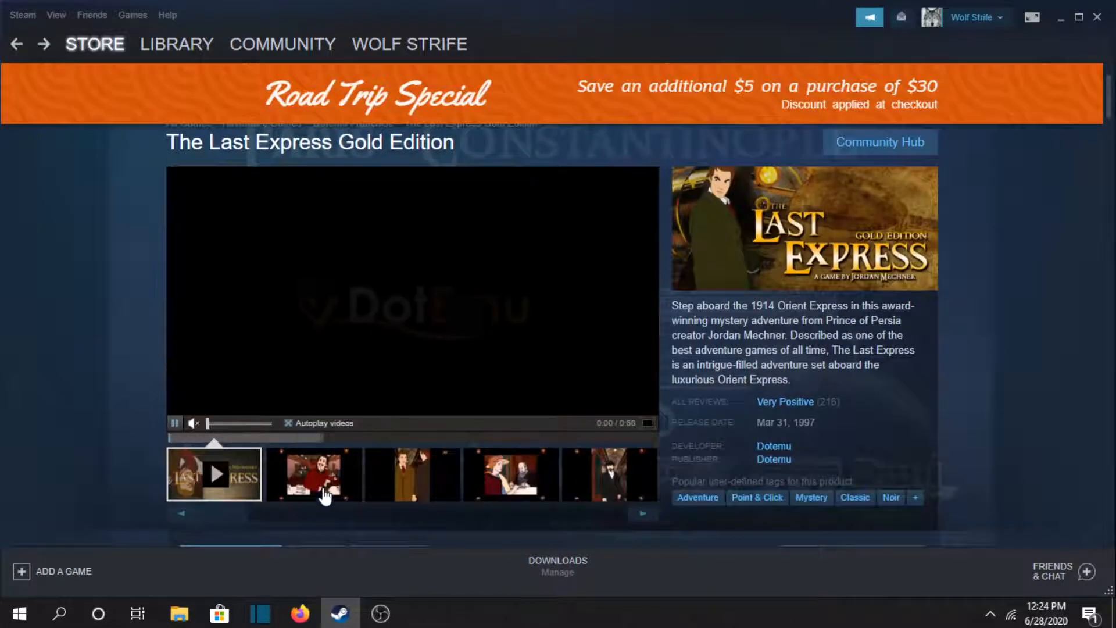
- Preview The Last Express screenshots and step forward to the last one
click(312, 475)
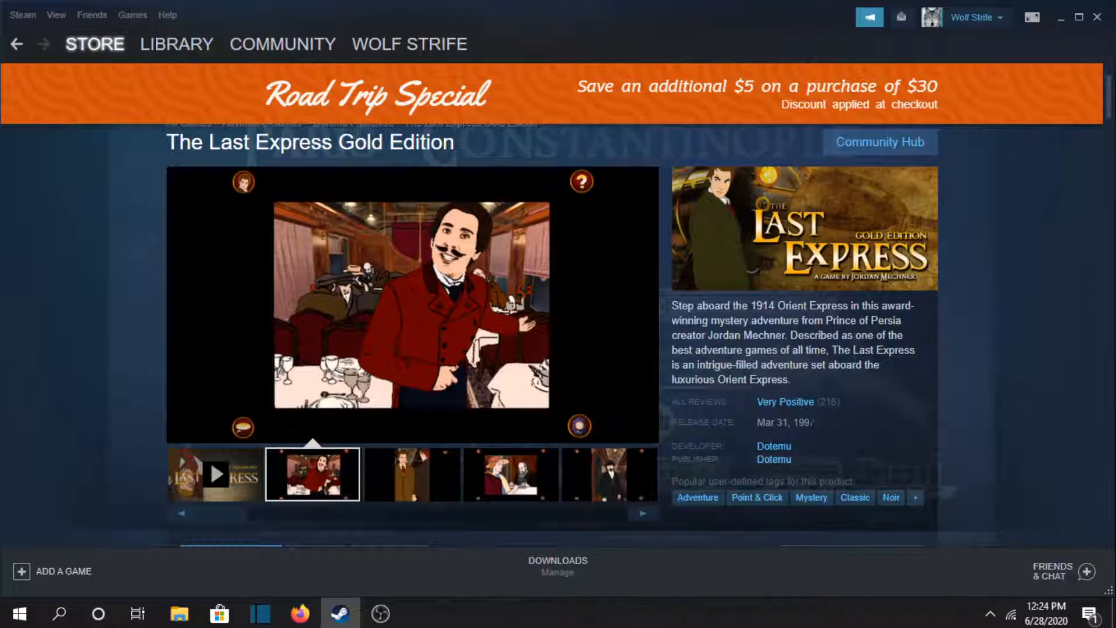
click(411, 474)
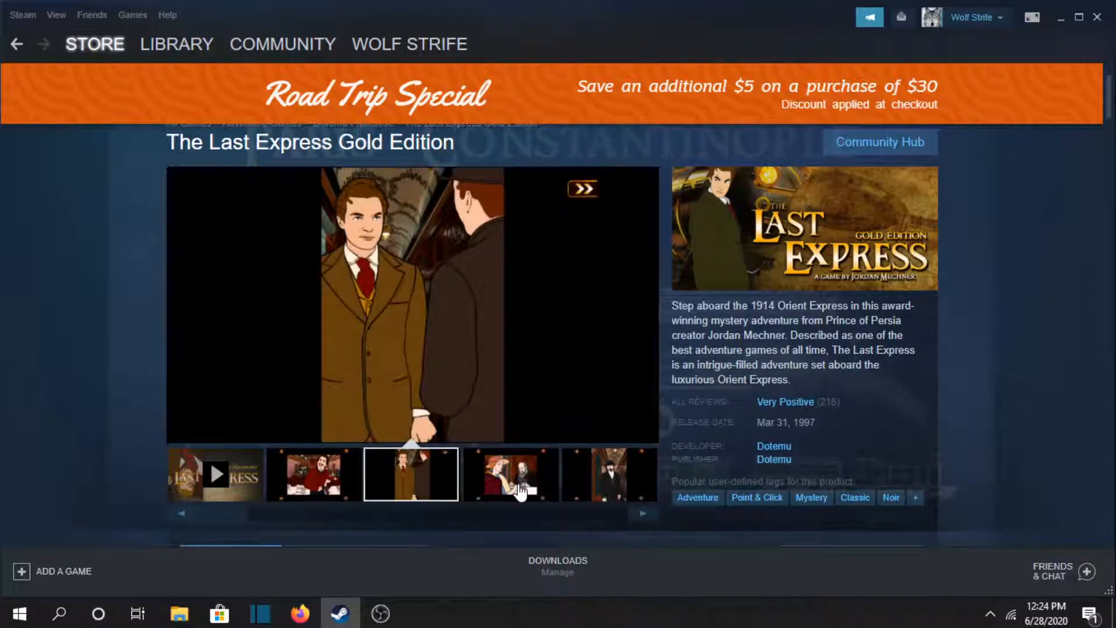
click(510, 475)
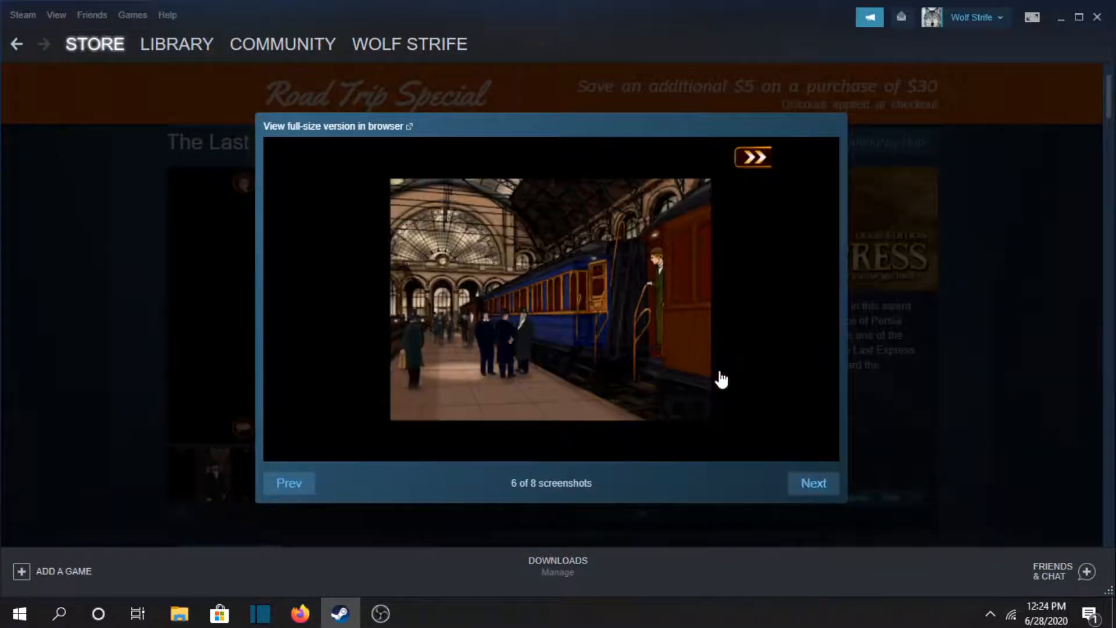
click(812, 482)
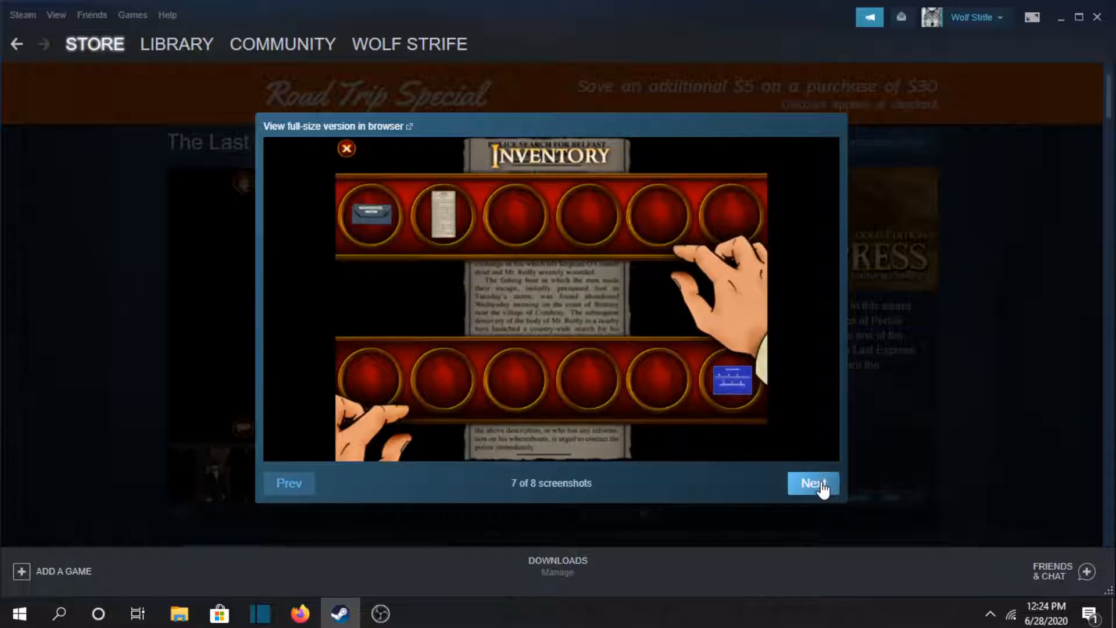
click(813, 482)
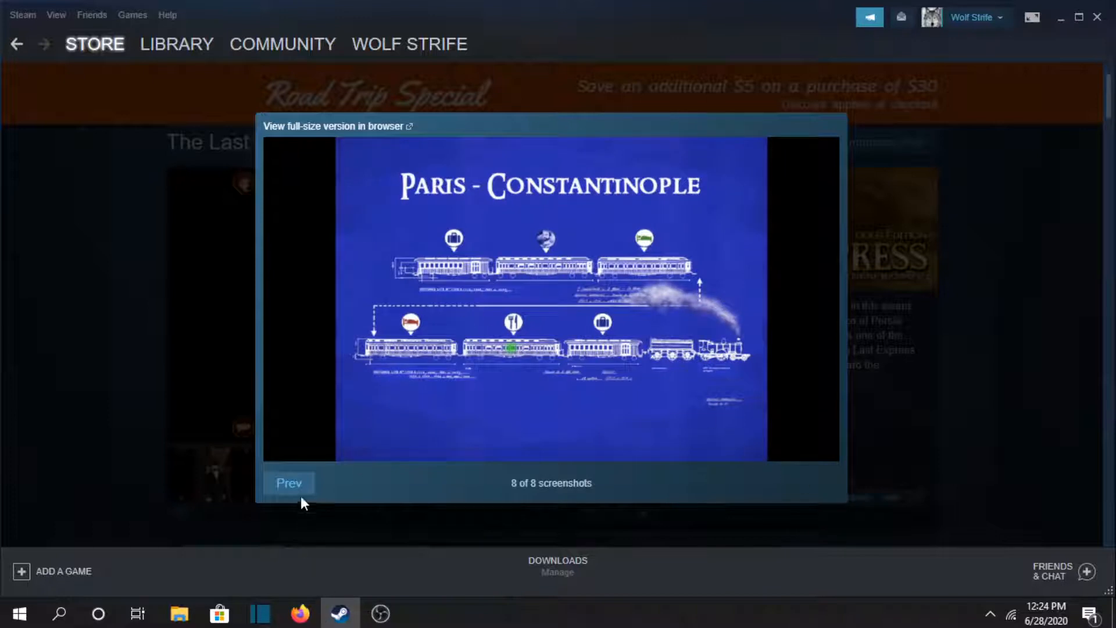
- Step back through earlier screenshots, then start The Last Express trailer
click(289, 482)
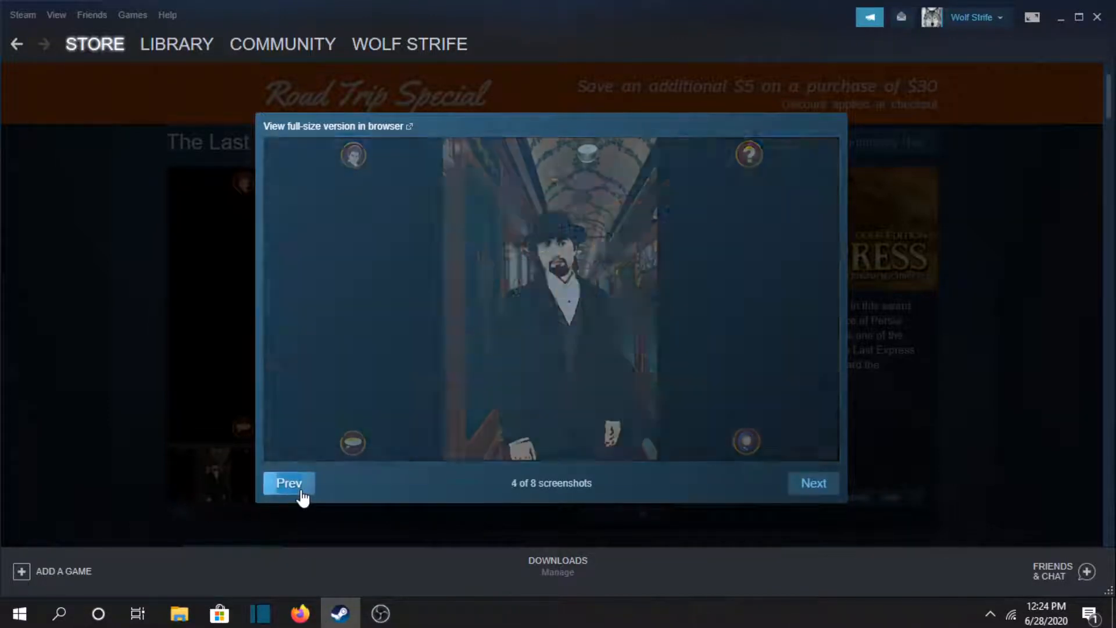
click(289, 482)
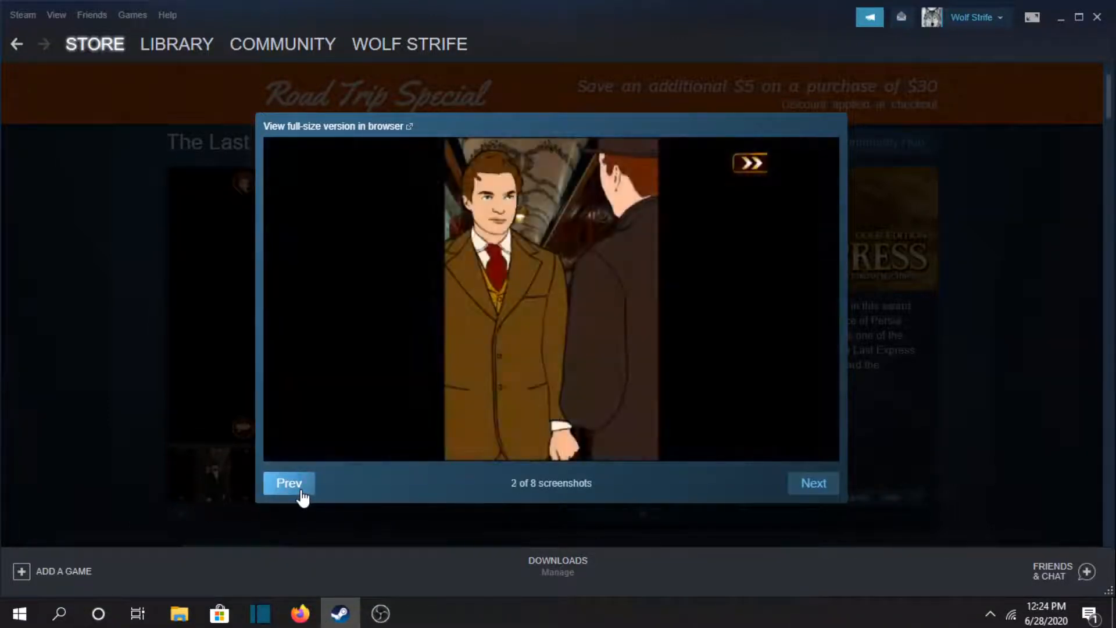
click(288, 482)
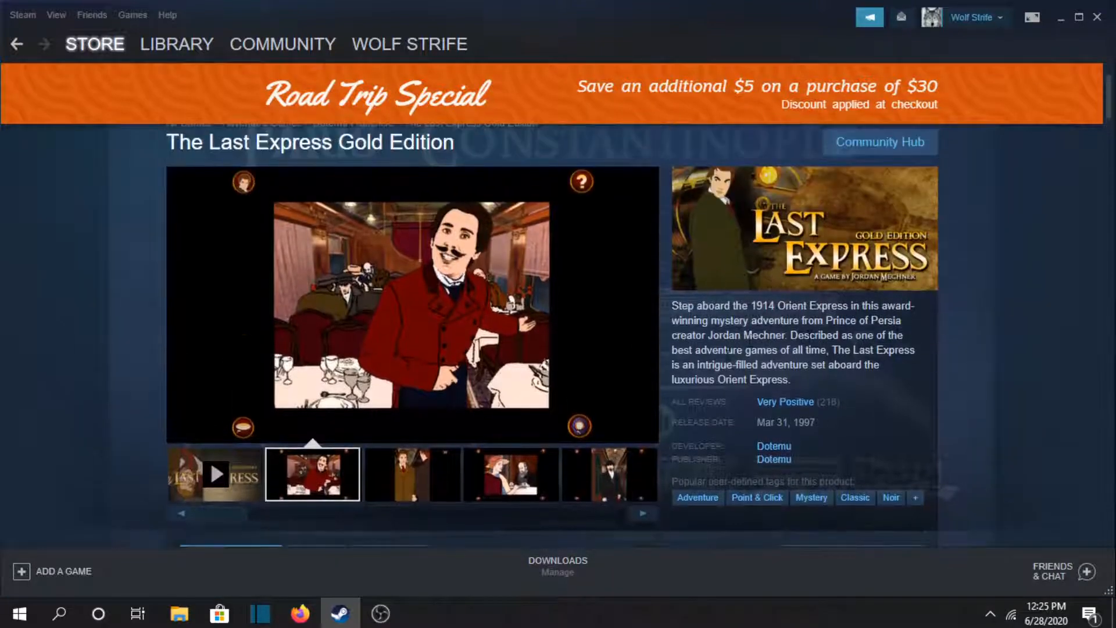
click(412, 475)
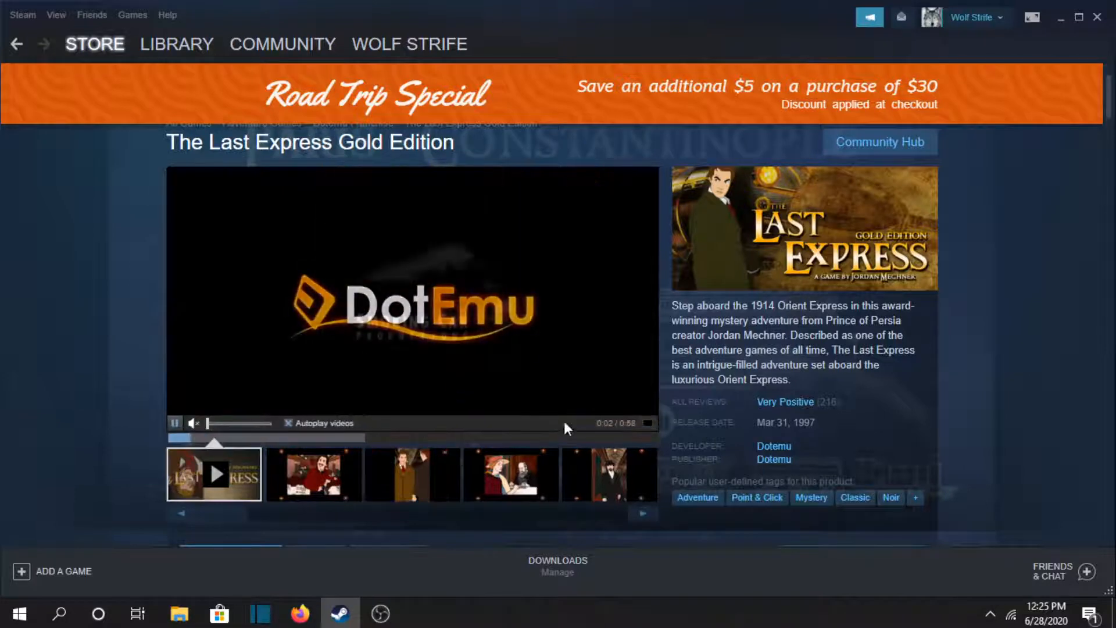
- Scroll down the wishlist to Broken Sword 5 - the Serpent's Curse and open its page
scroll(down, 3)
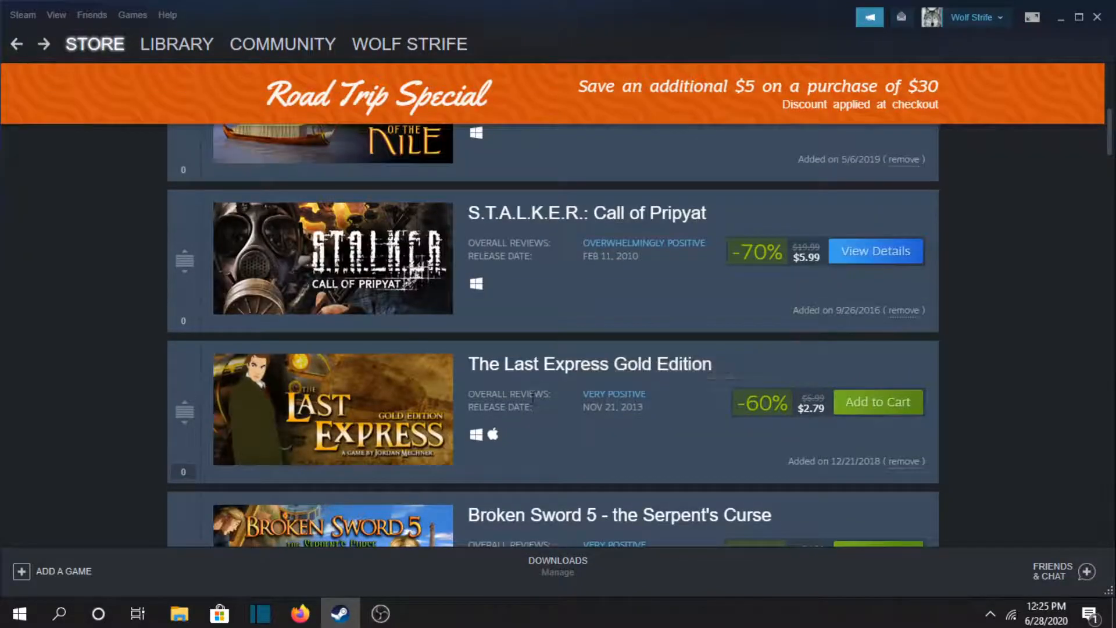
scroll(down, 3)
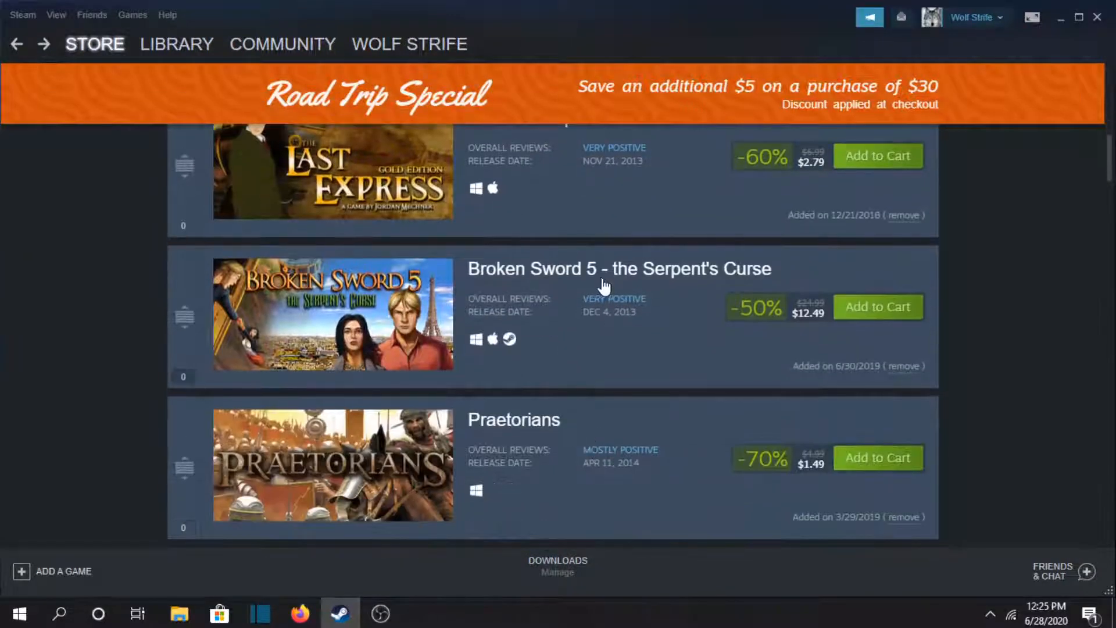
scroll(down, 3)
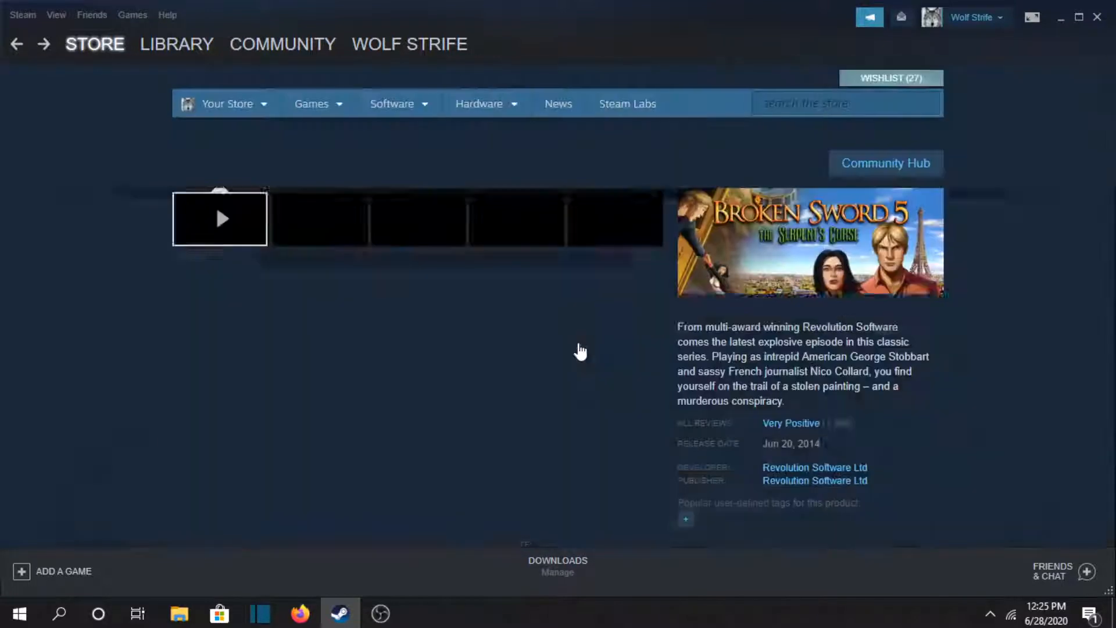
- Preview Broken Sword 5's screenshots (candlelit interior, cable car, mountain landscape) and scroll past the bundles
click(219, 218)
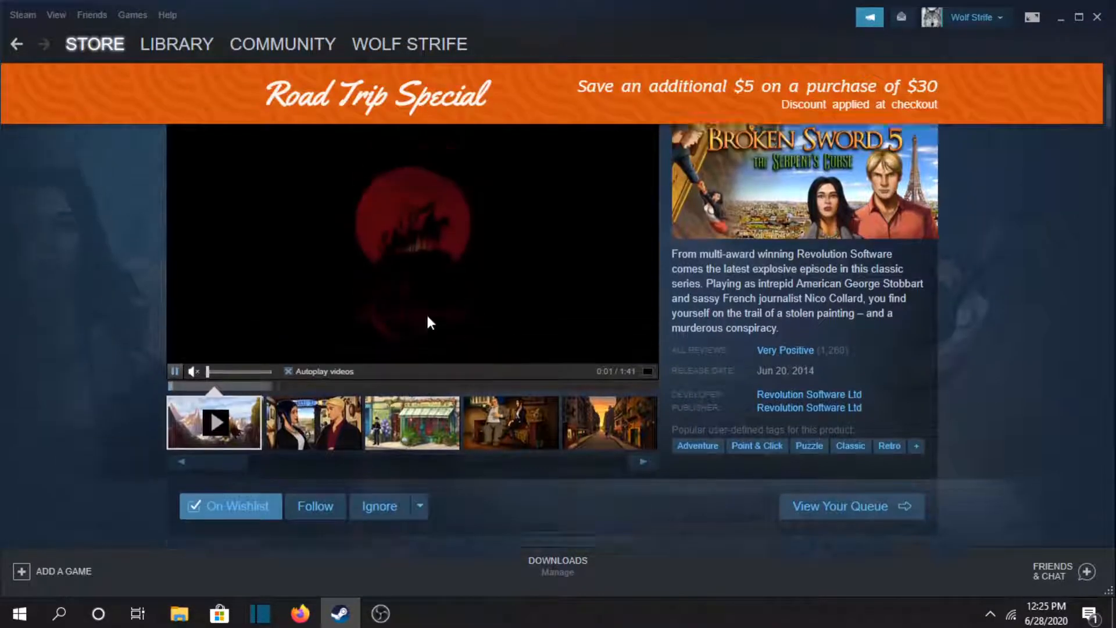
scroll(up, 3)
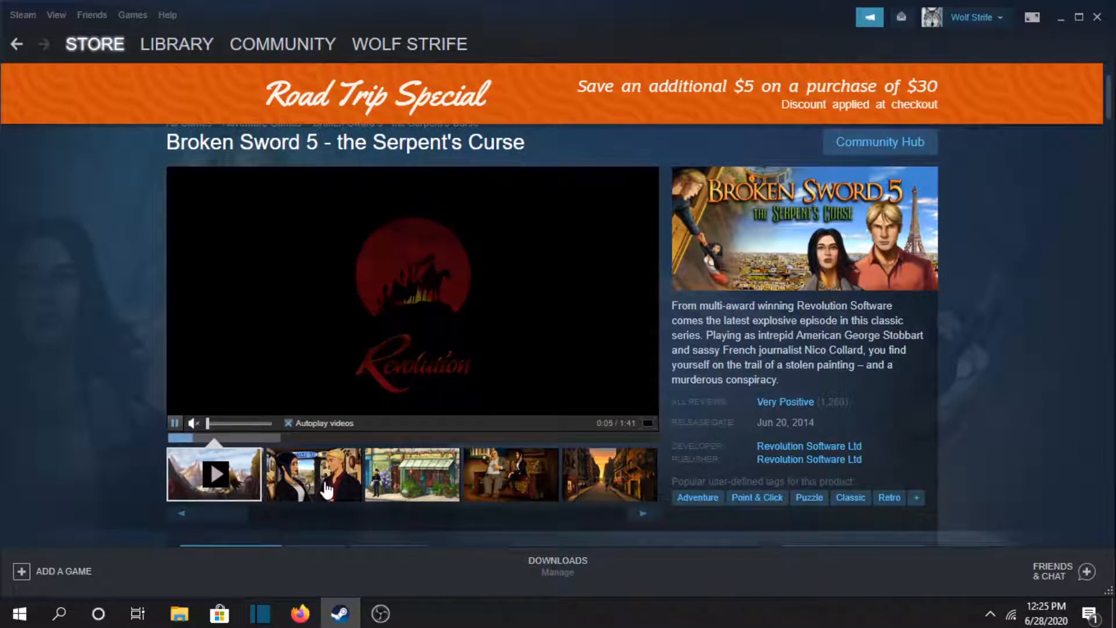
click(311, 474)
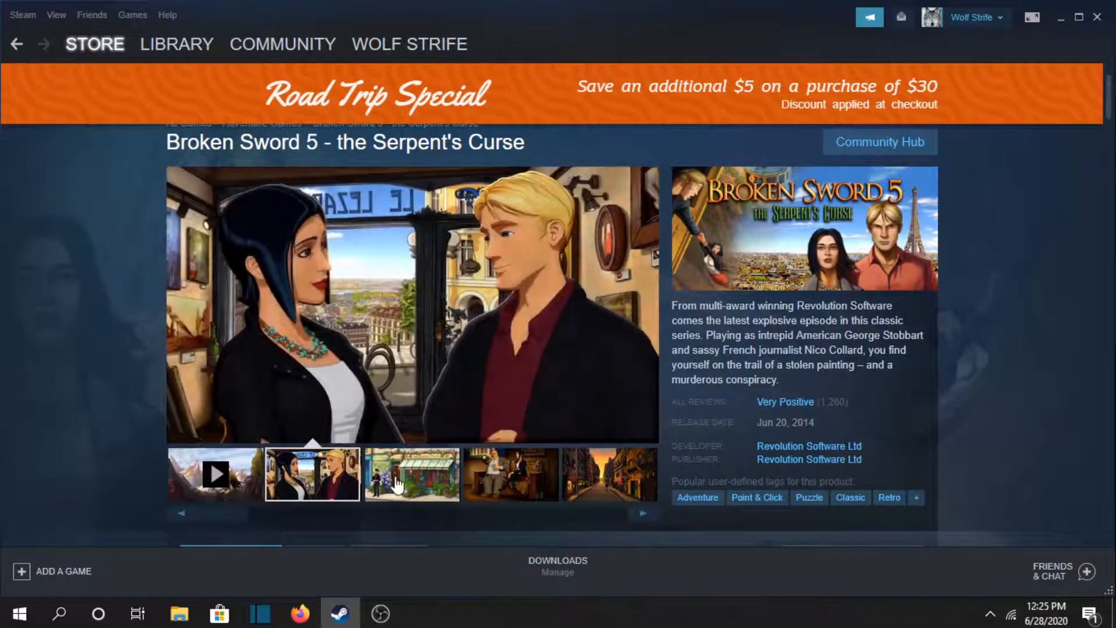
click(608, 474)
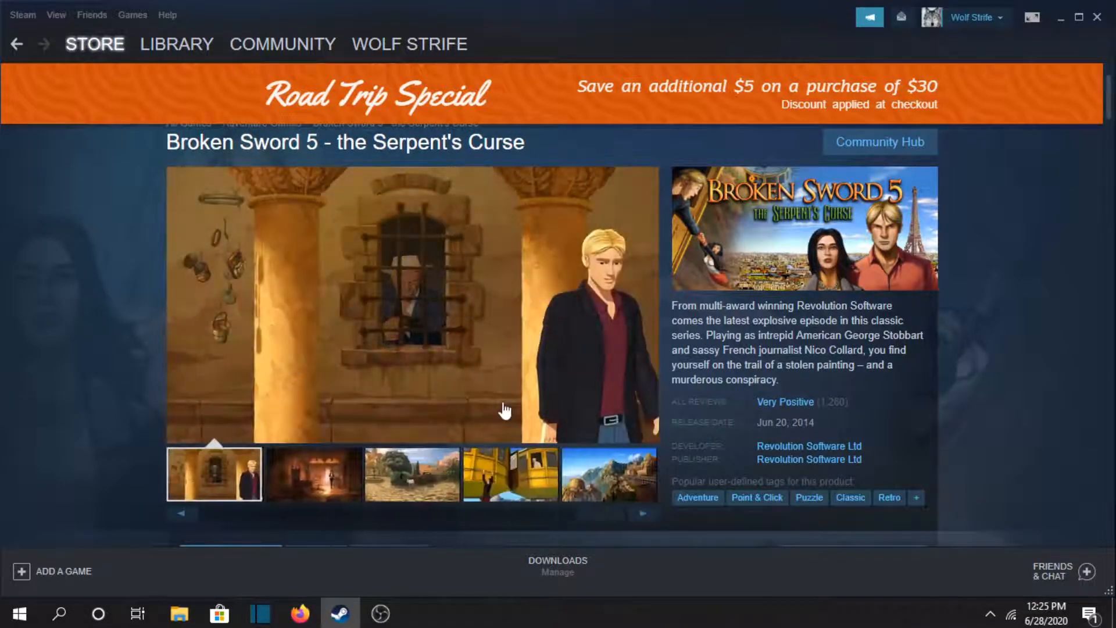
click(411, 475)
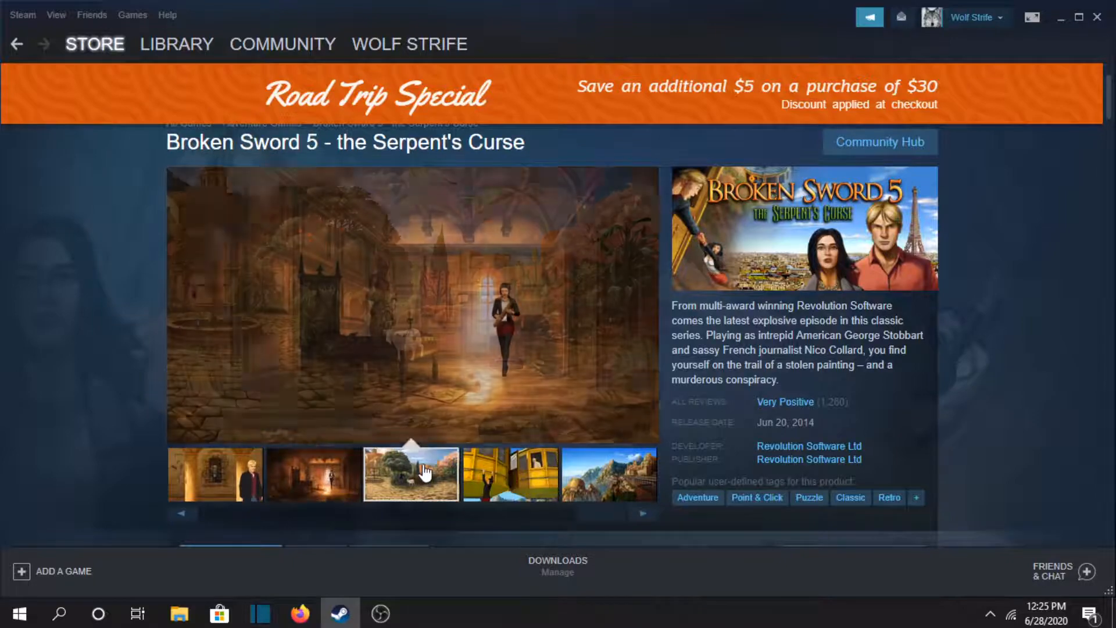
click(508, 474)
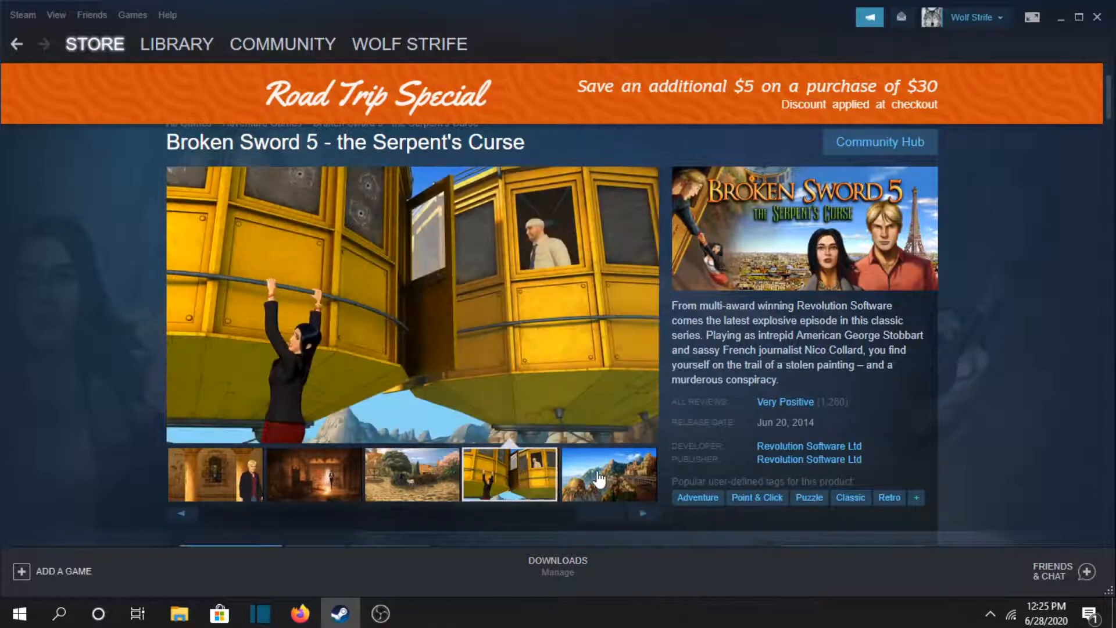
click(606, 474)
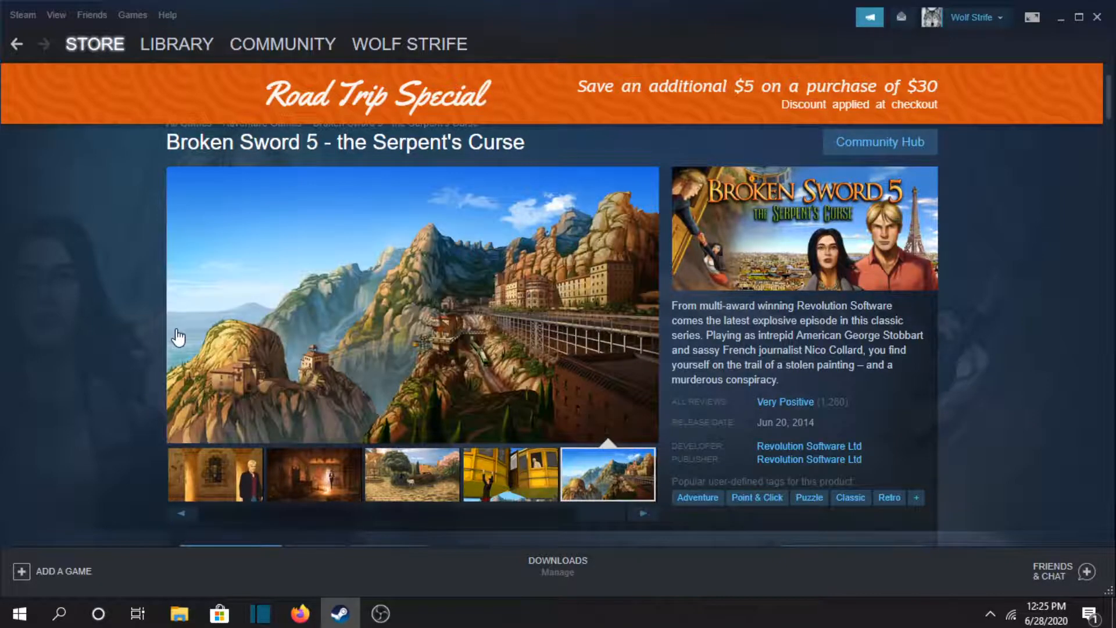
scroll(down, 3)
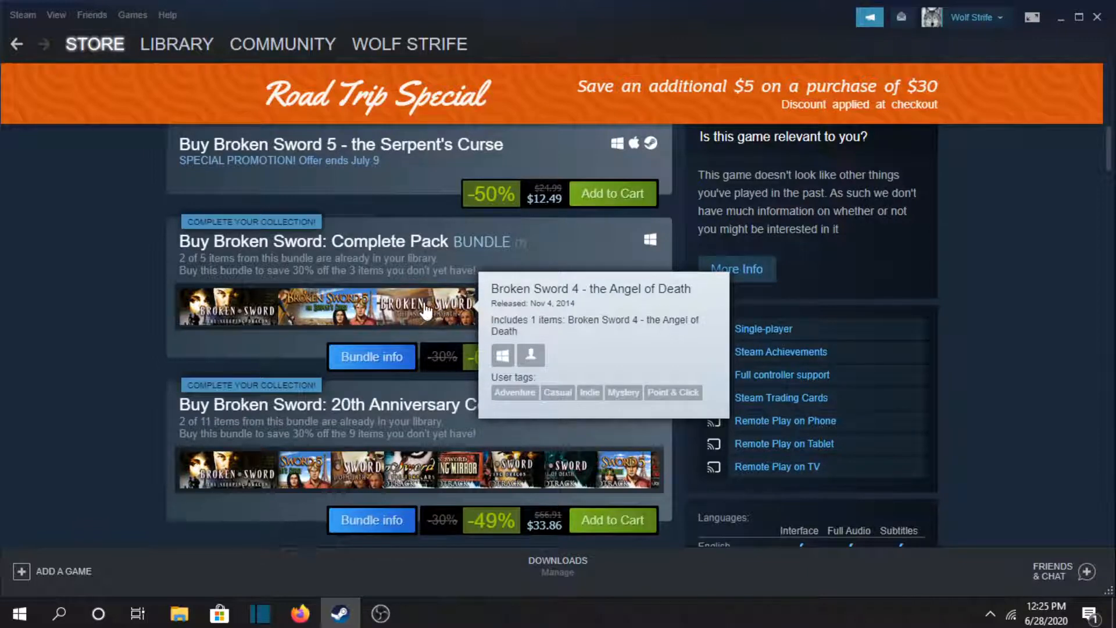
scroll(down, 3)
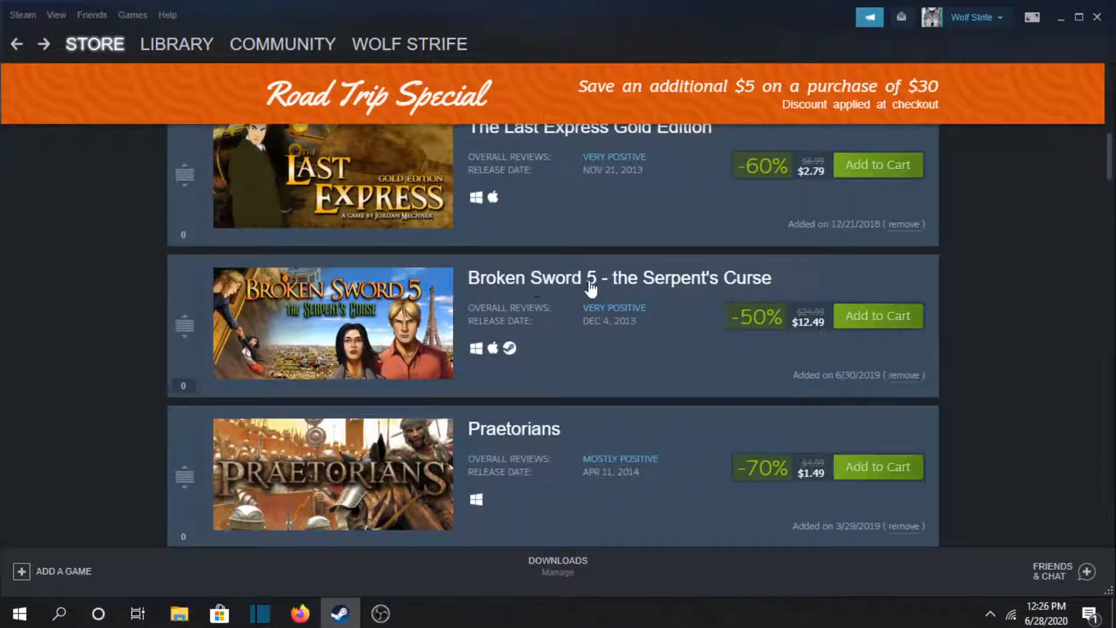
mouse_move(574, 310)
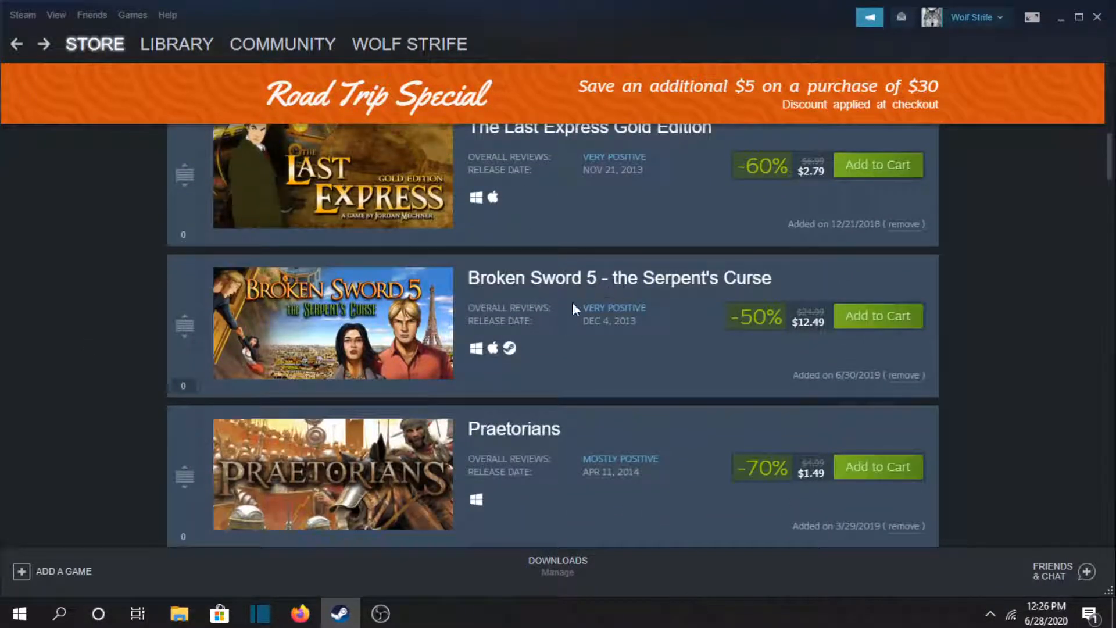
scroll(down, 3)
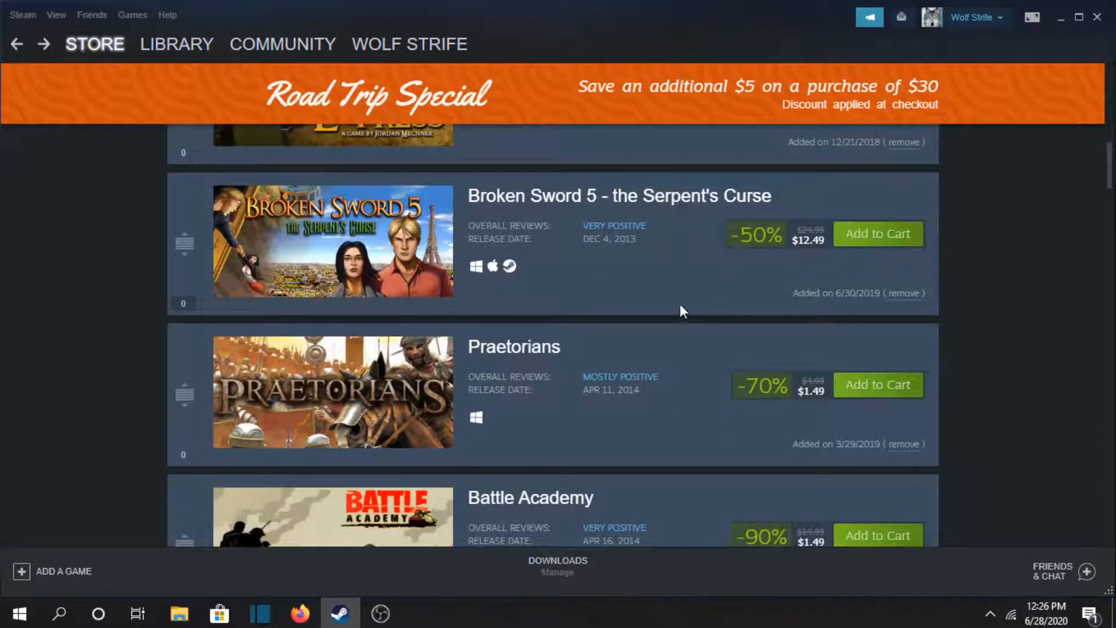
scroll(up, 3)
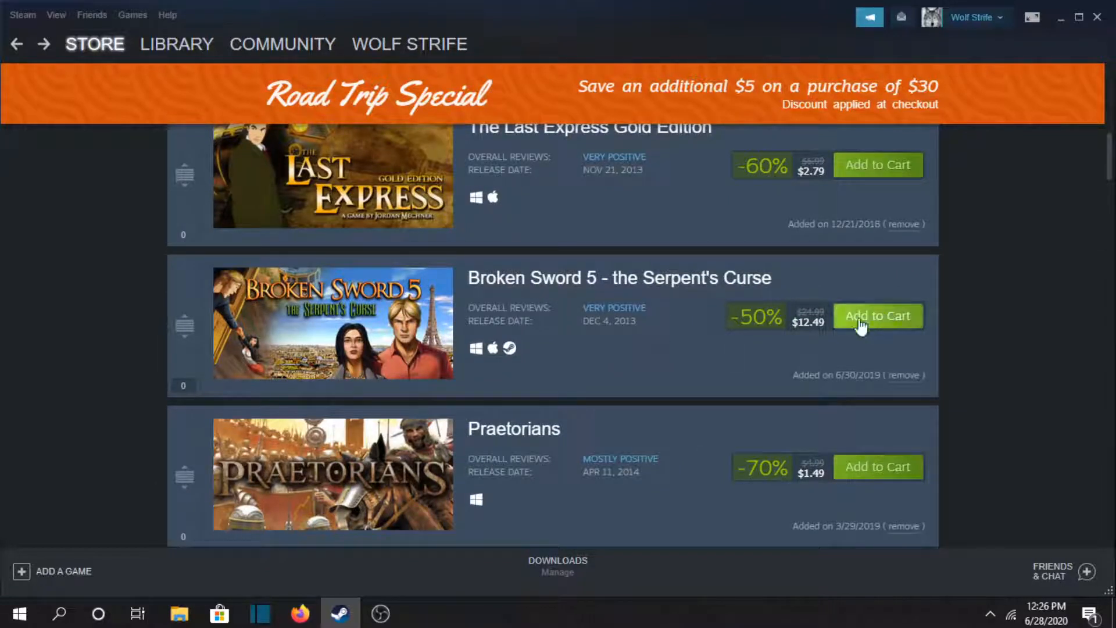
mouse_move(655, 363)
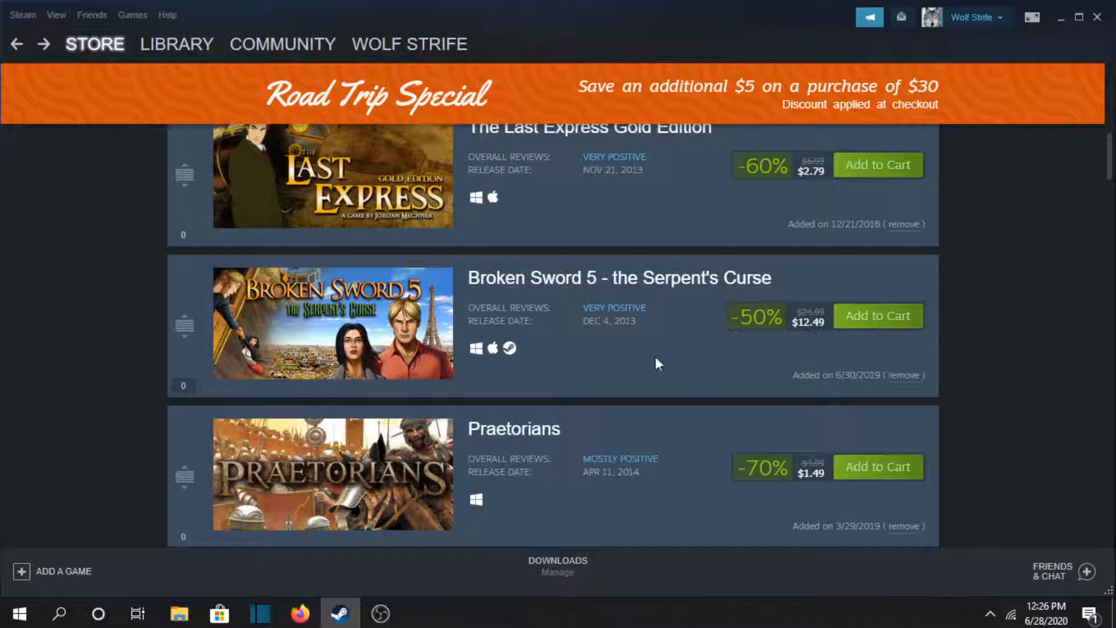
scroll(down, 3)
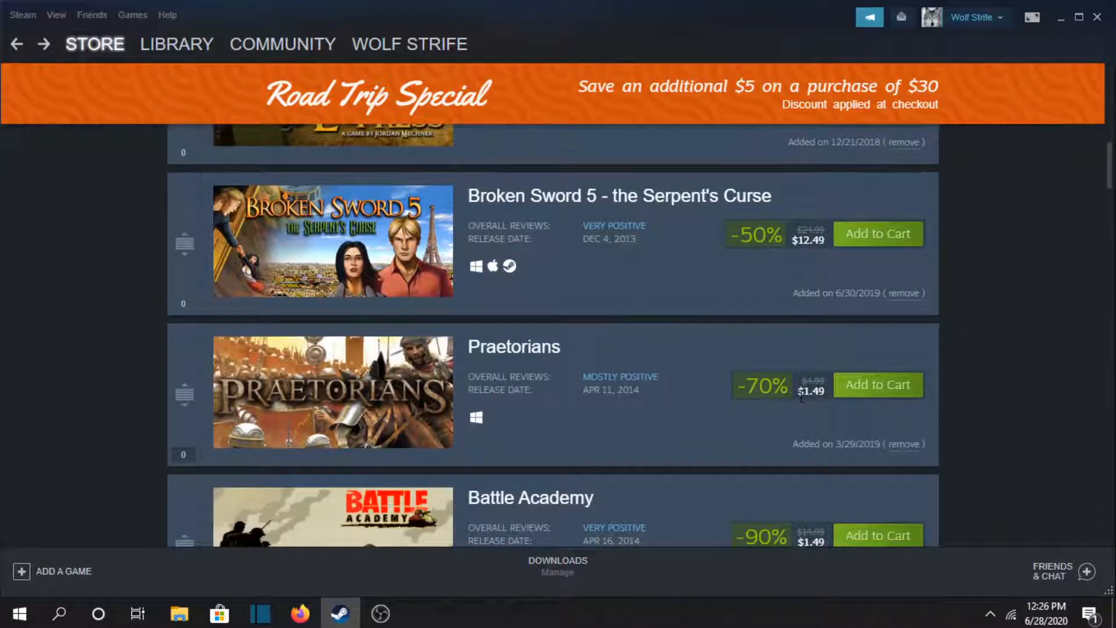
scroll(down, 3)
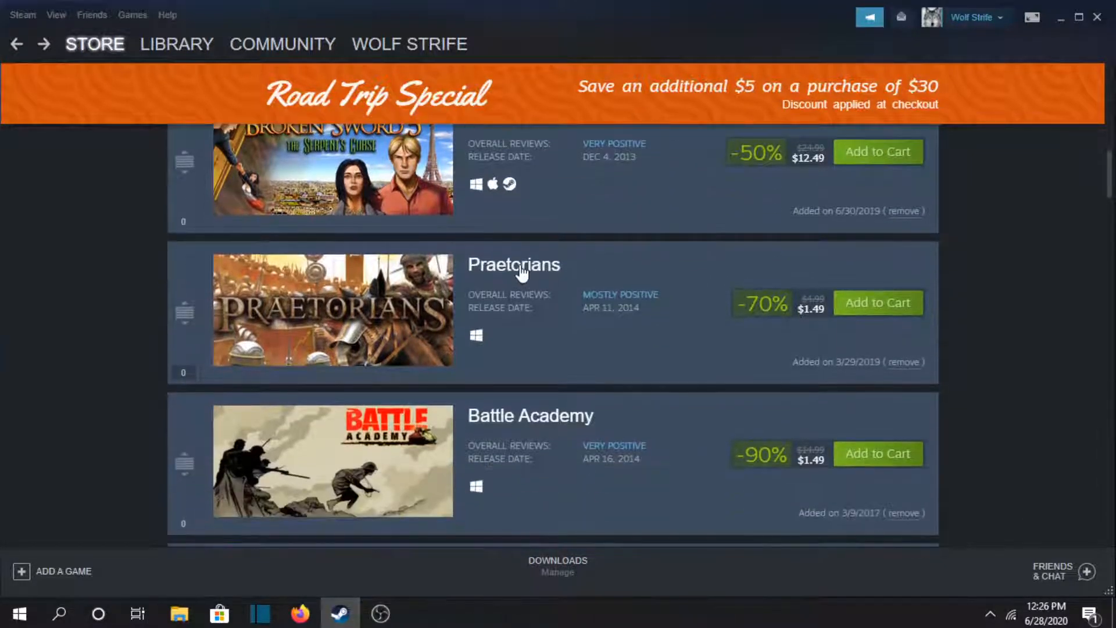
- Open Praetorians, view its screenshots enlarged through 6 of 6, then scroll toward the Buy section
click(513, 264)
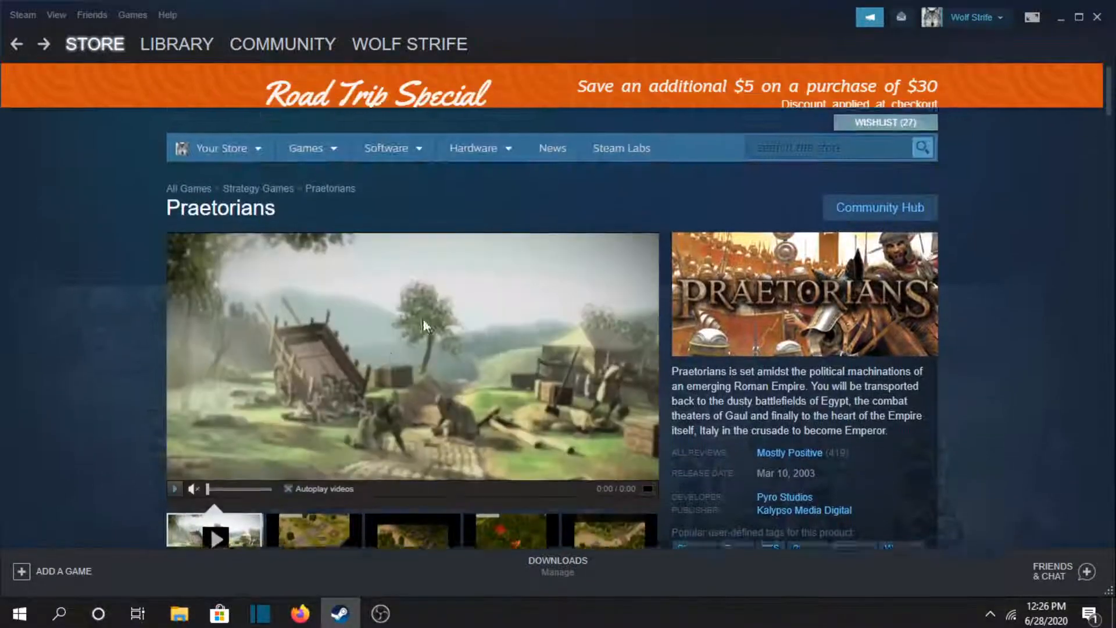
scroll(down, 3)
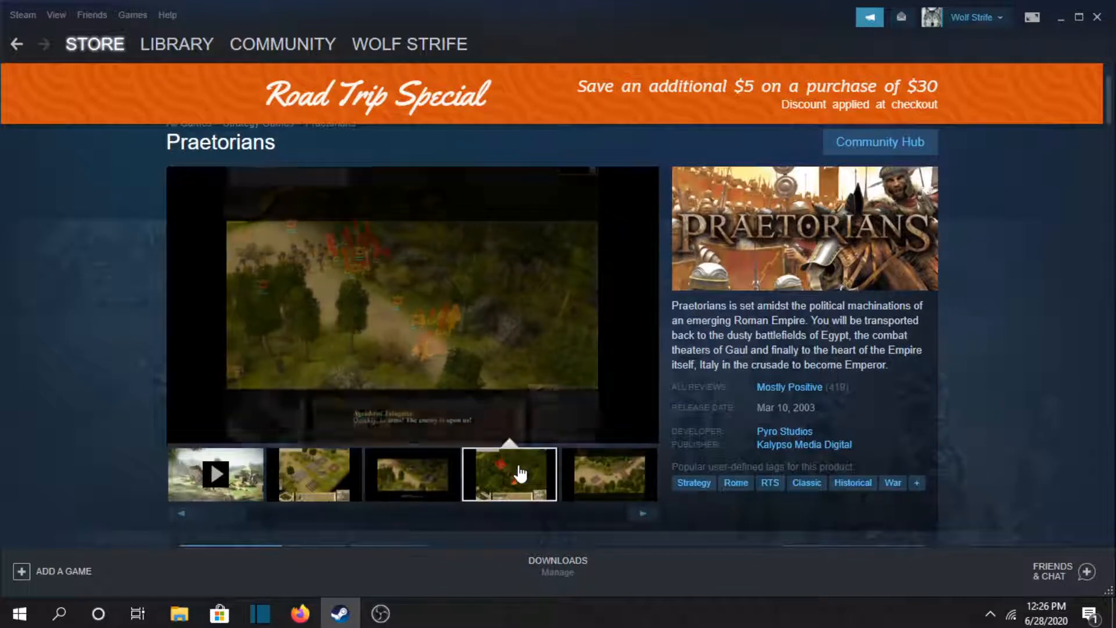
click(508, 473)
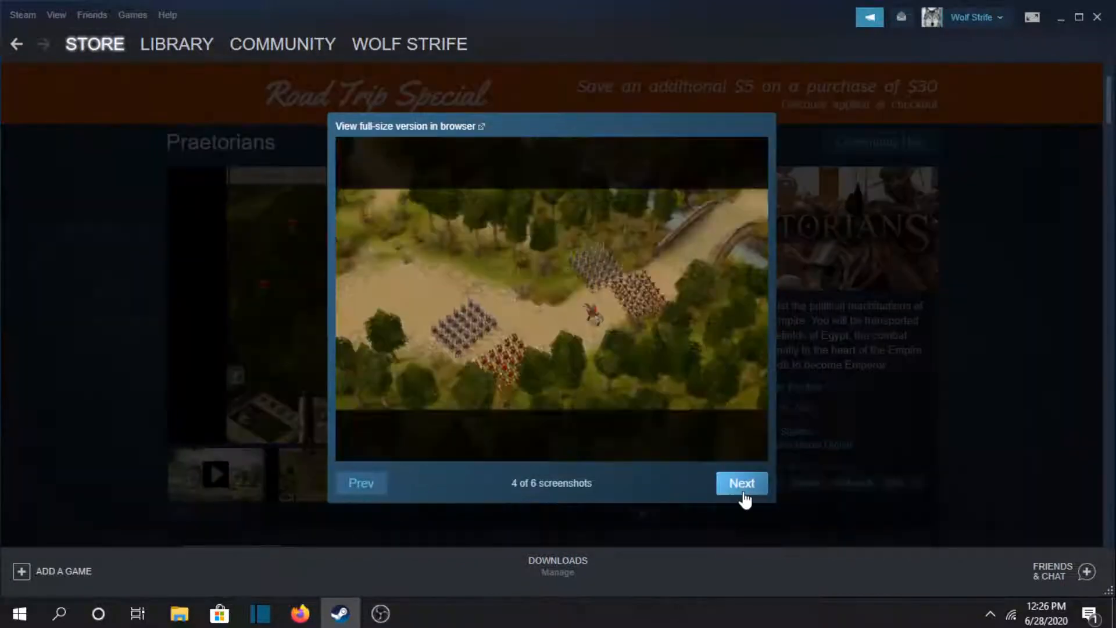
click(741, 482)
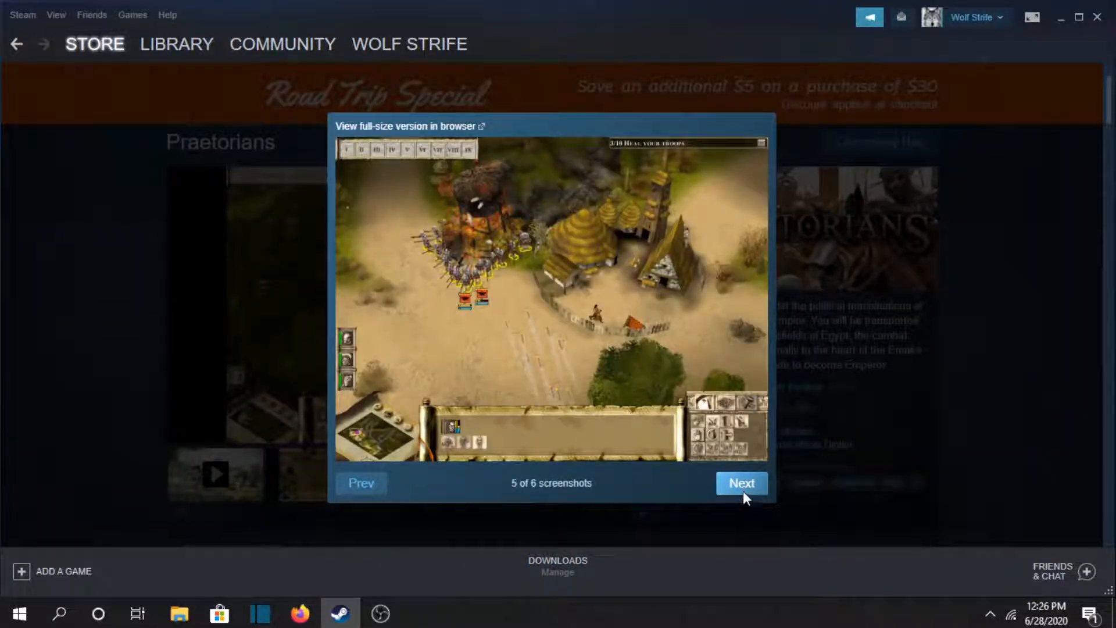
click(740, 483)
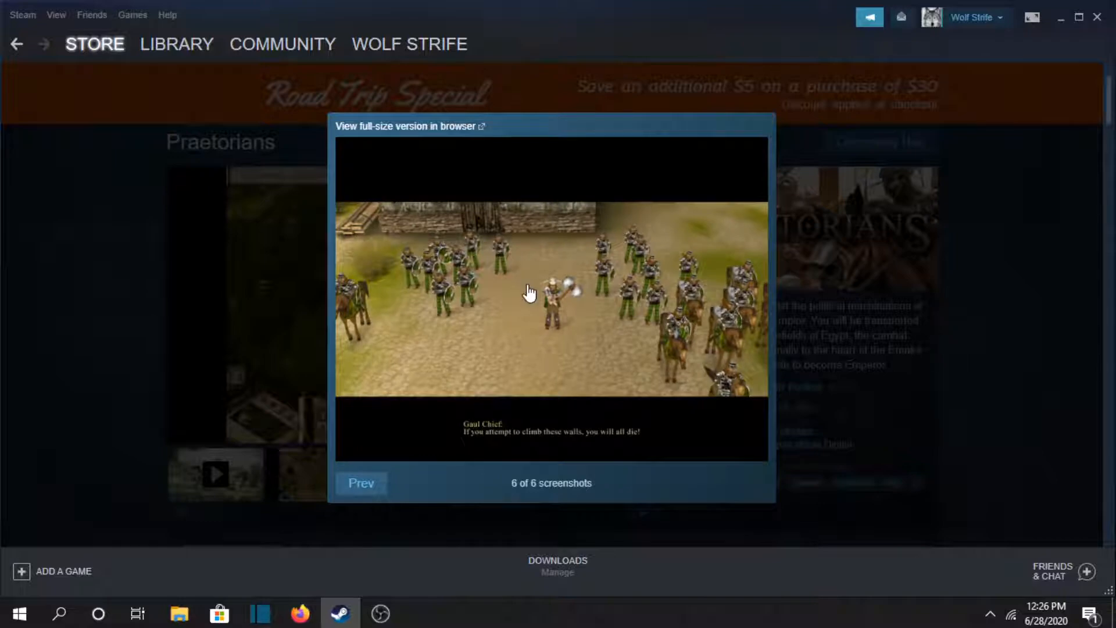
mouse_move(938, 332)
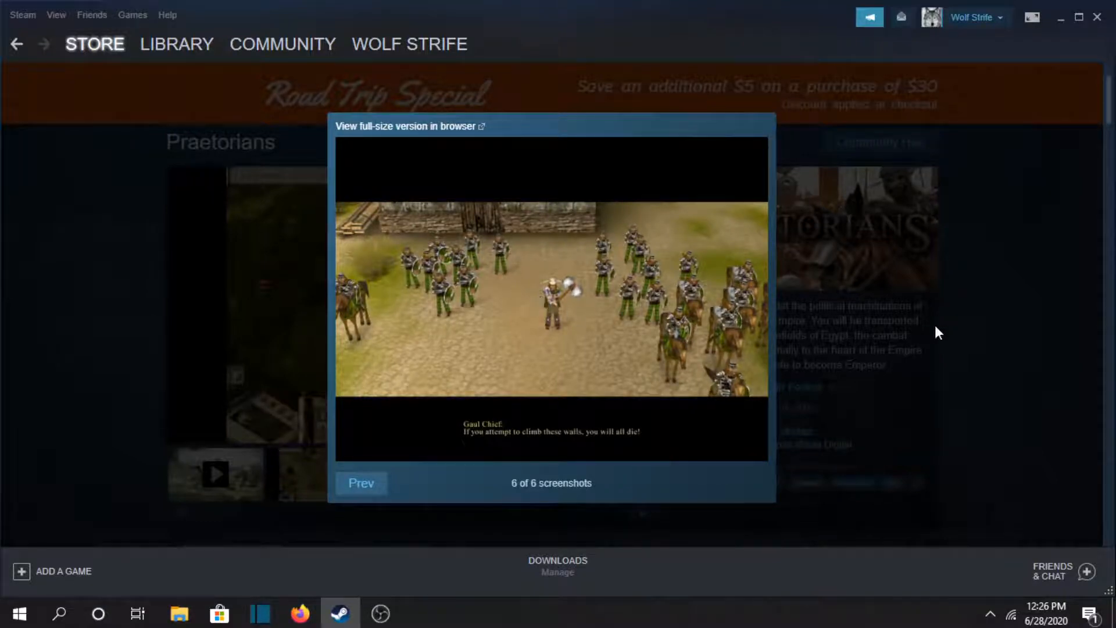
click(937, 333)
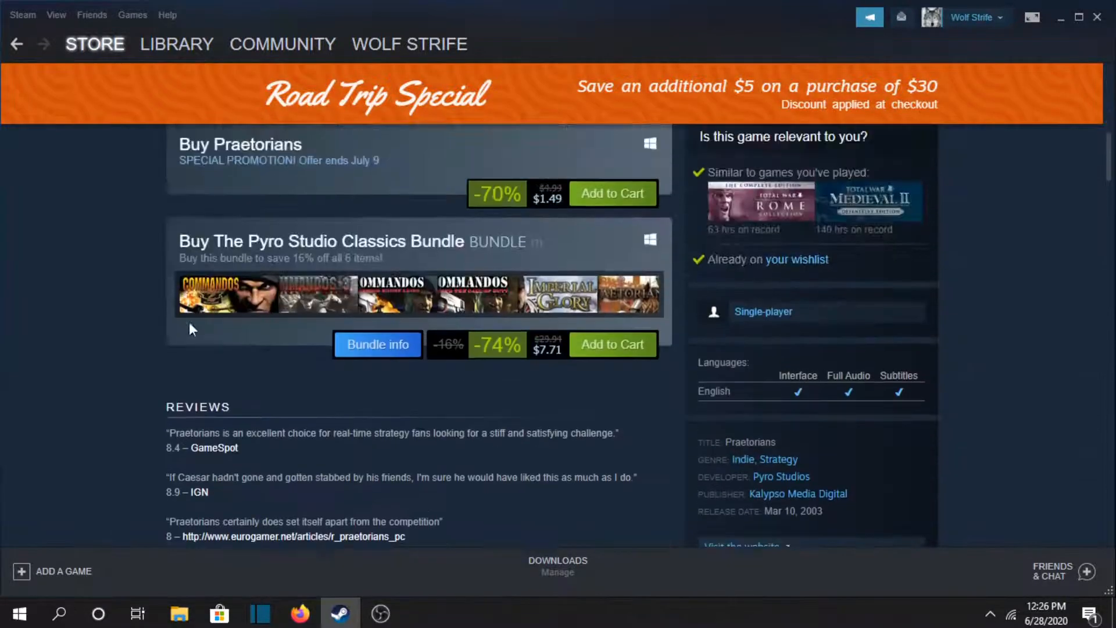
mouse_move(228, 293)
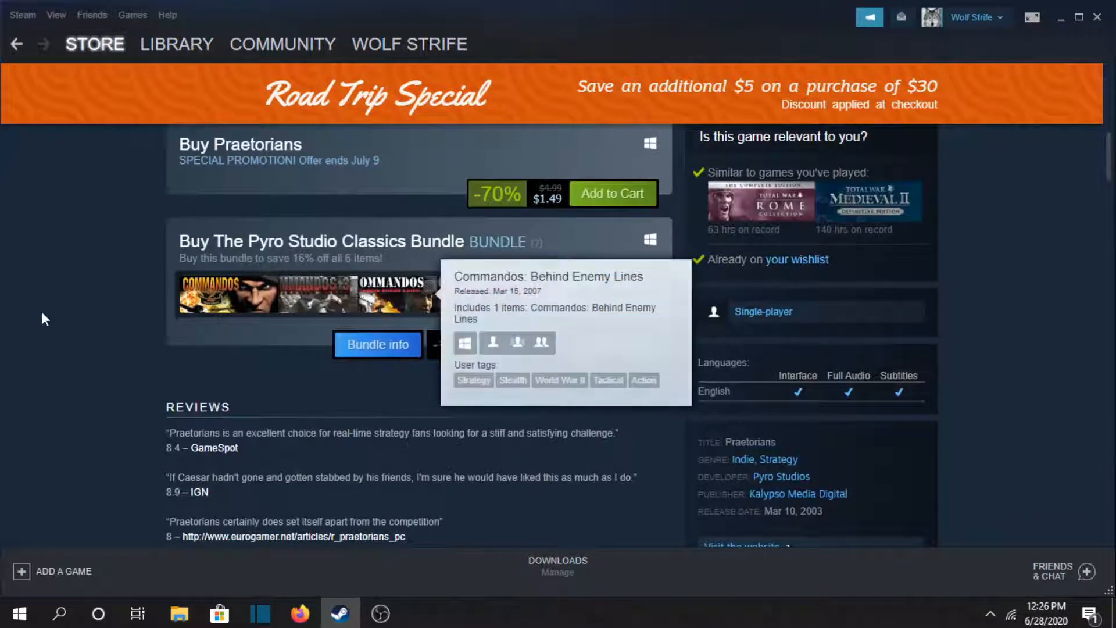
scroll(down, 3)
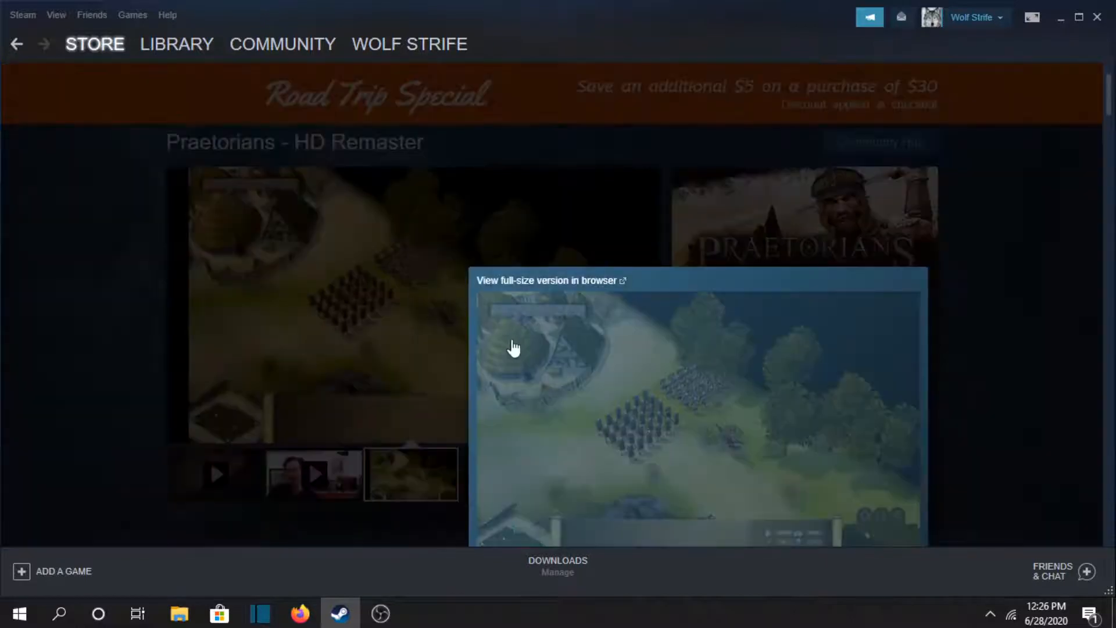
- Open the Praetorians - HD Remaster screenshot viewer, advance two screenshots, and close it
scroll(down, 3)
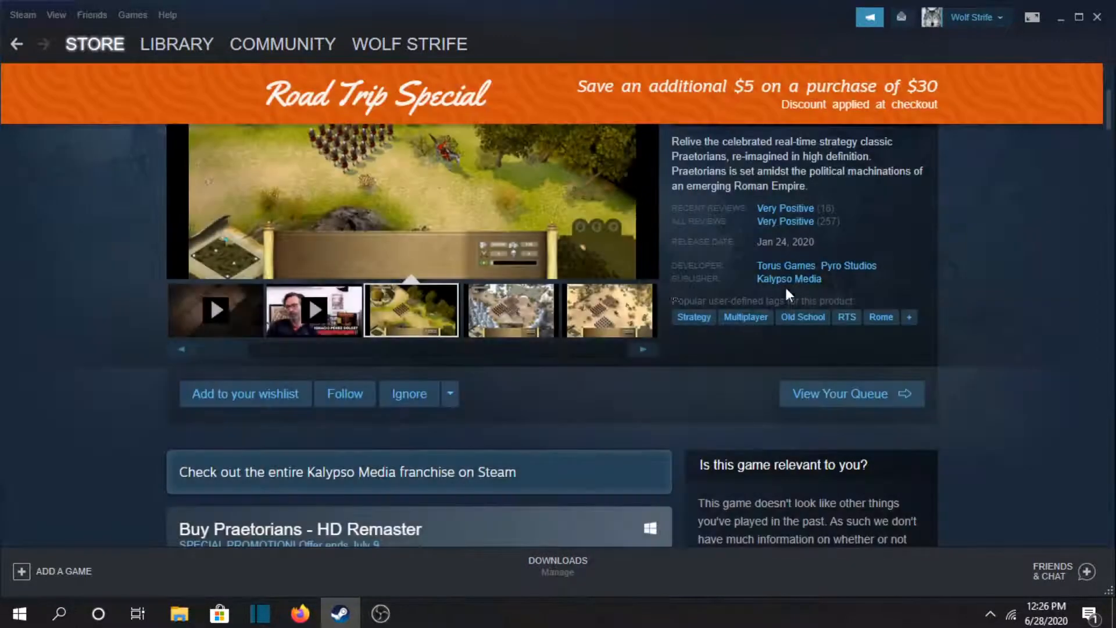
click(411, 309)
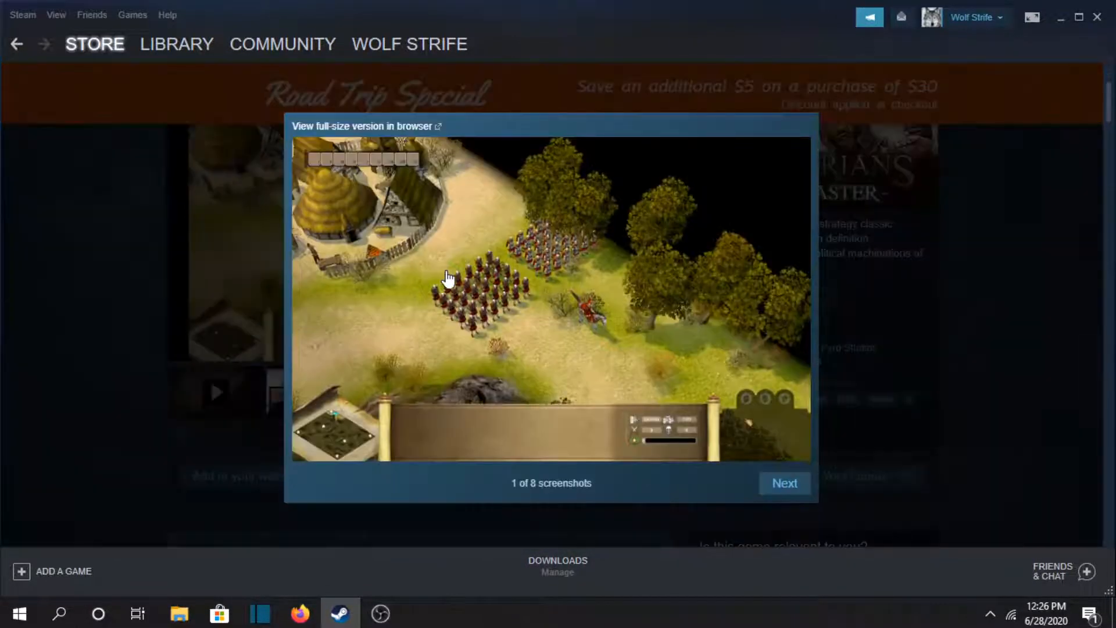
click(783, 483)
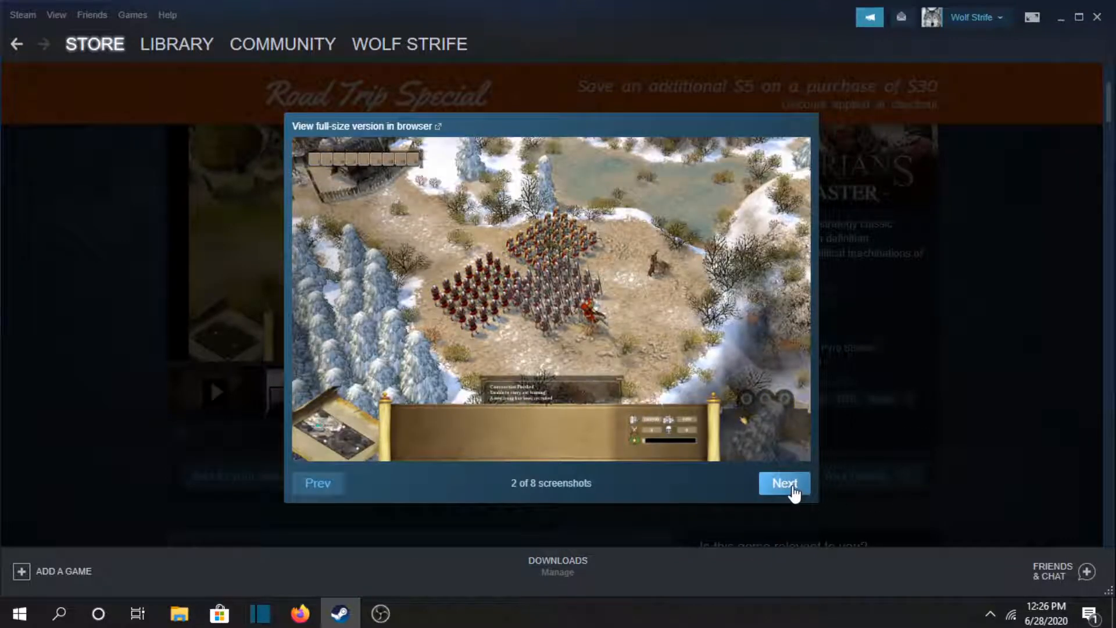
click(783, 483)
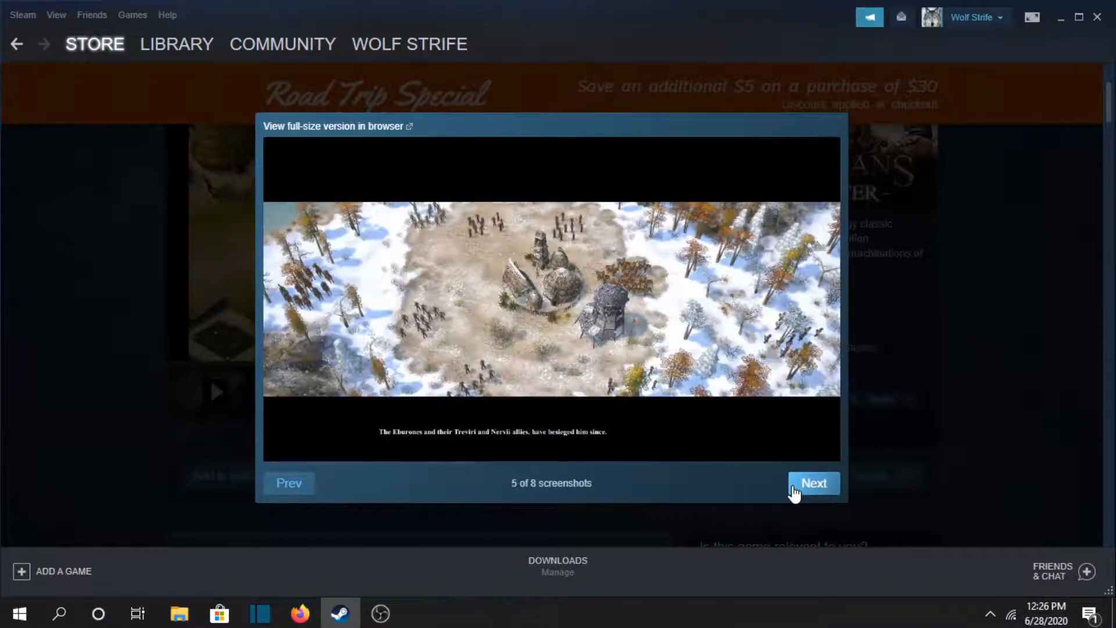
click(812, 482)
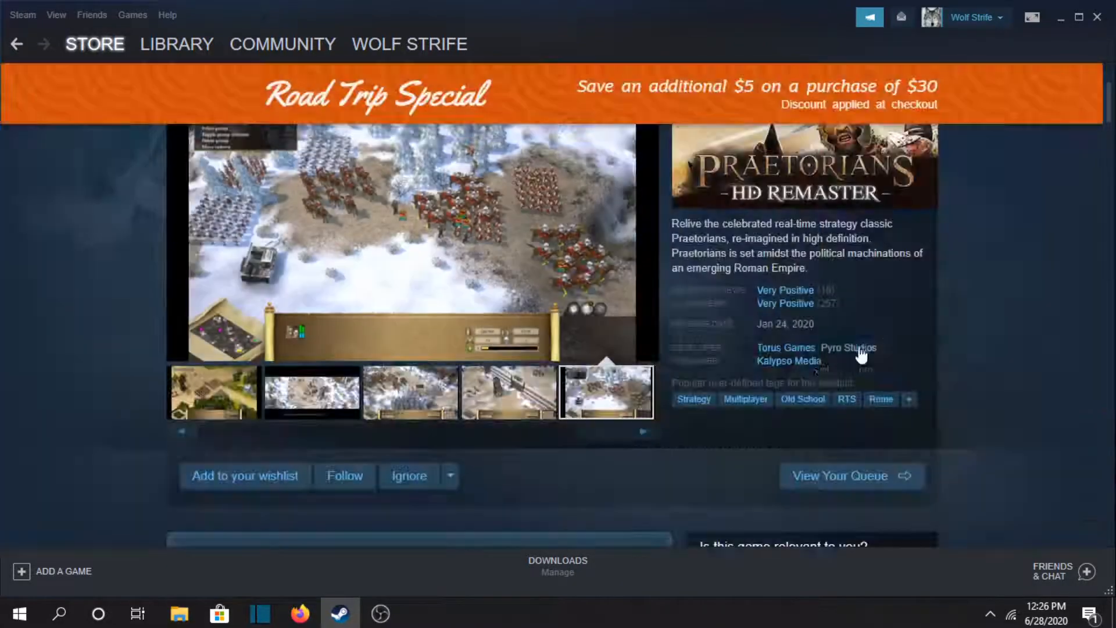
- Scroll through the description and expand the full Feature List with READ MORE
scroll(down, 3)
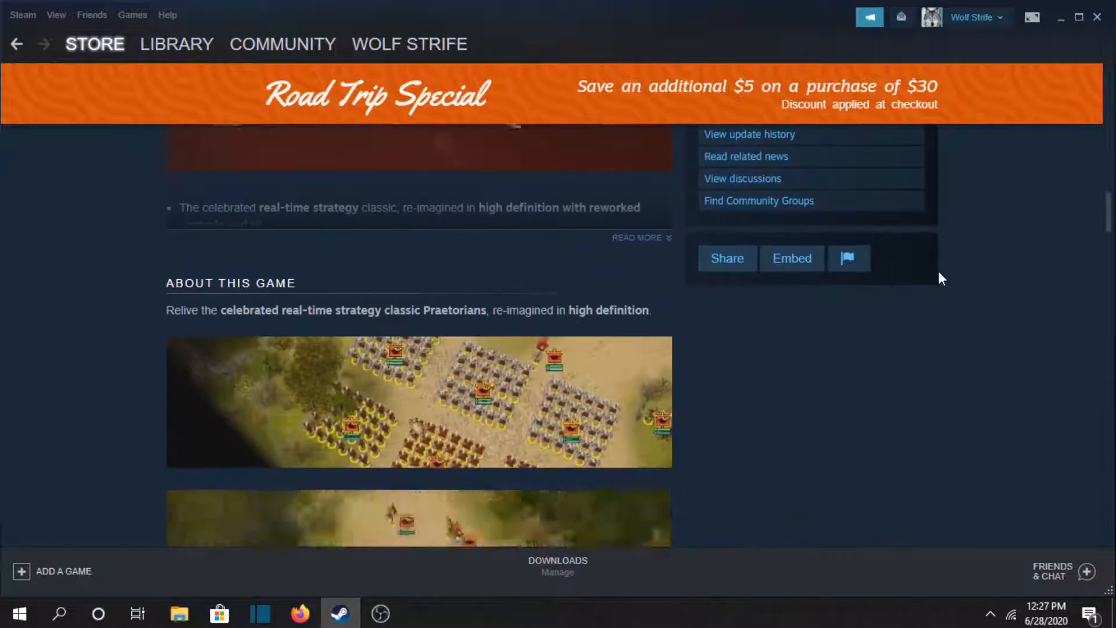
scroll(down, 3)
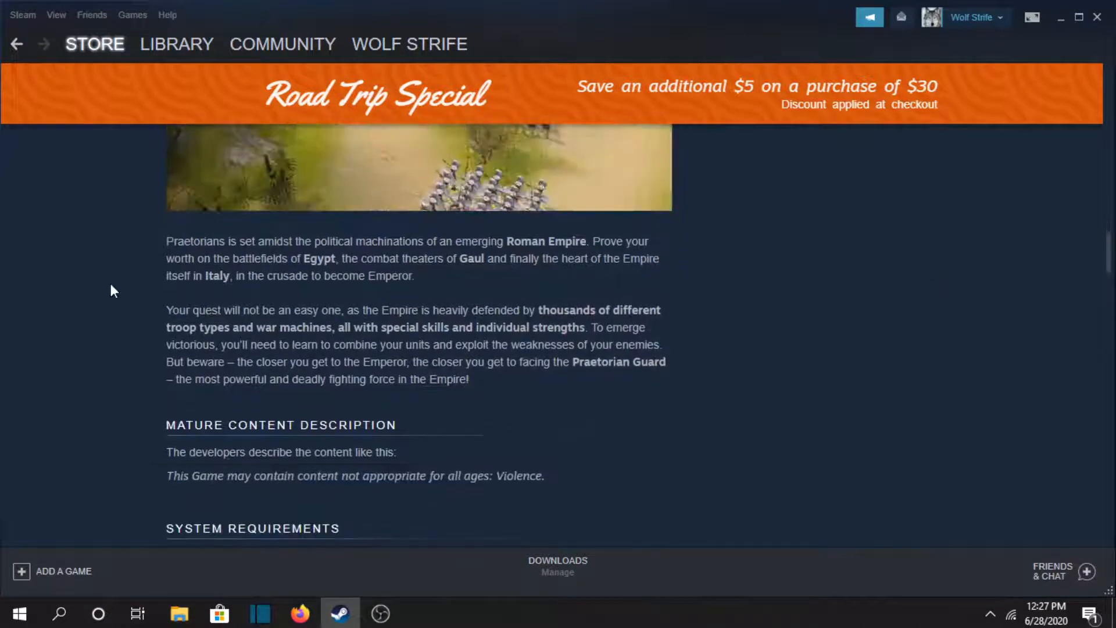
scroll(down, 3)
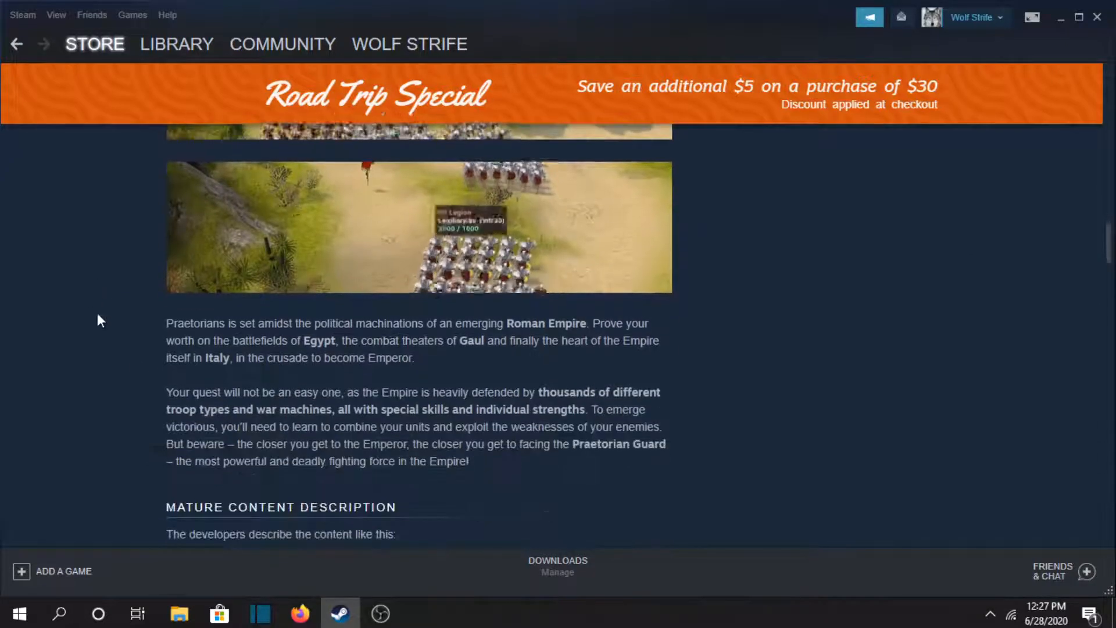
scroll(down, 3)
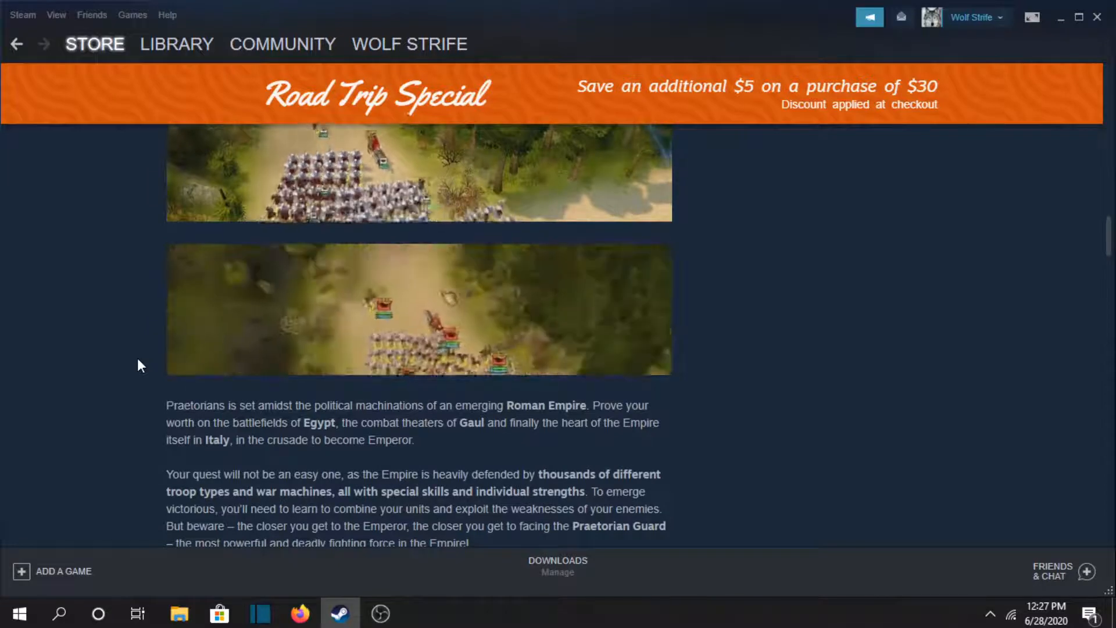
scroll(down, 3)
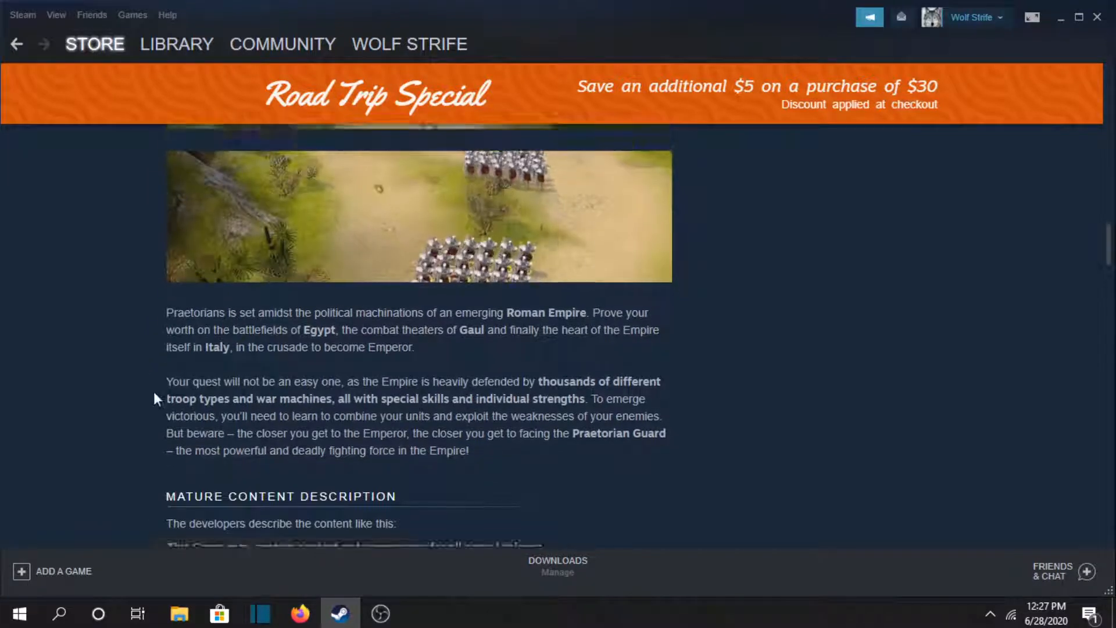
scroll(down, 3)
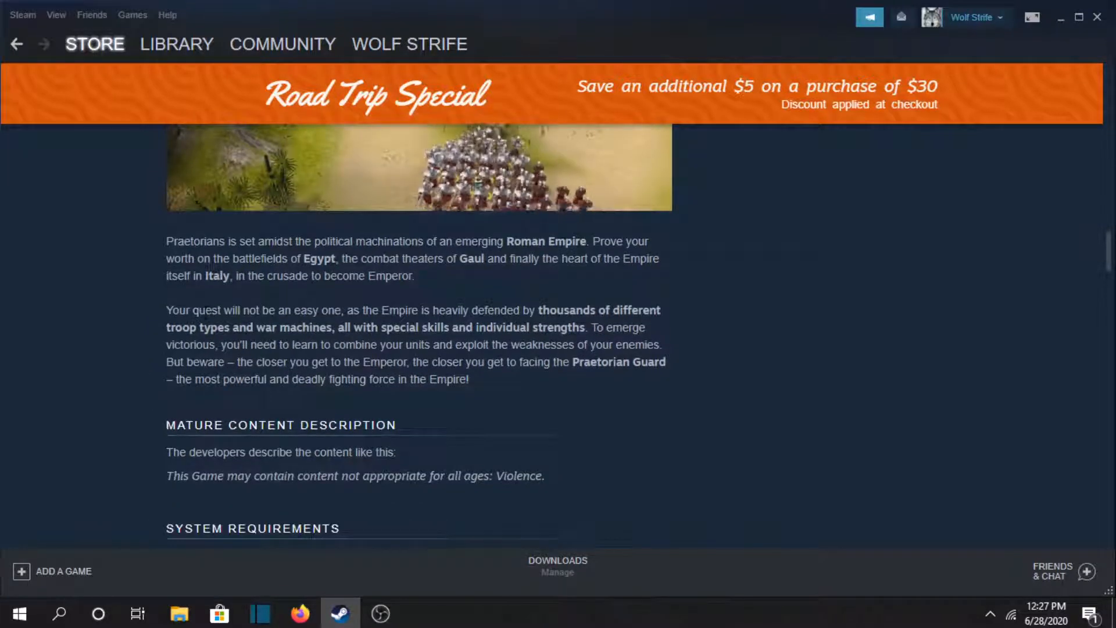
scroll(down, 3)
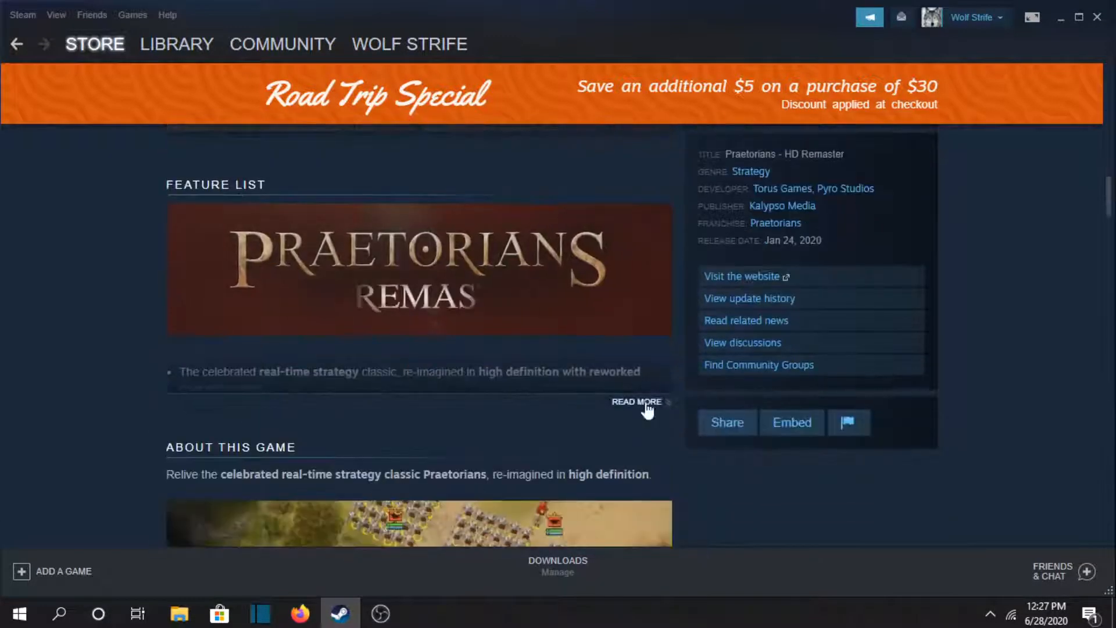
click(635, 402)
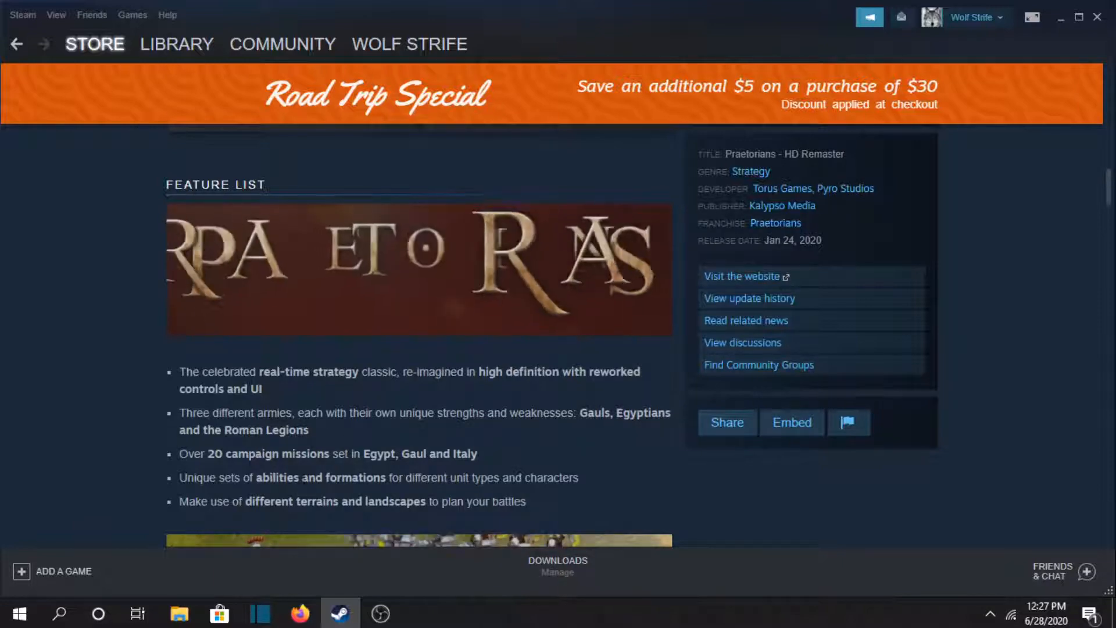
scroll(down, 3)
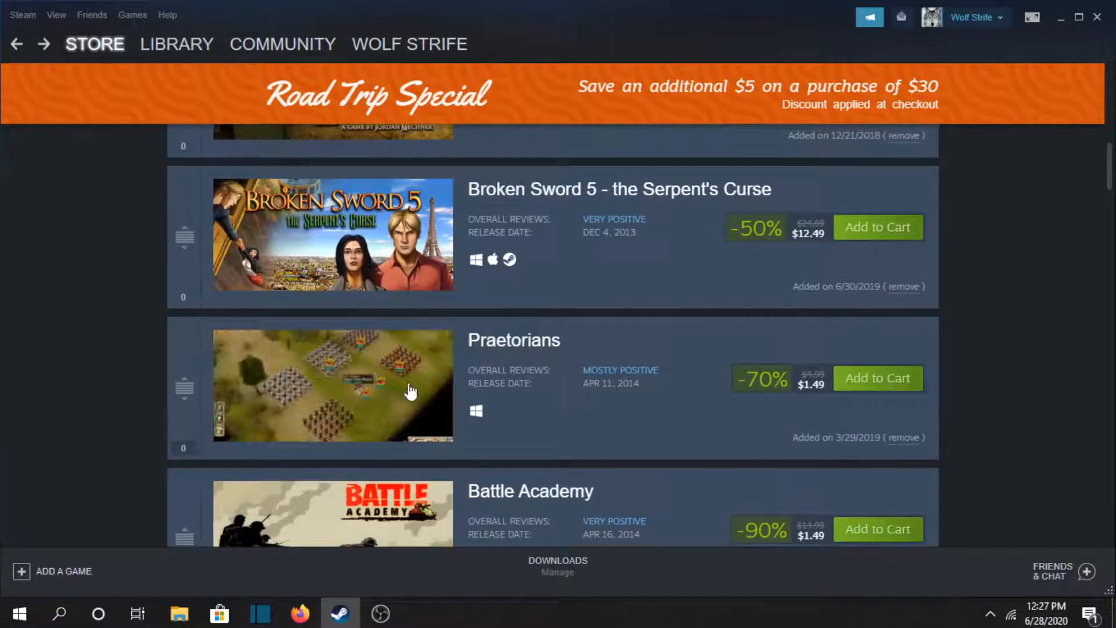
- Open Battle Academy, step through screenshots to 5 of 7, and expand all six add-ons
scroll(down, 3)
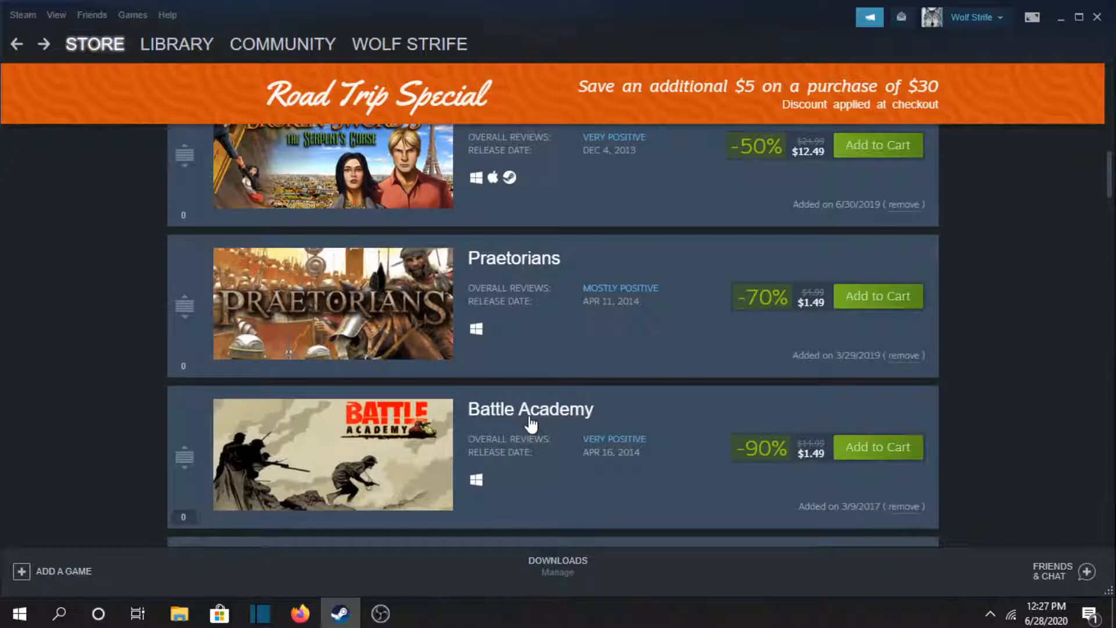
click(530, 410)
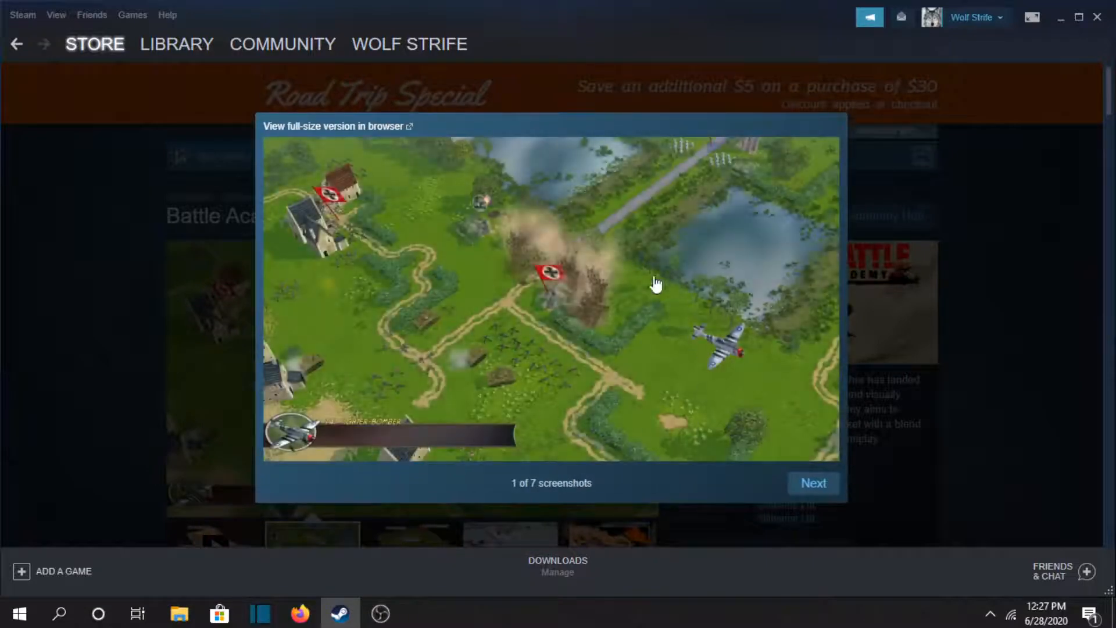
click(812, 482)
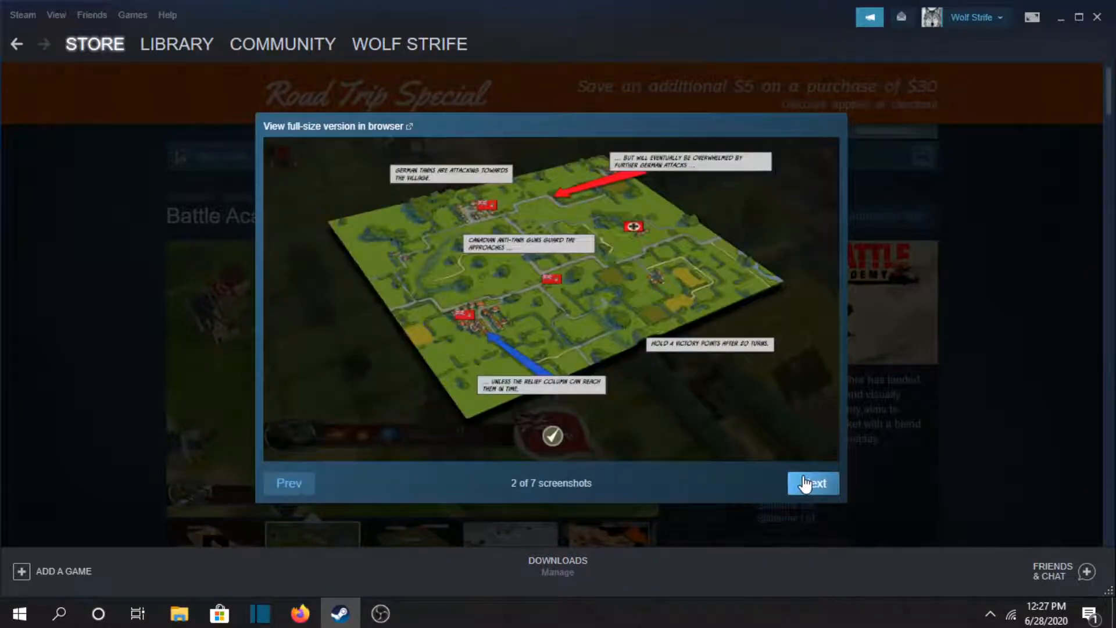
click(812, 483)
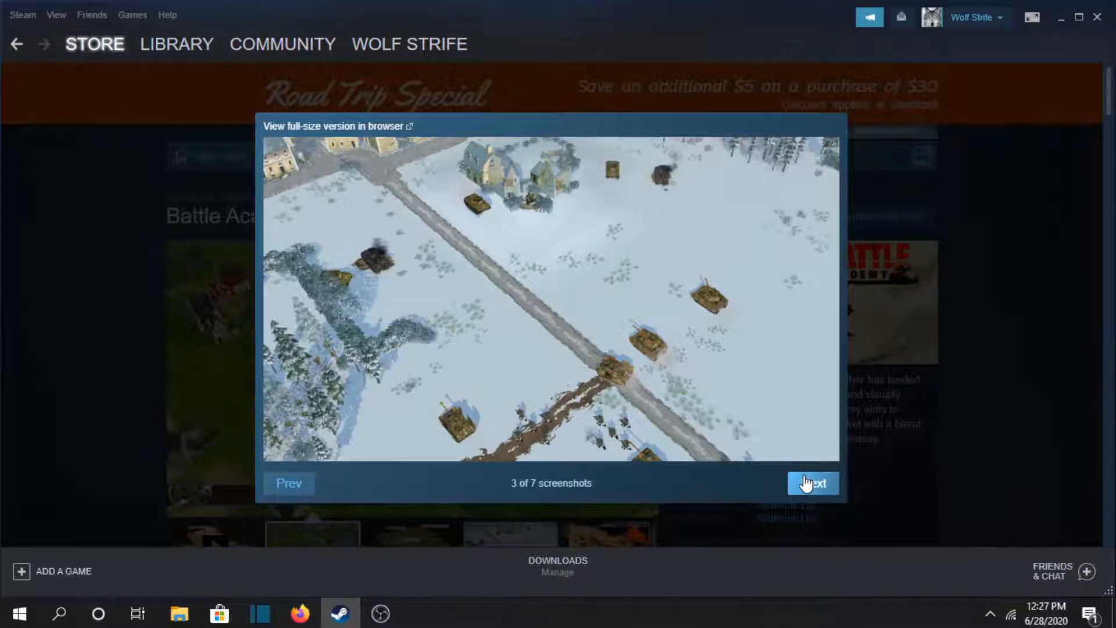
click(811, 483)
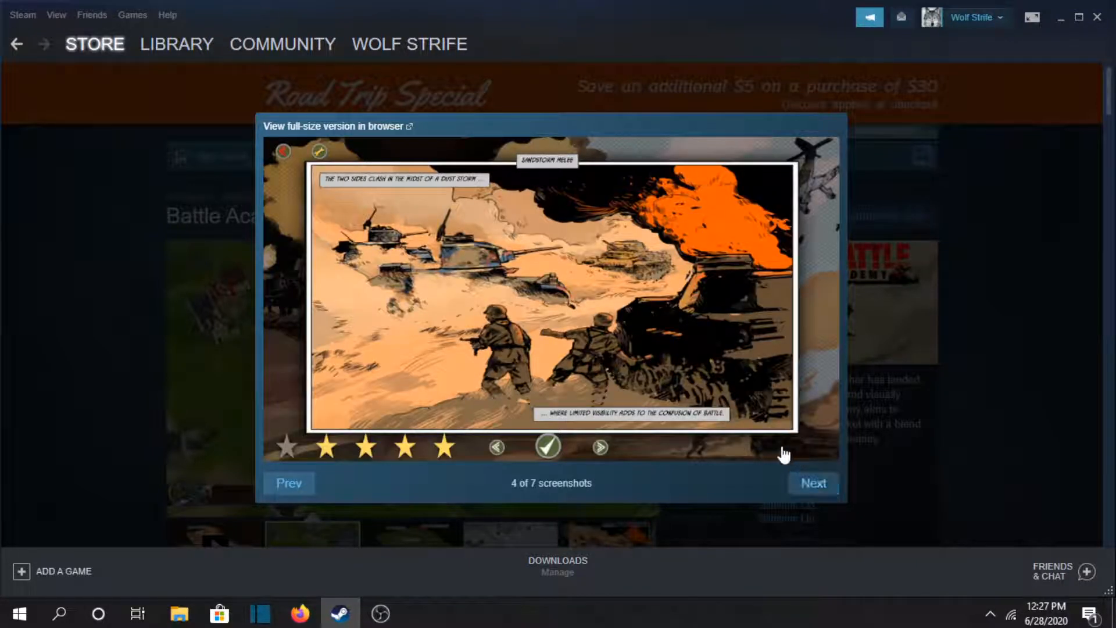
click(812, 483)
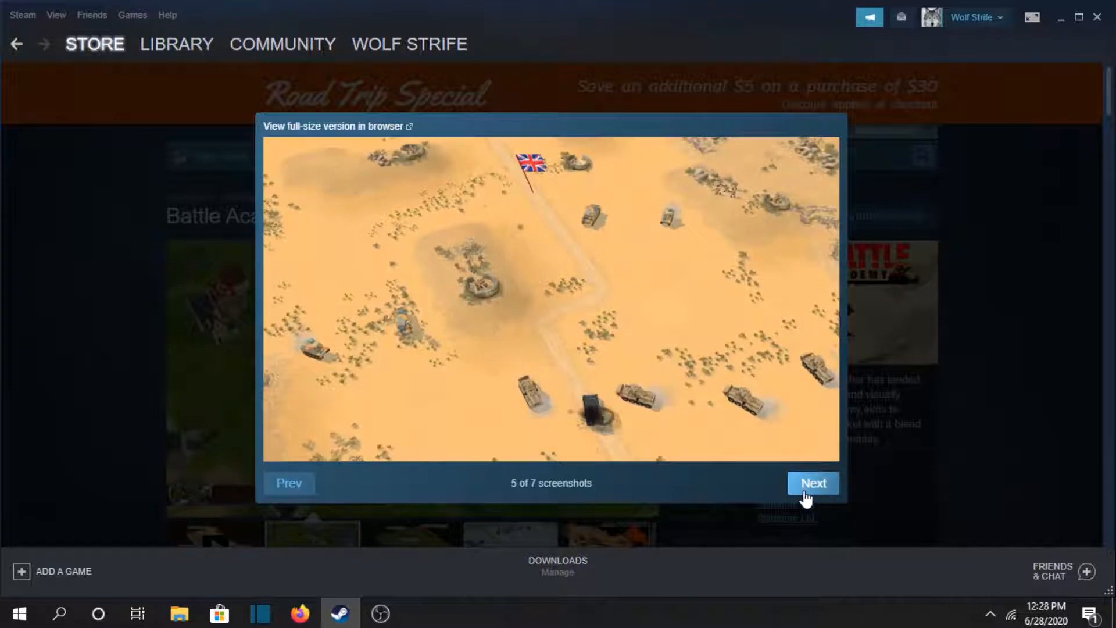
click(812, 483)
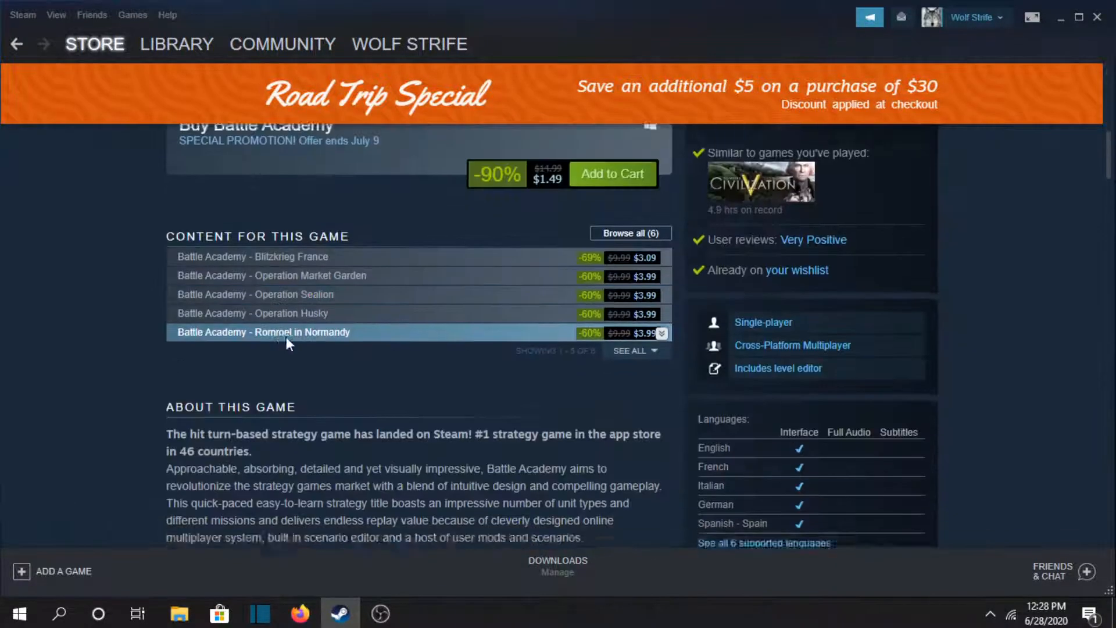
scroll(up, 3)
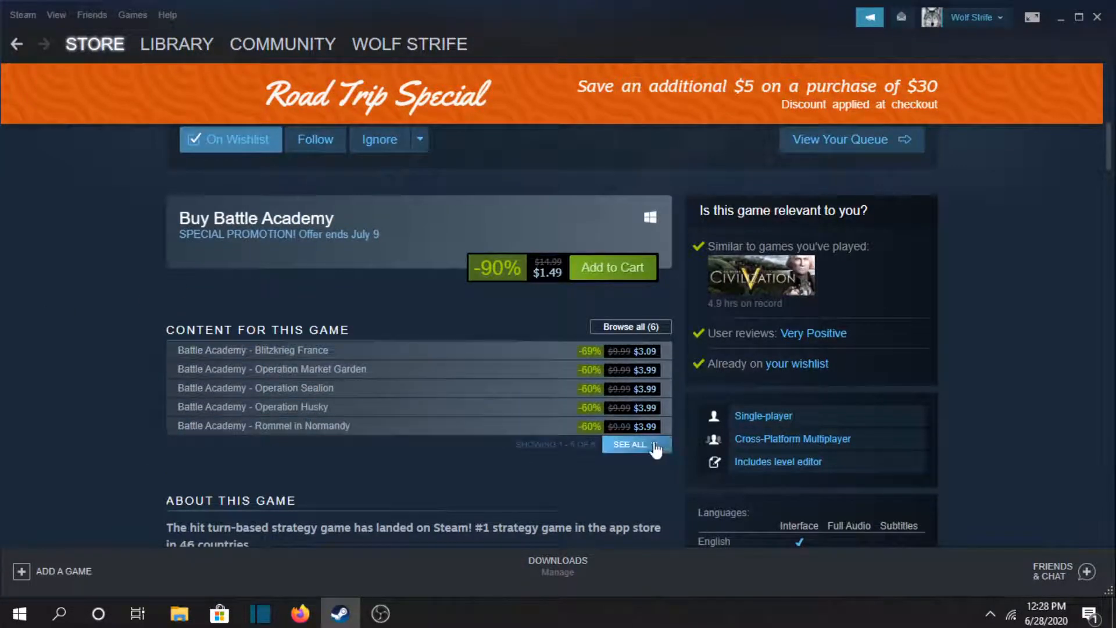
click(629, 444)
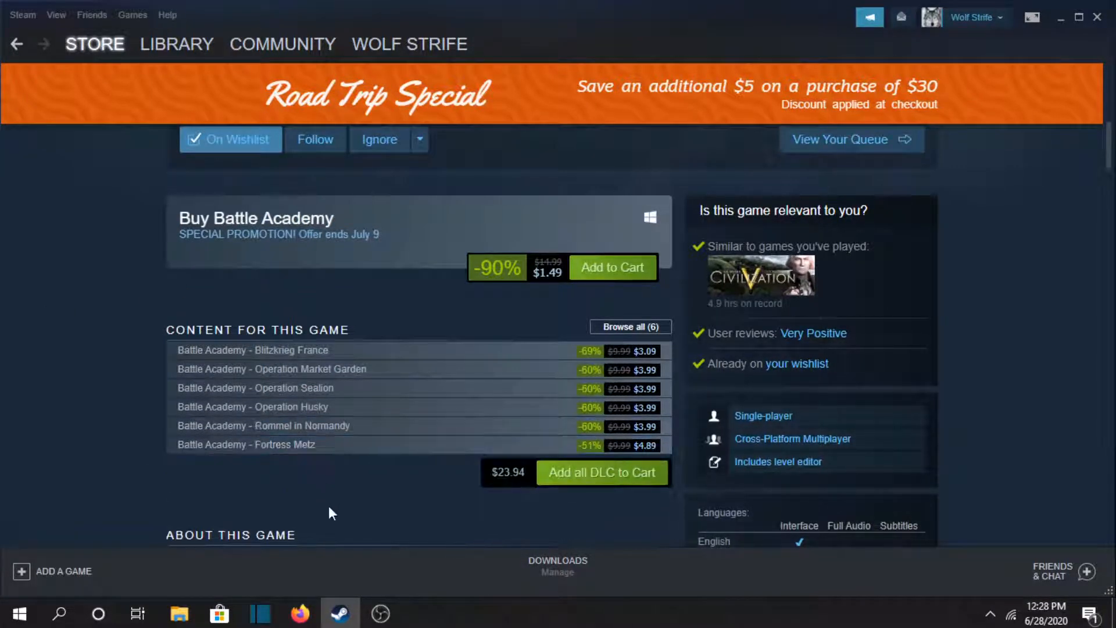
mouse_move(516, 488)
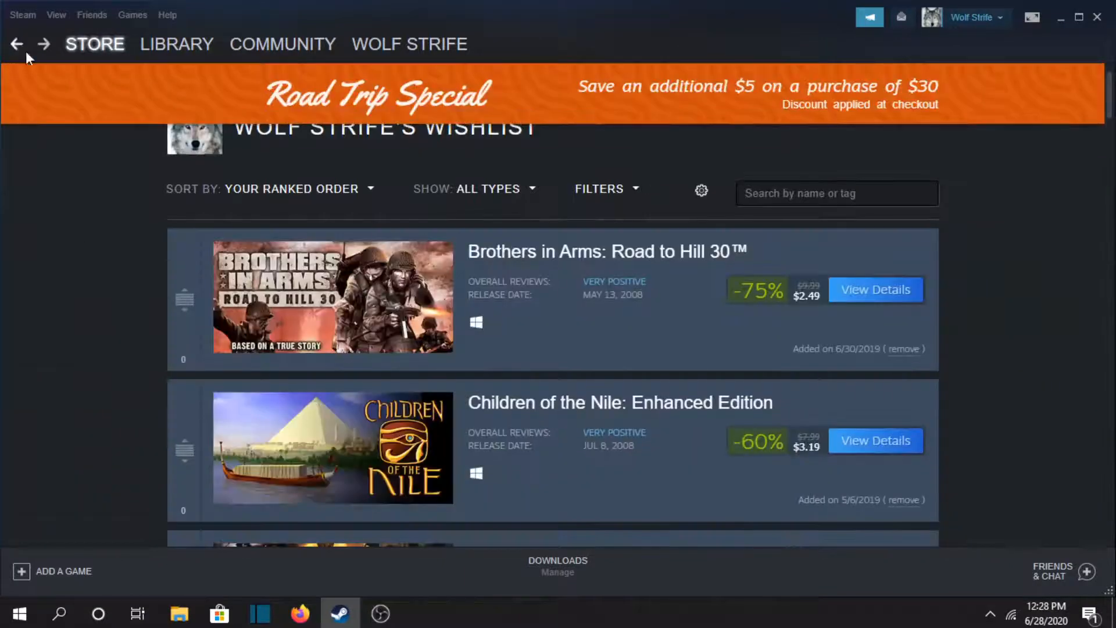
- Cycle through Qvadriga's screenshot strip and thumbnails, then go back to the wishlist
scroll(down, 3)
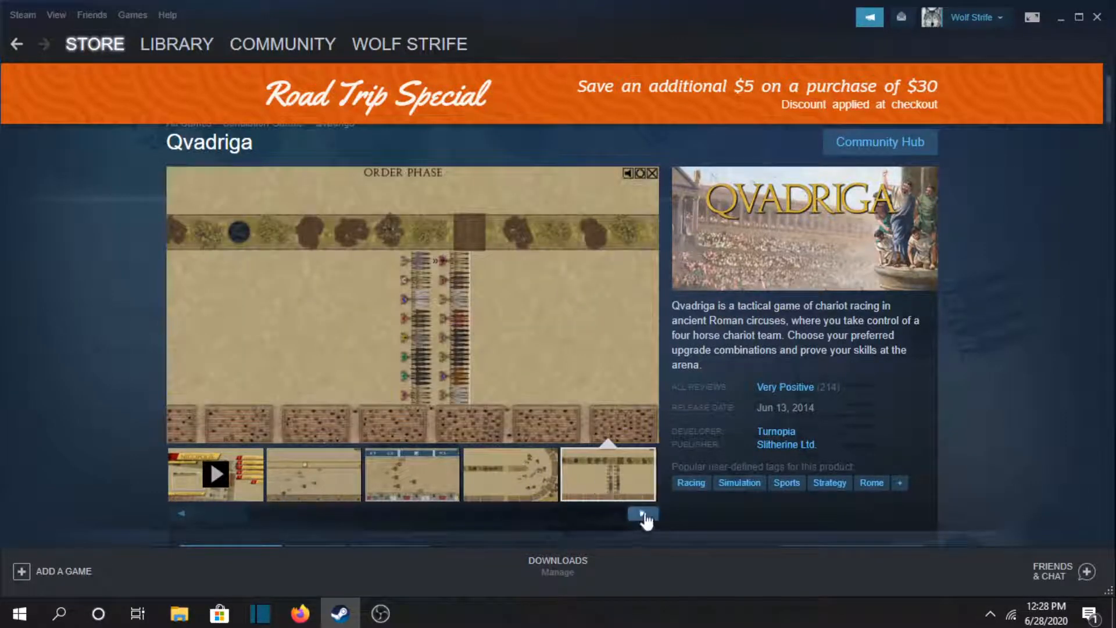
click(641, 513)
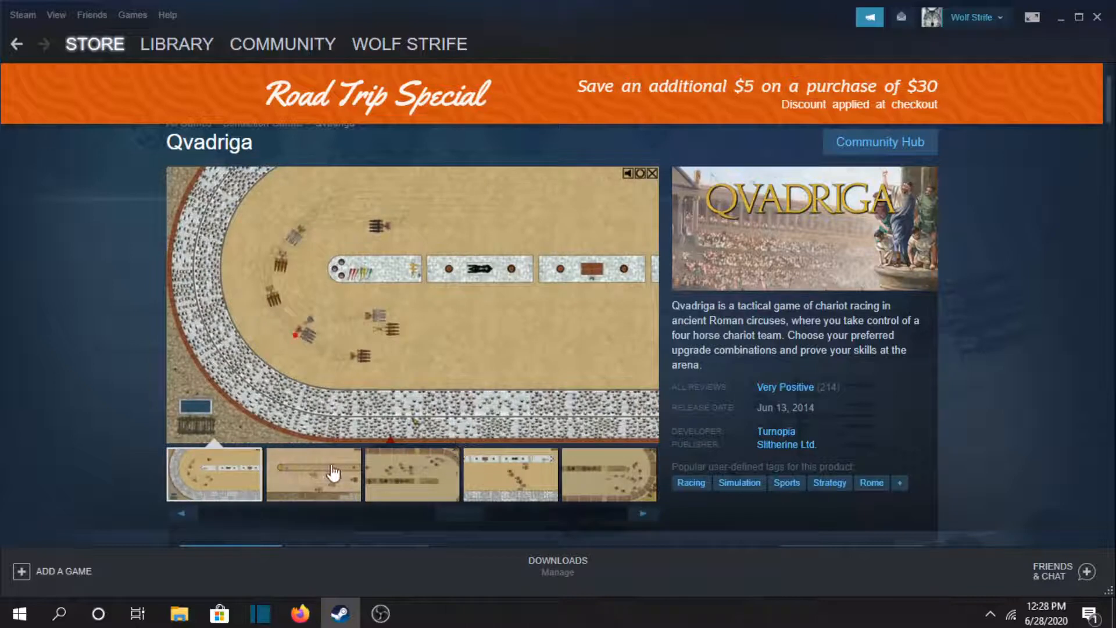
click(509, 475)
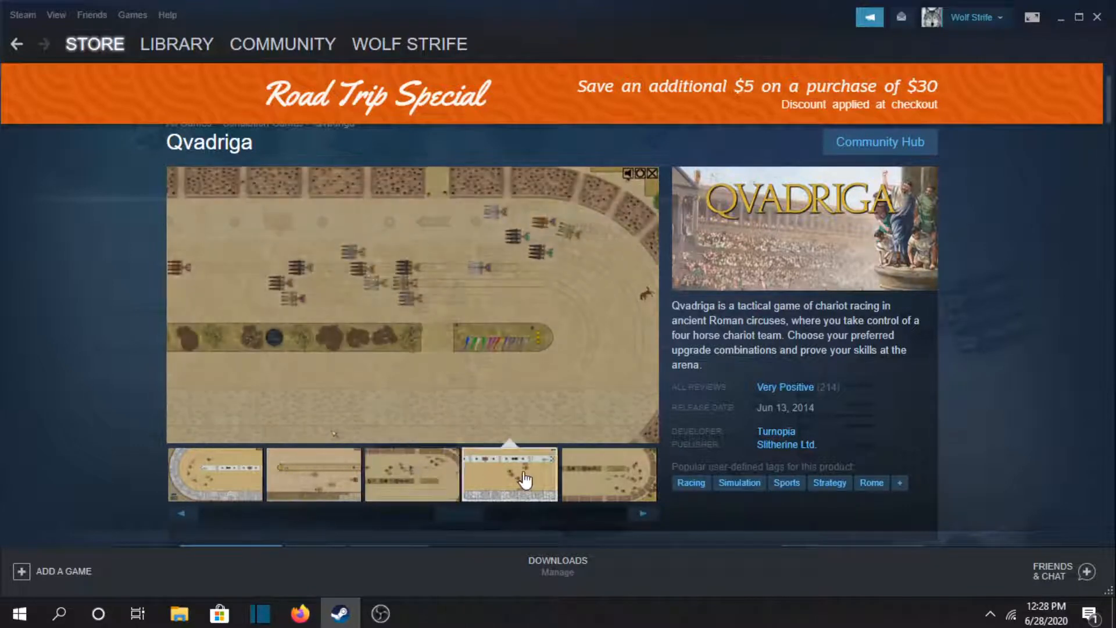
click(641, 513)
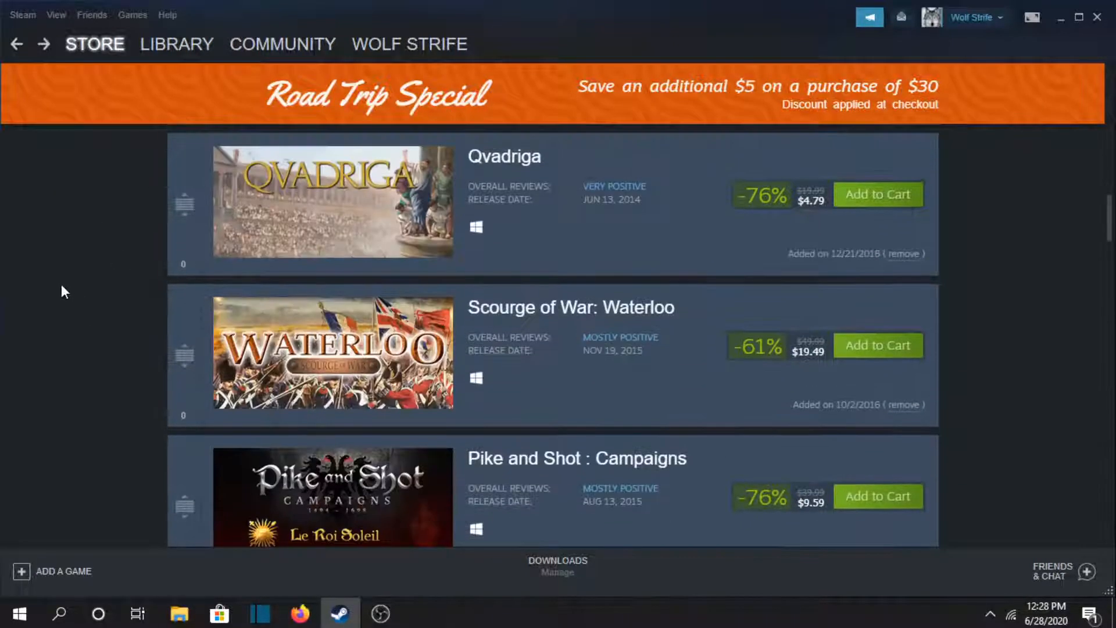
- Enlarge a Scourge of War: Waterloo screenshot, step through to 6 of 7, and close it
scroll(down, 3)
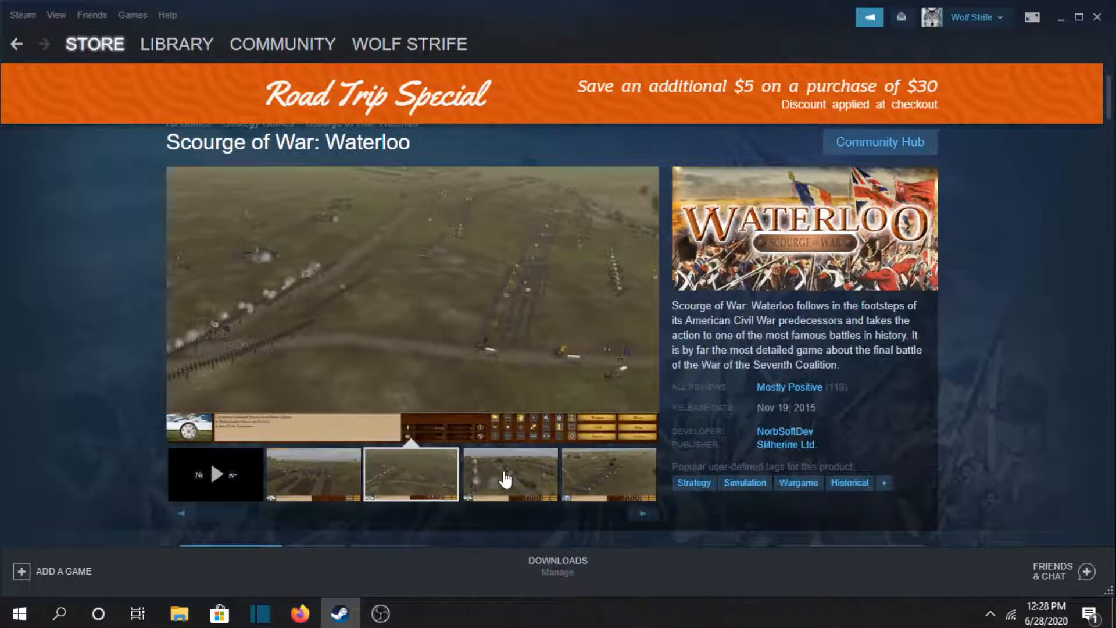
click(509, 475)
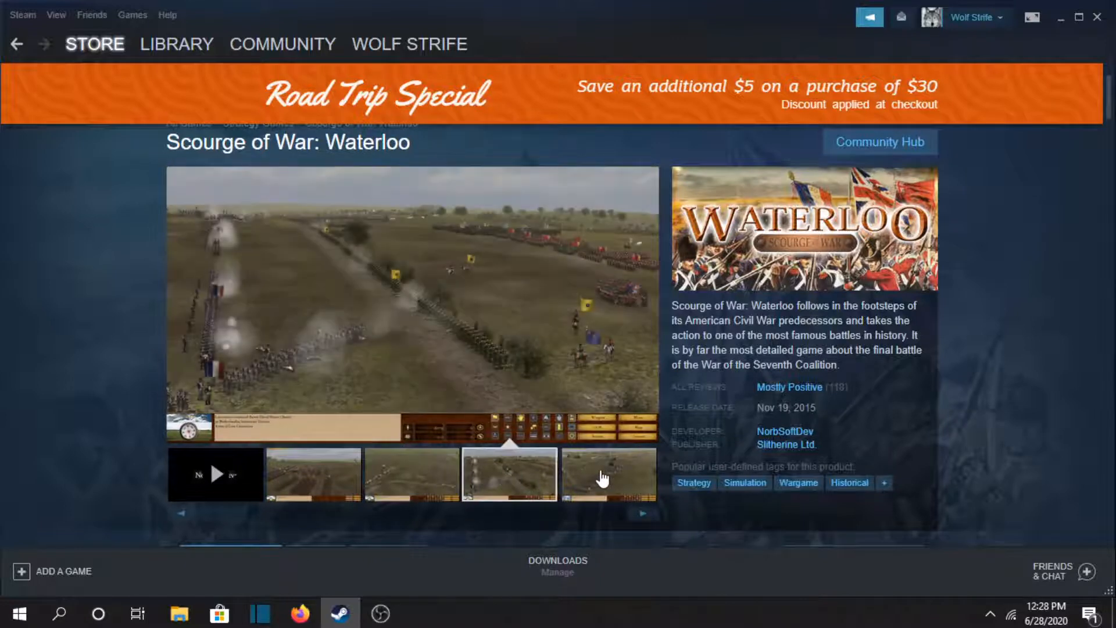
click(510, 474)
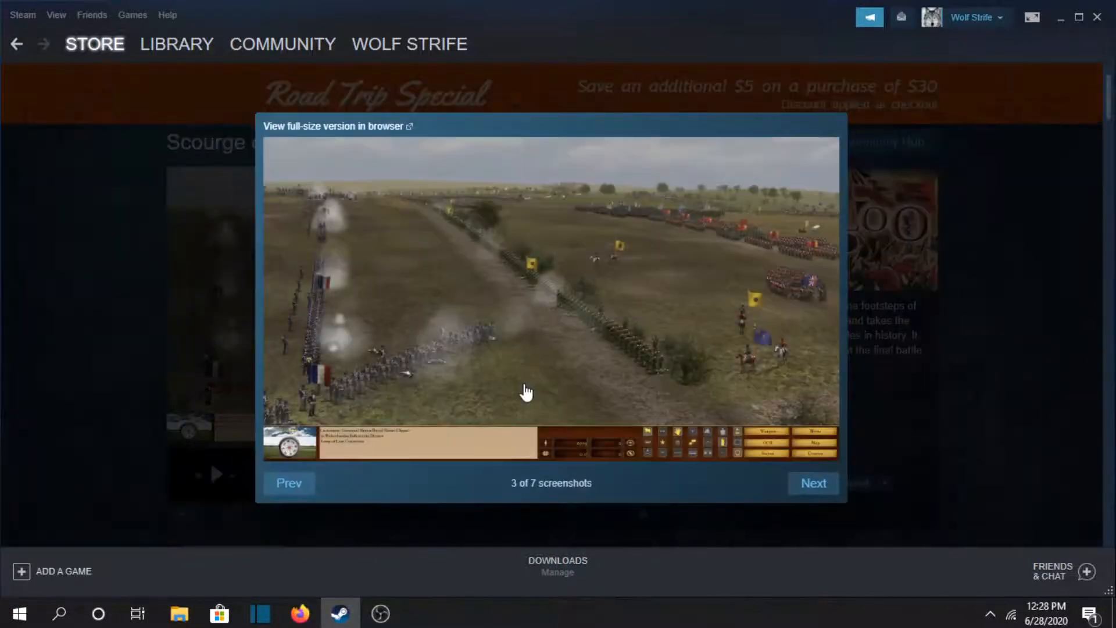
click(812, 482)
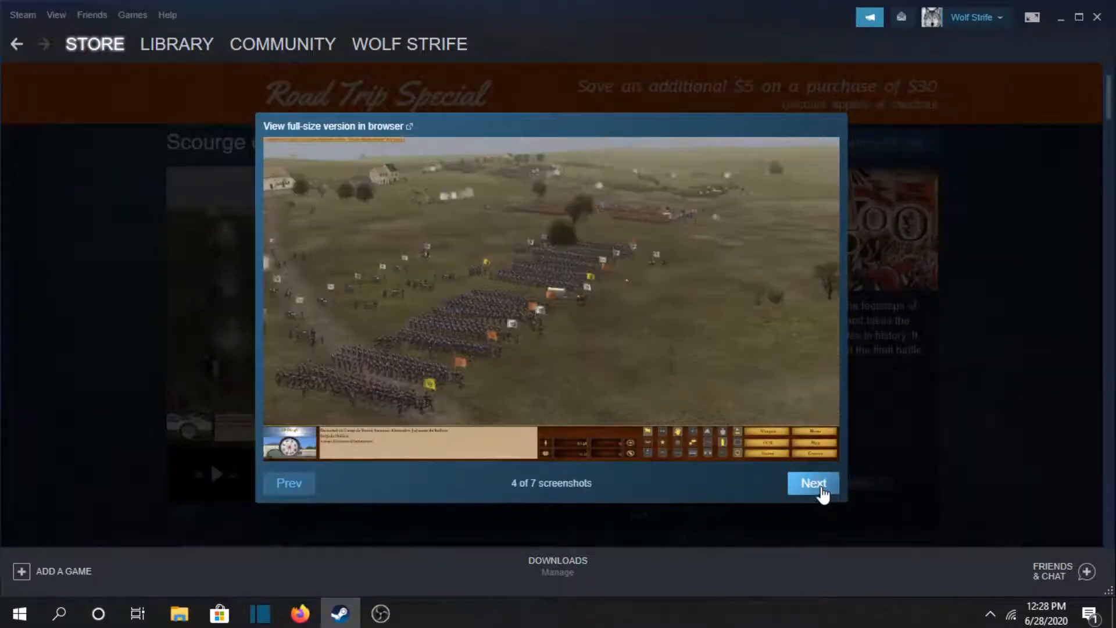
click(812, 482)
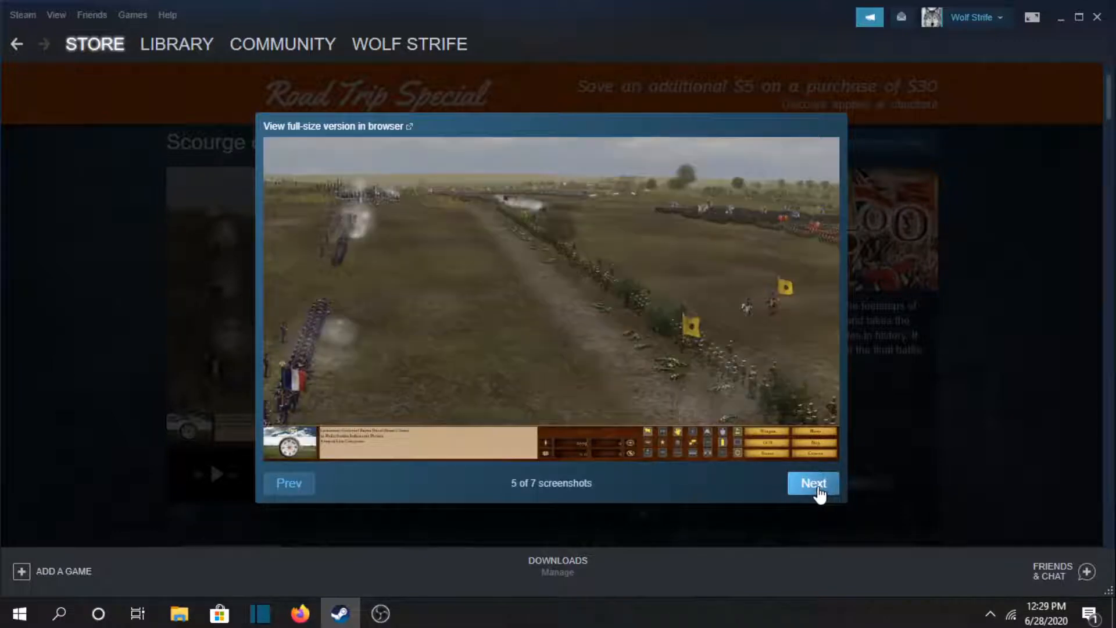
click(812, 483)
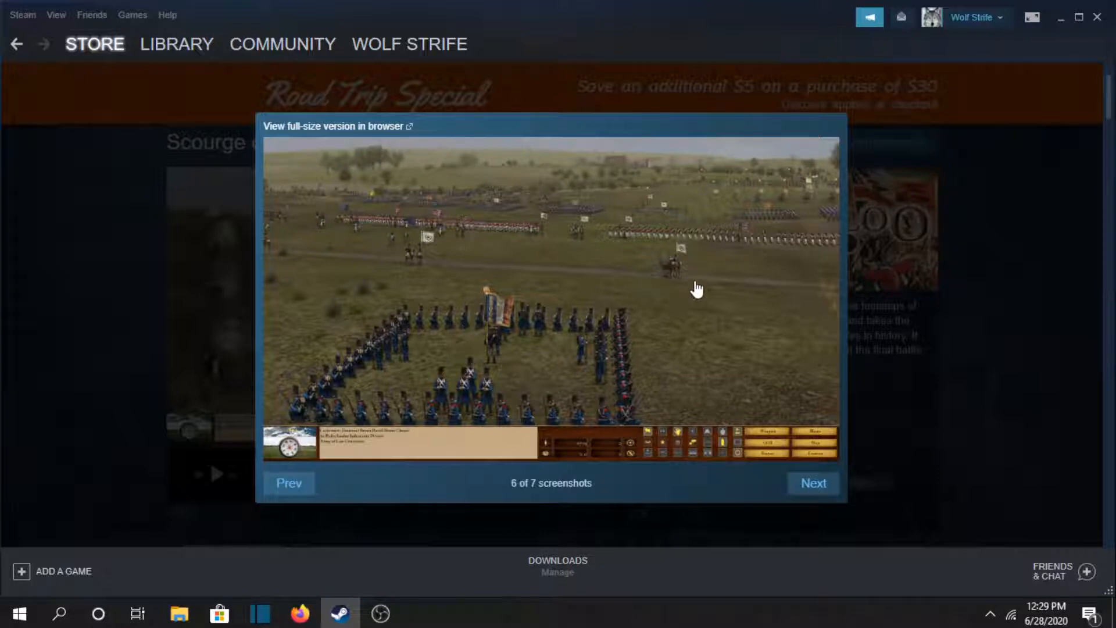
click(812, 482)
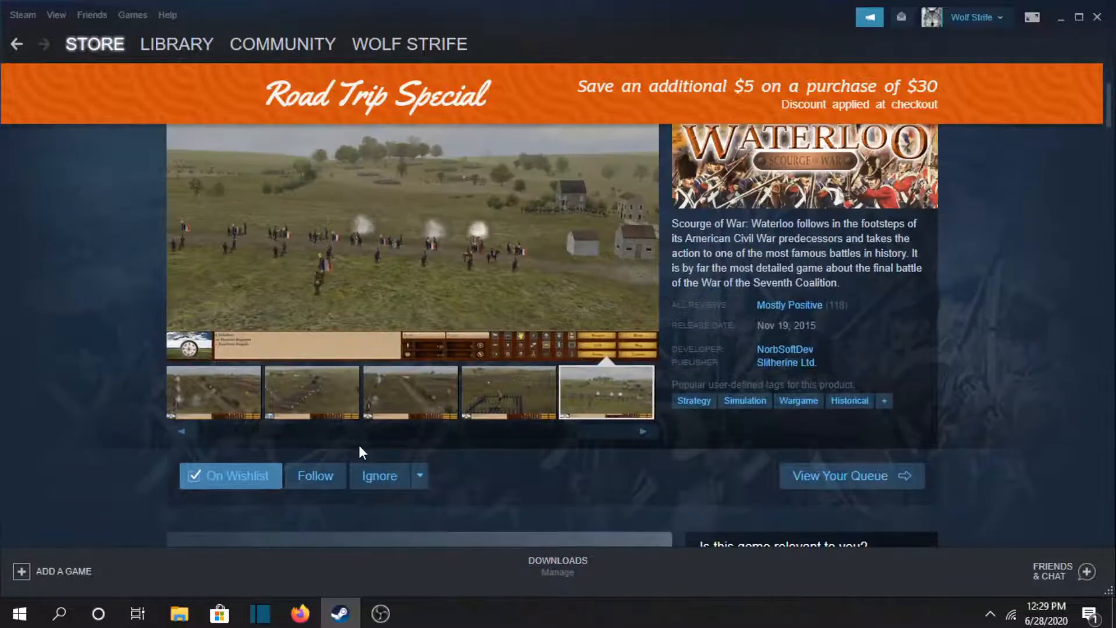
scroll(down, 3)
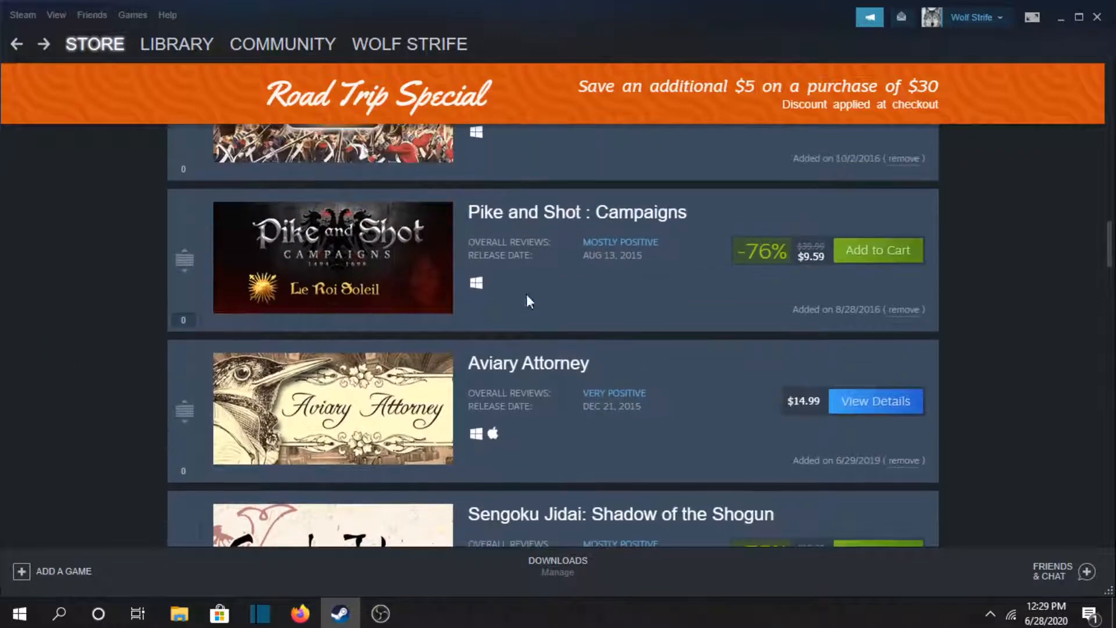
- Open Pike and Shot: Campaigns, view screenshots enlarged to 5 of 9, then return to the wishlist
click(575, 212)
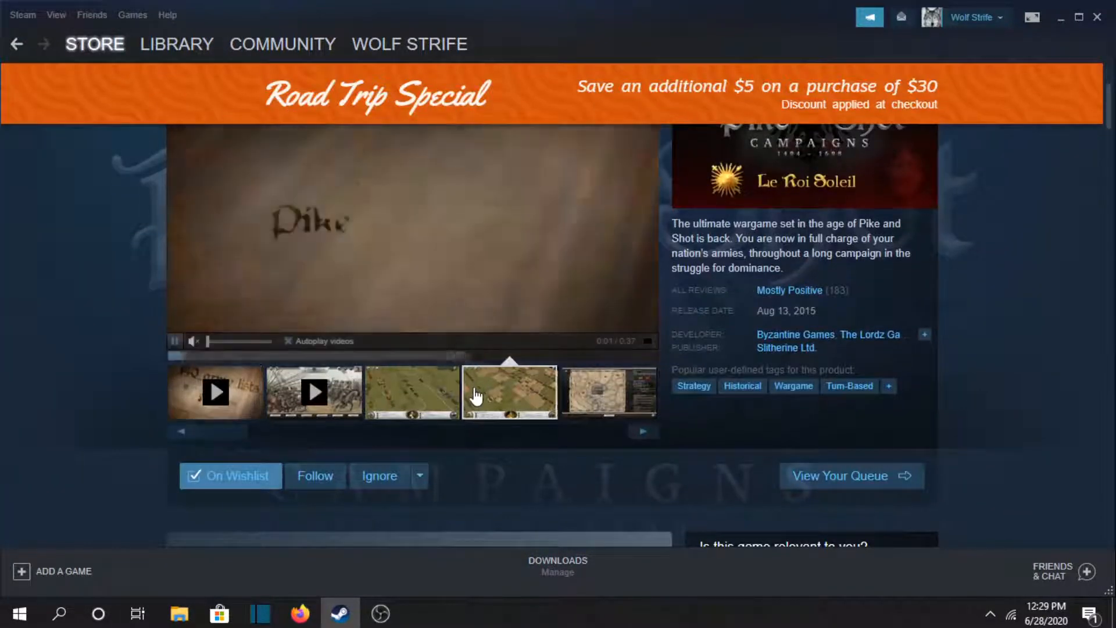
click(509, 391)
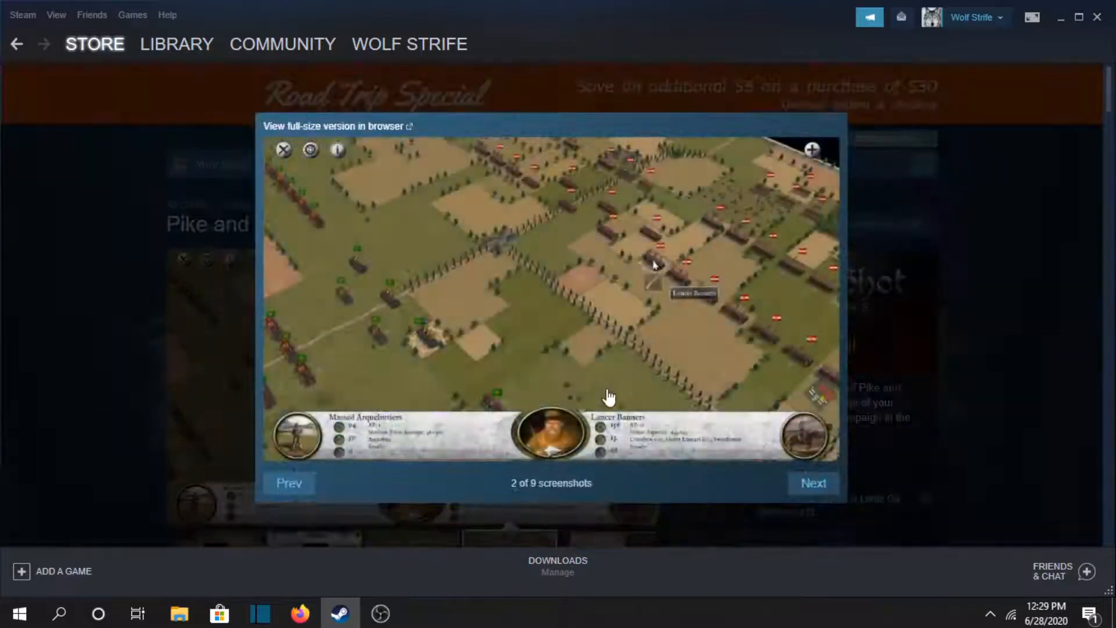
click(289, 483)
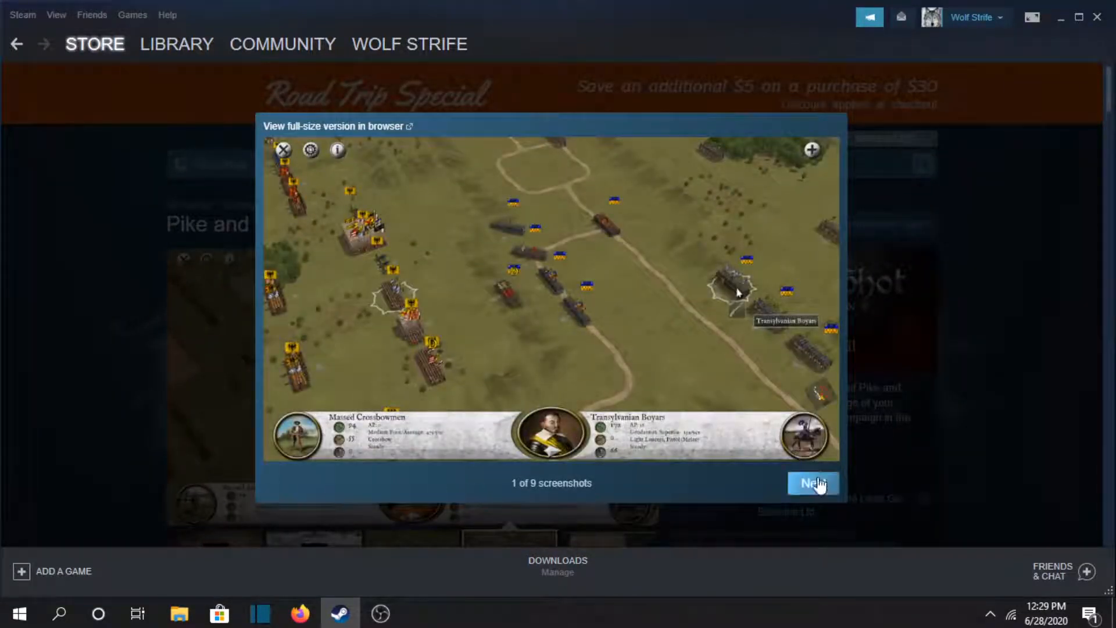
click(812, 483)
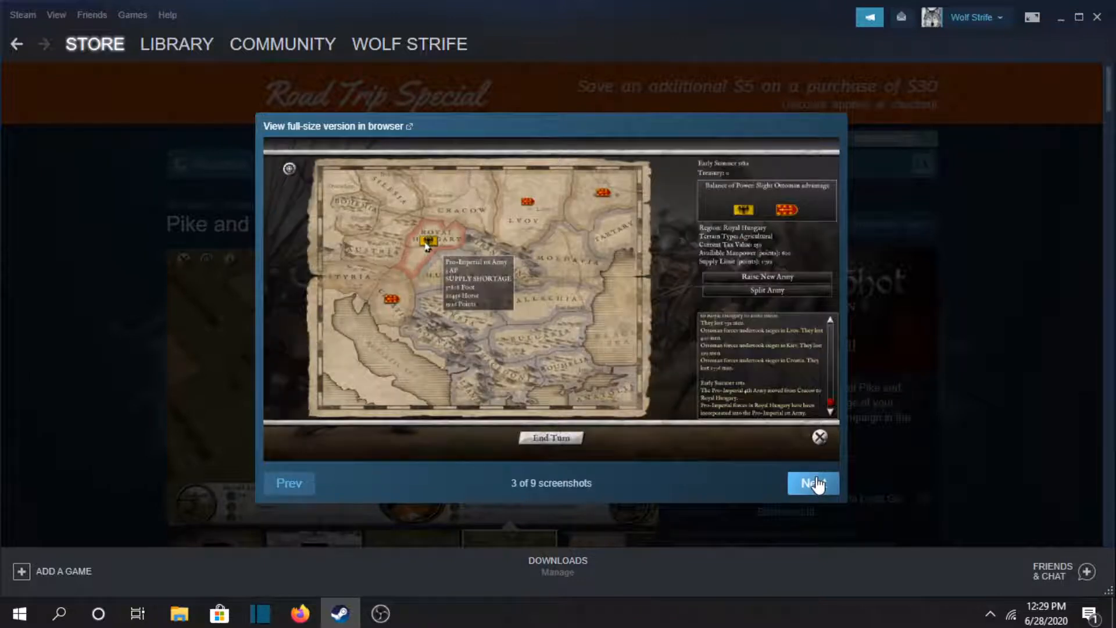
click(812, 482)
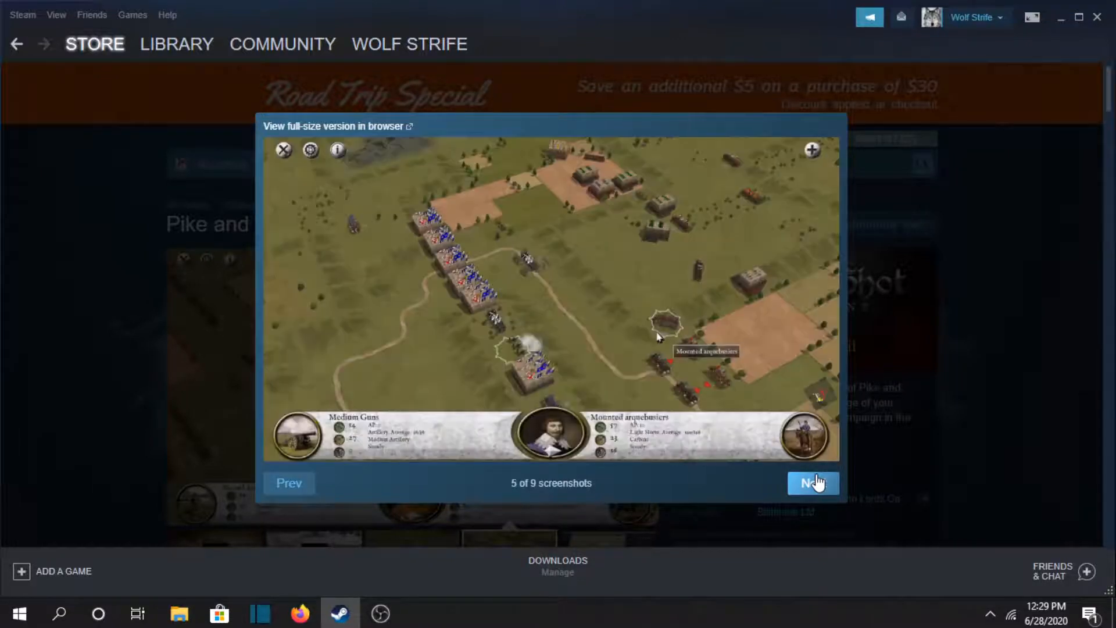
click(812, 482)
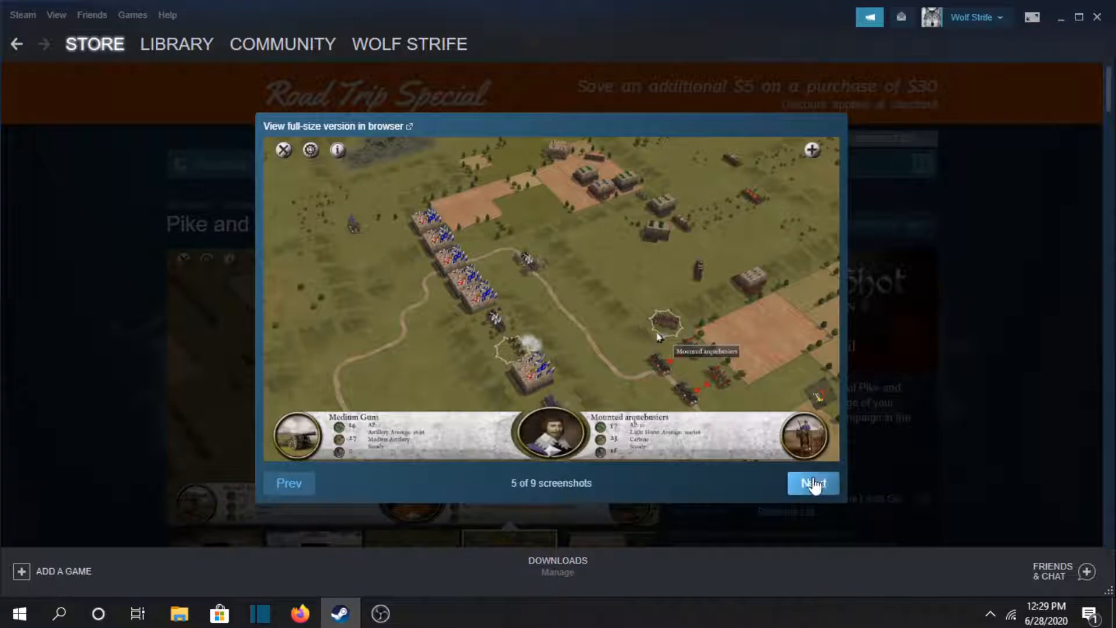
click(812, 483)
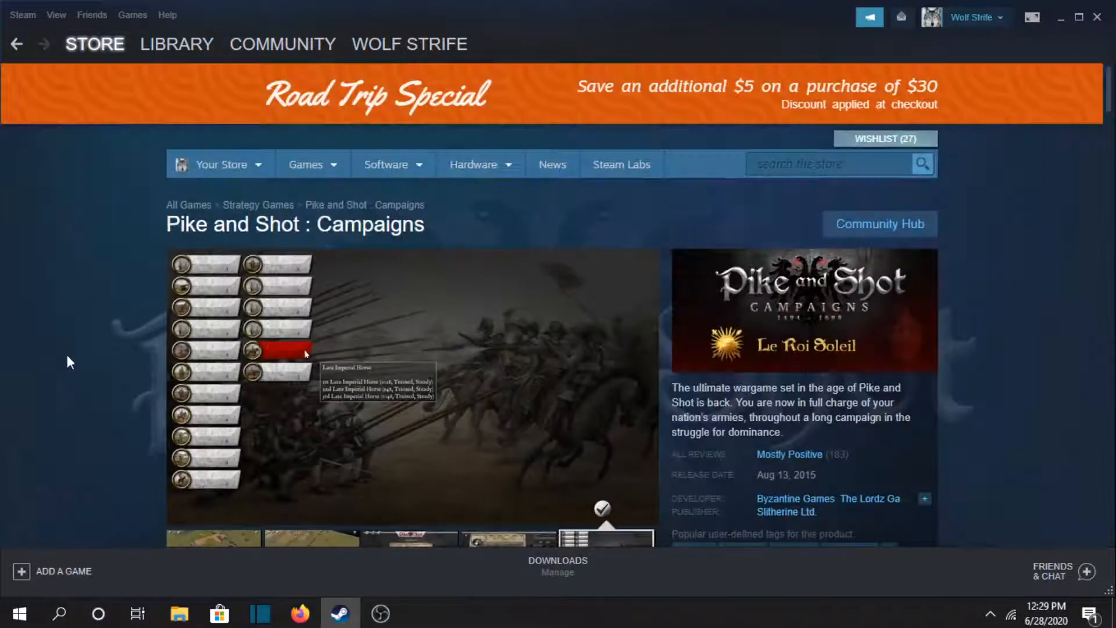
click(885, 139)
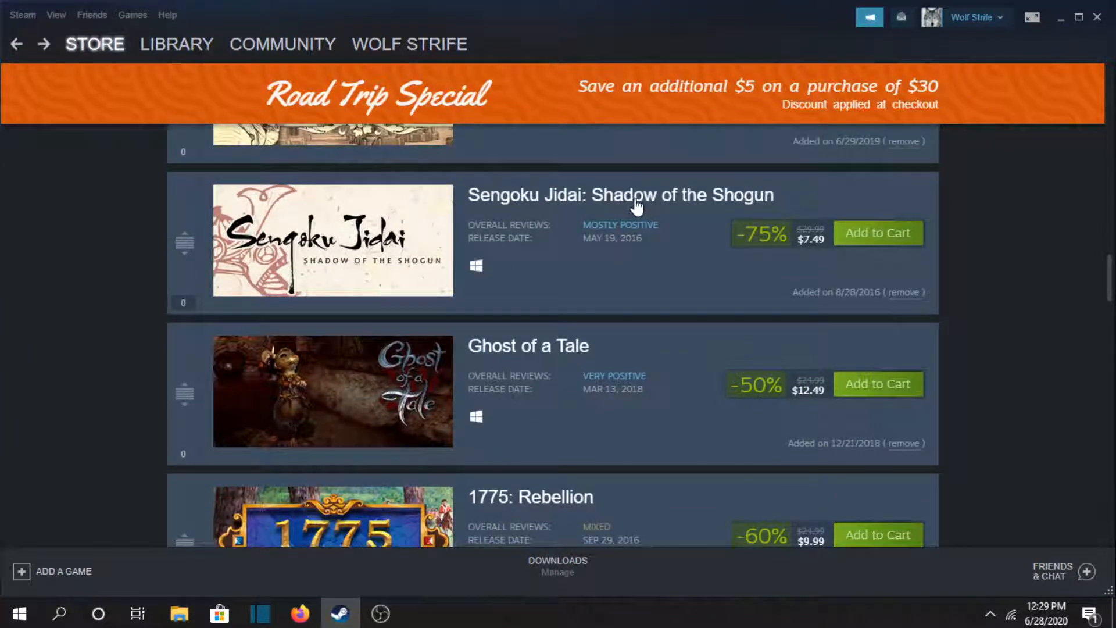
mouse_move(587, 214)
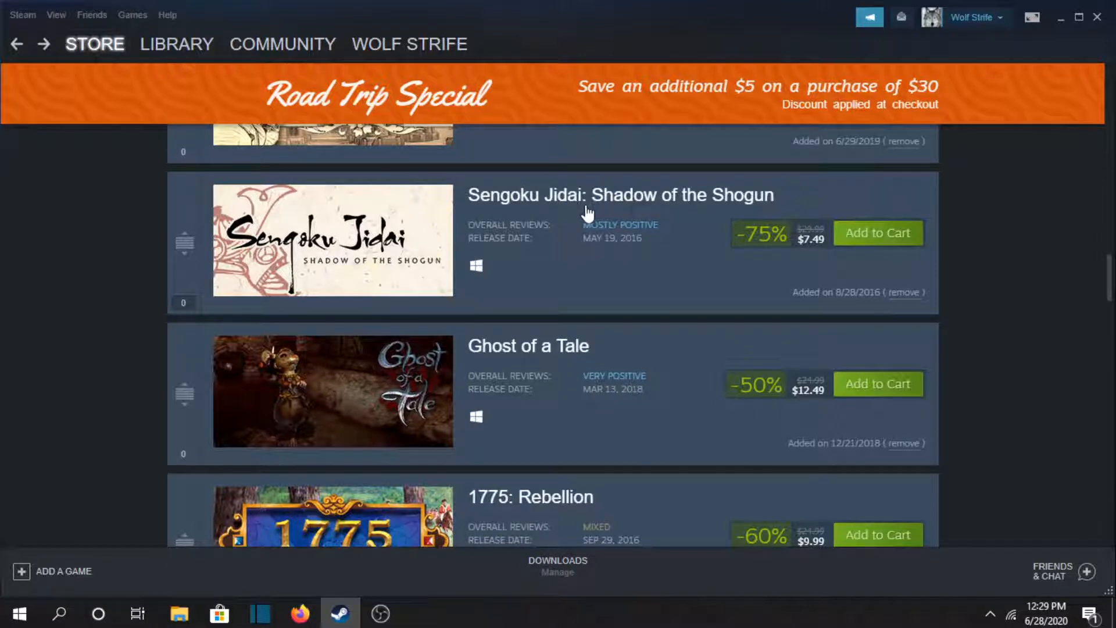
- Open Sengoku Jidai: Shadow of the Shogun, preview two screenshots, and return to the wishlist
click(619, 194)
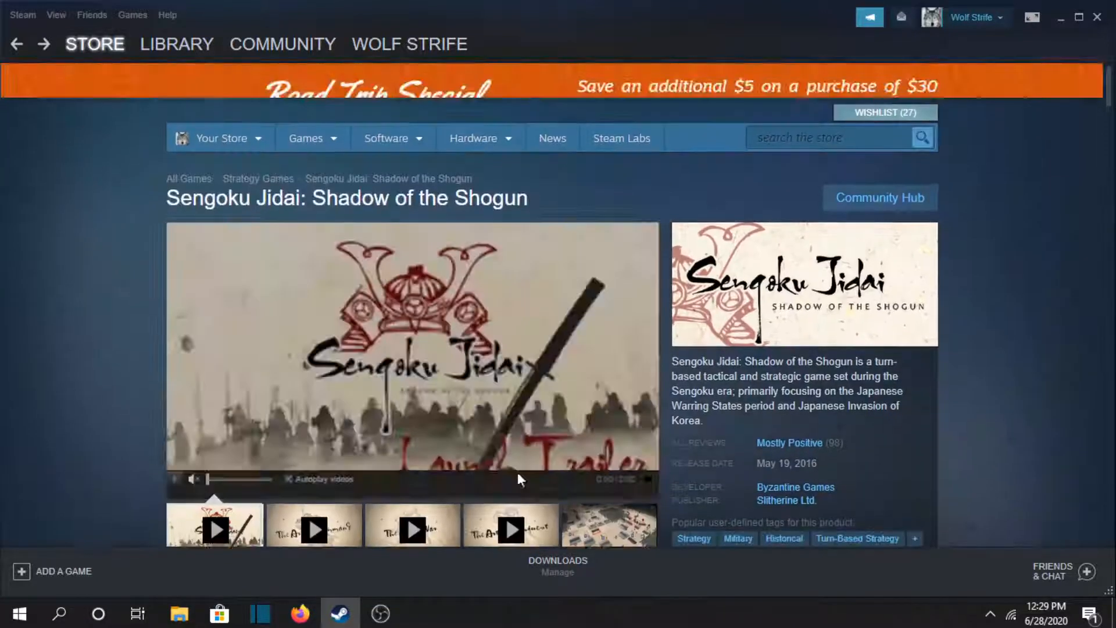
scroll(down, 3)
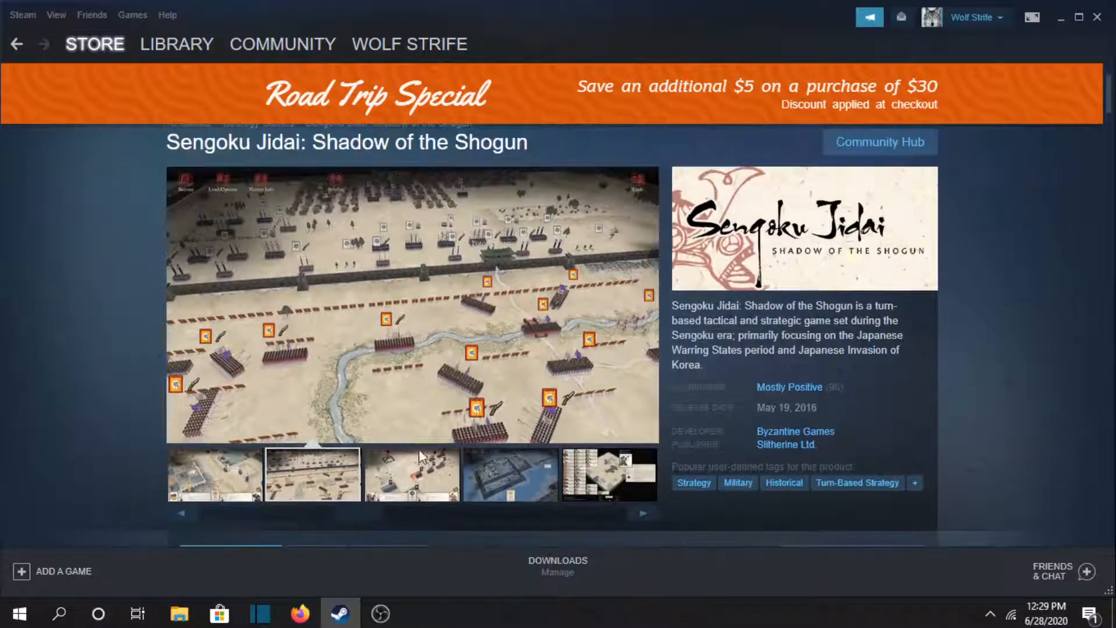
click(311, 475)
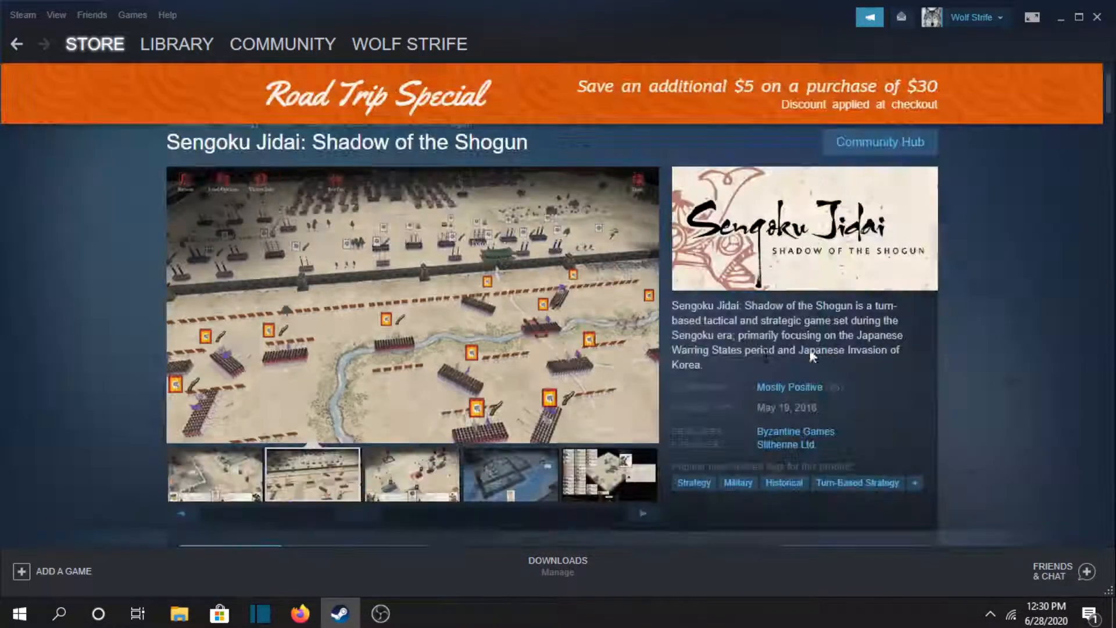
click(509, 474)
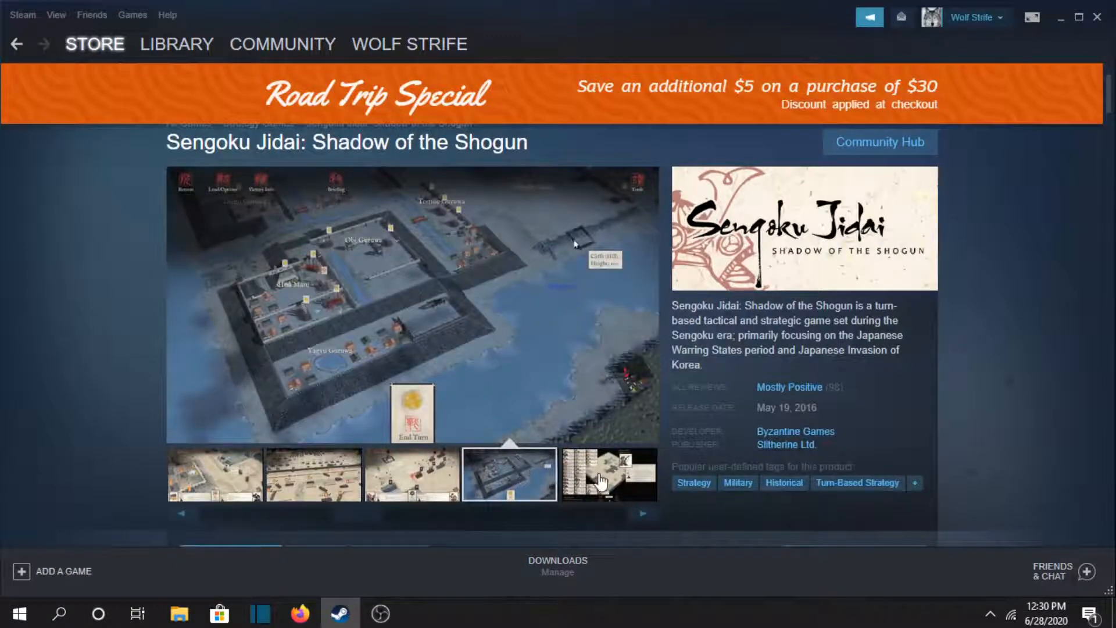
click(607, 474)
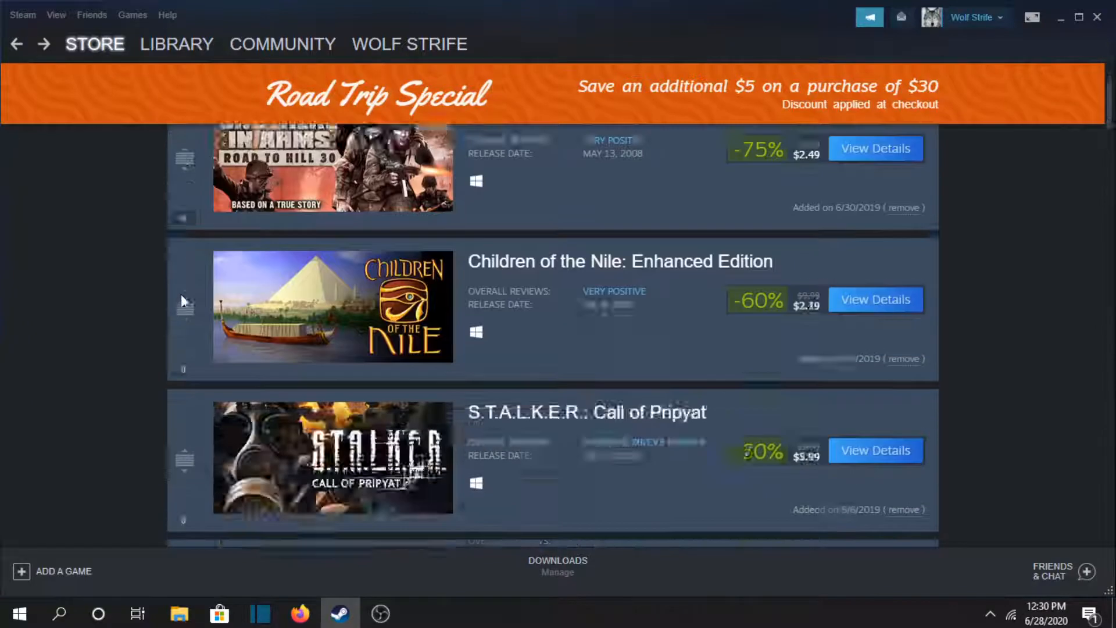
- Scroll to 1775: Rebellion, preview one of its screenshots, and return to the wishlist
scroll(down, 3)
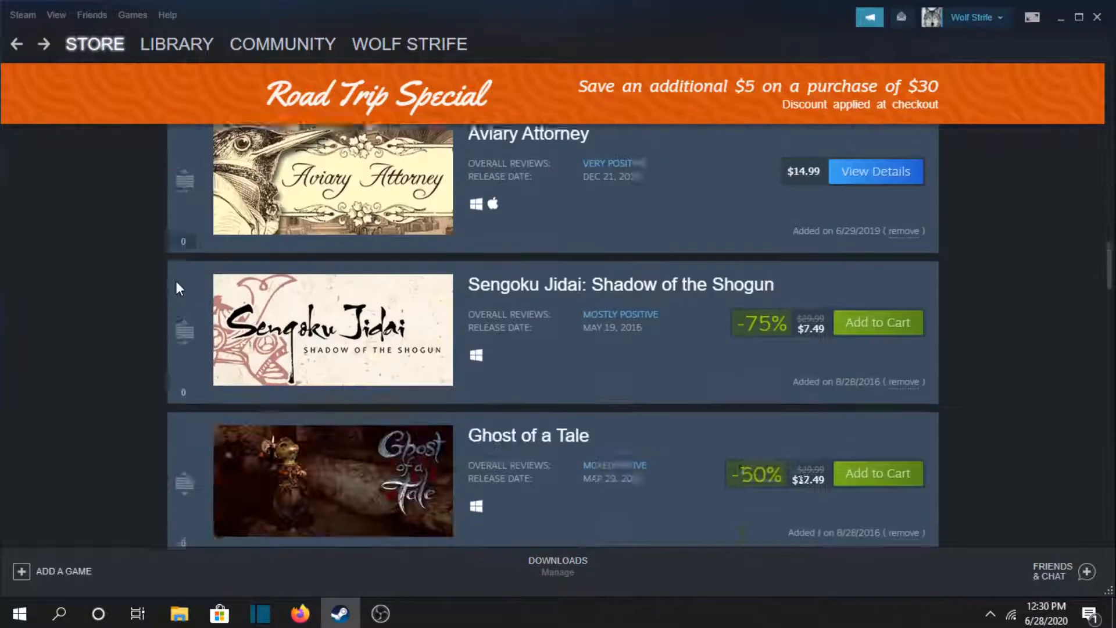
scroll(down, 3)
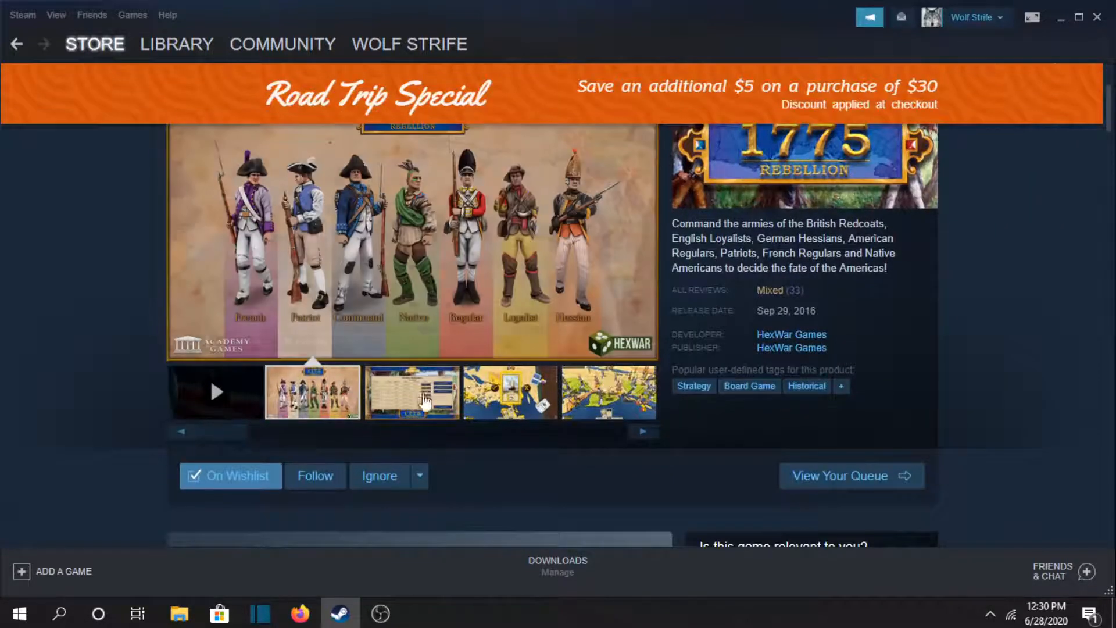
click(411, 392)
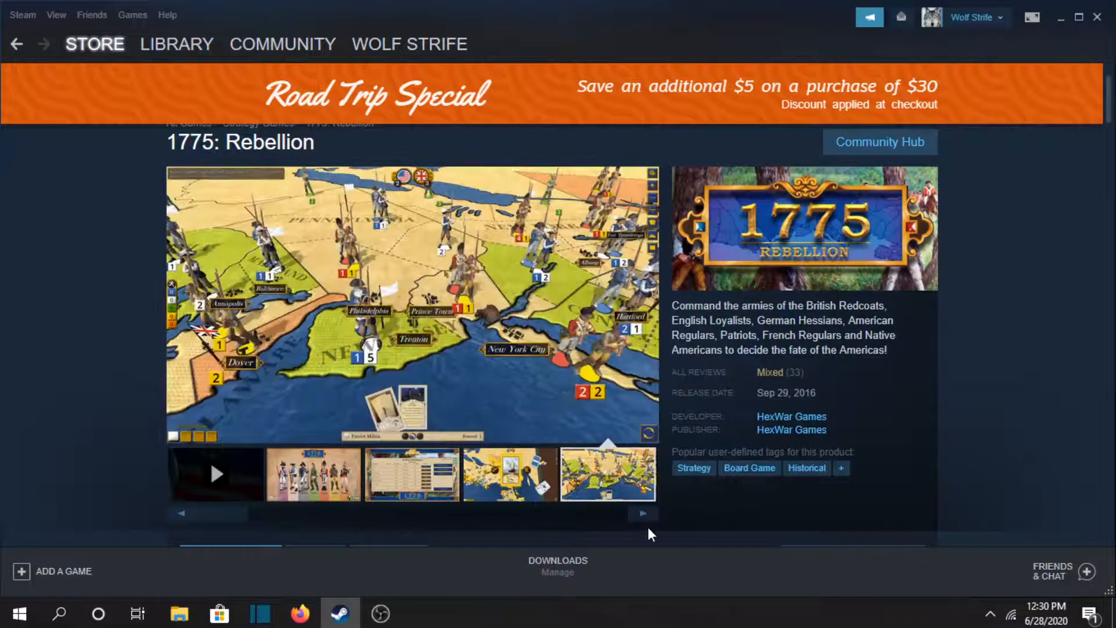
click(642, 513)
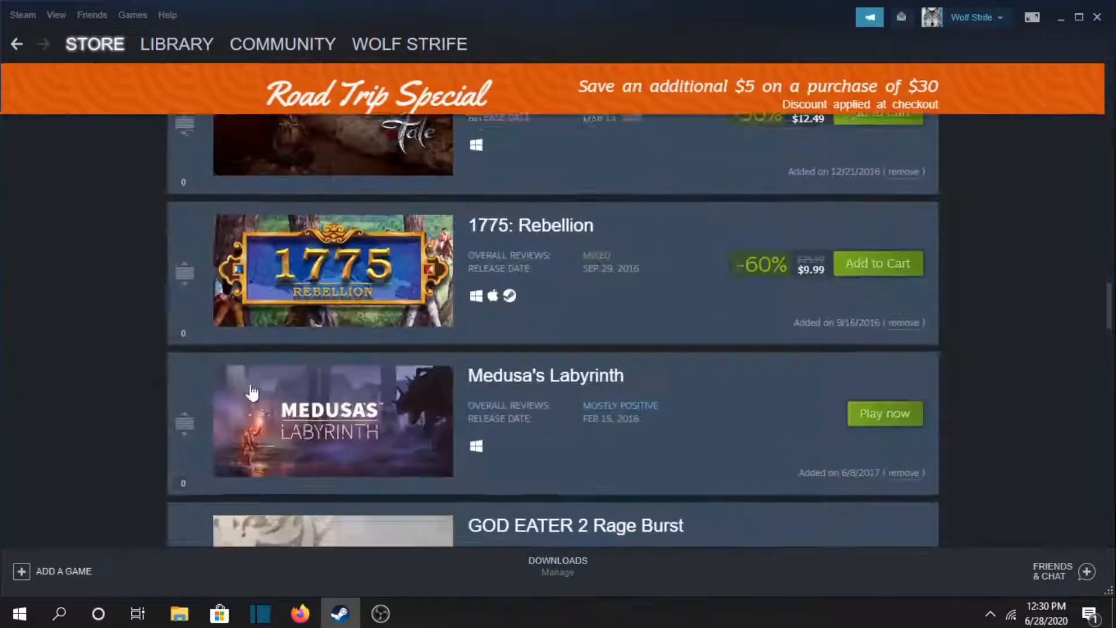
- Open Expeditions: Viking from the wishlist and preview its second and village screenshots
scroll(down, 3)
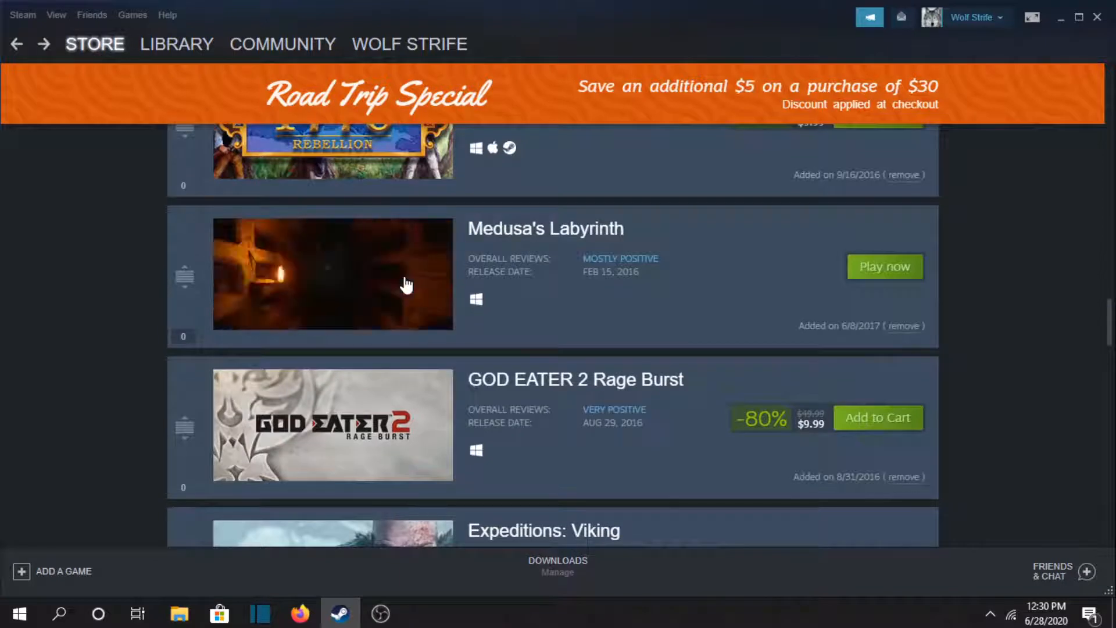
mouse_move(529, 393)
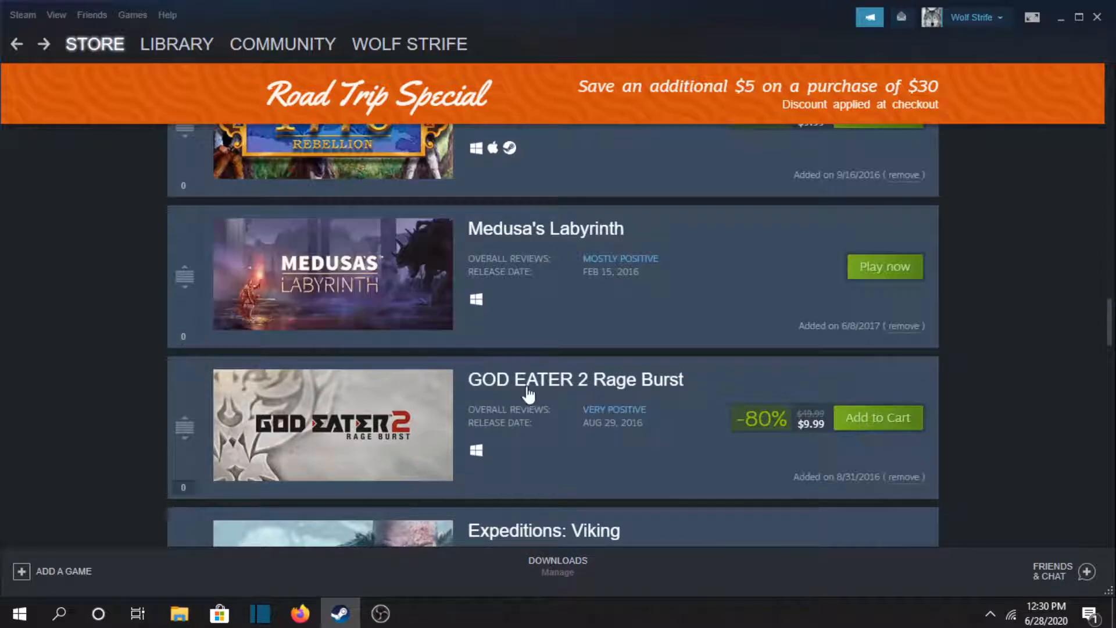
mouse_move(355, 440)
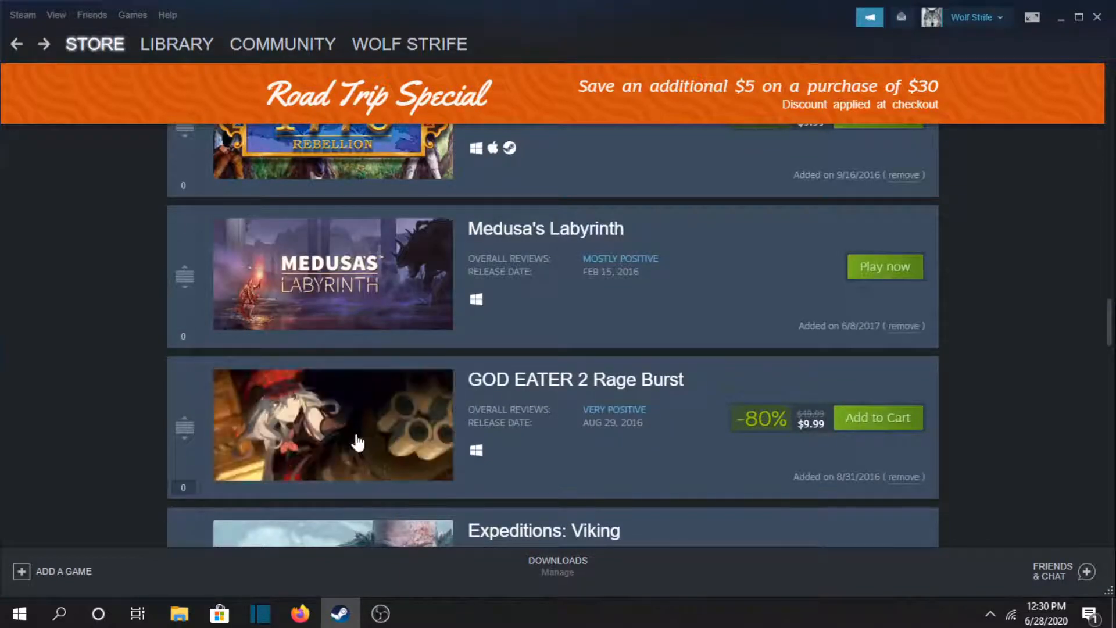
scroll(down, 3)
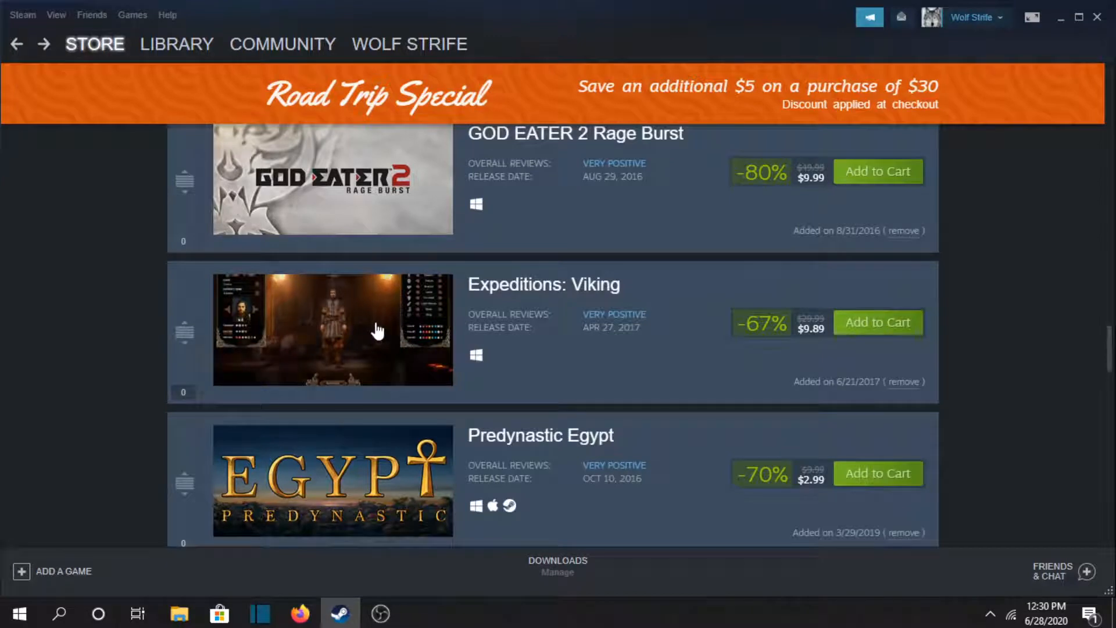
click(332, 329)
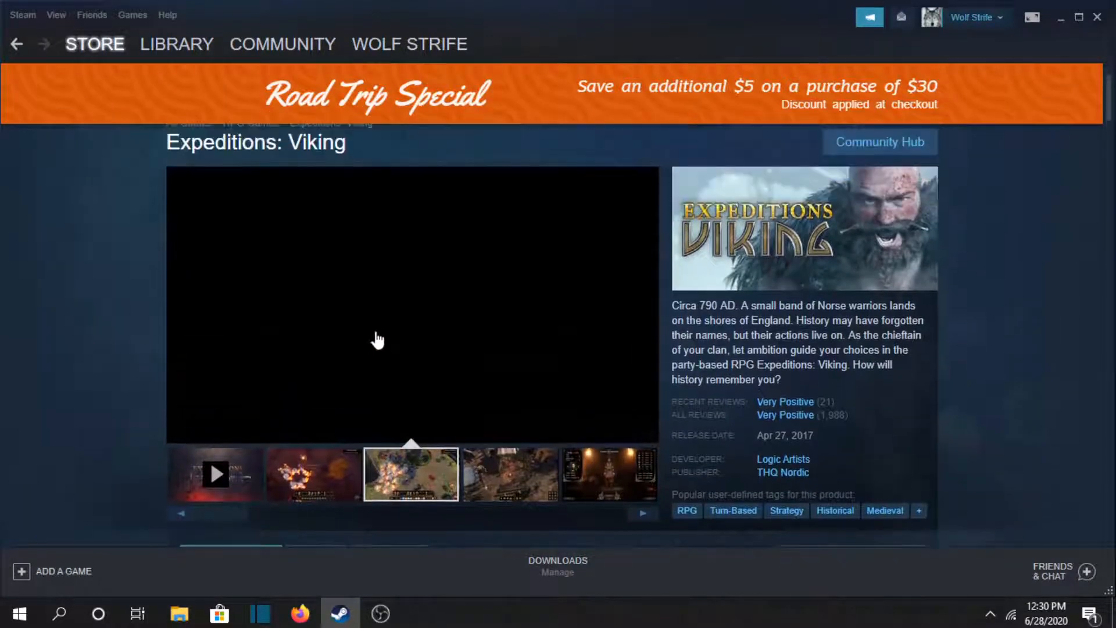
click(509, 475)
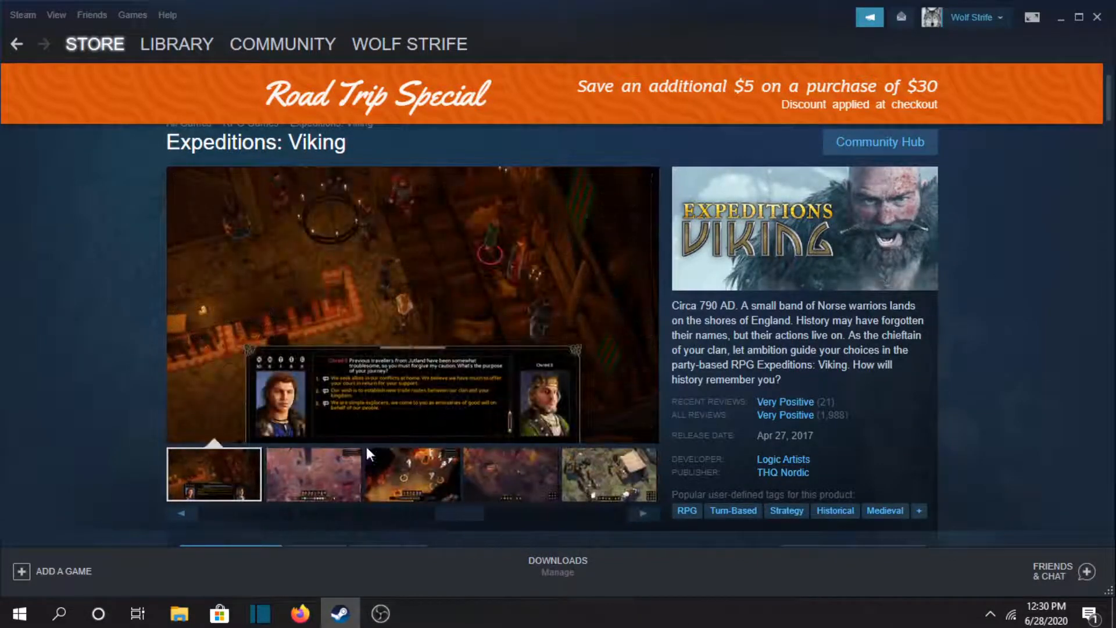
click(313, 475)
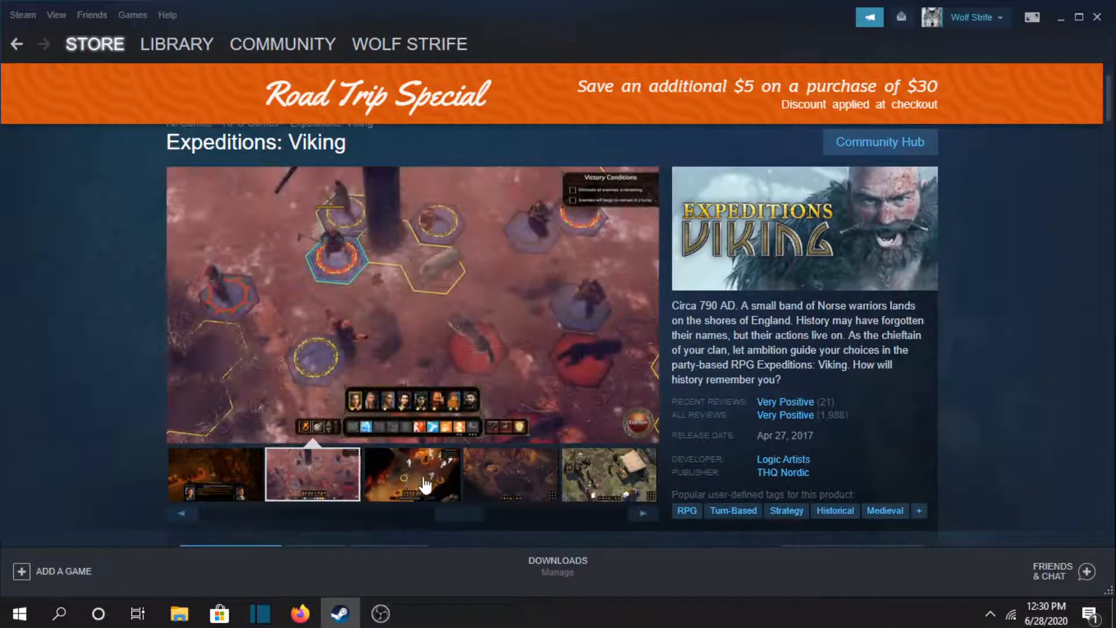
click(508, 475)
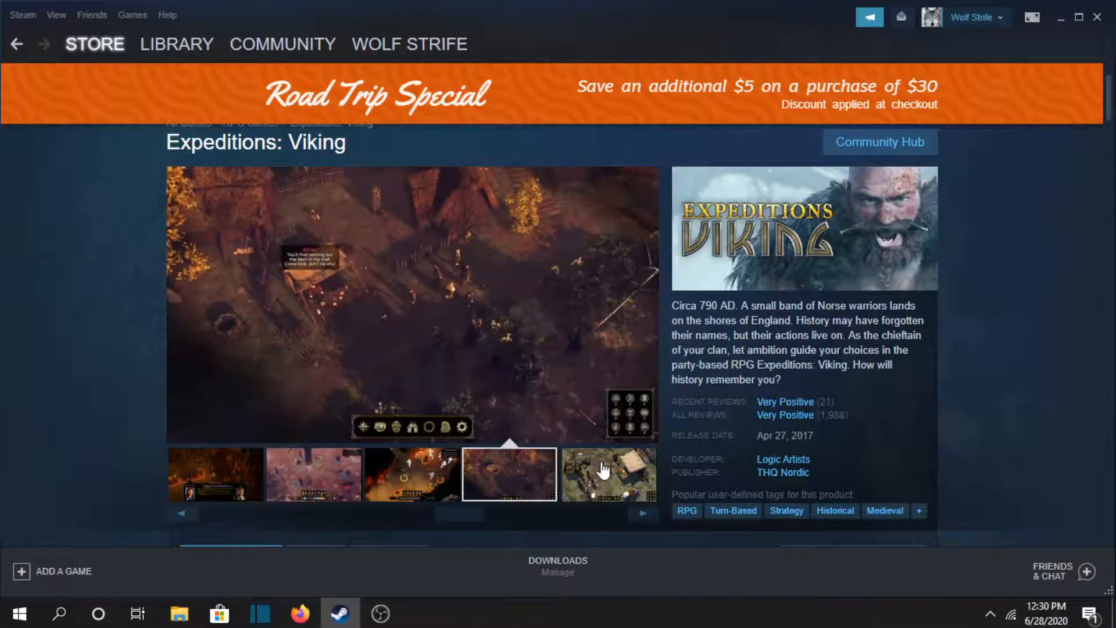
scroll(down, 3)
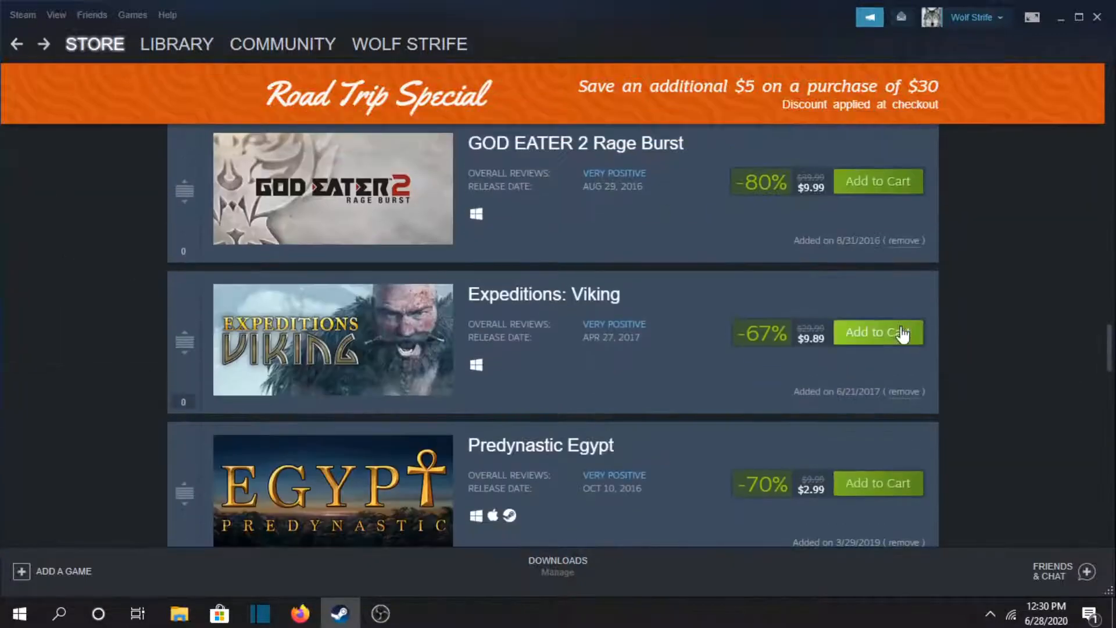
- Open Predynastic Egypt, view its Technologies screenshot, scroll the page, then go back
scroll(down, 3)
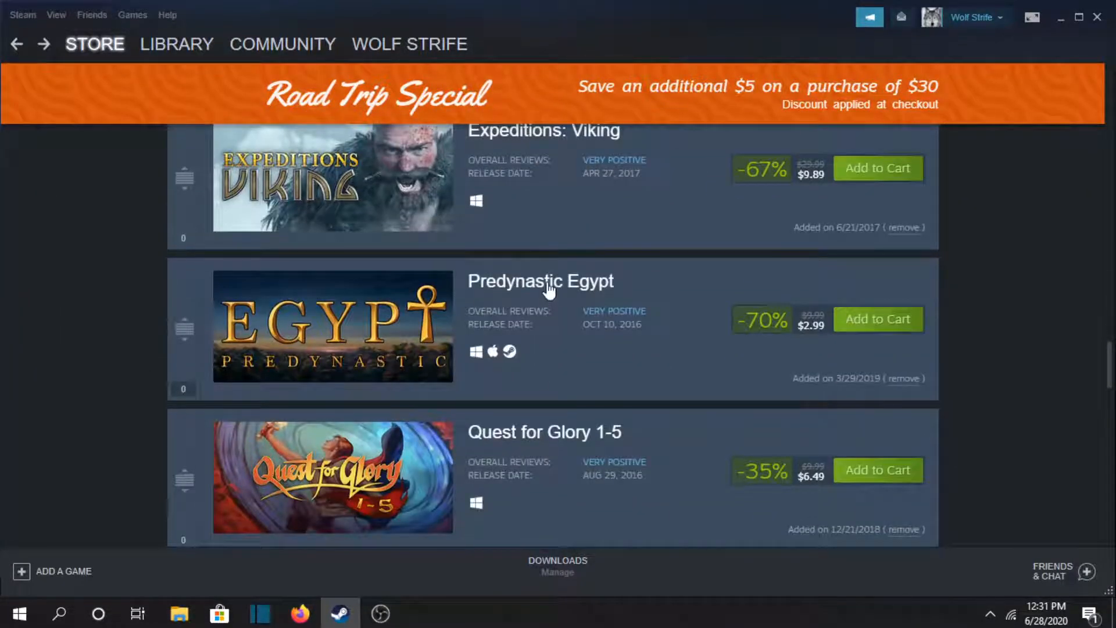
click(540, 280)
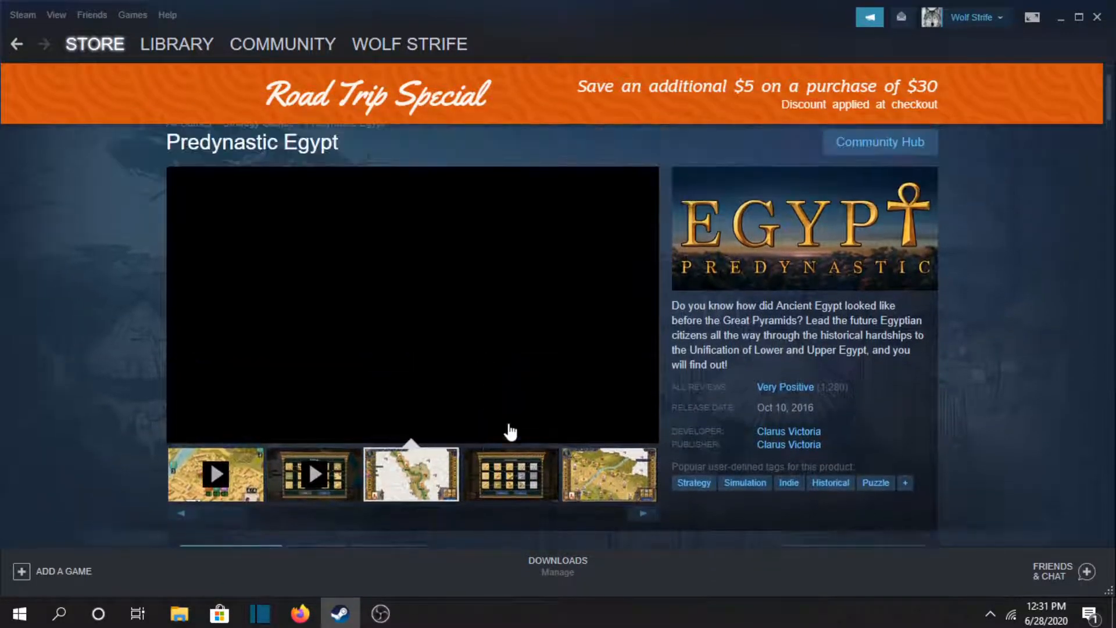
click(608, 475)
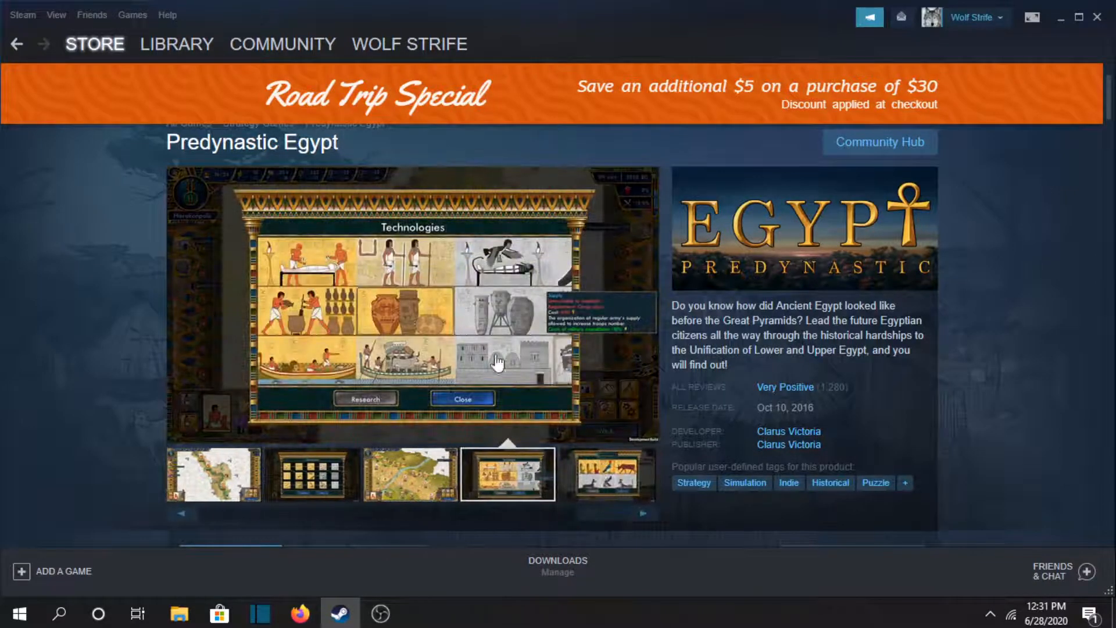
scroll(down, 3)
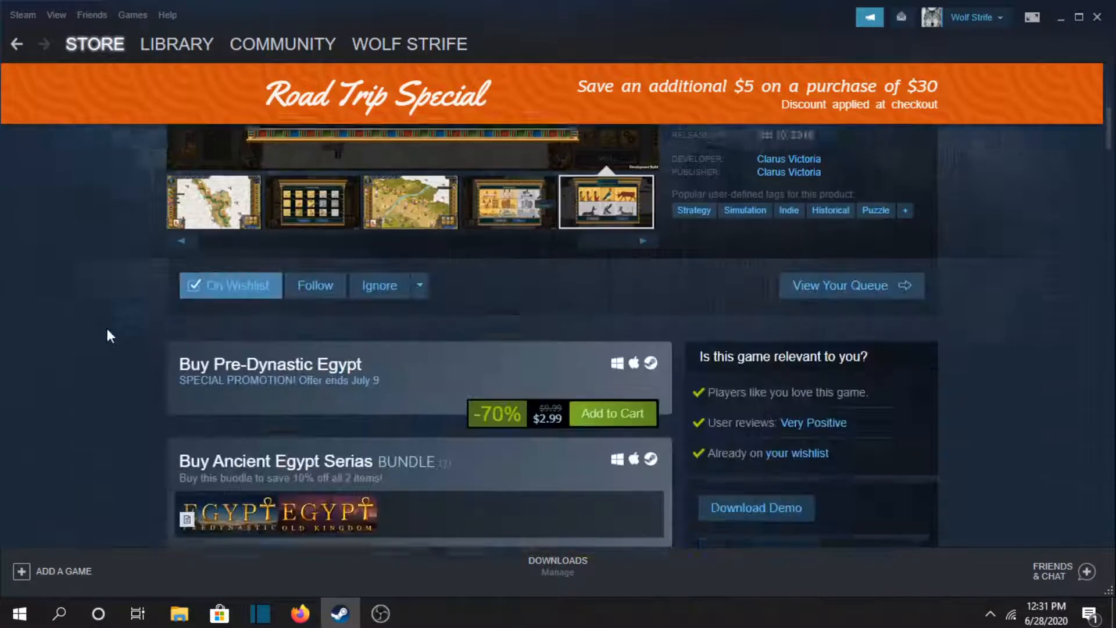
scroll(down, 3)
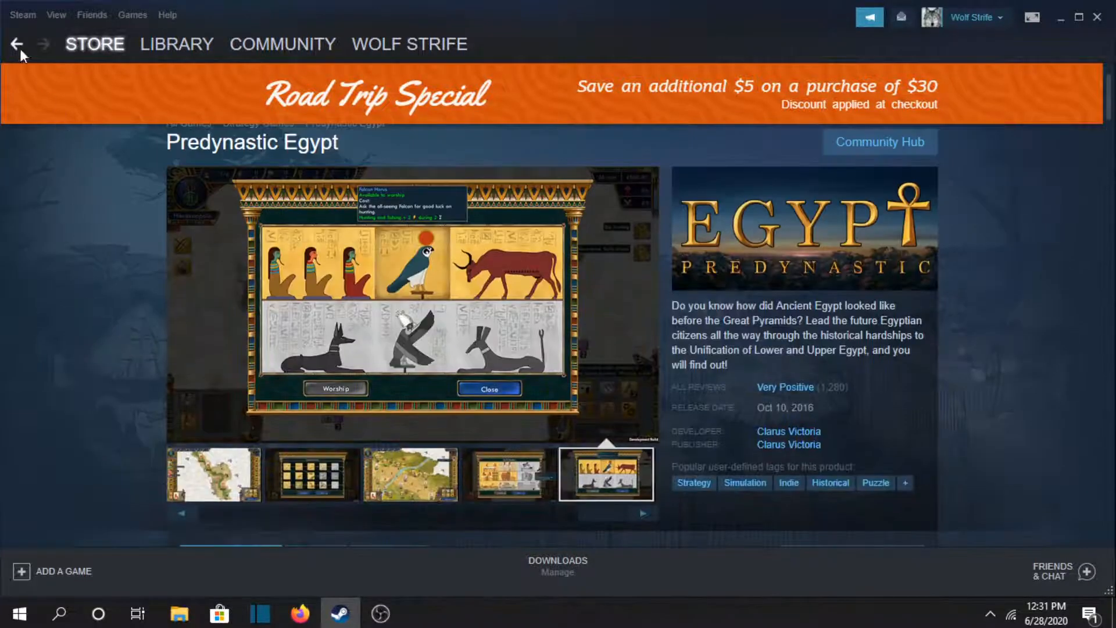
click(17, 45)
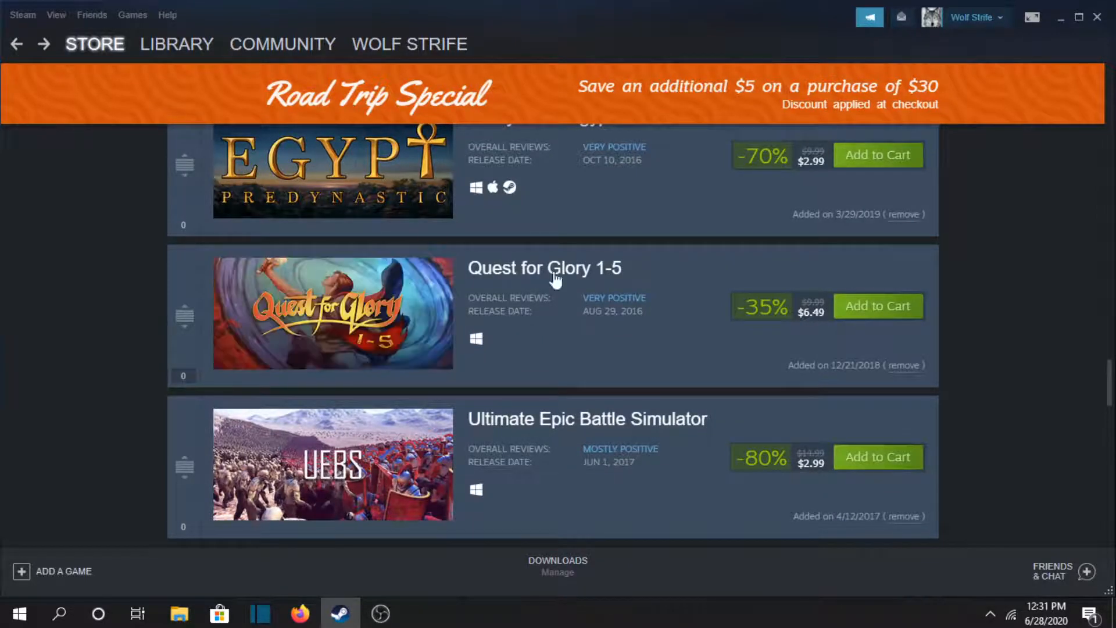
- Open Egypt: Old Kingdom's store page and scroll down through its bundles and add-ons
click(544, 267)
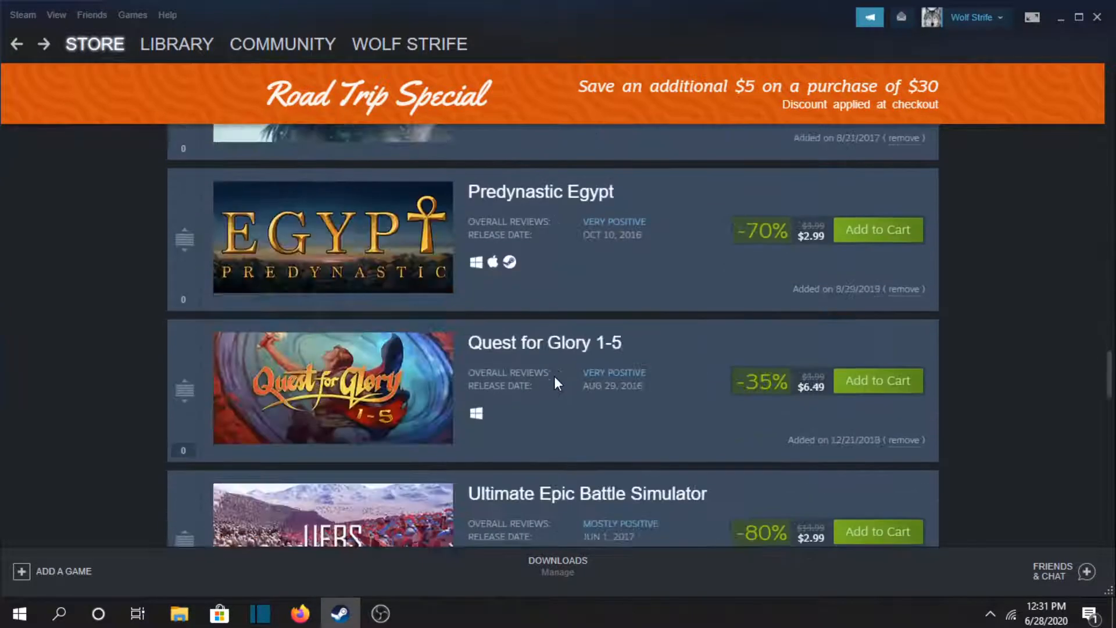
scroll(down, 3)
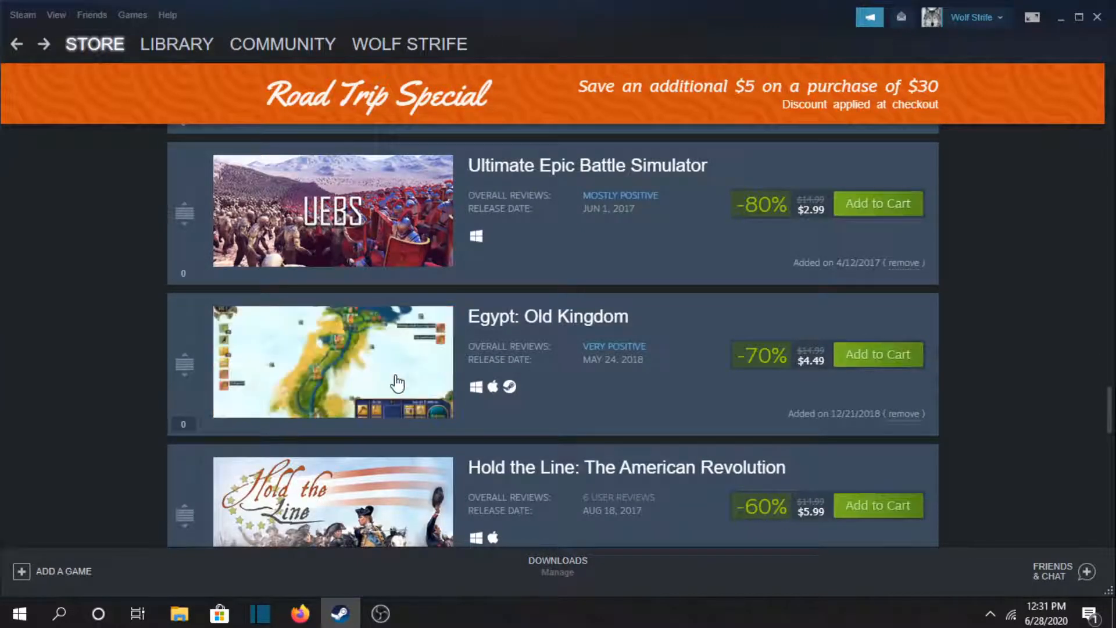
scroll(down, 3)
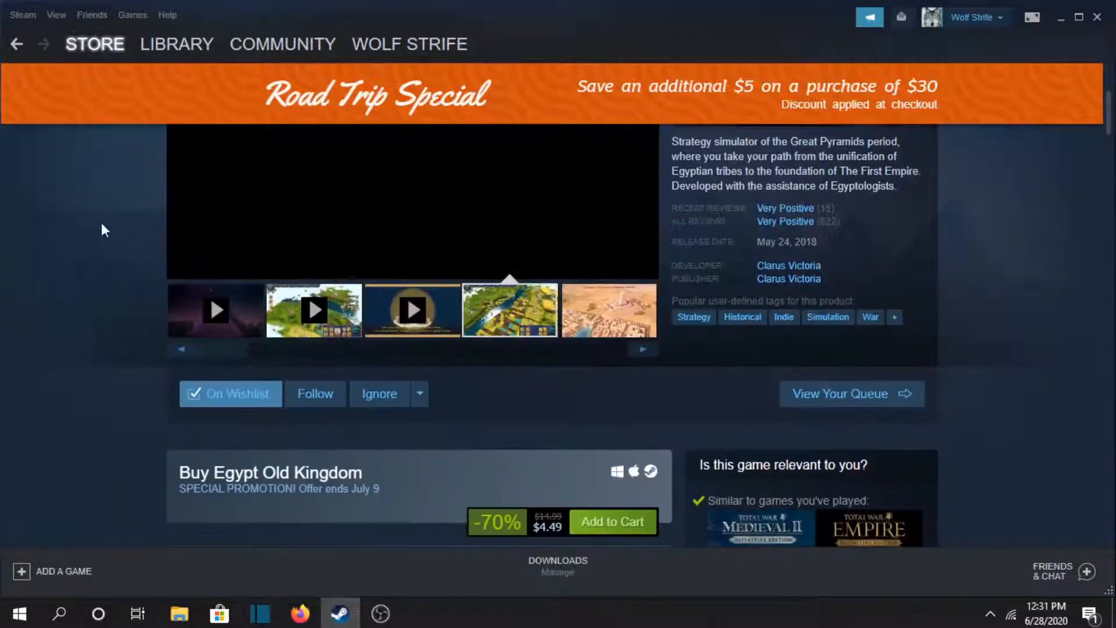
scroll(down, 3)
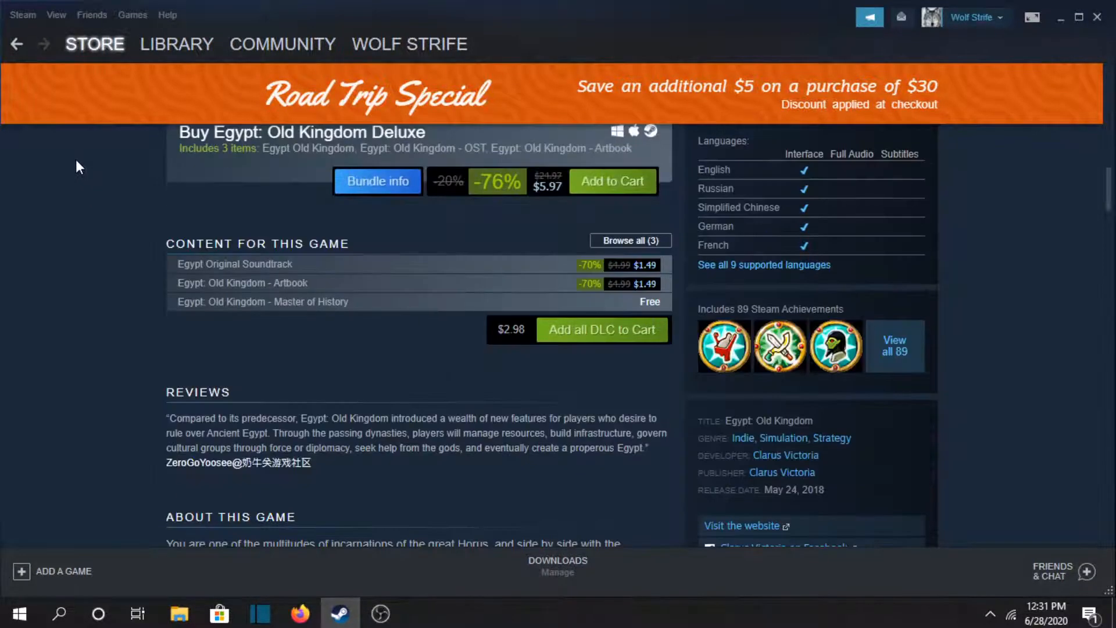
scroll(down, 3)
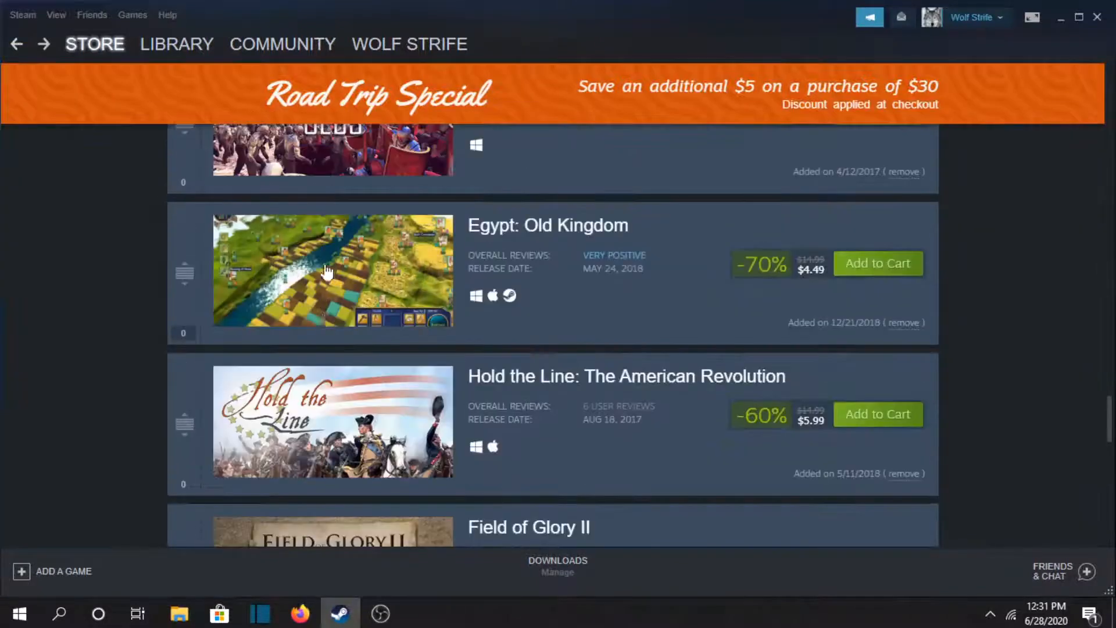
scroll(down, 3)
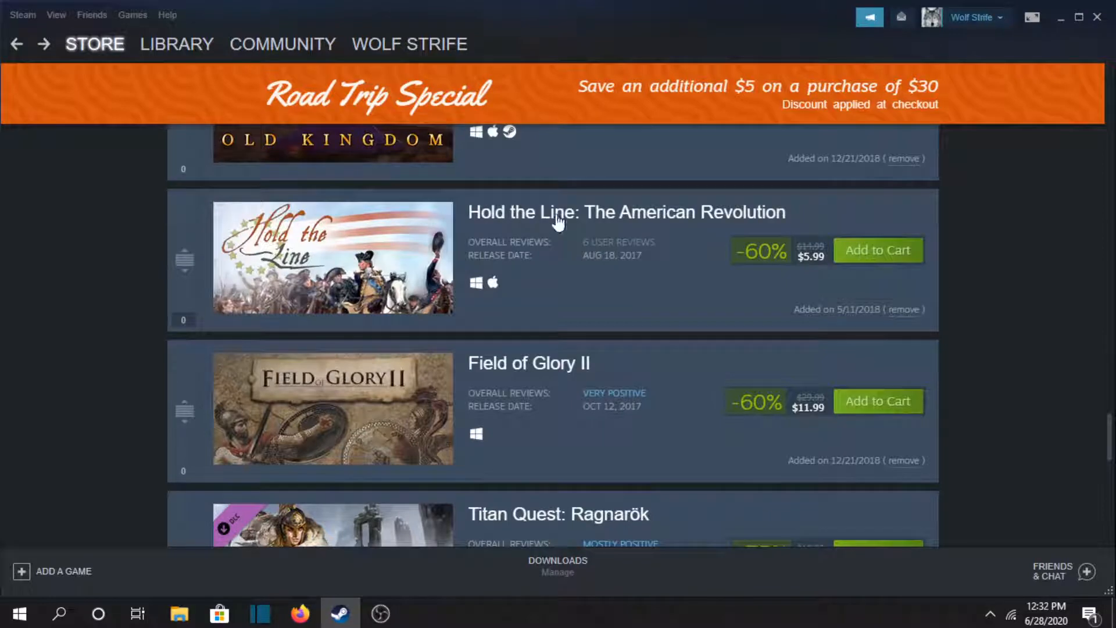
- Open Hold the Line: The American Revolution and page its enlarged screenshots to 3 of 5
click(626, 212)
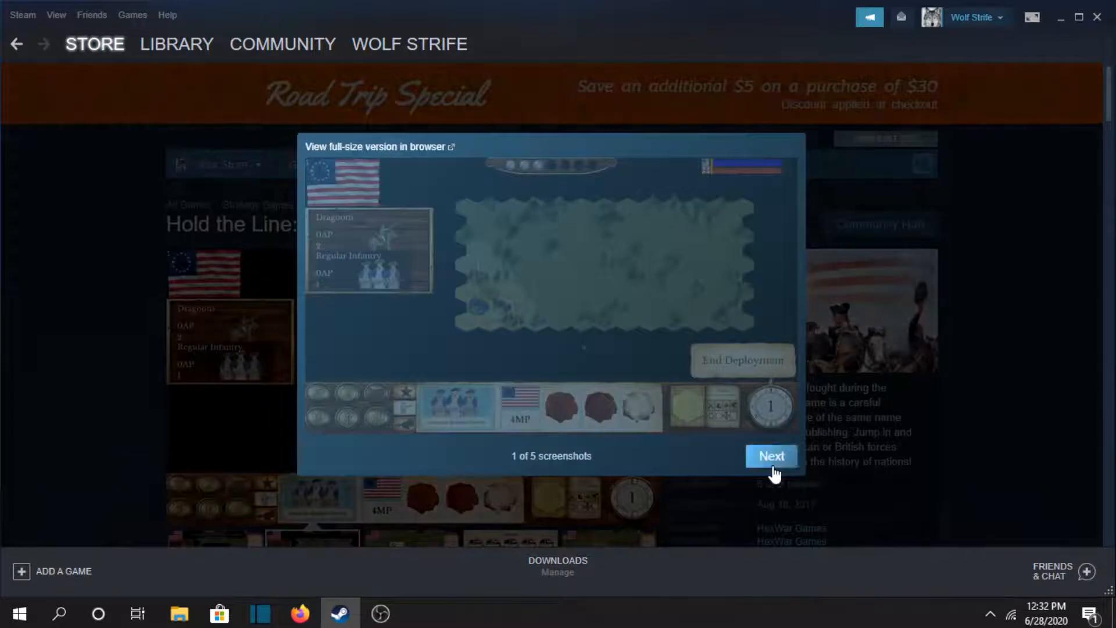
click(770, 456)
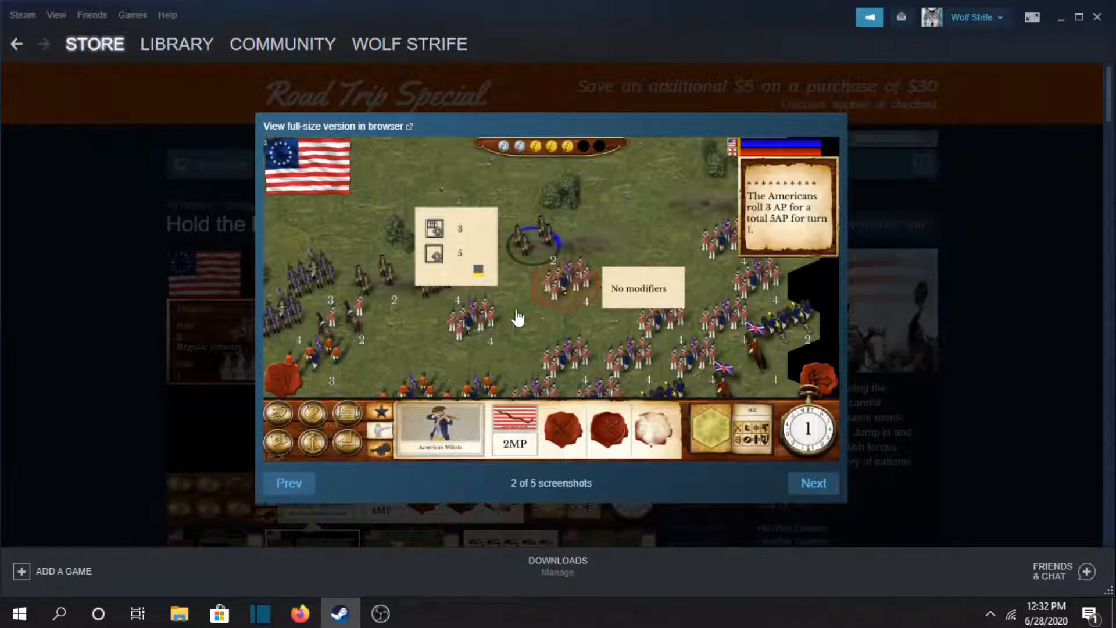
click(812, 483)
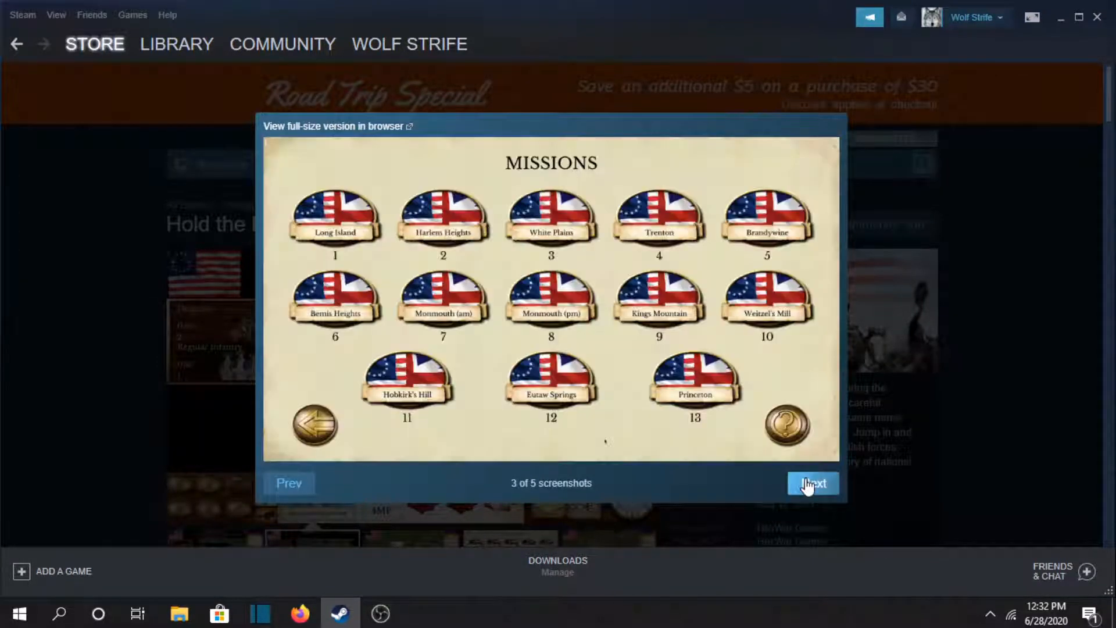
click(811, 484)
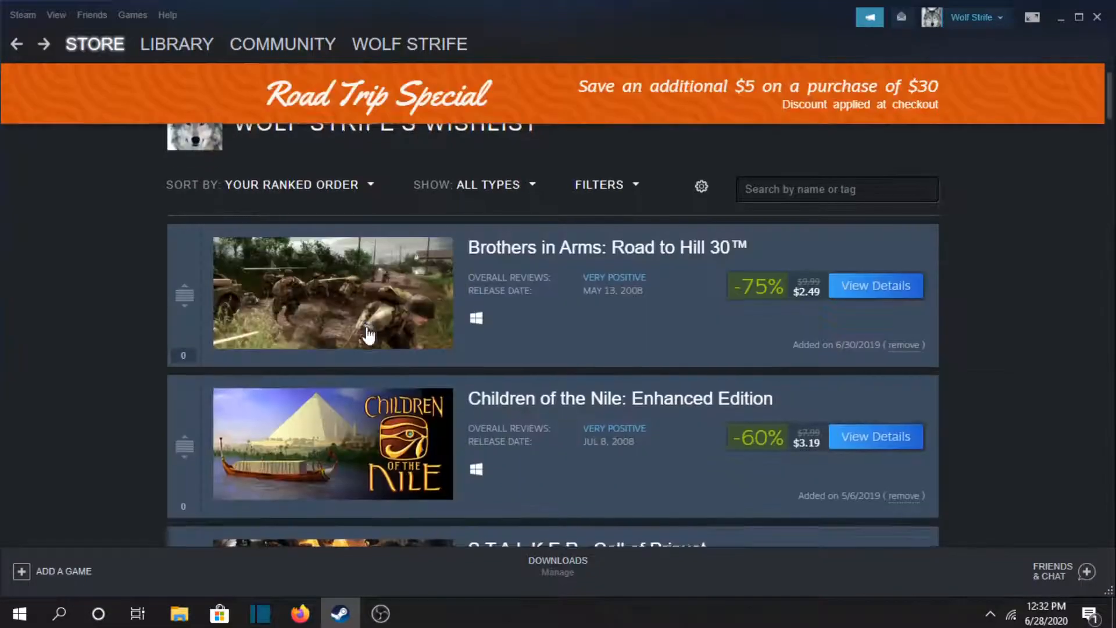
scroll(down, 3)
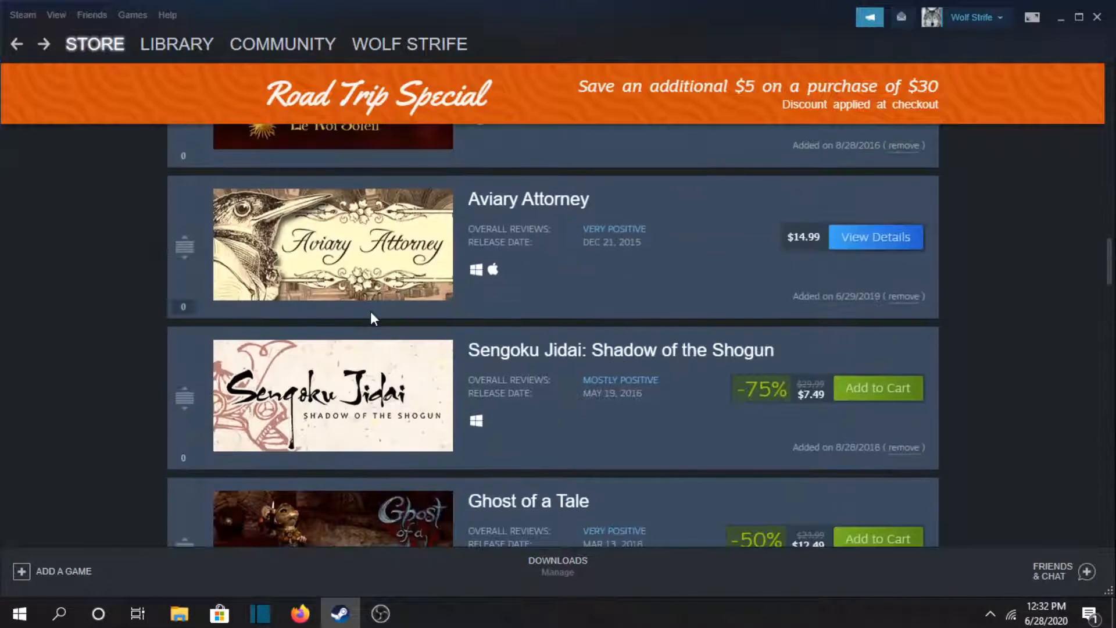
scroll(down, 3)
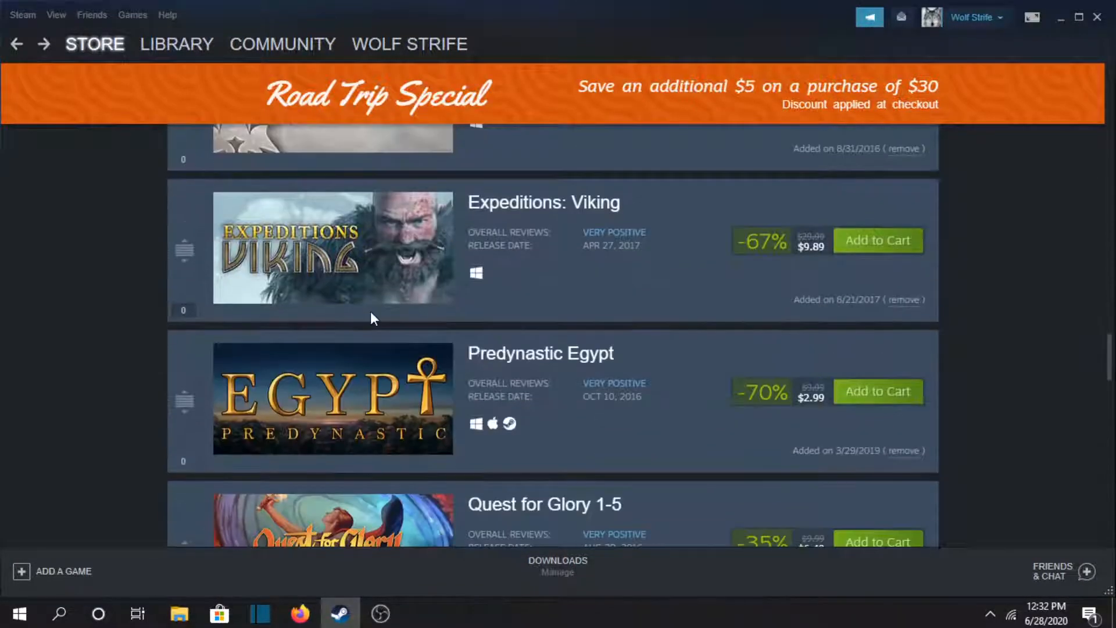
scroll(down, 3)
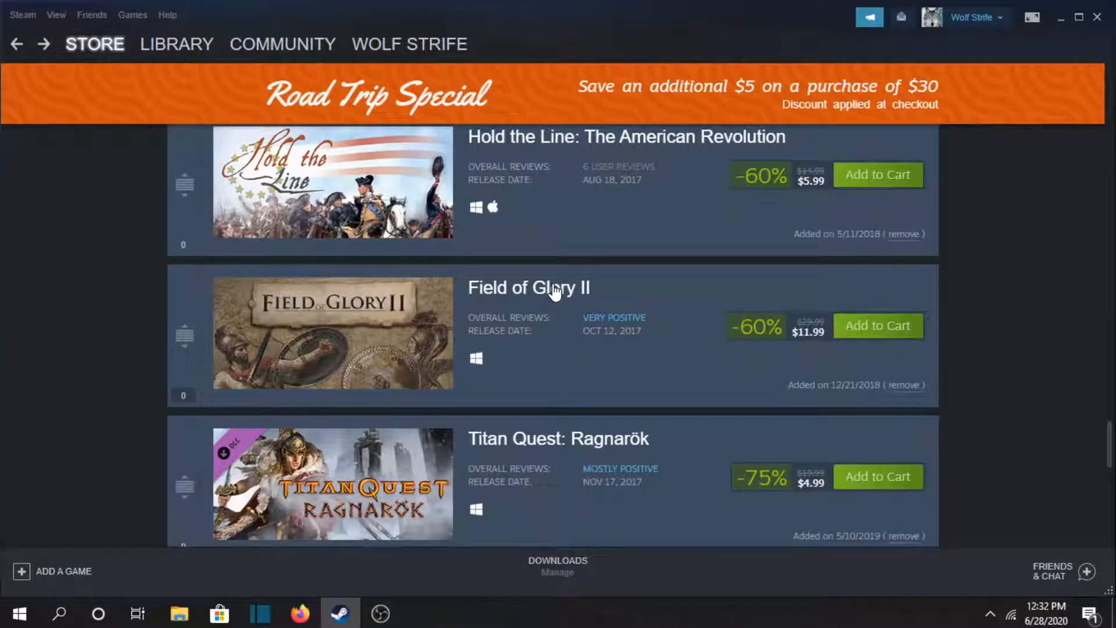
- Open Field of Glory II and enlarge a screenshot, showing 2 of 8
click(528, 286)
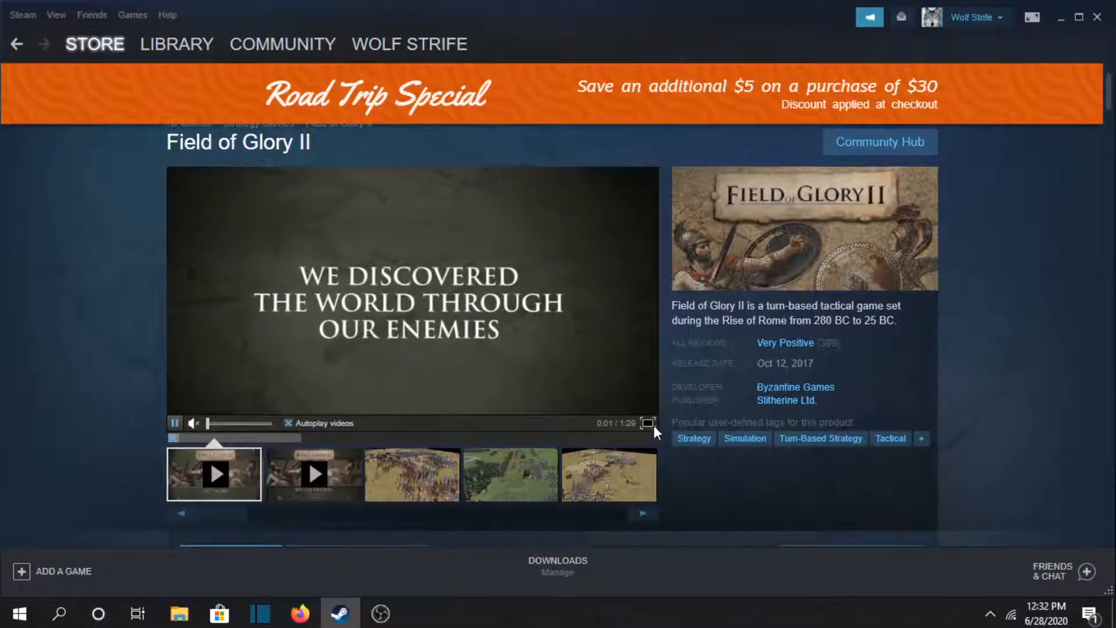
click(647, 422)
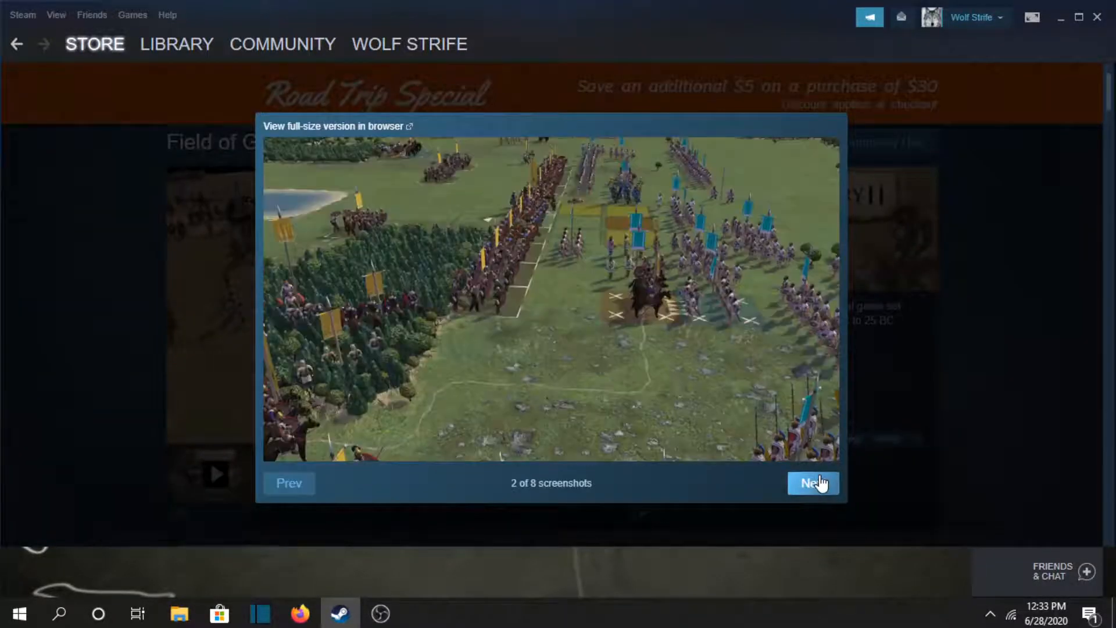
- Step Field of Glory II's enlarged screenshots forward to 7 of 8
click(812, 482)
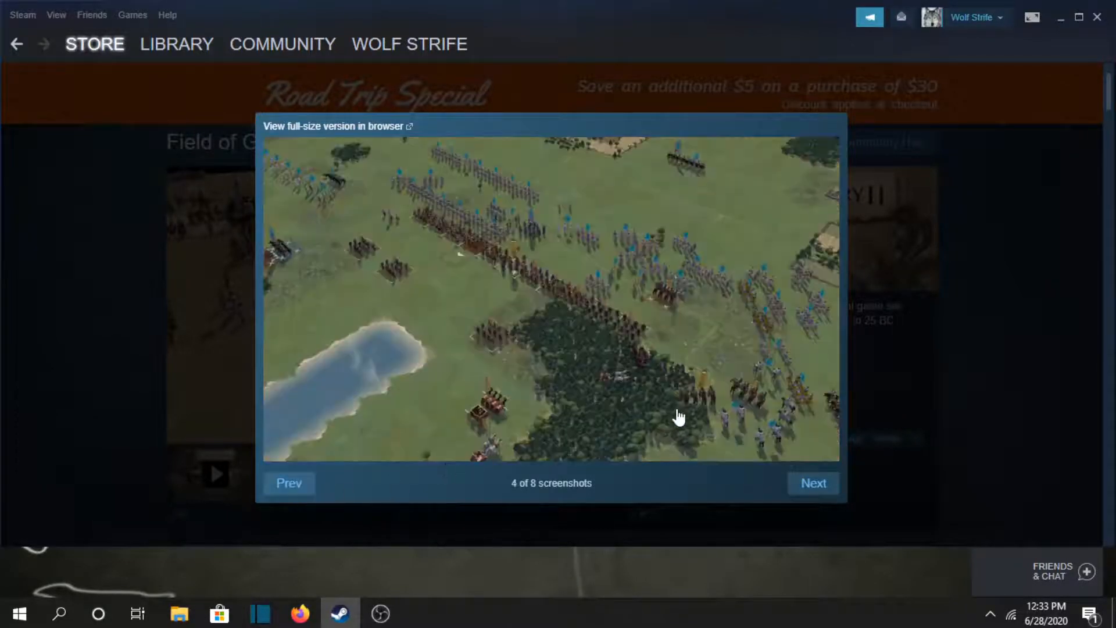
click(813, 483)
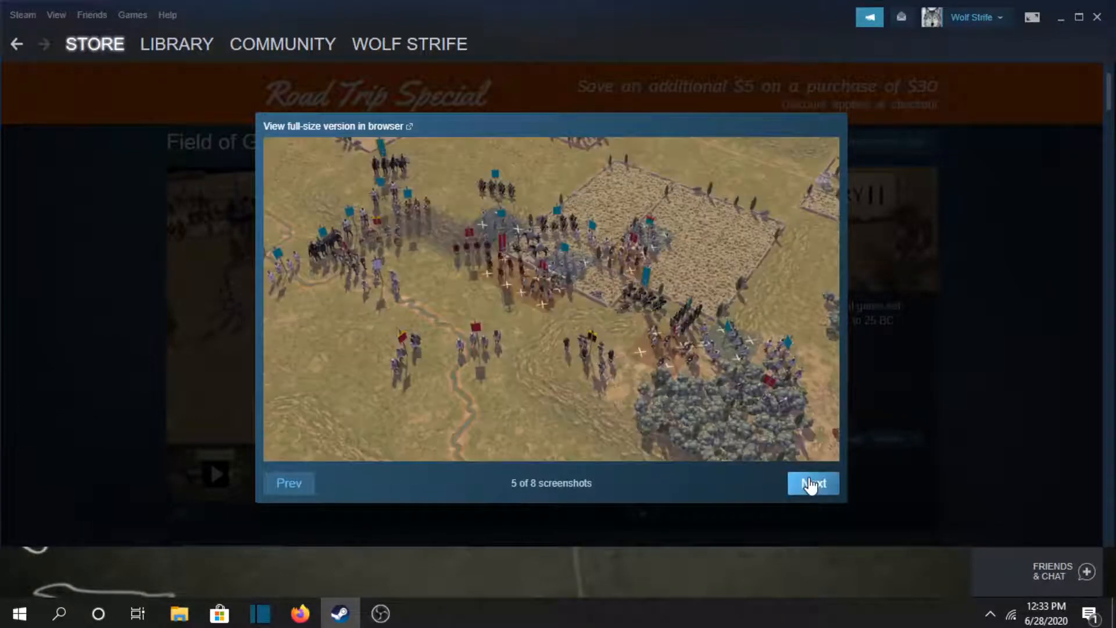
click(812, 482)
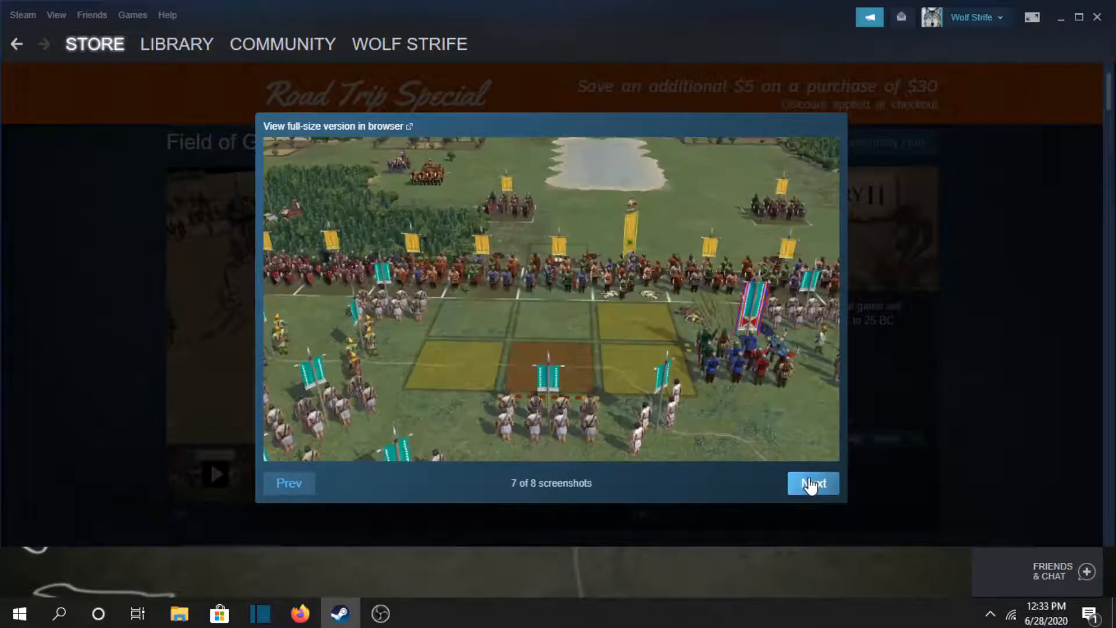
click(812, 483)
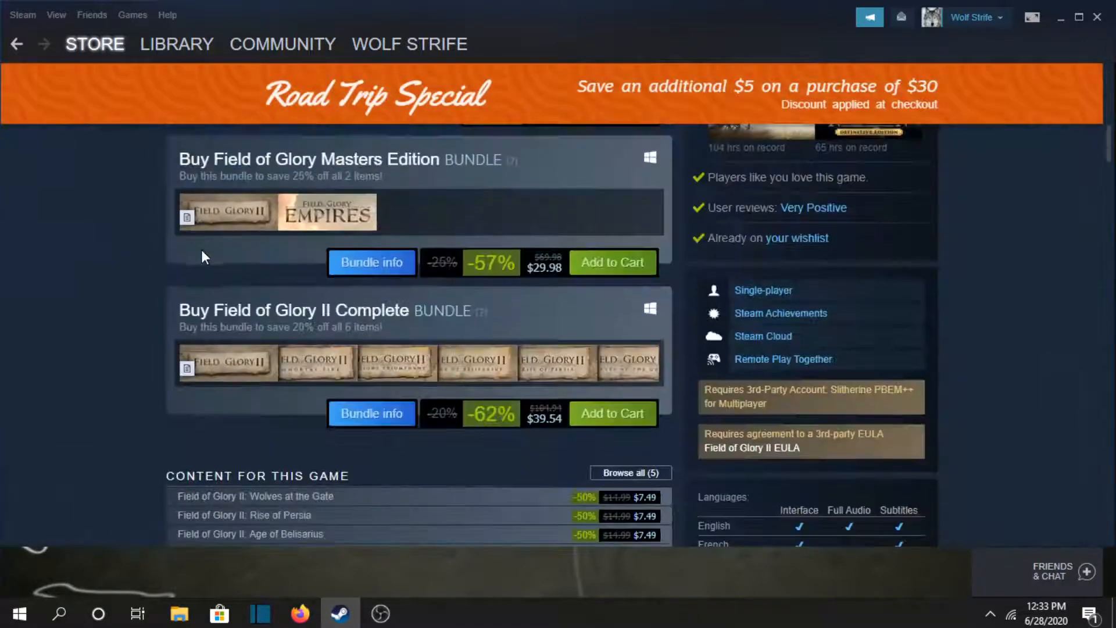
- Scroll past Field of Glory II's DLC list, return to the wishlist, and scroll to Titan Quest: Ragnarök
scroll(down, 3)
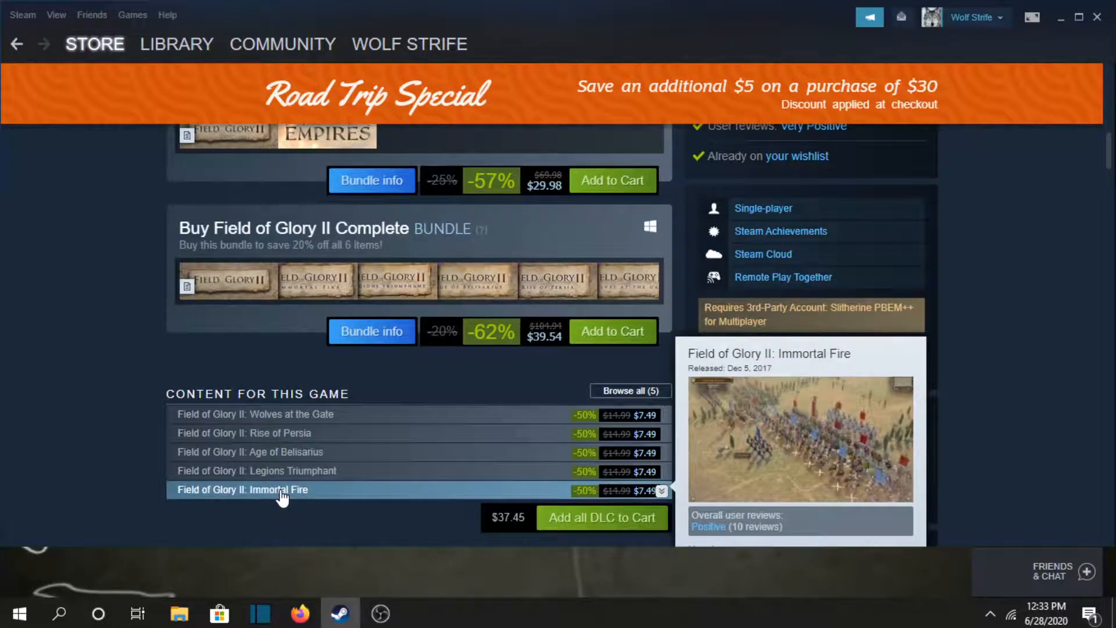
scroll(down, 3)
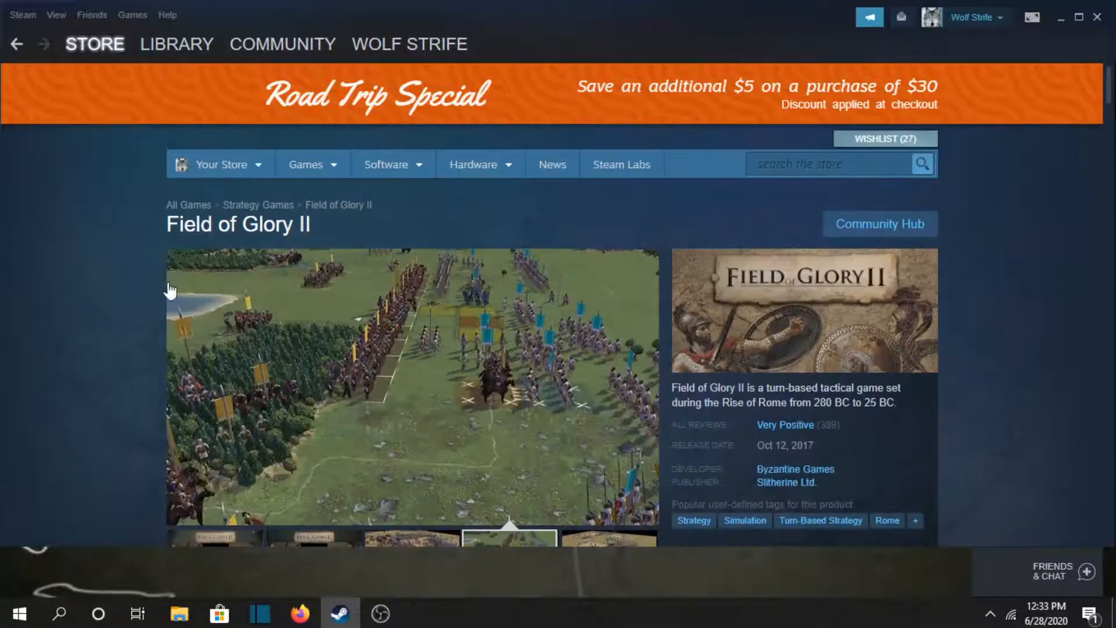
click(885, 139)
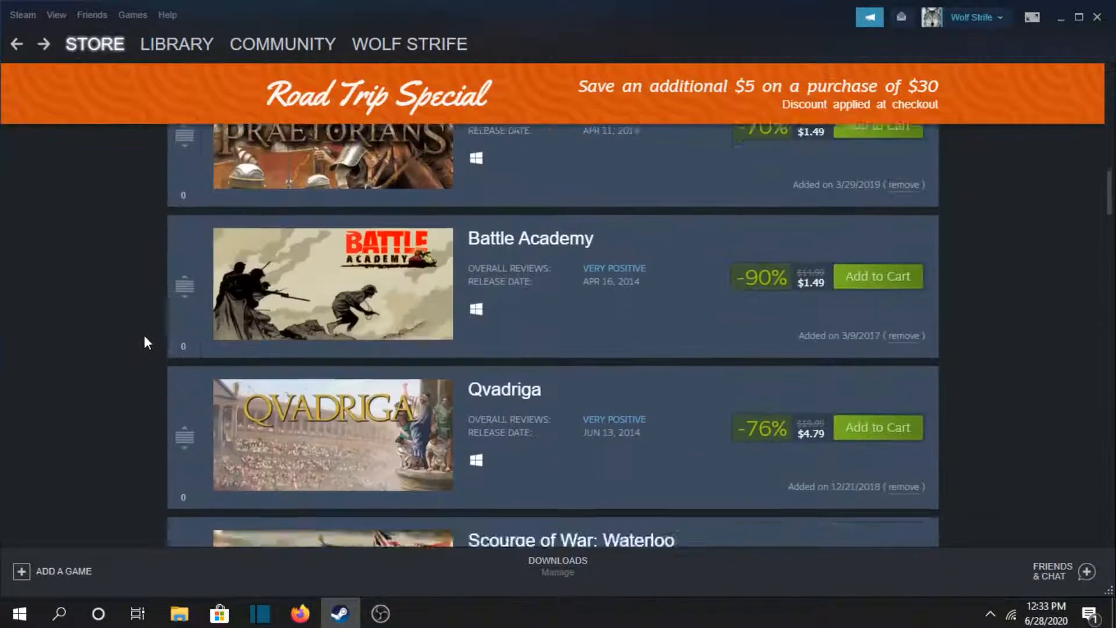
scroll(down, 3)
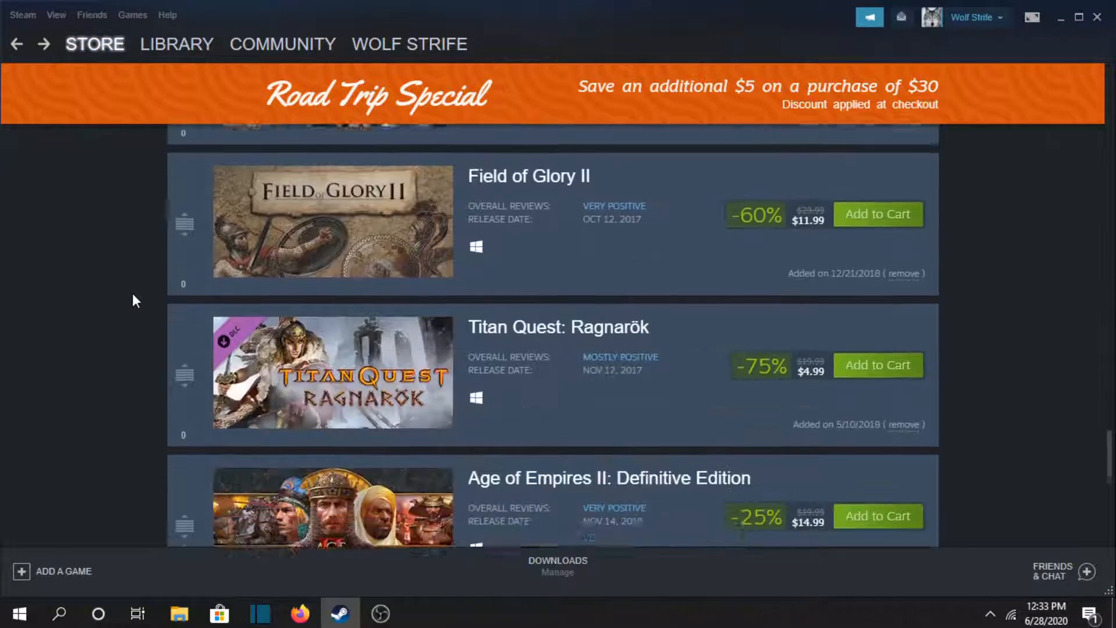
scroll(down, 3)
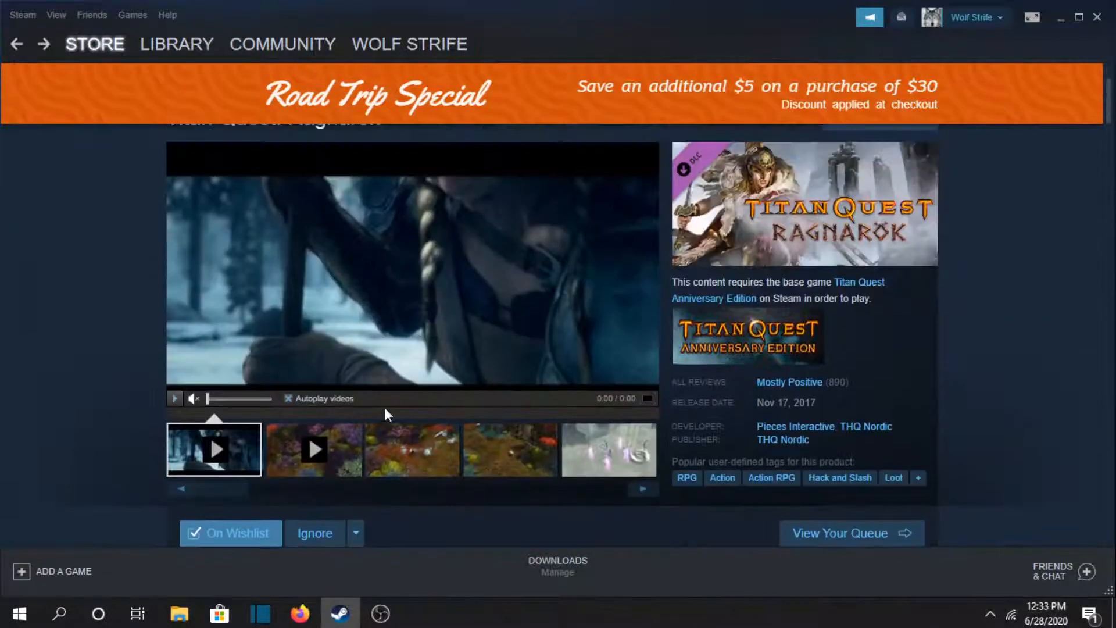
- Preview Titan Quest: Ragnarök's third, fourth and later screenshots, then enlarge and advance one
click(410, 449)
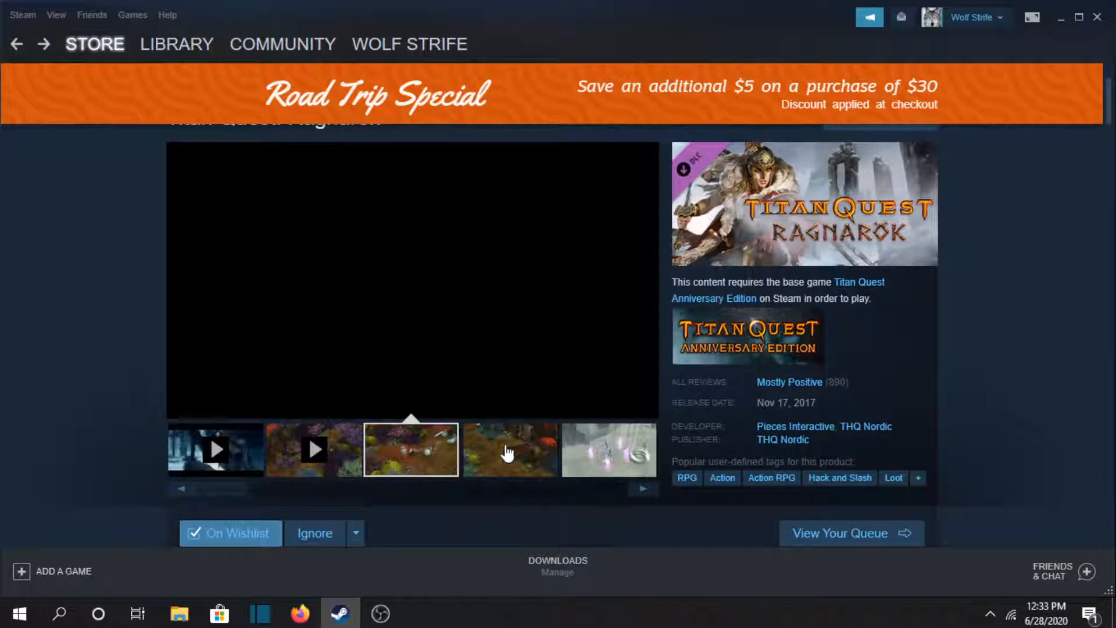
click(509, 449)
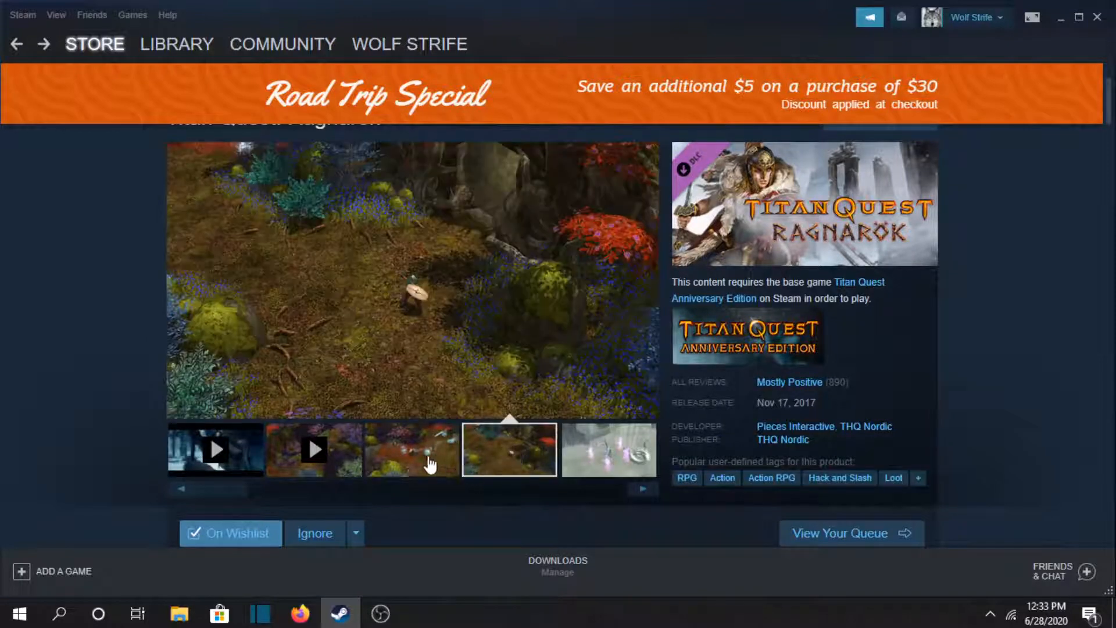
click(608, 449)
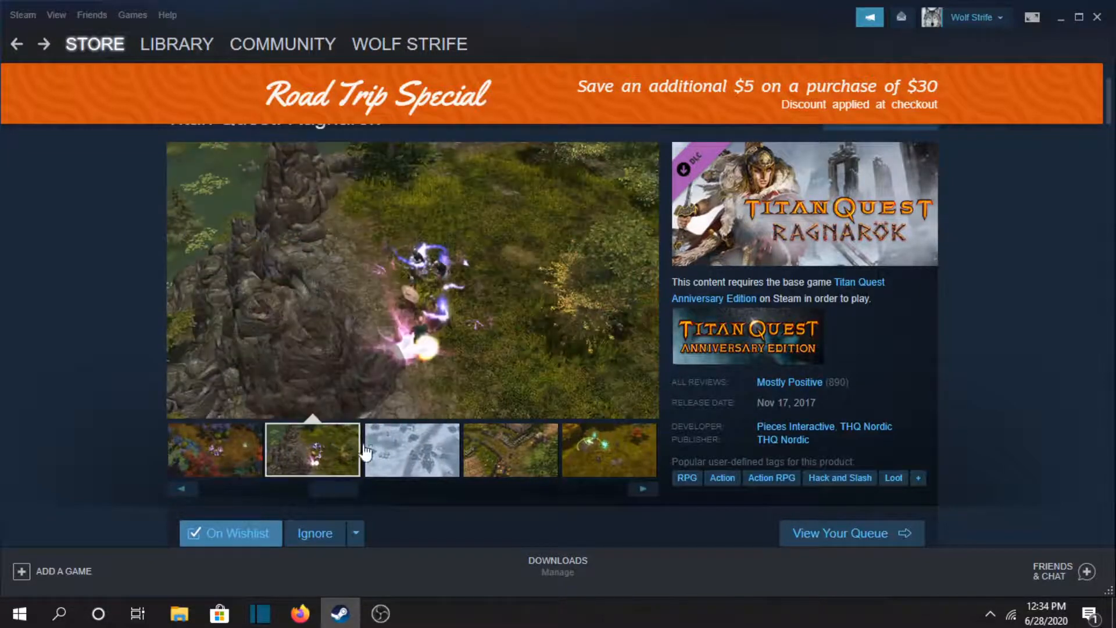
click(411, 450)
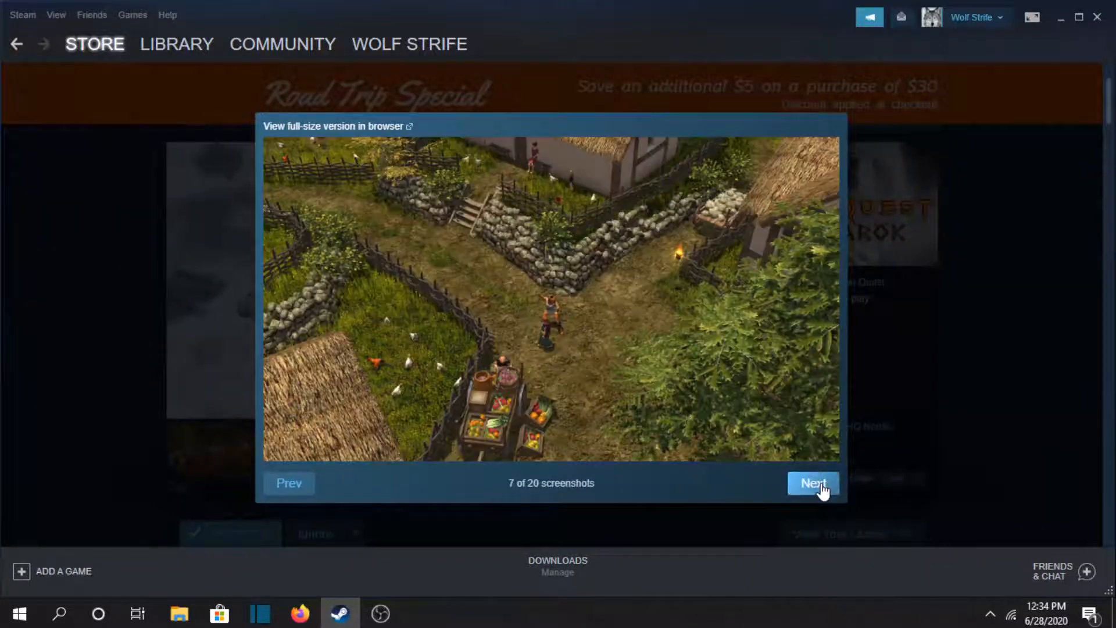
click(812, 483)
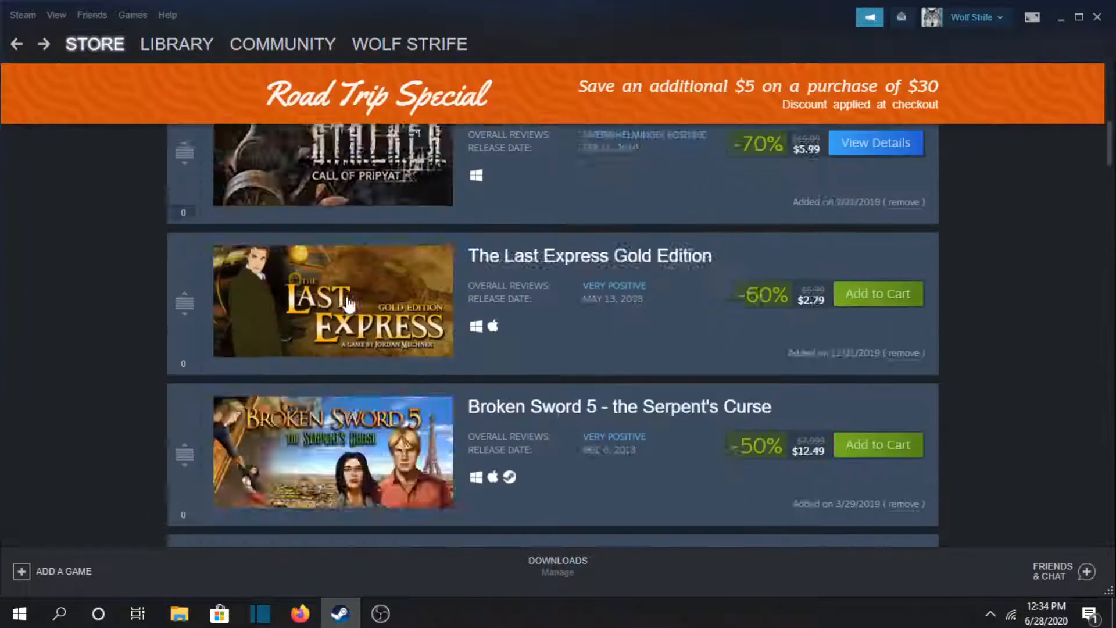
- Scroll down to the bottom of the wishlist, ending at Titan Quest: Atlantis
scroll(down, 3)
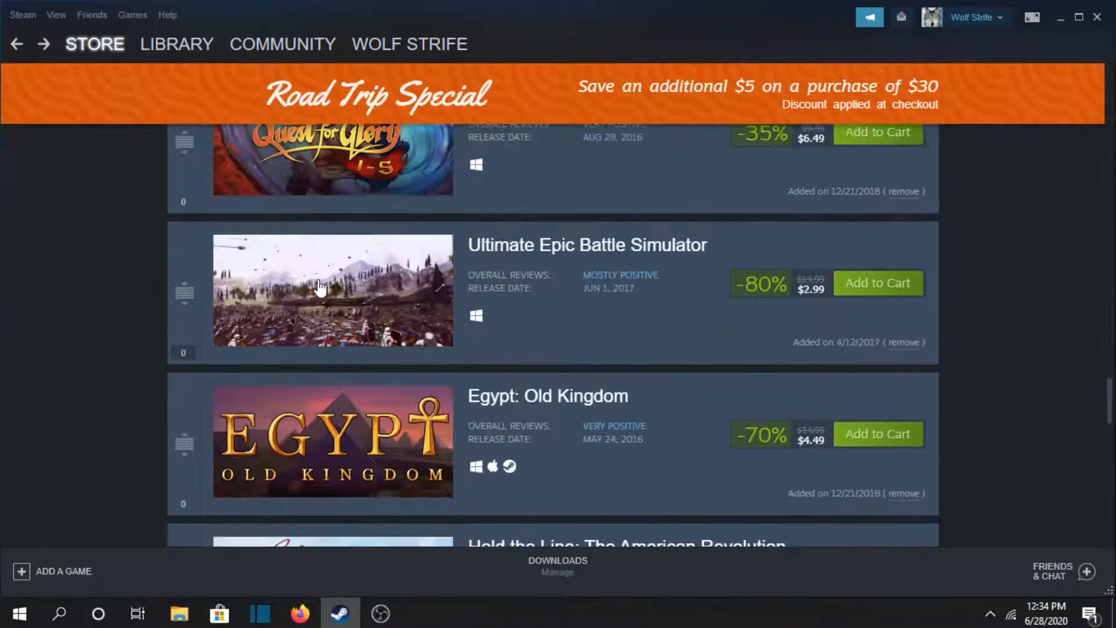
scroll(down, 3)
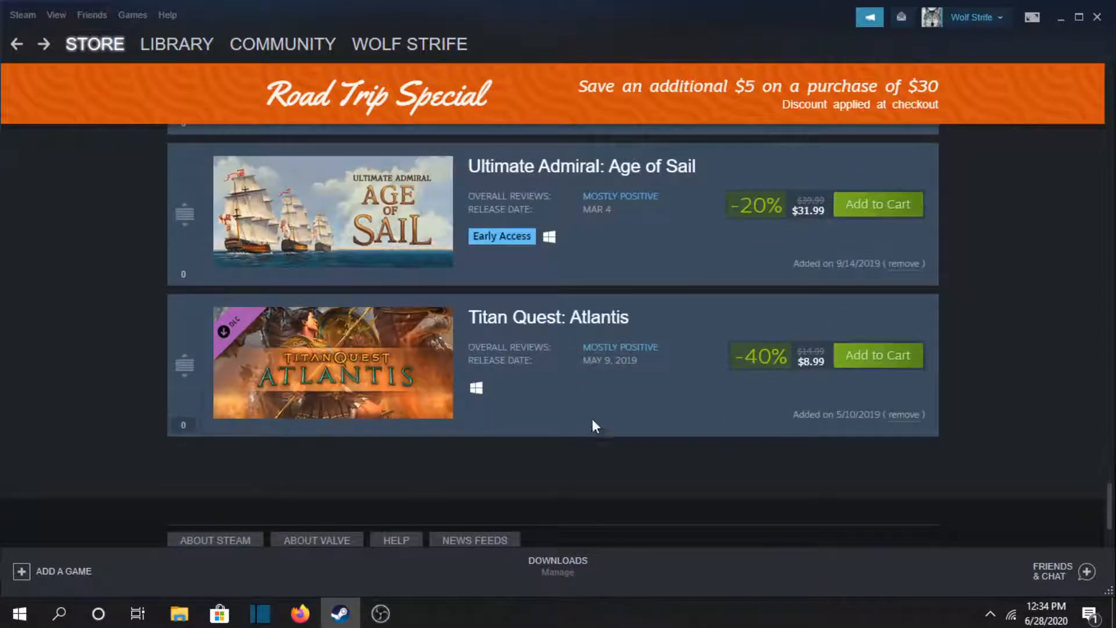
mouse_move(353, 340)
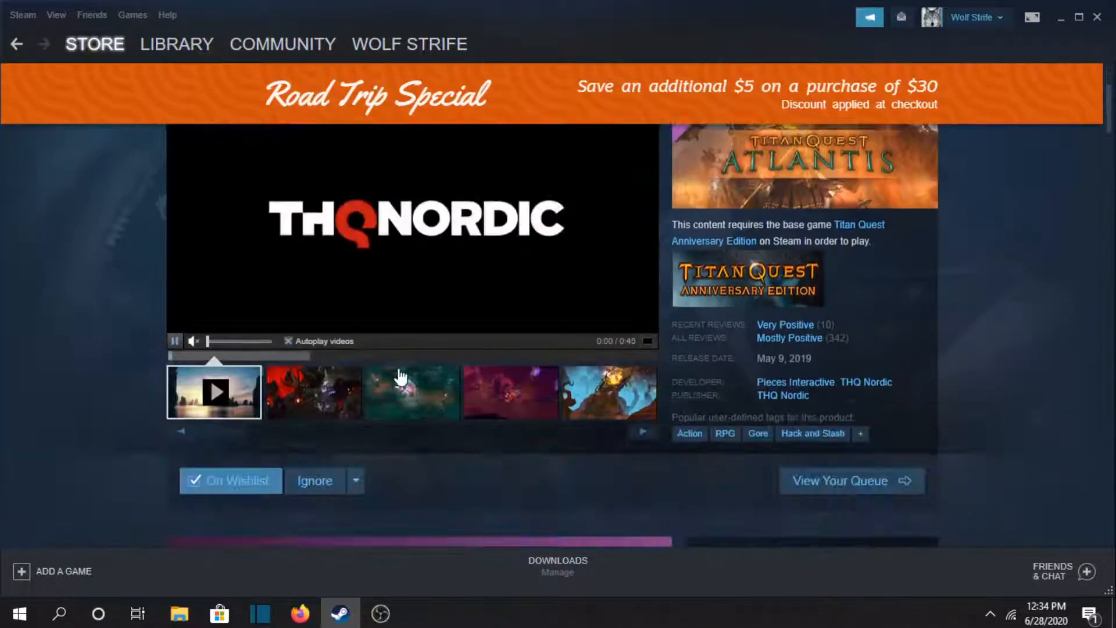
- Show Titan Quest: Atlantis's third screenshot, enlarge one, and advance to the next
click(411, 393)
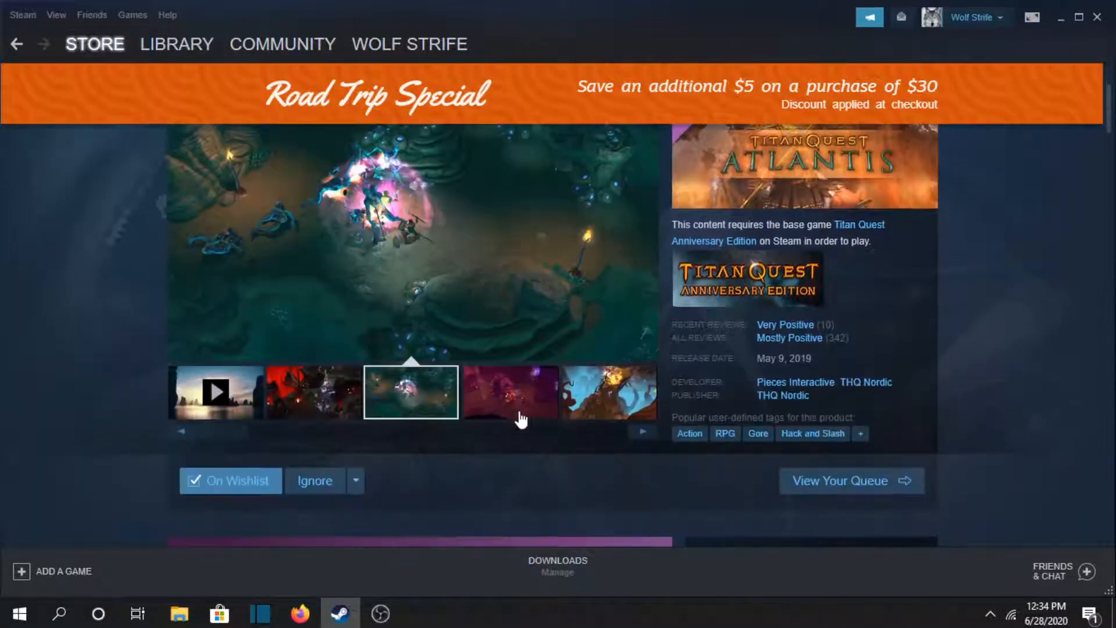
click(510, 392)
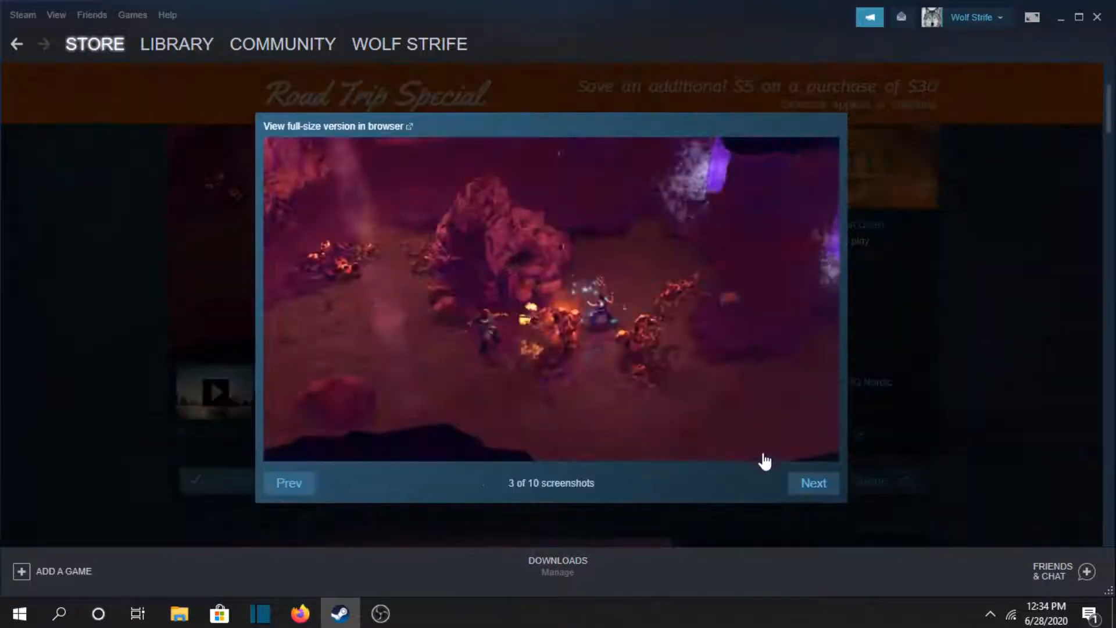
click(813, 482)
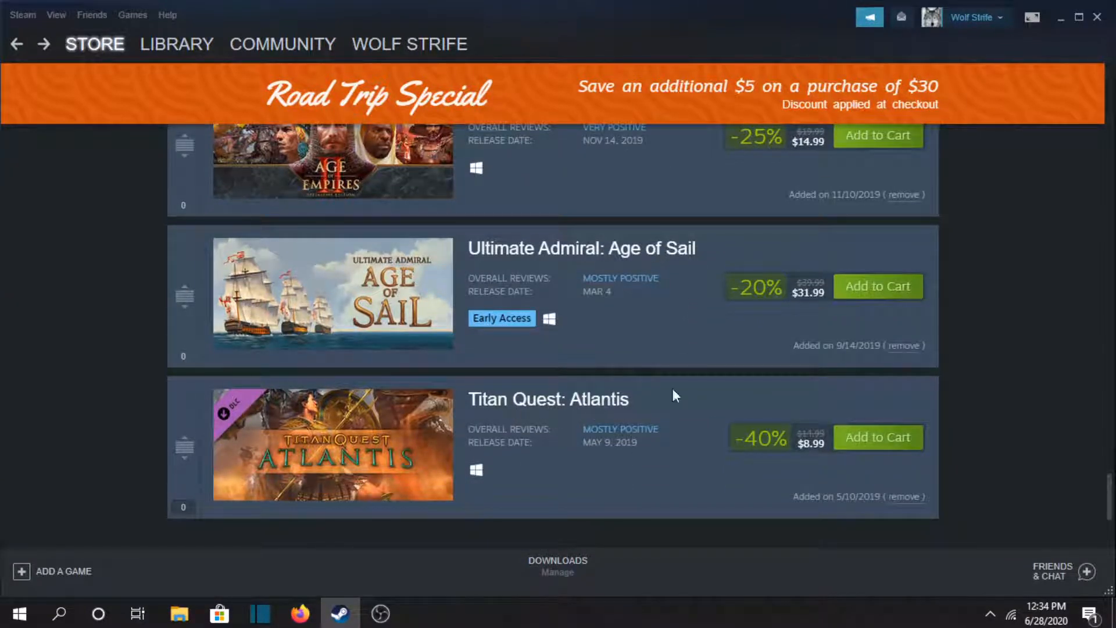
- Scroll up and down the wishlist to find Age of Empires II: Definitive Edition
scroll(up, 3)
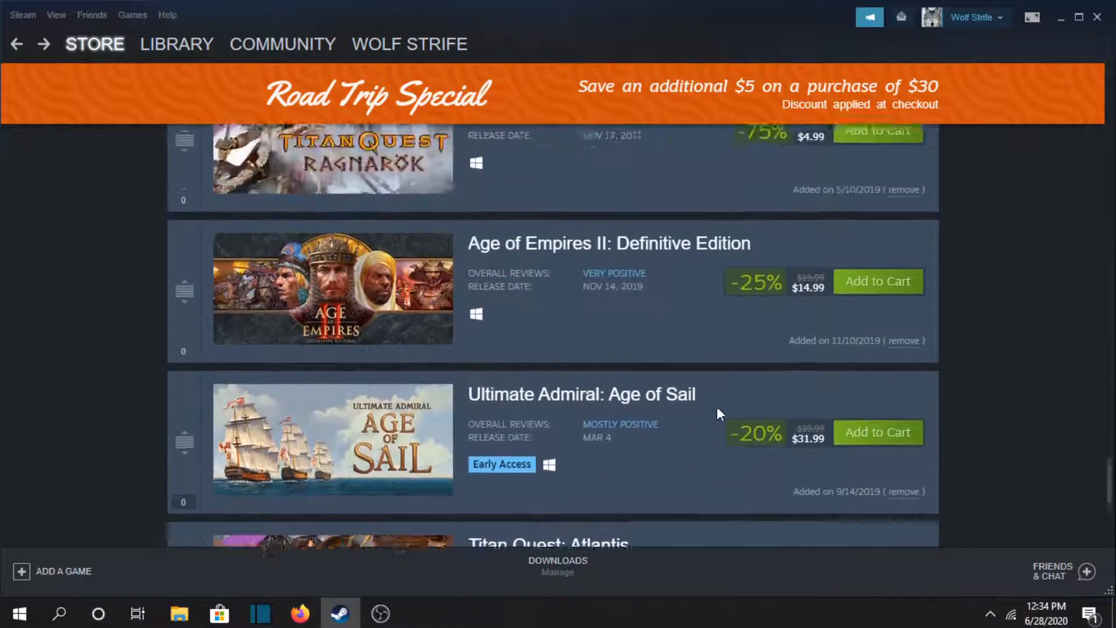
scroll(down, 3)
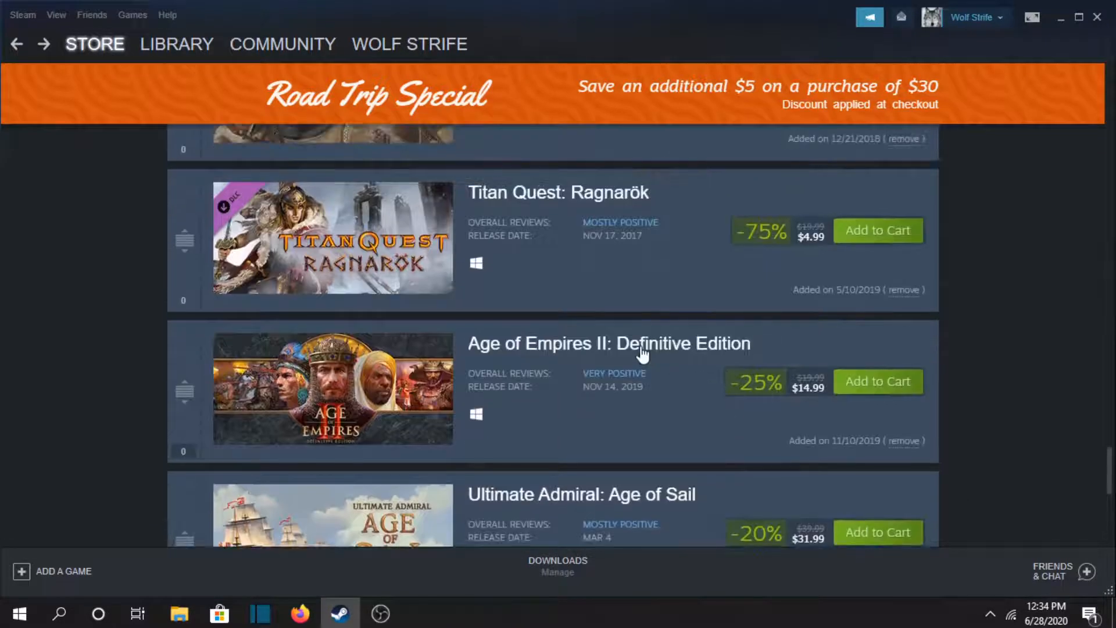
mouse_move(958, 358)
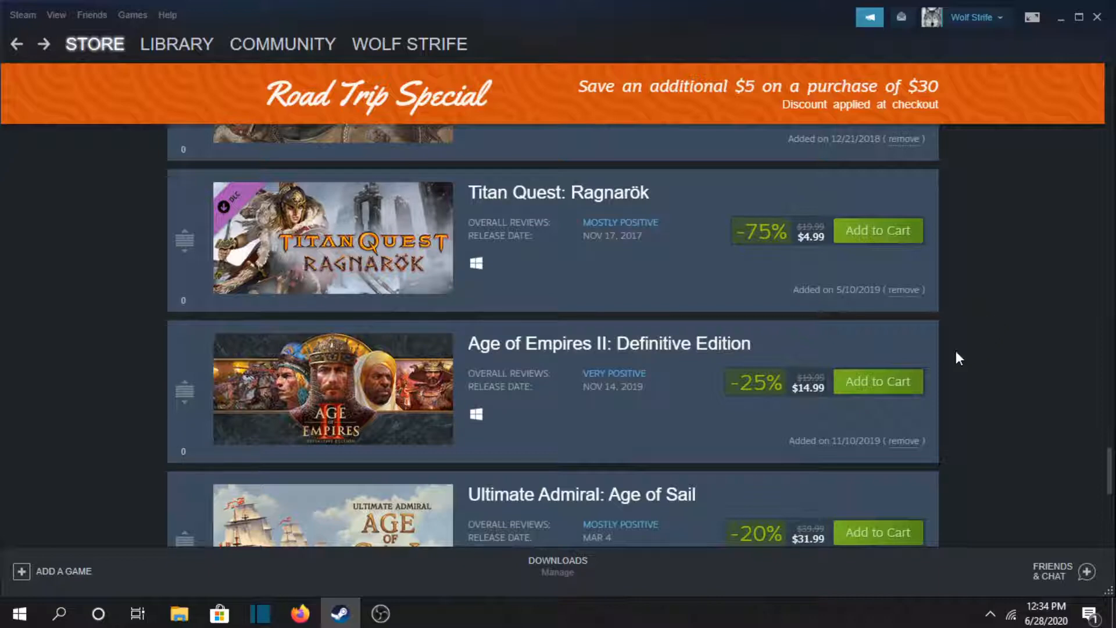
scroll(down, 3)
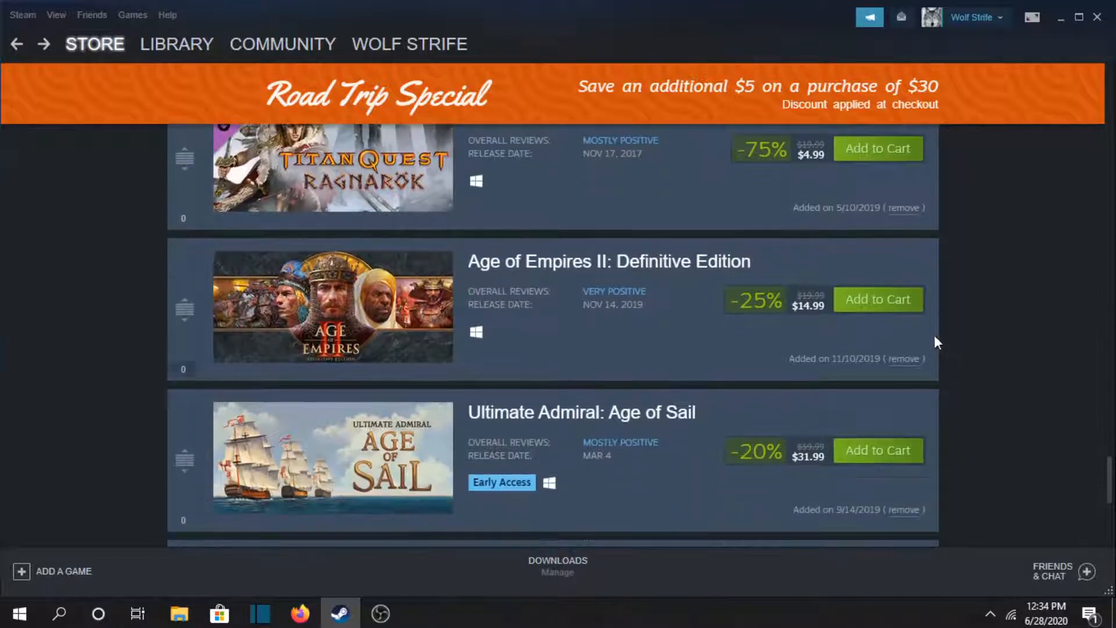
scroll(down, 3)
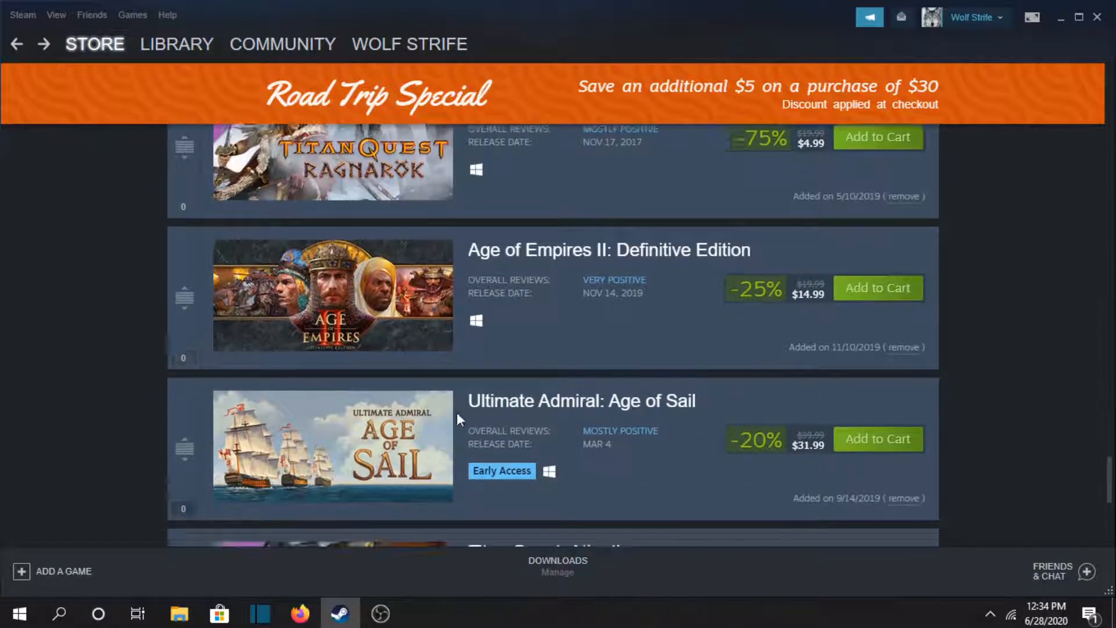
scroll(up, 3)
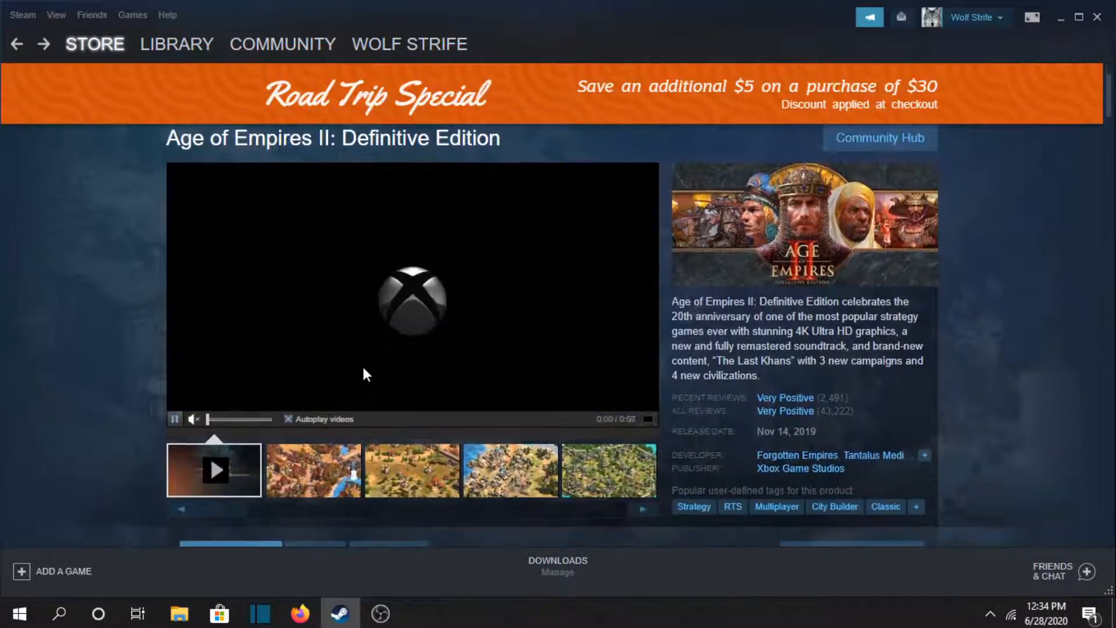
- View Age of Empires II screenshots enlarged, advancing through to 9 of 10
click(311, 470)
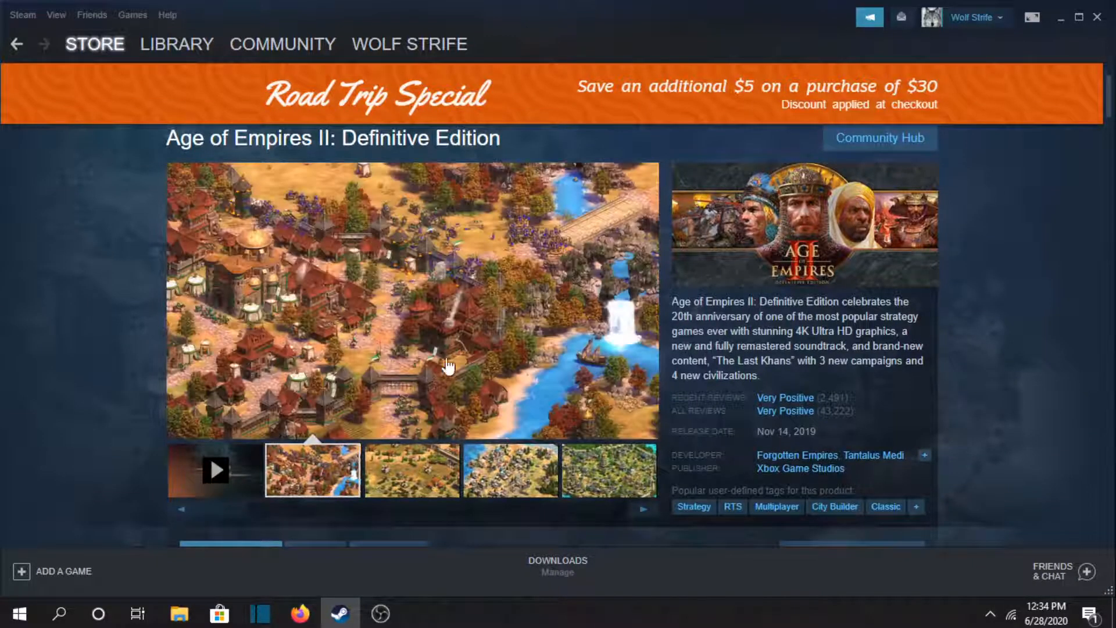
click(411, 298)
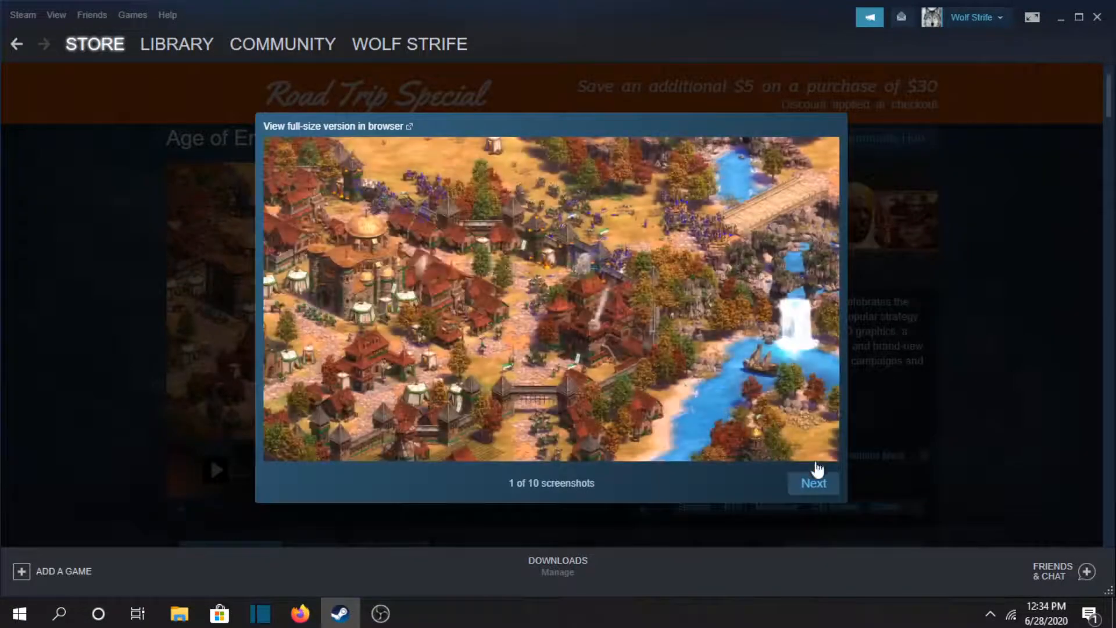
click(812, 482)
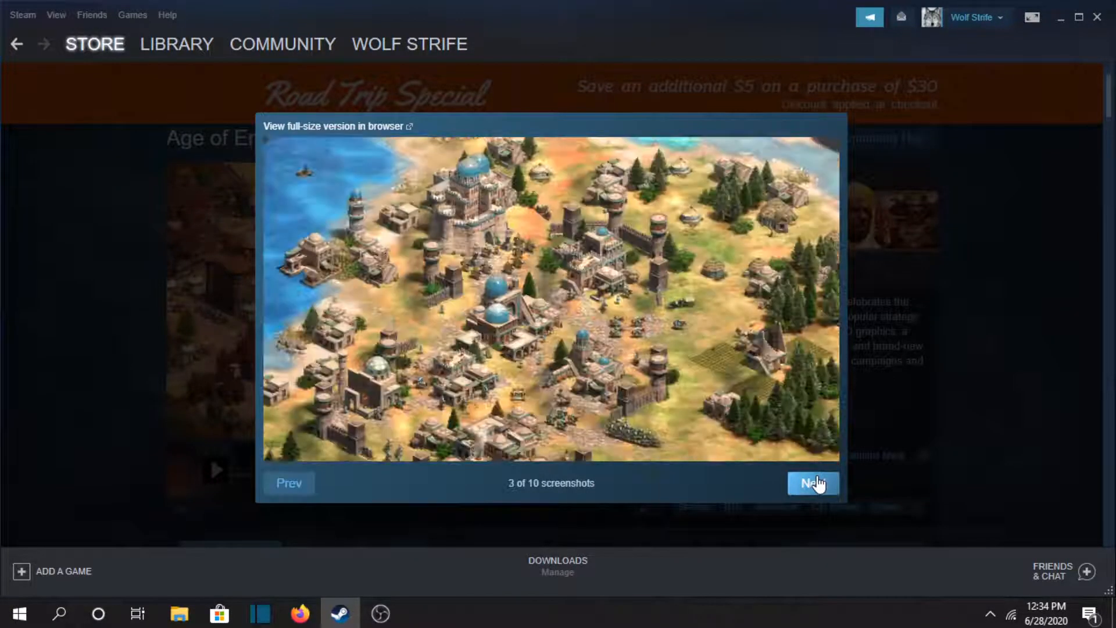
click(813, 483)
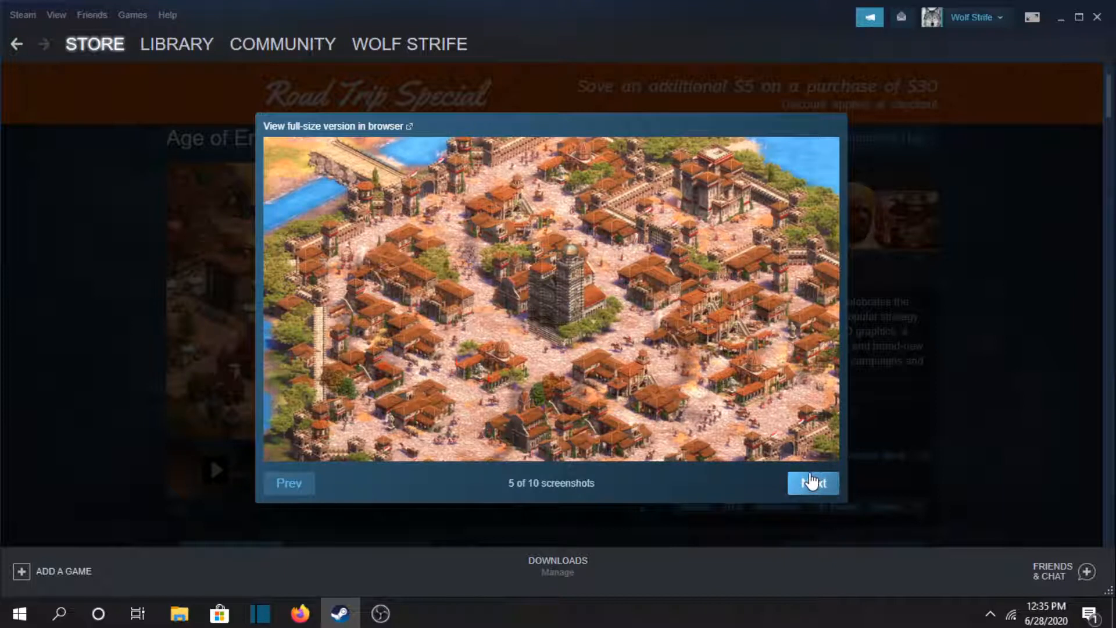
click(812, 482)
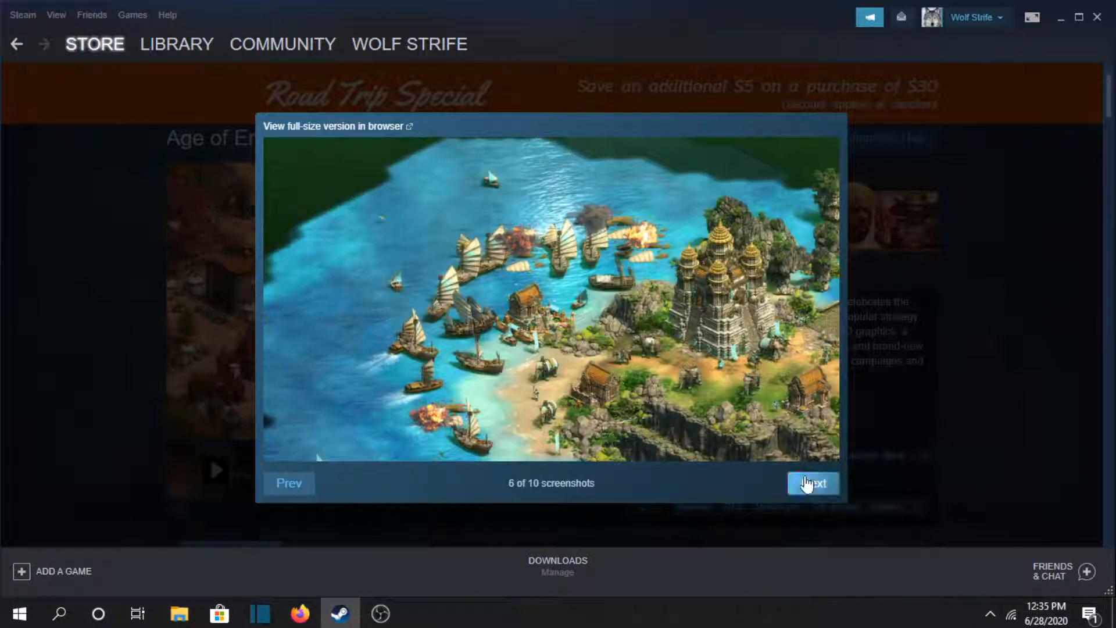
click(812, 483)
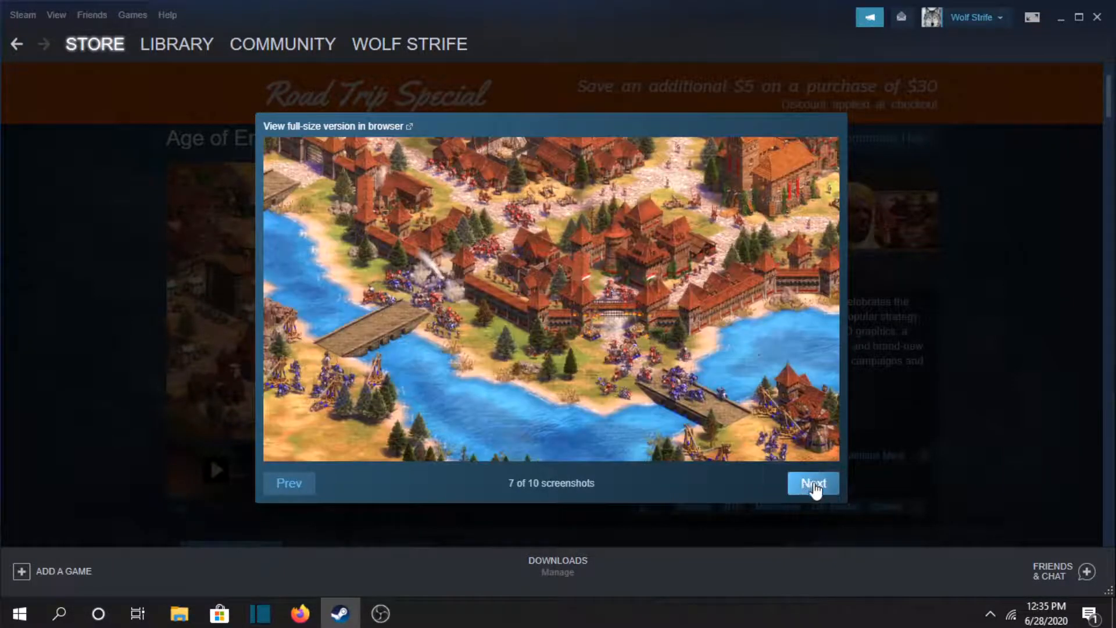
click(812, 483)
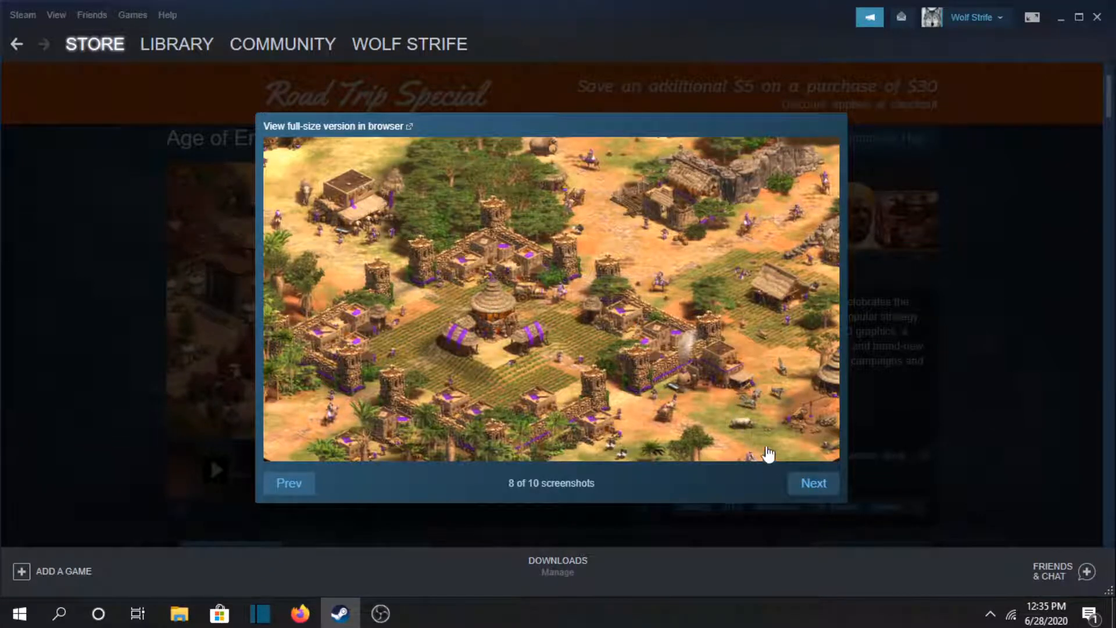
click(812, 482)
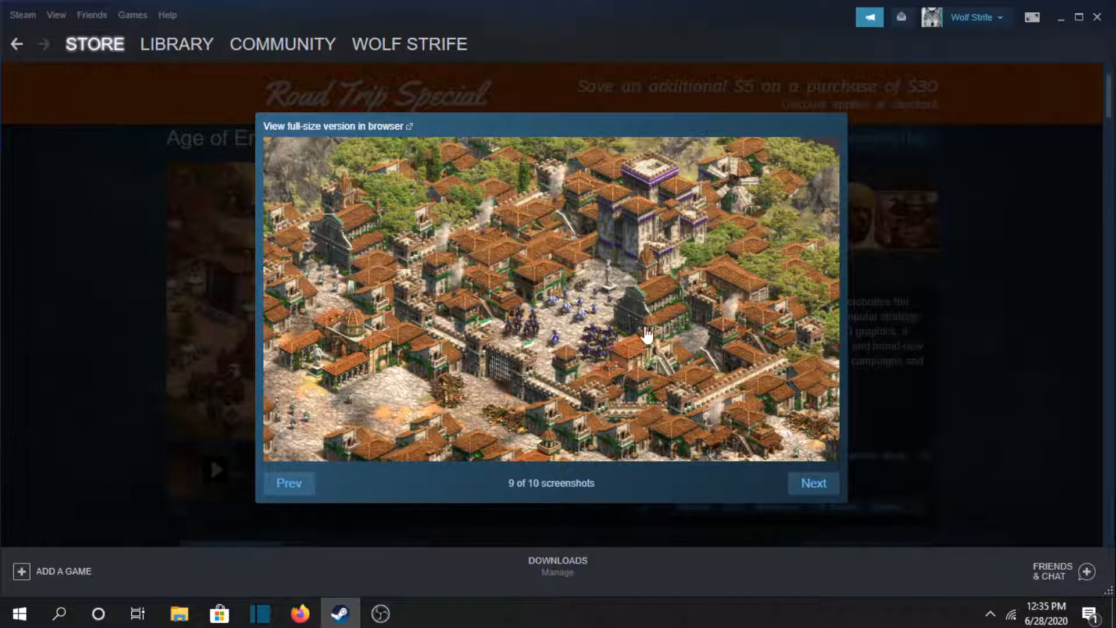
mouse_move(812, 482)
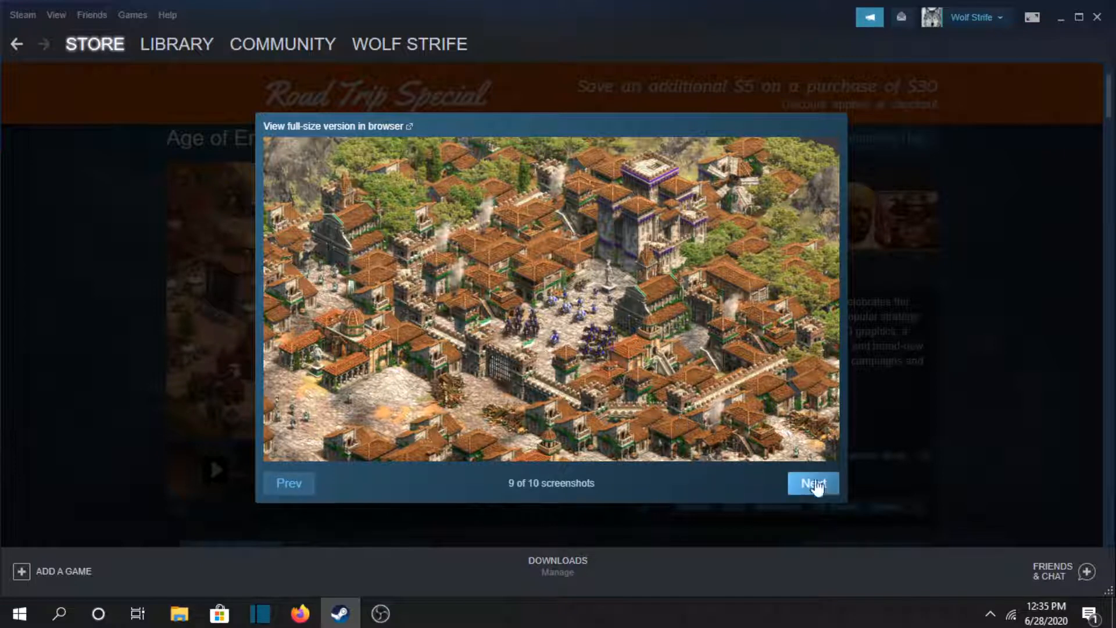
click(812, 483)
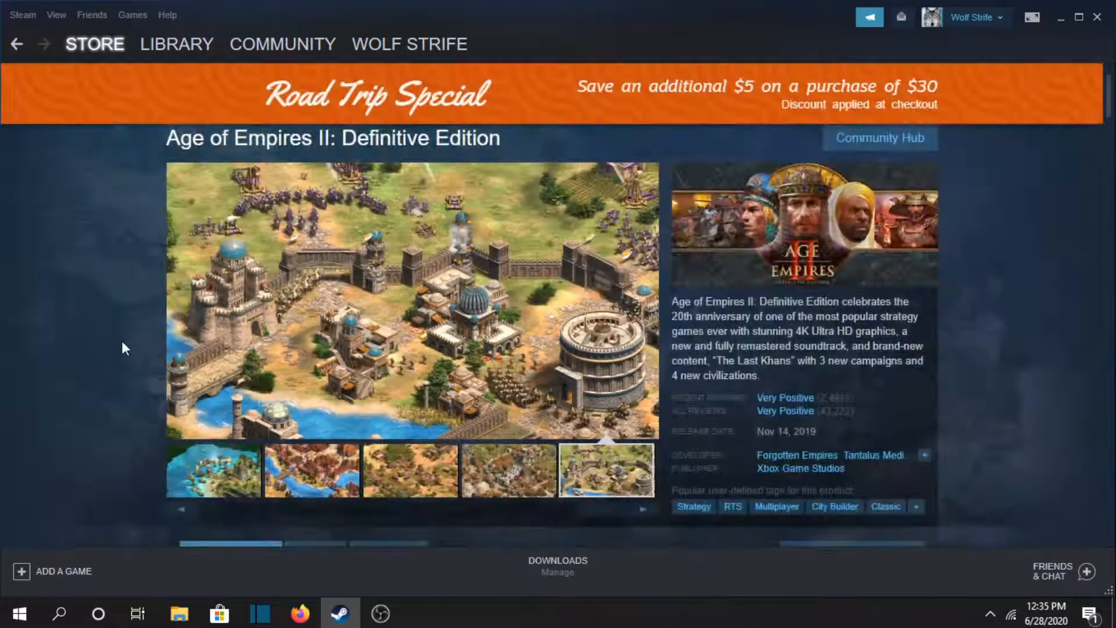
- Scroll through Age of Empires II's bundle offers and add-on content
scroll(down, 3)
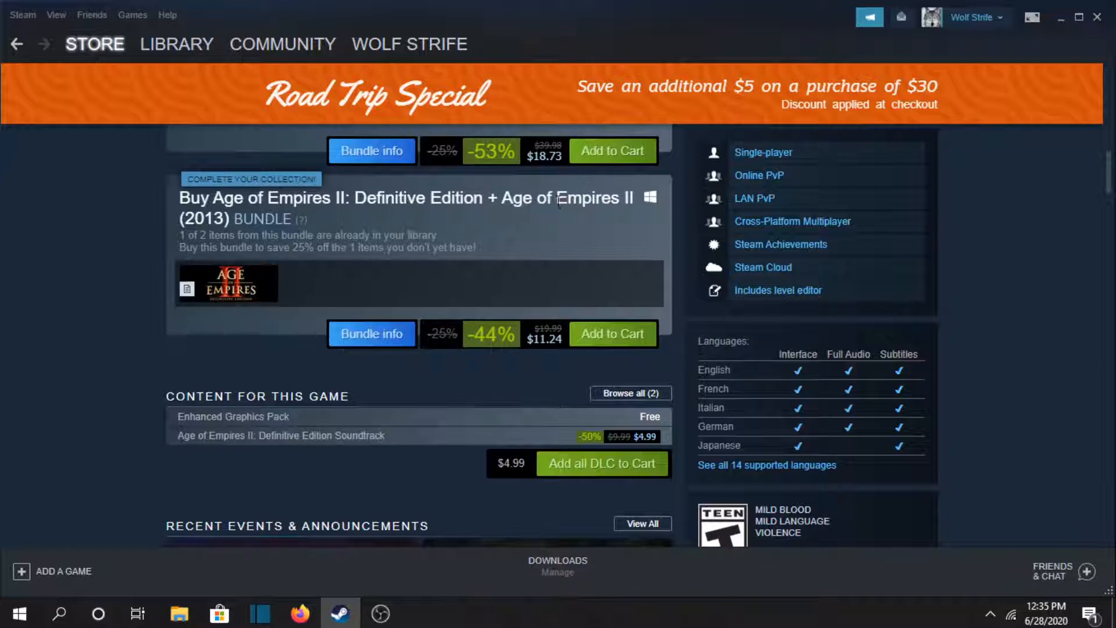
scroll(up, 3)
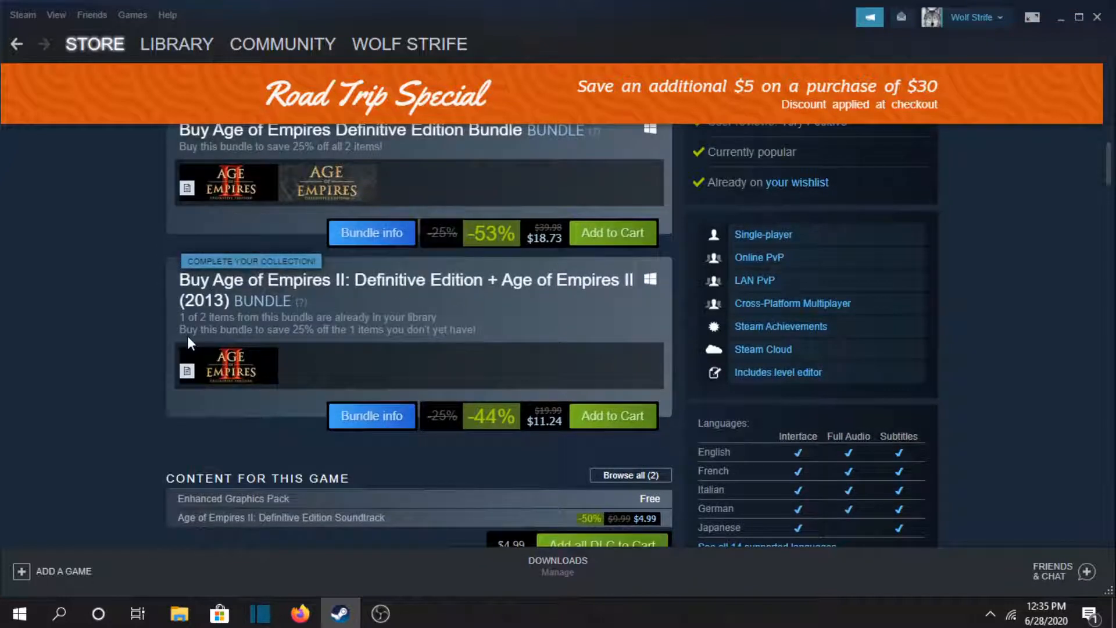
mouse_move(504, 406)
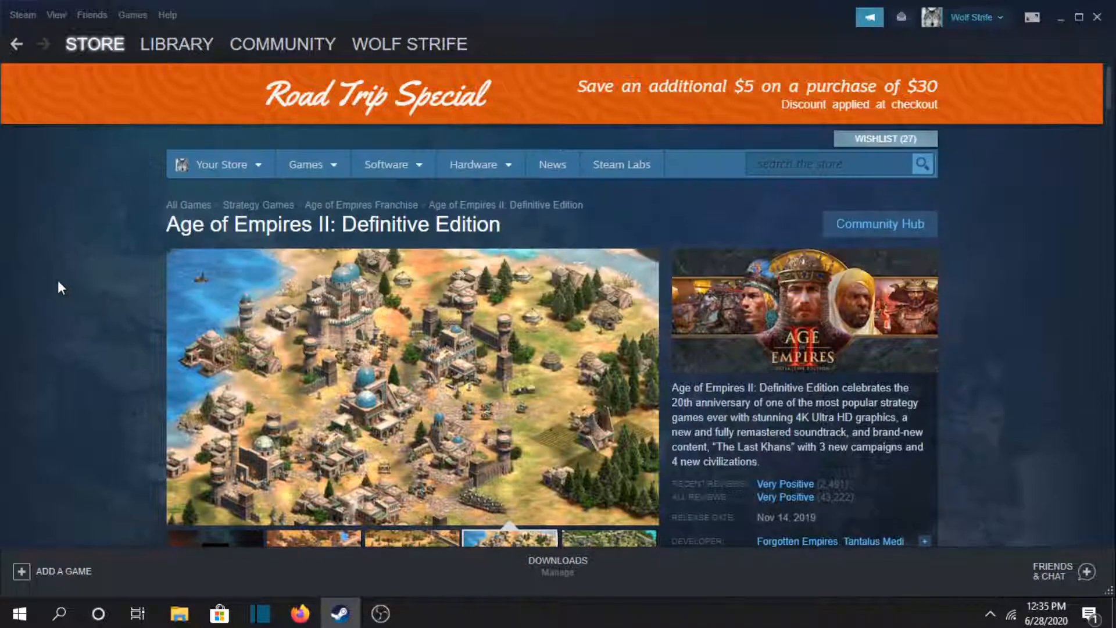
scroll(down, 3)
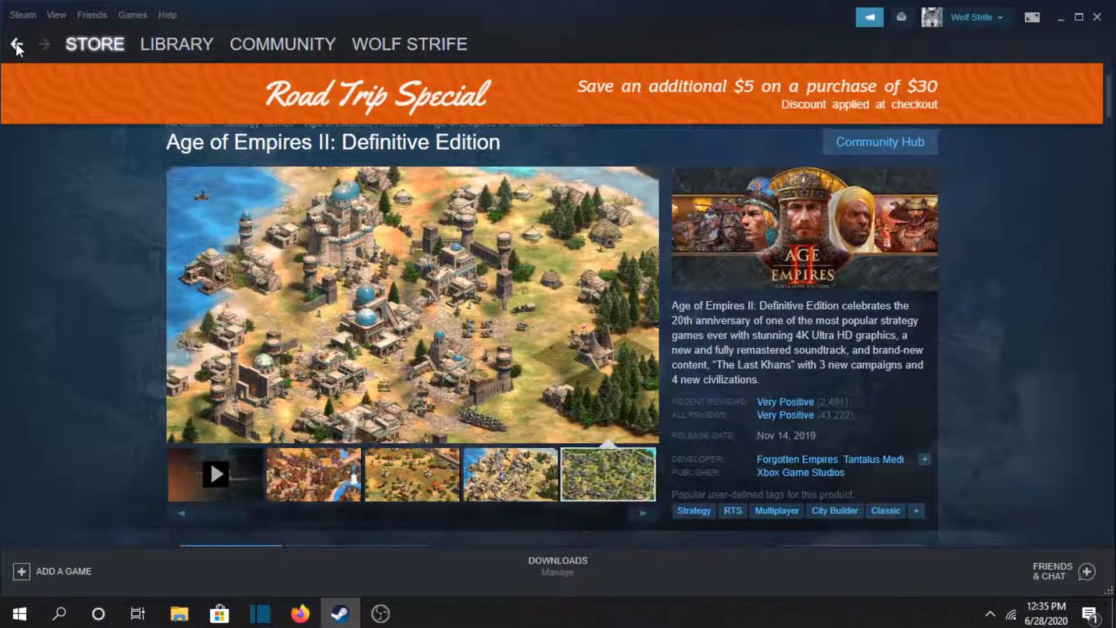
- Return to the bottom of the wishlist and open Ultimate Admiral: Age of Sail
click(16, 44)
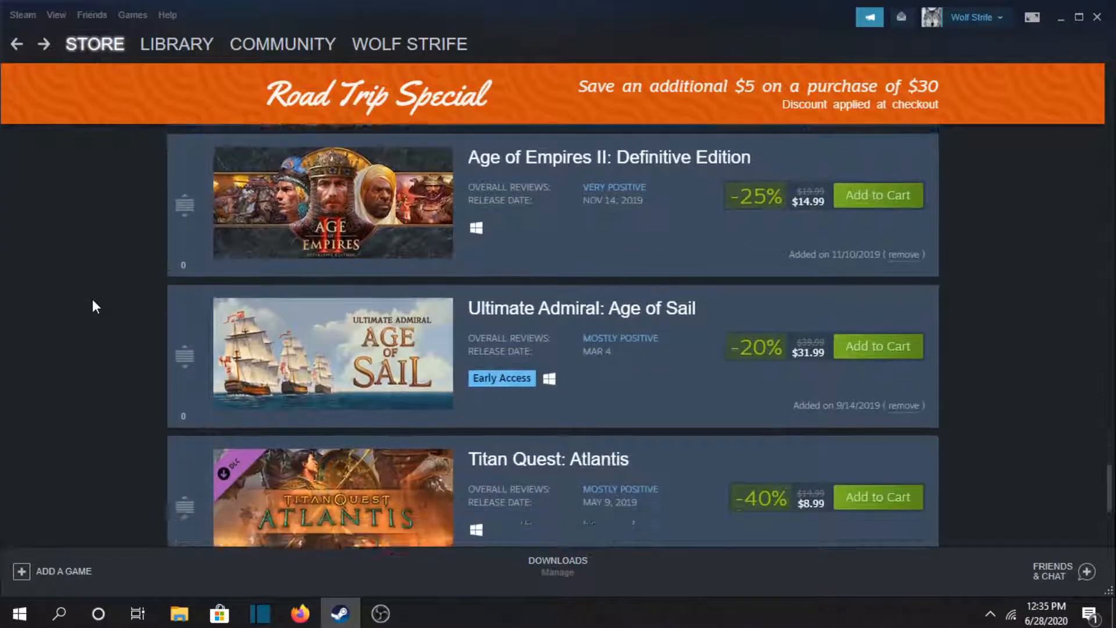
scroll(down, 3)
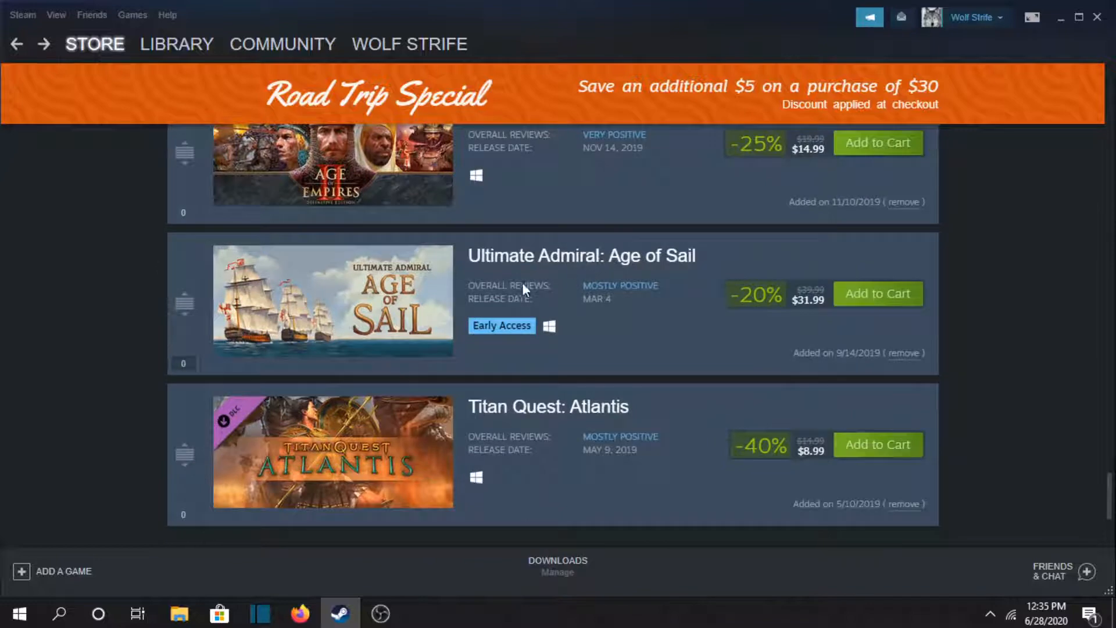
click(580, 256)
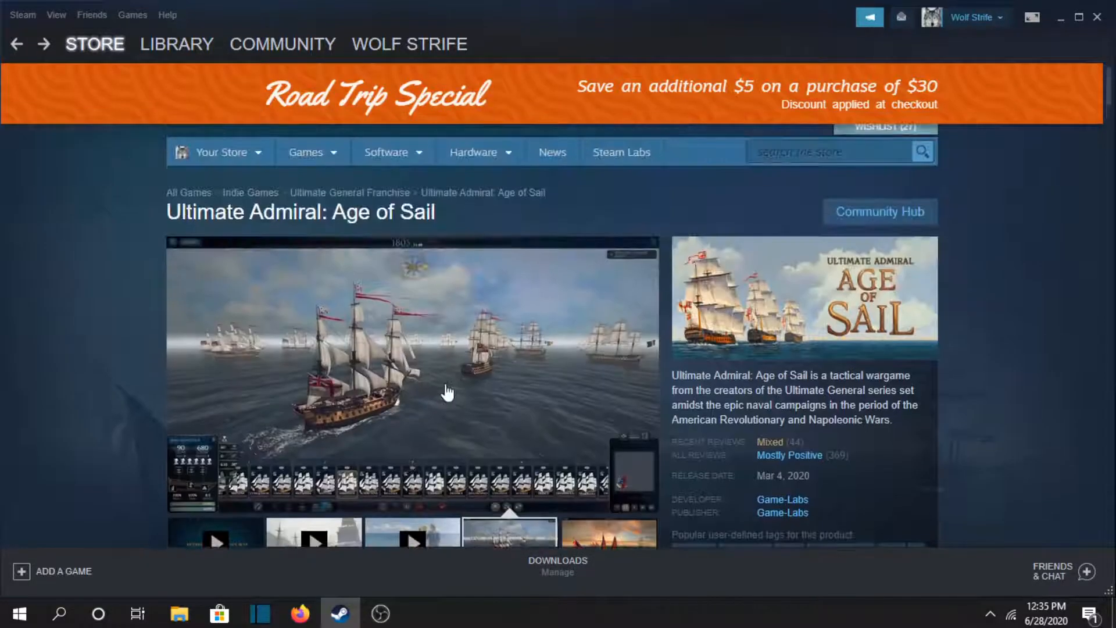
- Page through enlarged Ultimate Admiral screenshots up to 9 of 12, then close the viewer
click(447, 391)
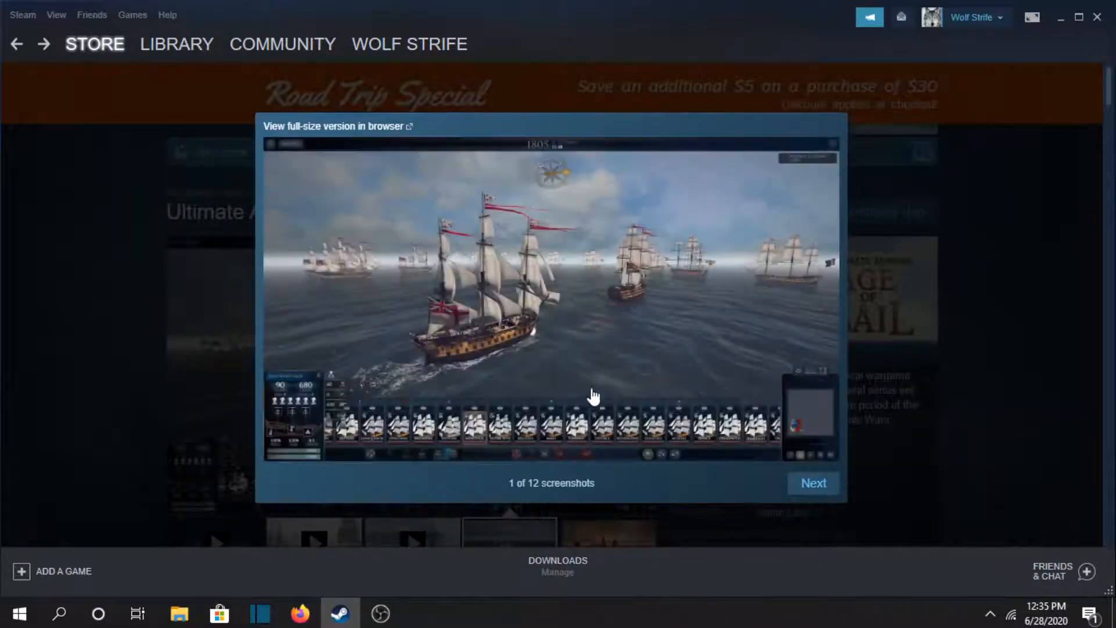
click(812, 483)
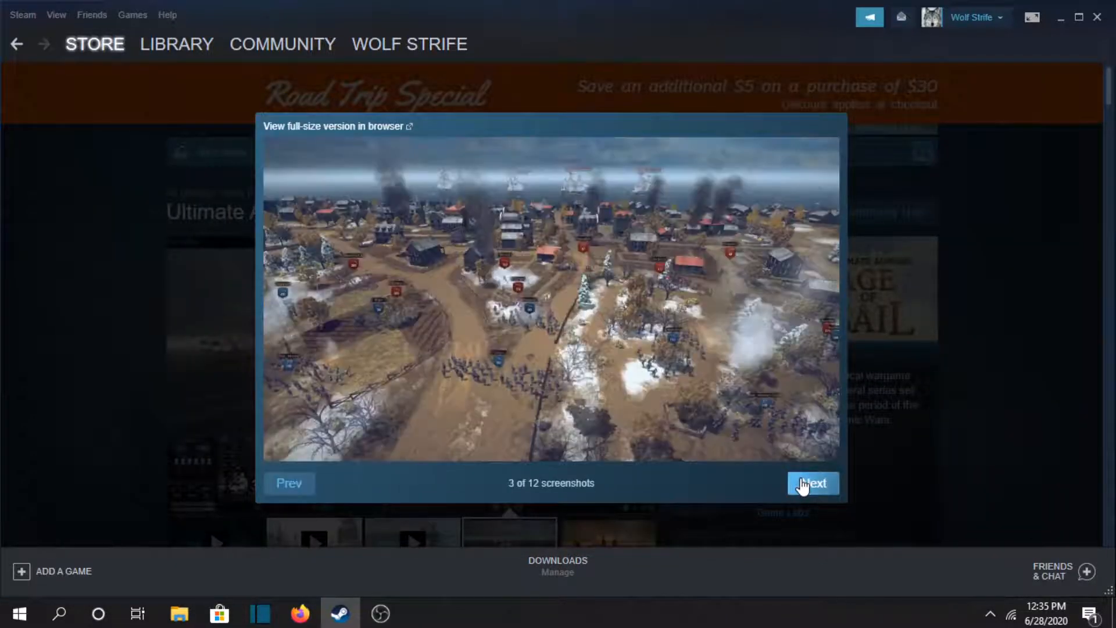
click(811, 483)
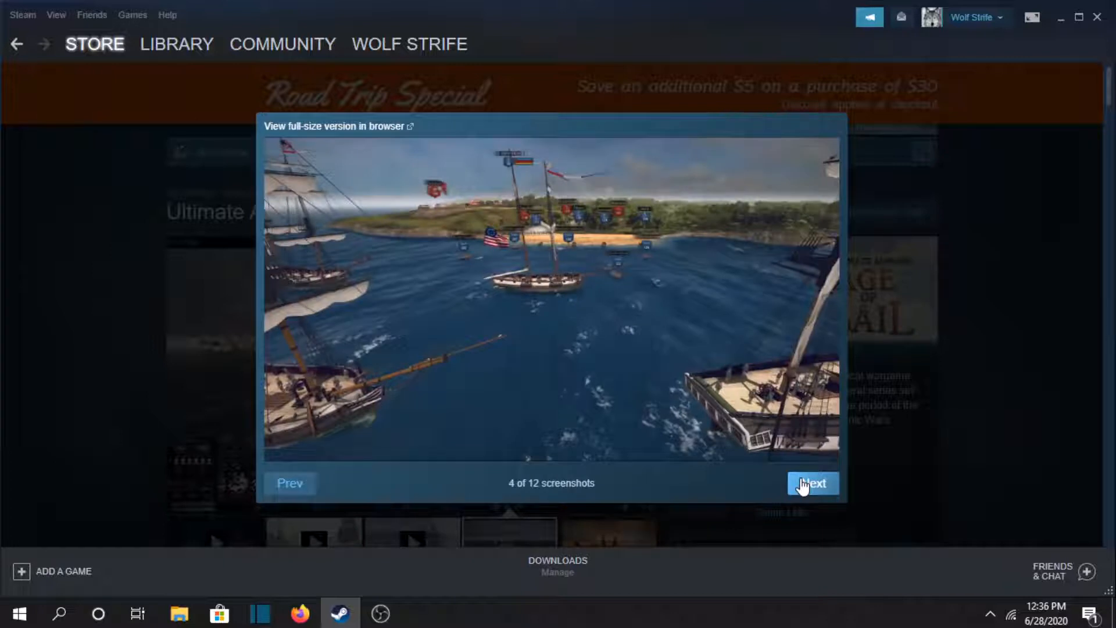
click(810, 483)
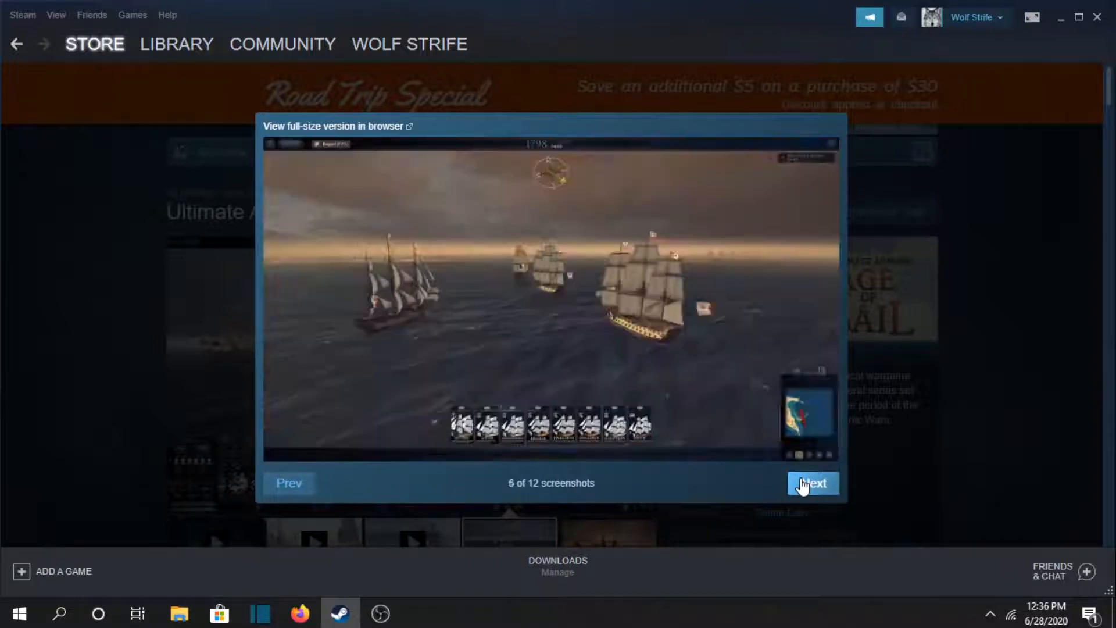
click(812, 483)
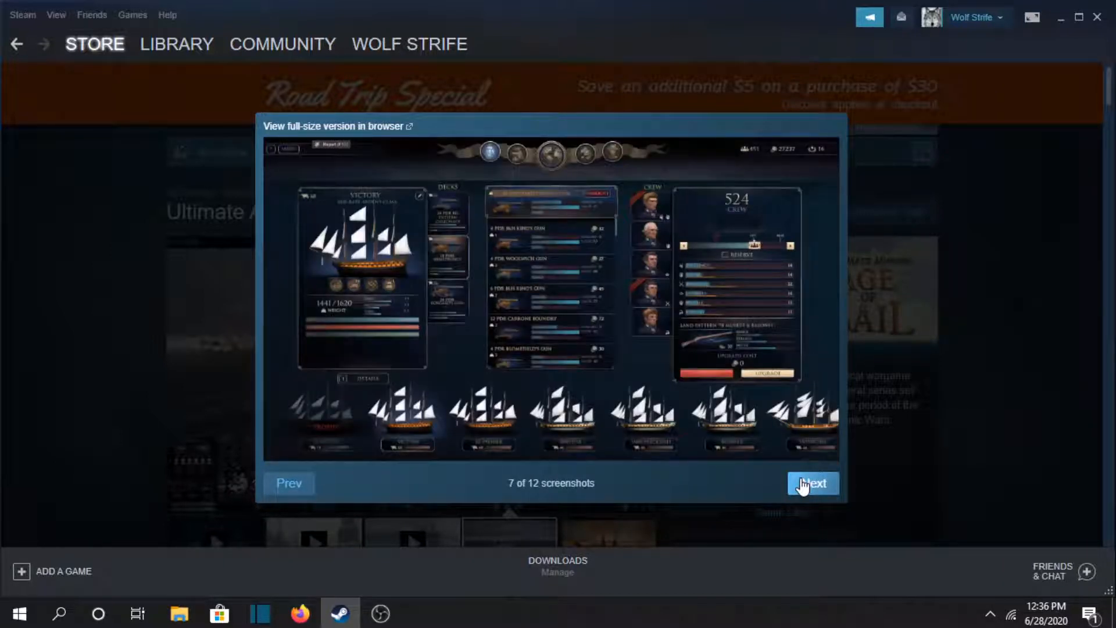
click(811, 483)
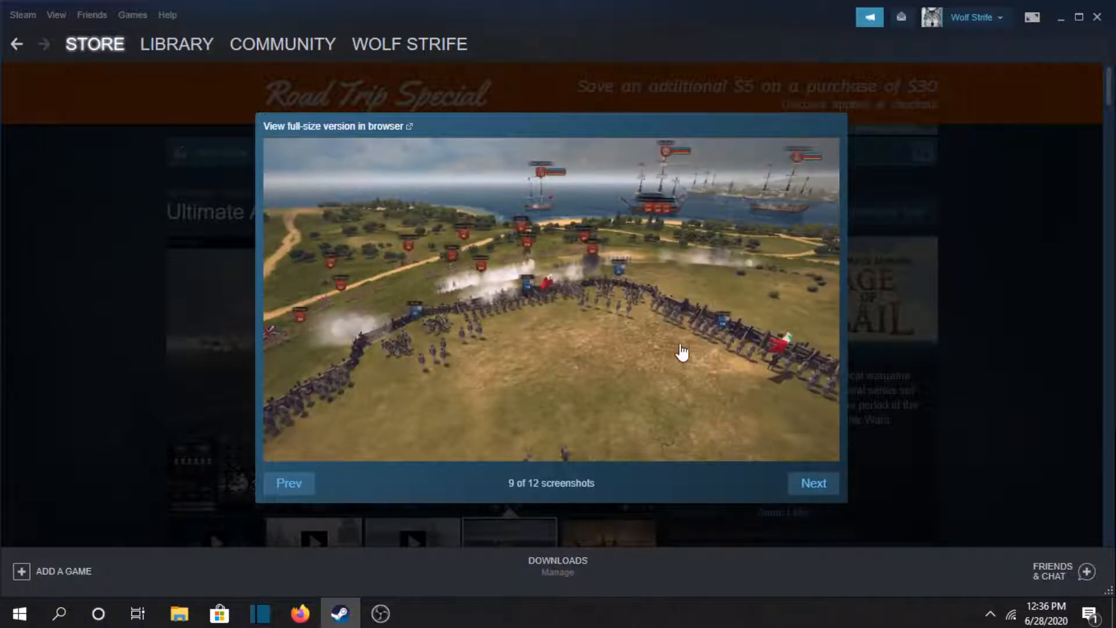
click(812, 482)
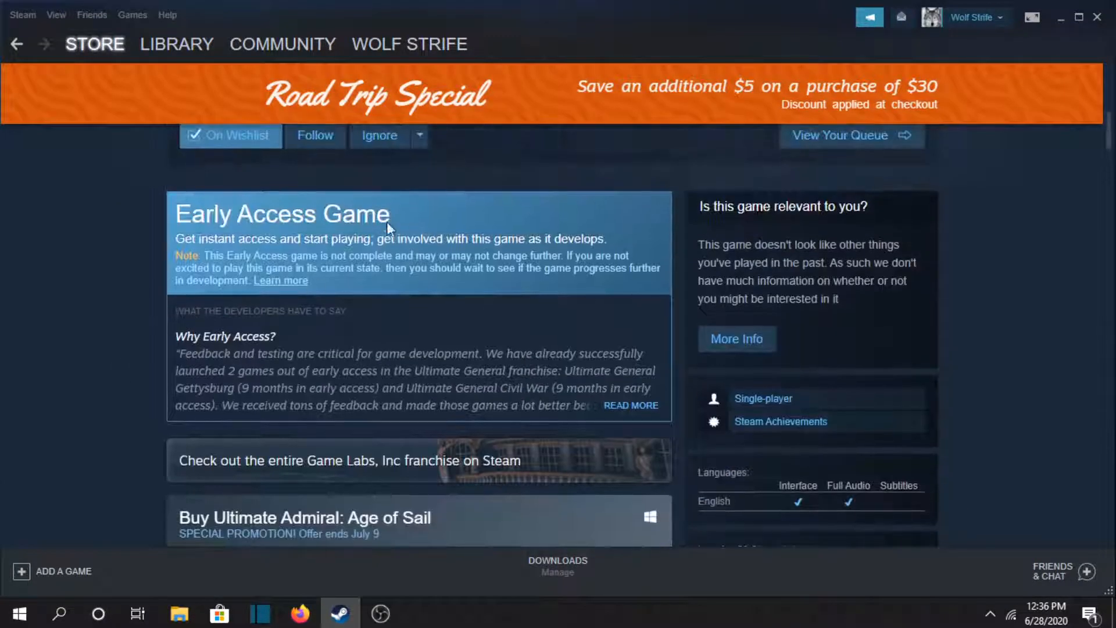
- Scroll the Ultimate Admiral page and move back through the wishlist entries
scroll(down, 3)
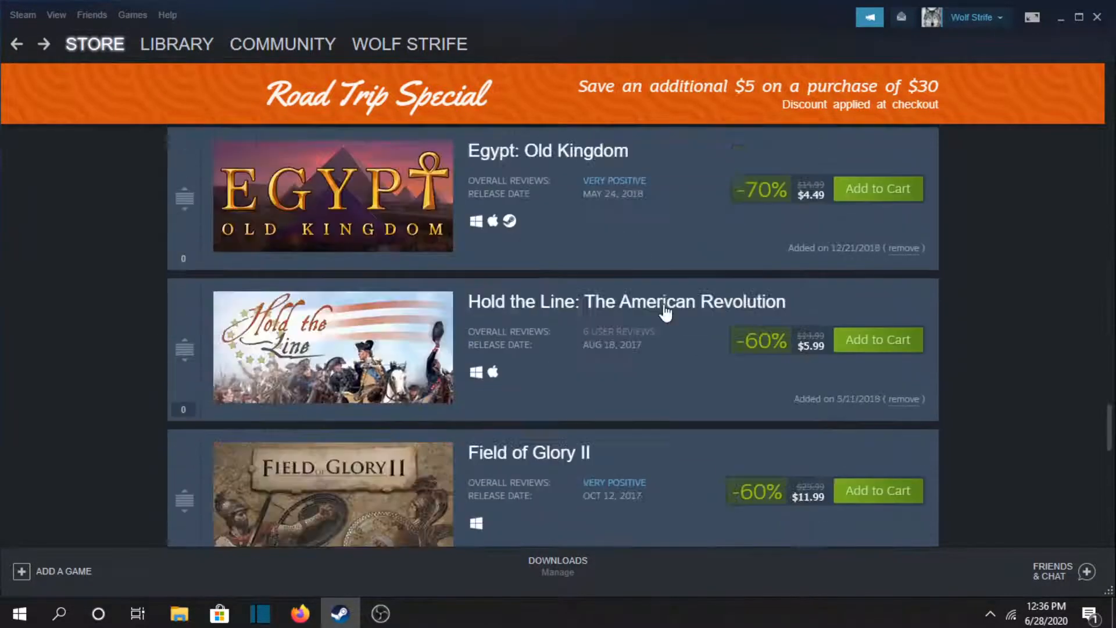
scroll(down, 3)
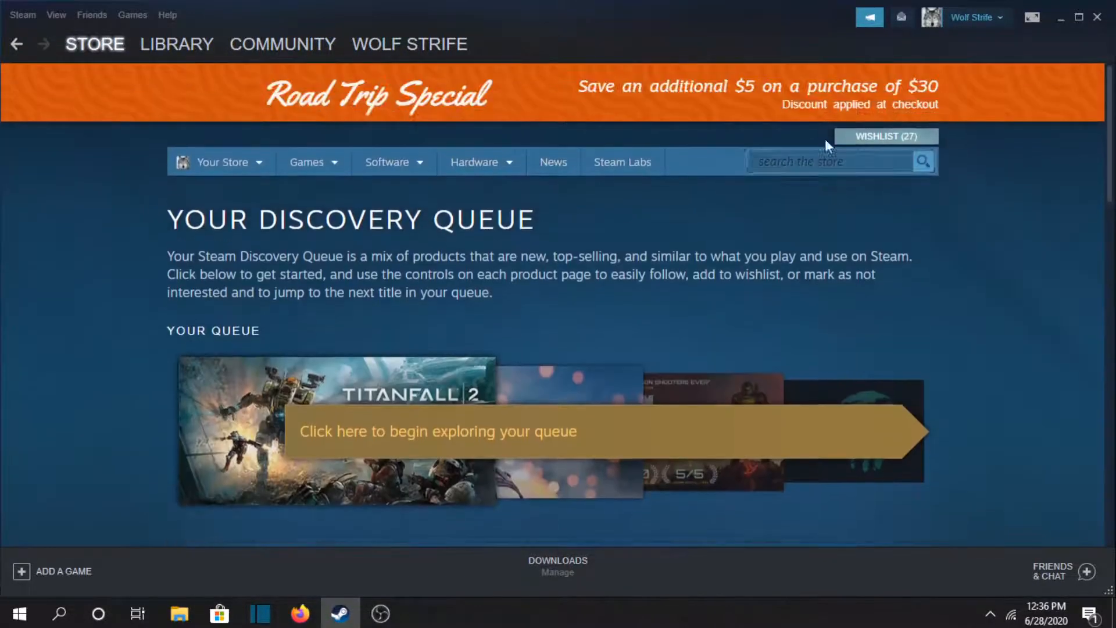
- Search the store for 'medieval' and scroll the 1,797 results
click(826, 161)
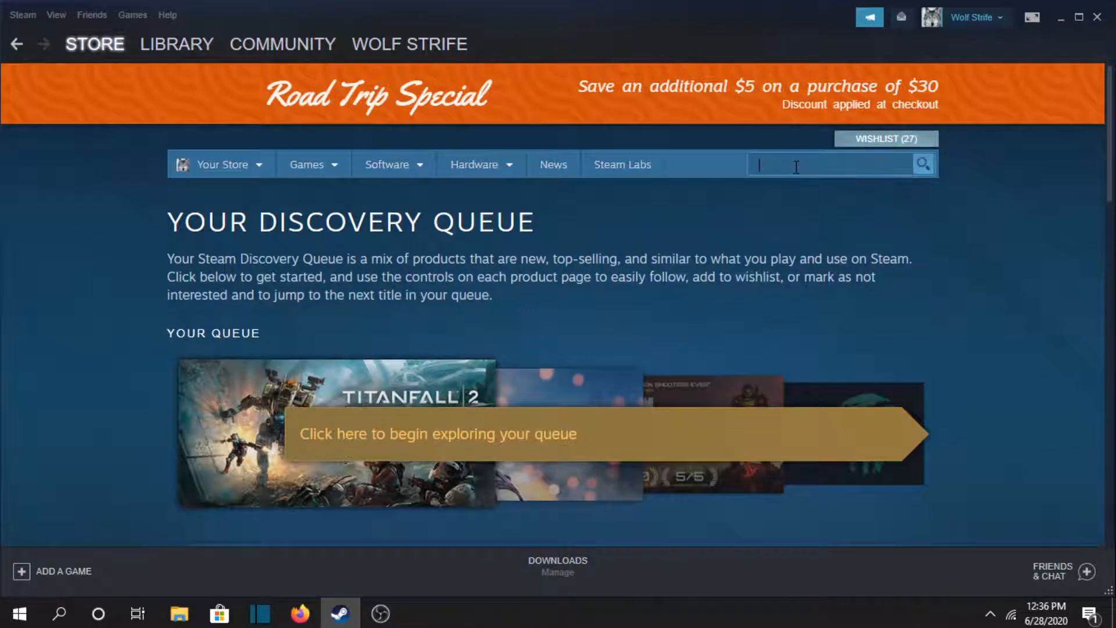
text(medieval)
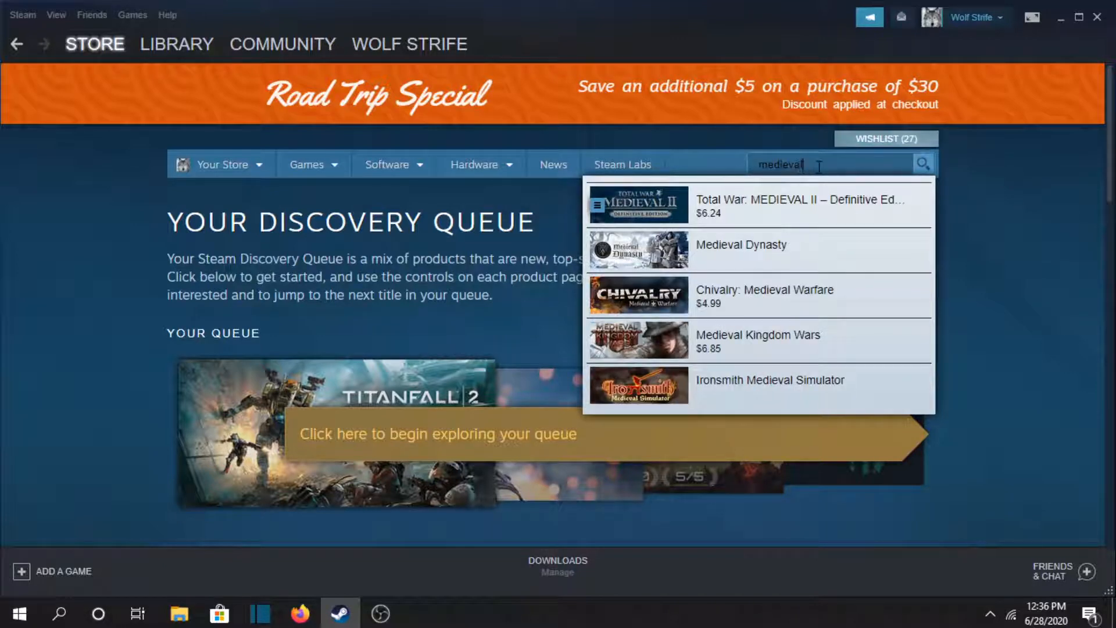
key(enter)
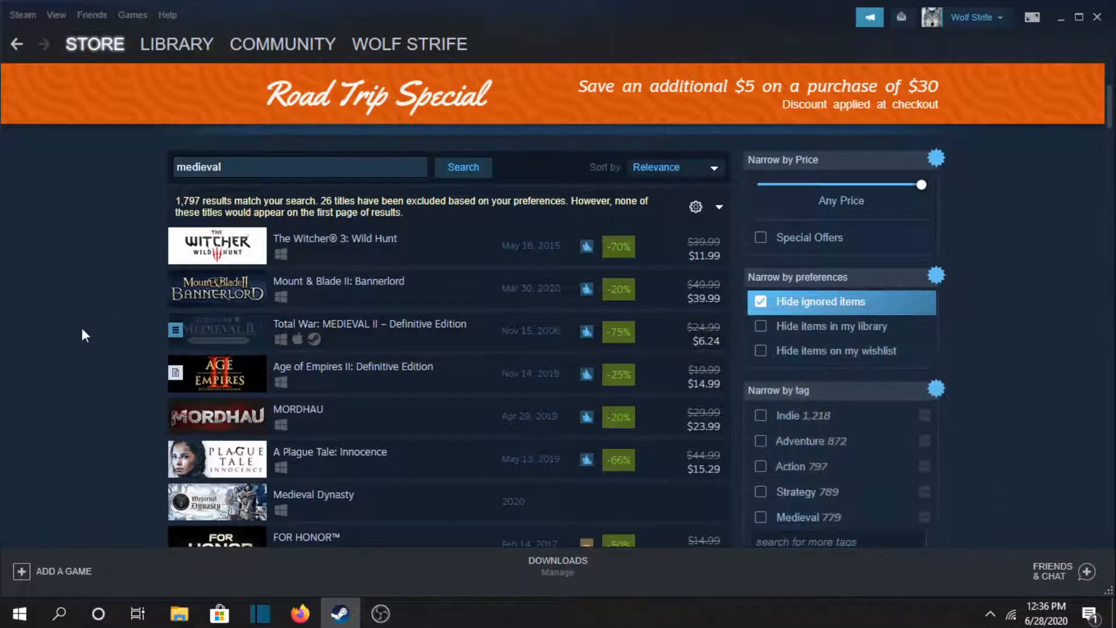
scroll(down, 3)
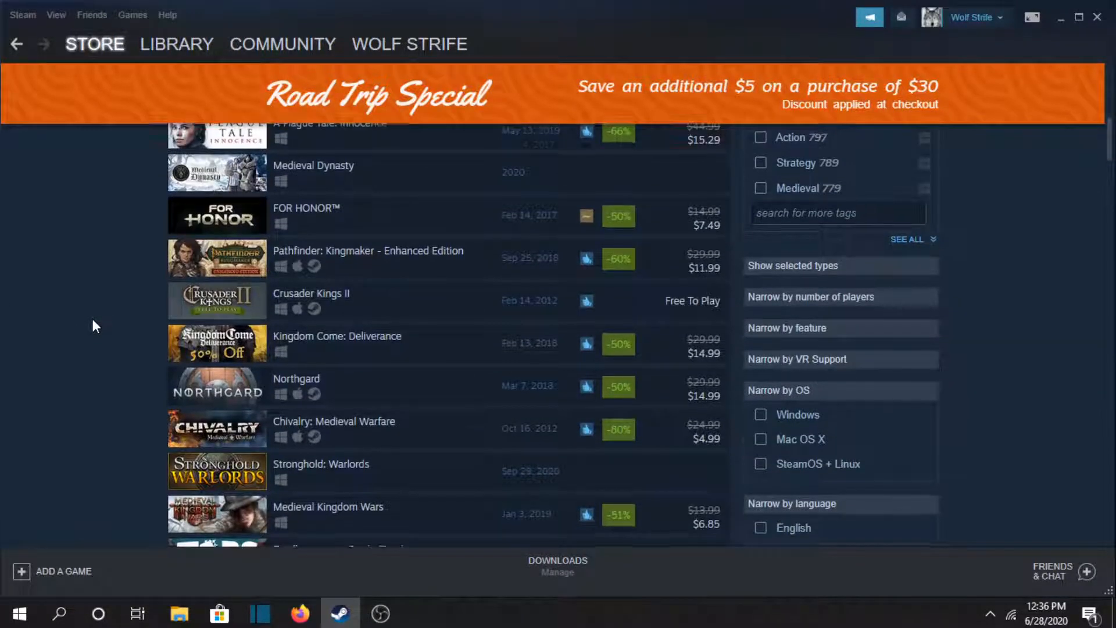
scroll(down, 3)
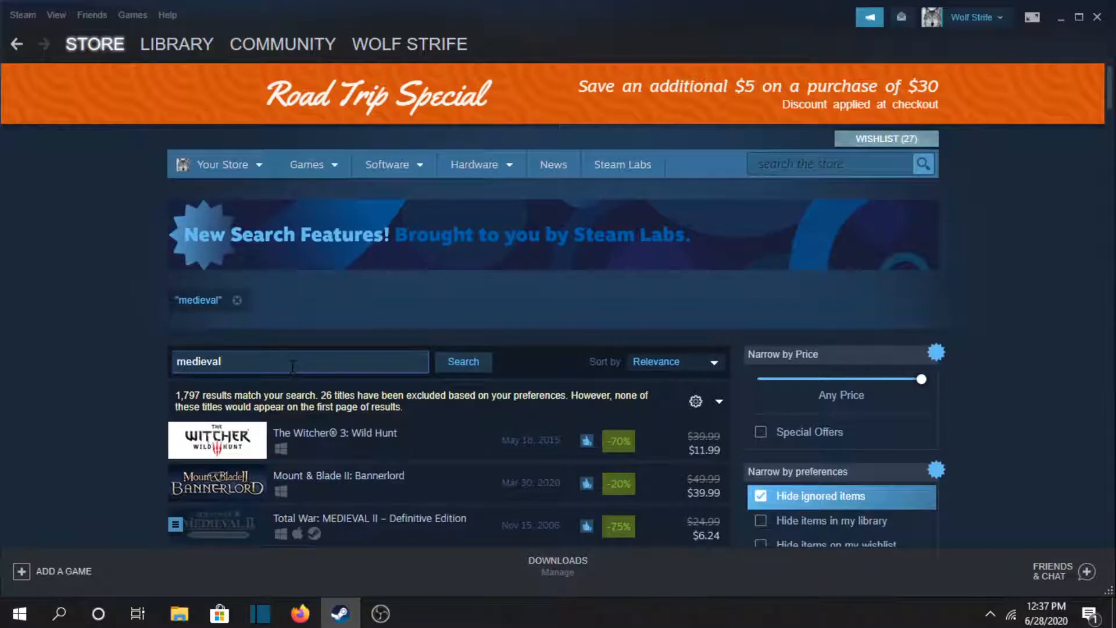
- Search for 'total war' and scroll the 642 results down to Total War Saga: TROY
click(299, 362)
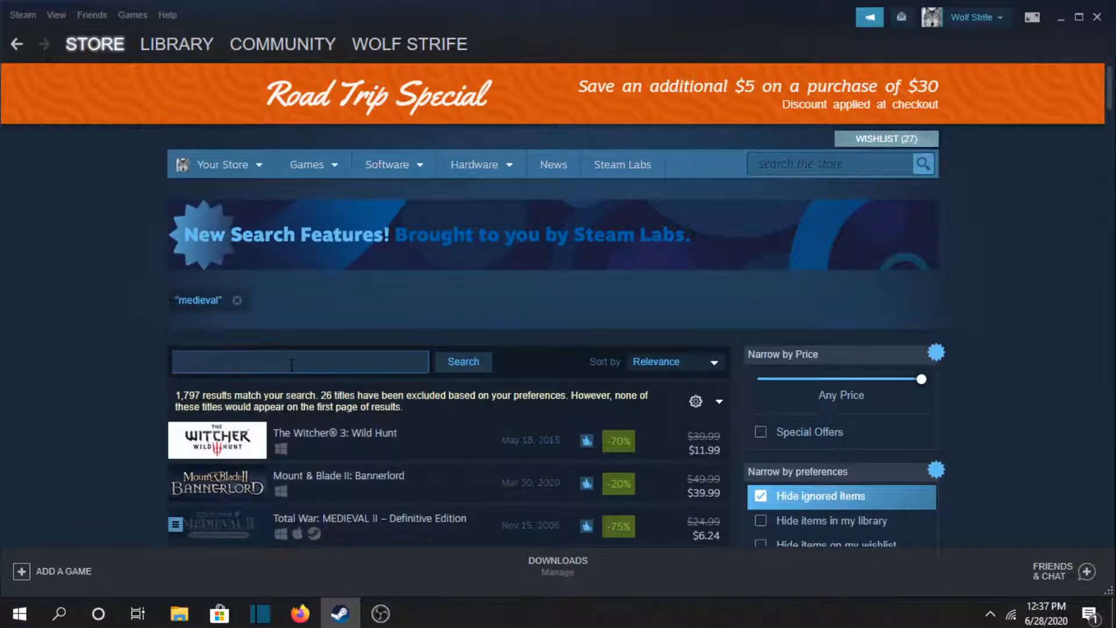
text(total war)
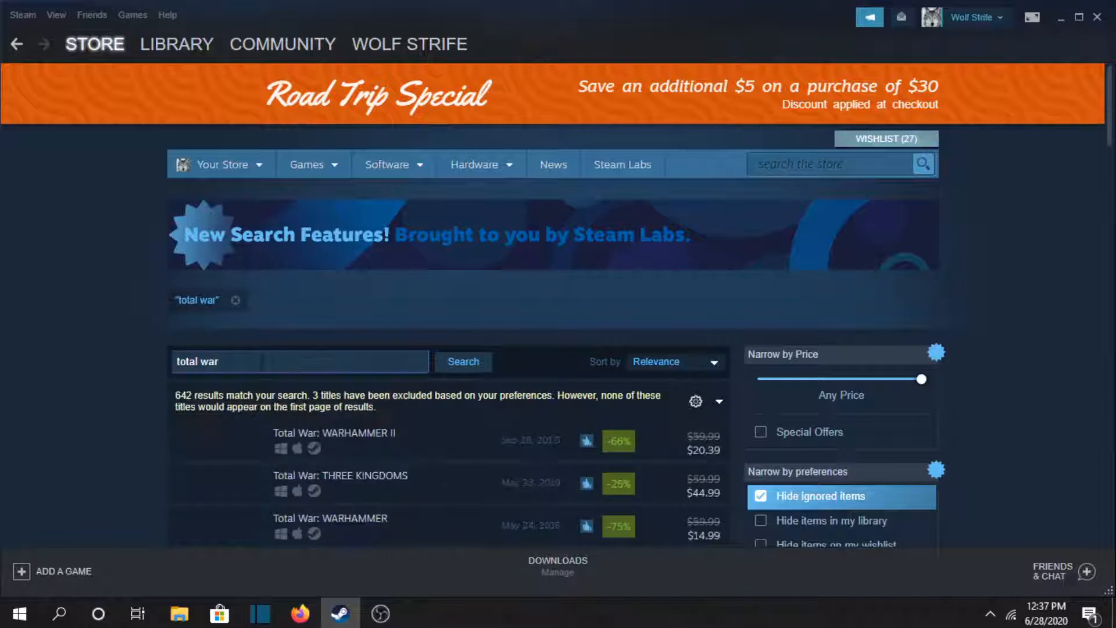
scroll(down, 3)
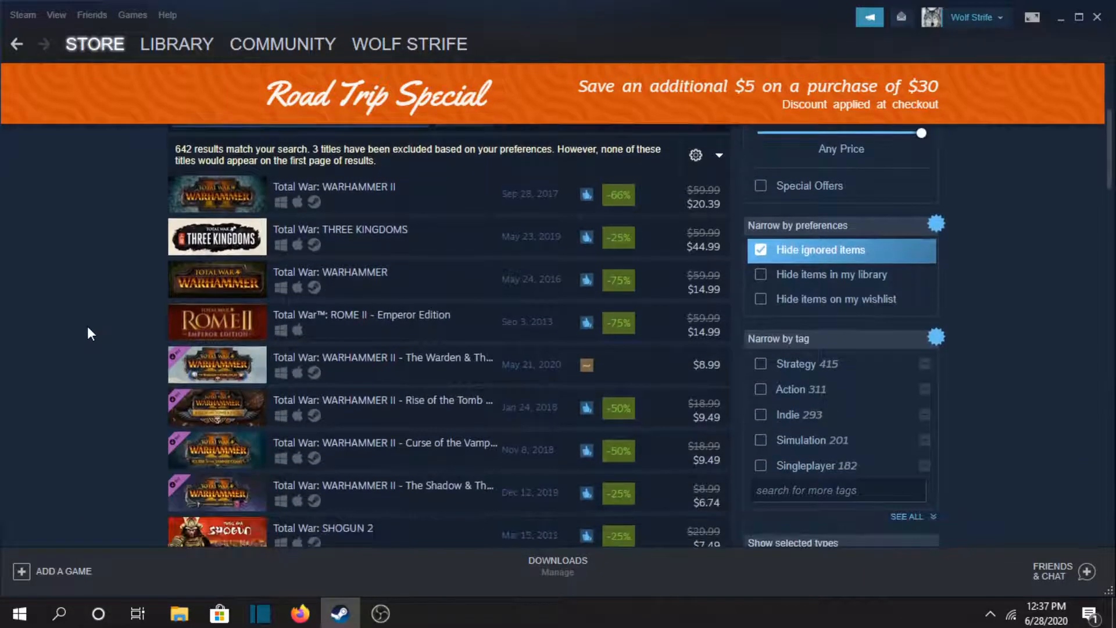
scroll(down, 3)
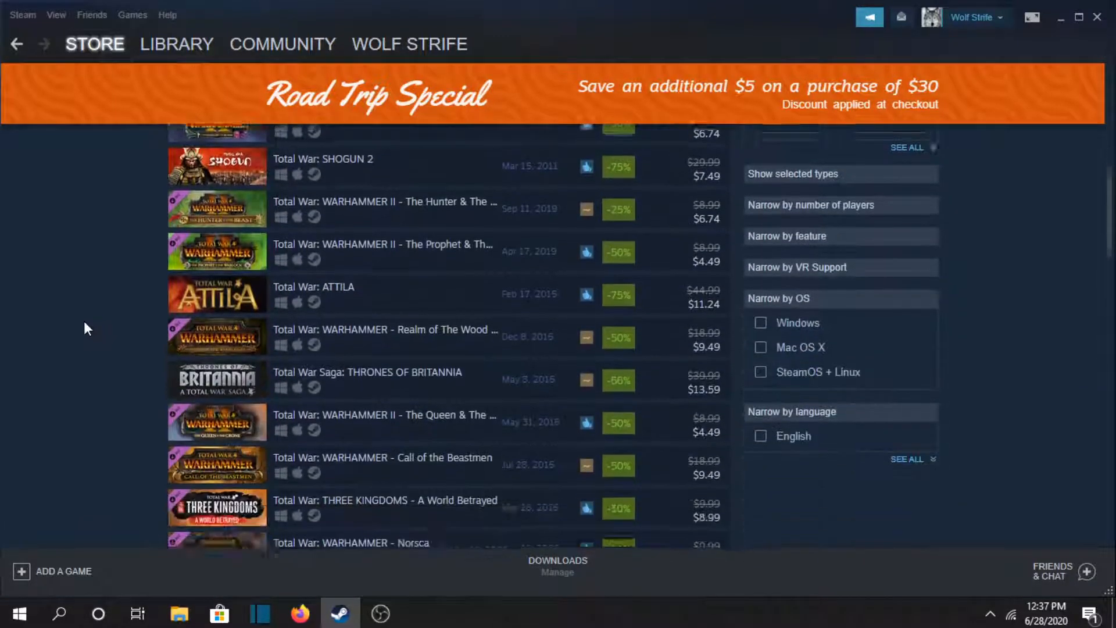
scroll(down, 3)
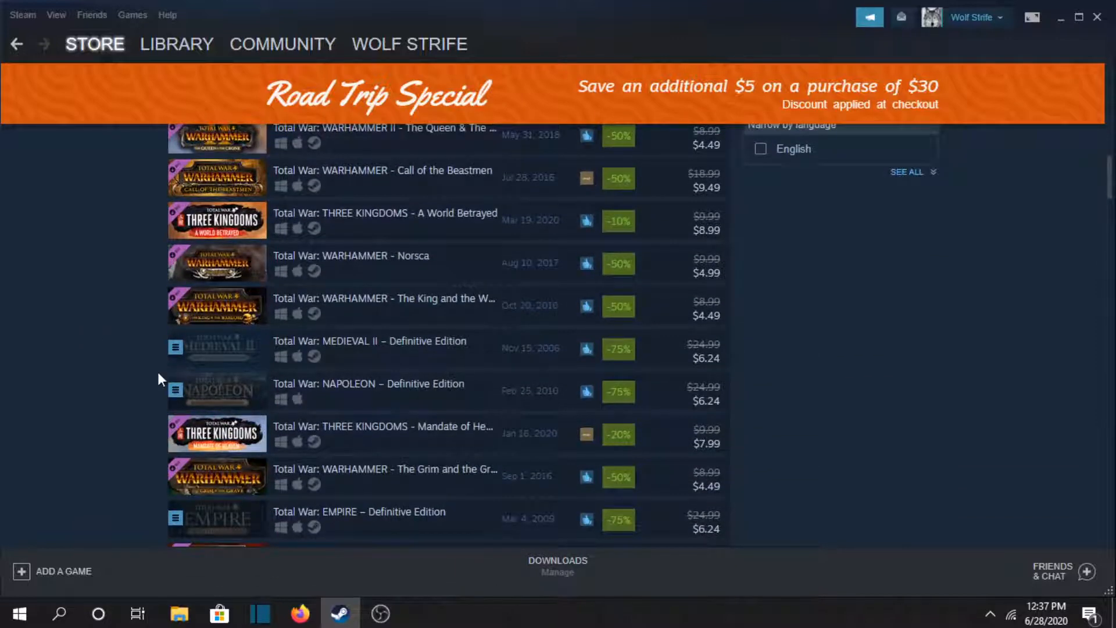
scroll(up, 3)
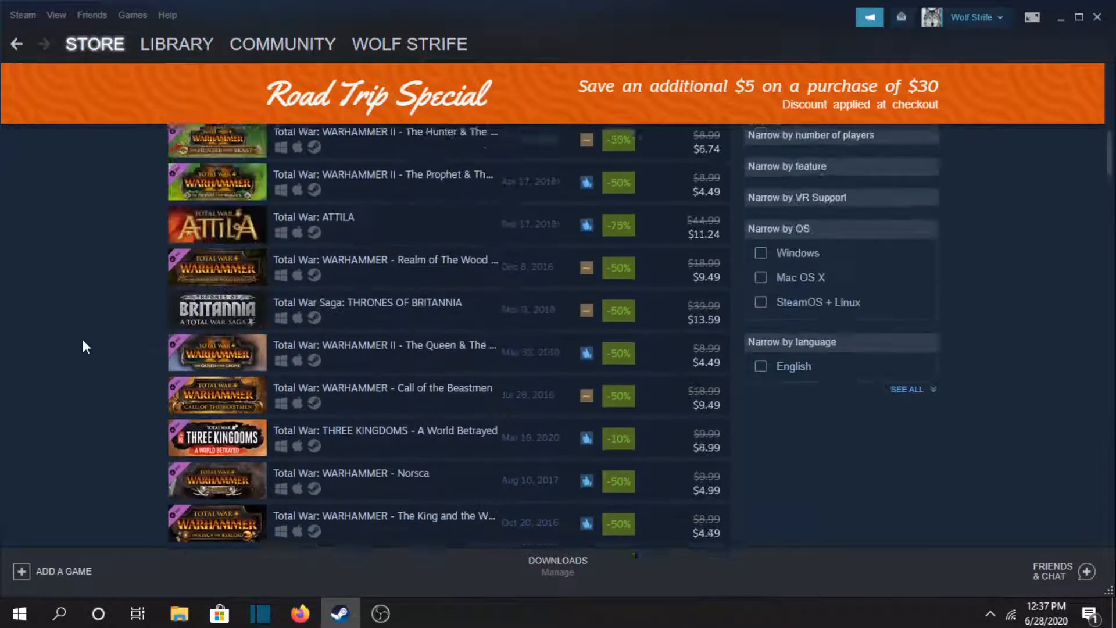
scroll(down, 3)
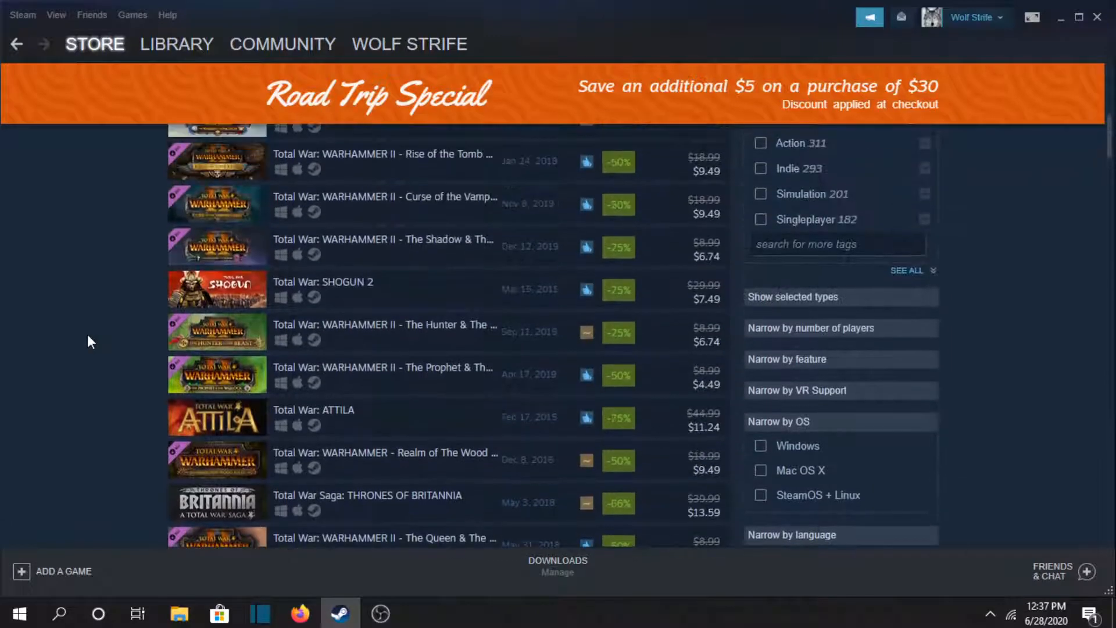
scroll(down, 3)
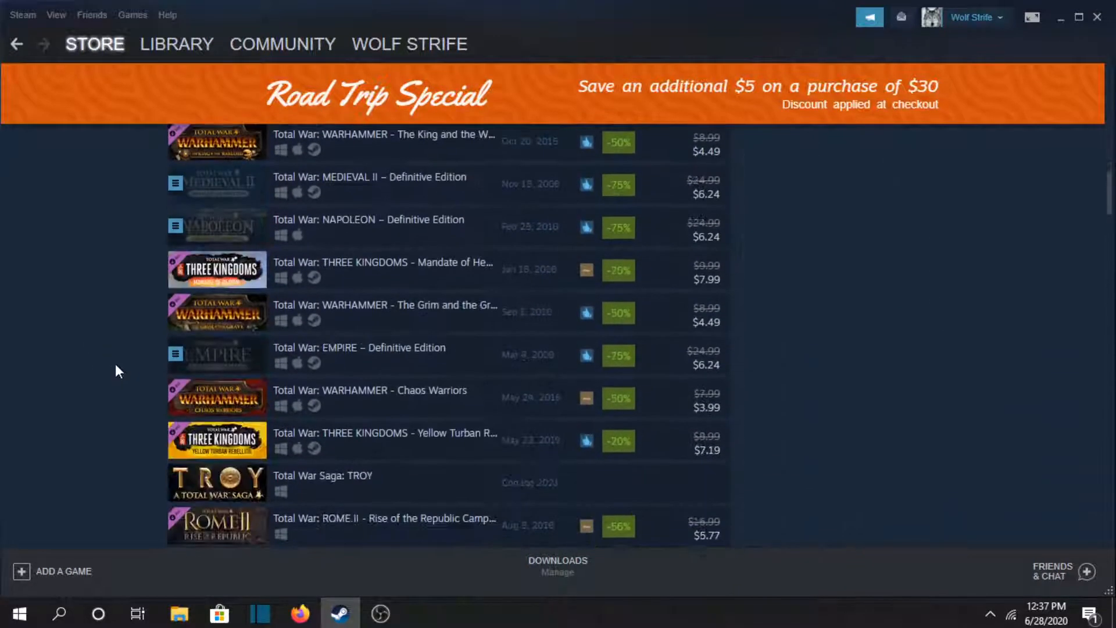
scroll(down, 3)
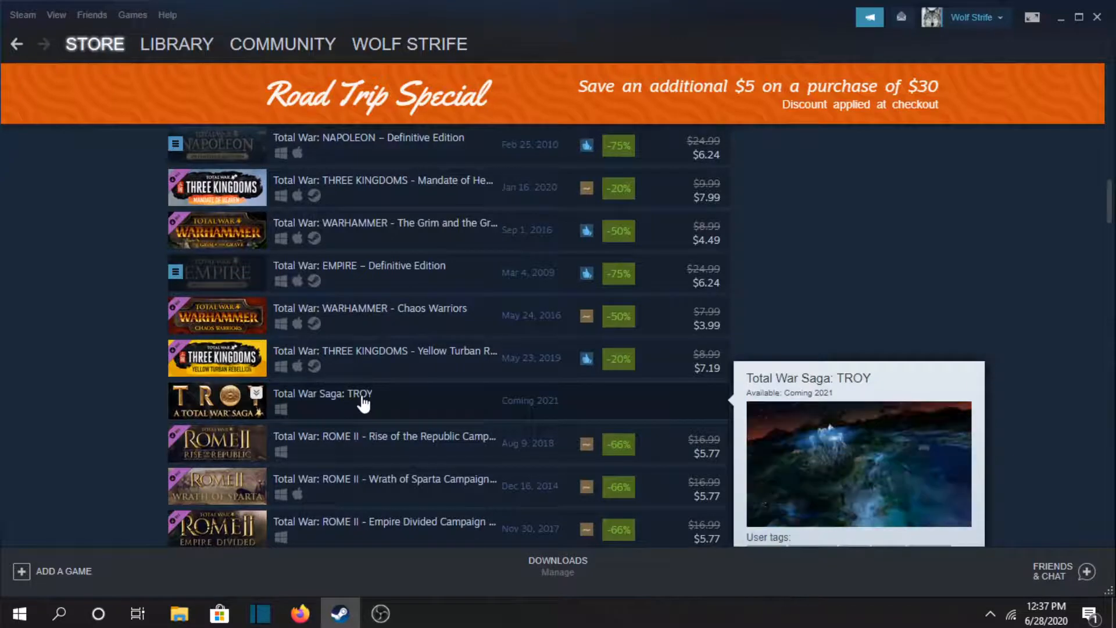
- Open Total War Saga: TROY's page and preview several of its screenshots
click(322, 393)
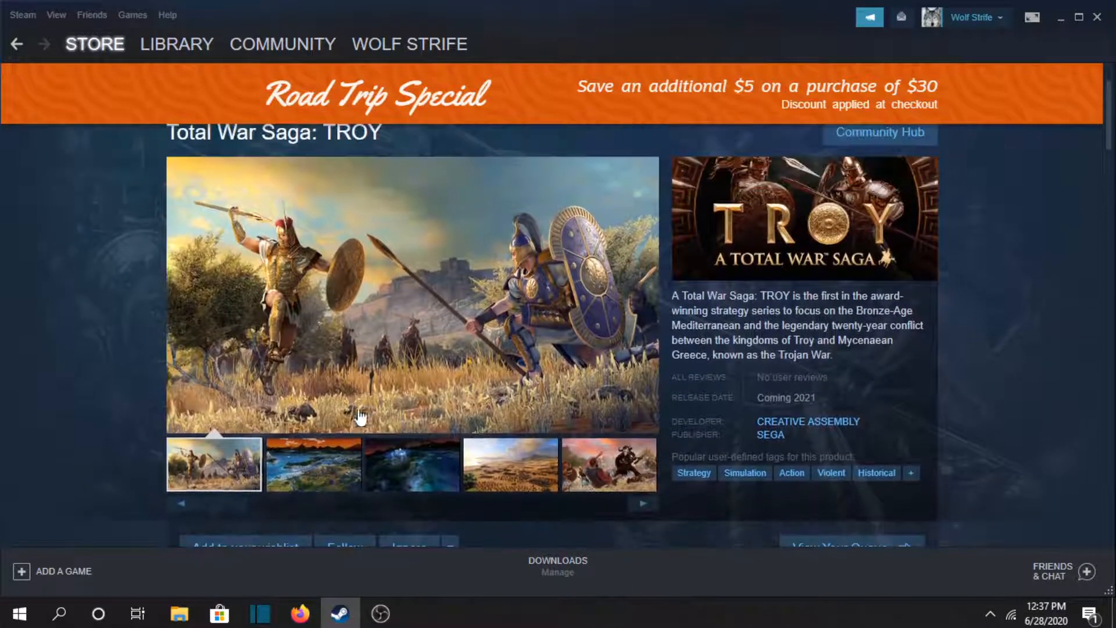
click(411, 464)
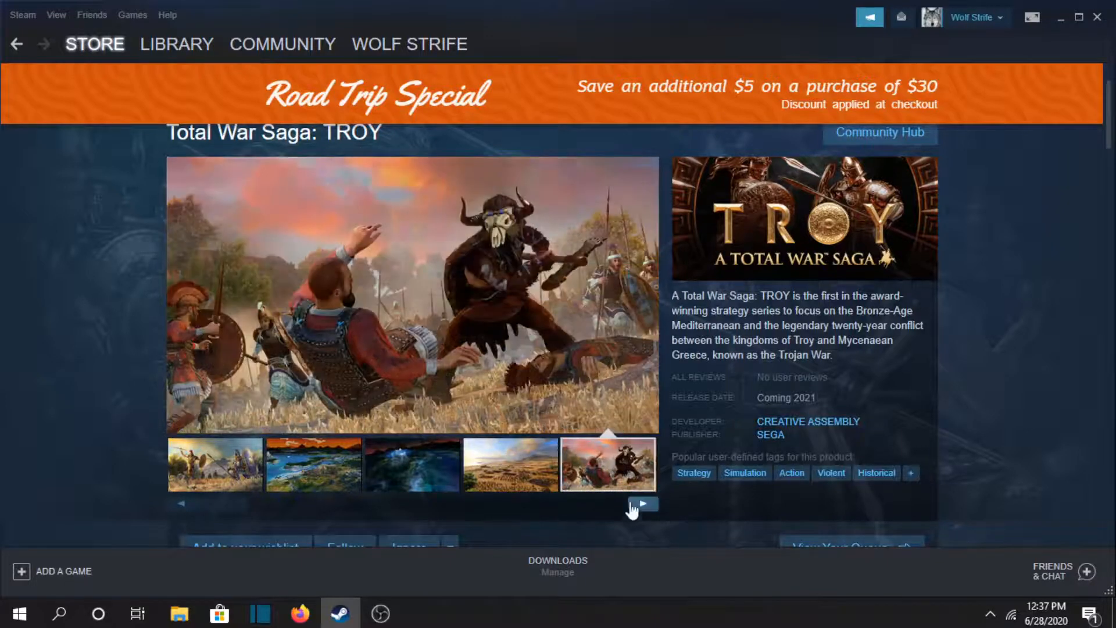
click(641, 503)
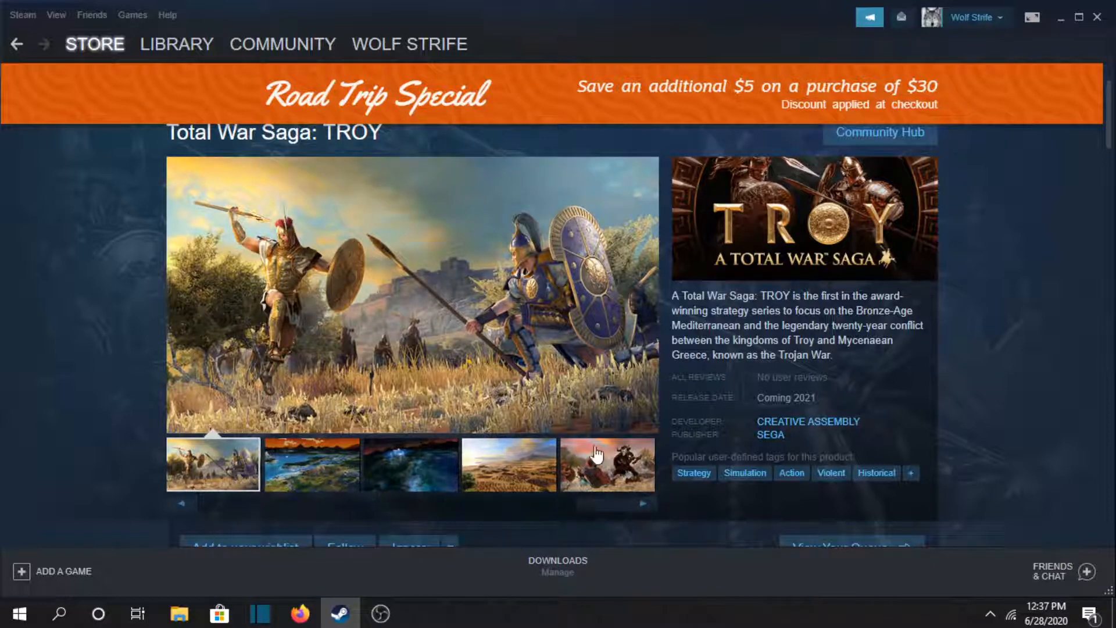
click(606, 464)
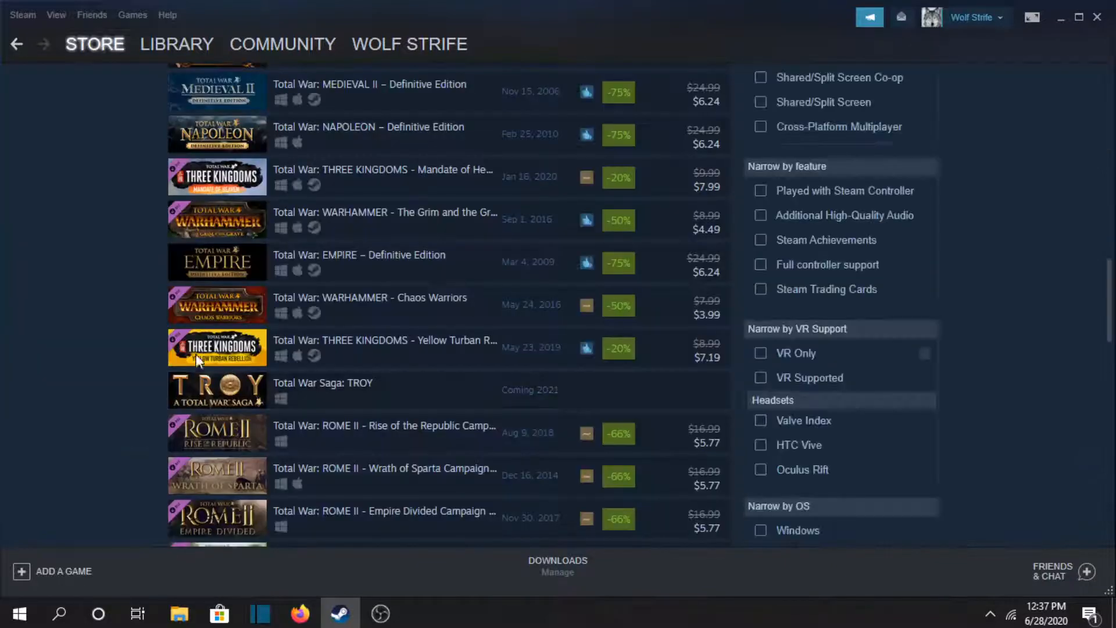
- Scroll past the Rome II and Attila add-ons to Medieval: Total War - Collection
scroll(down, 3)
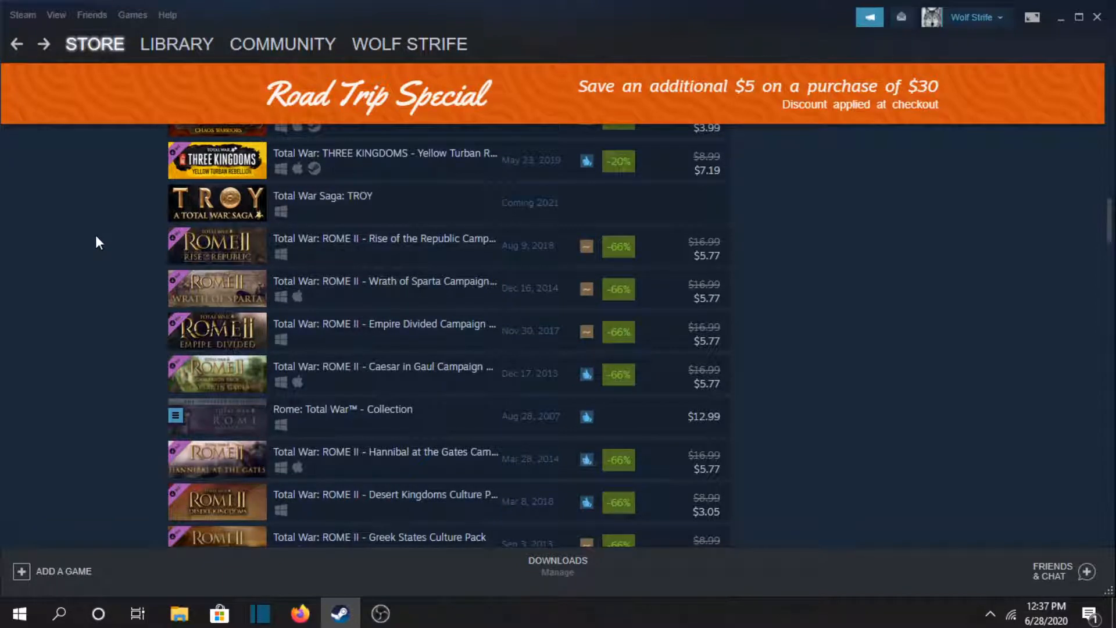
scroll(down, 3)
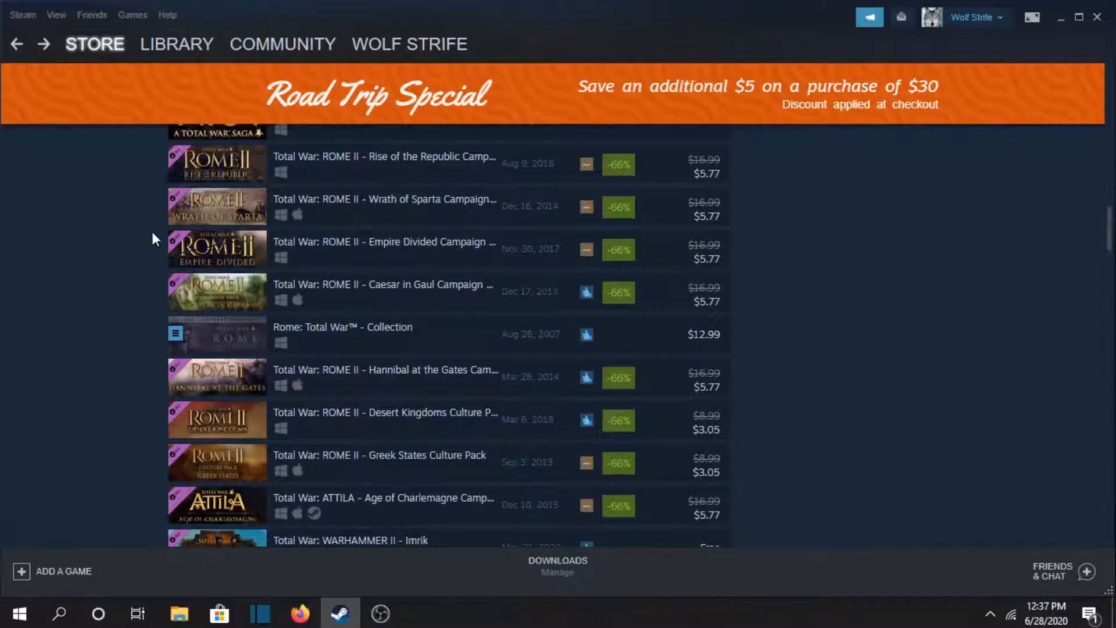
scroll(down, 3)
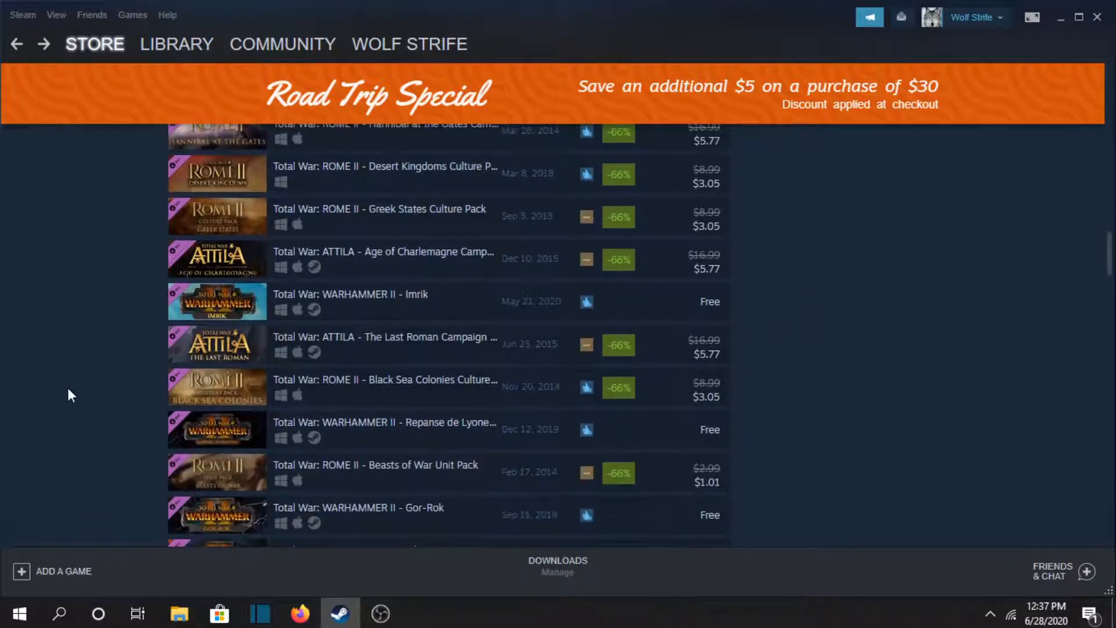
scroll(down, 3)
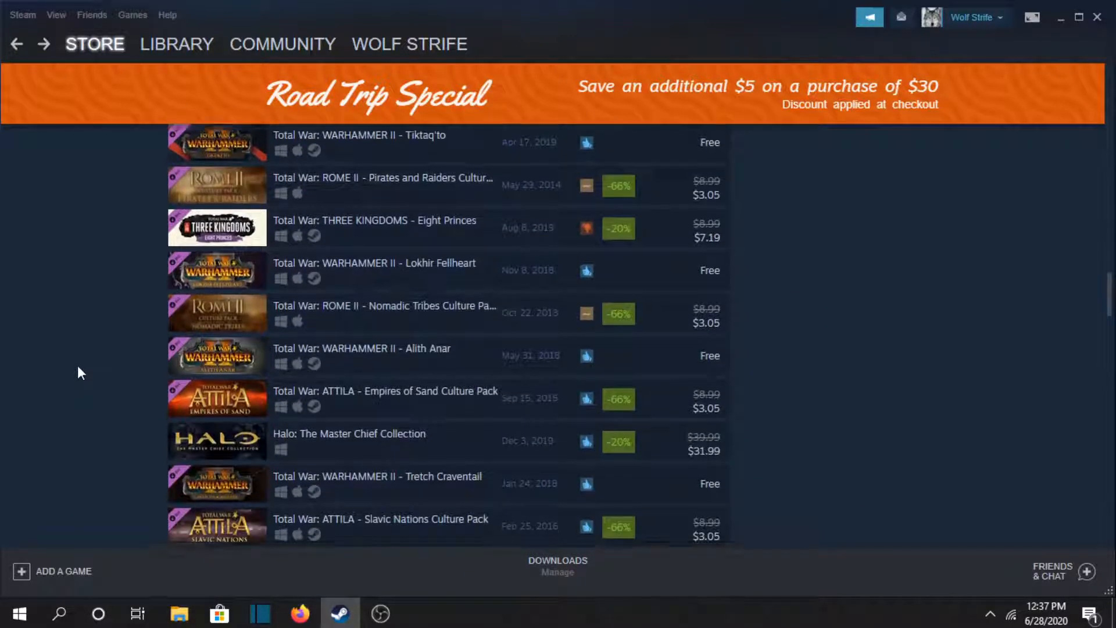
scroll(down, 3)
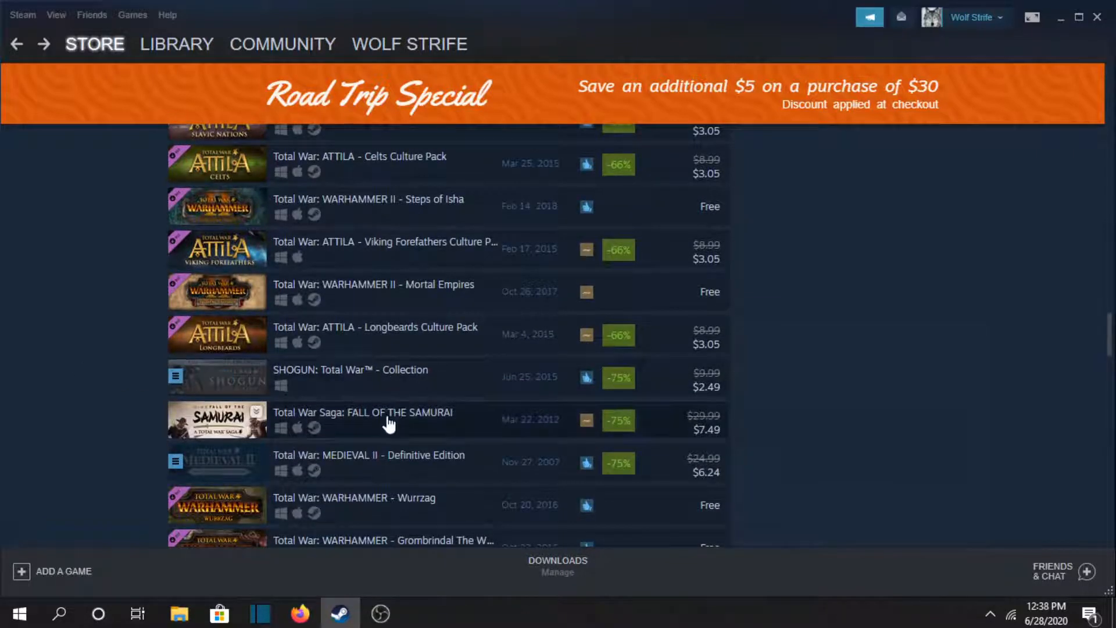
scroll(down, 3)
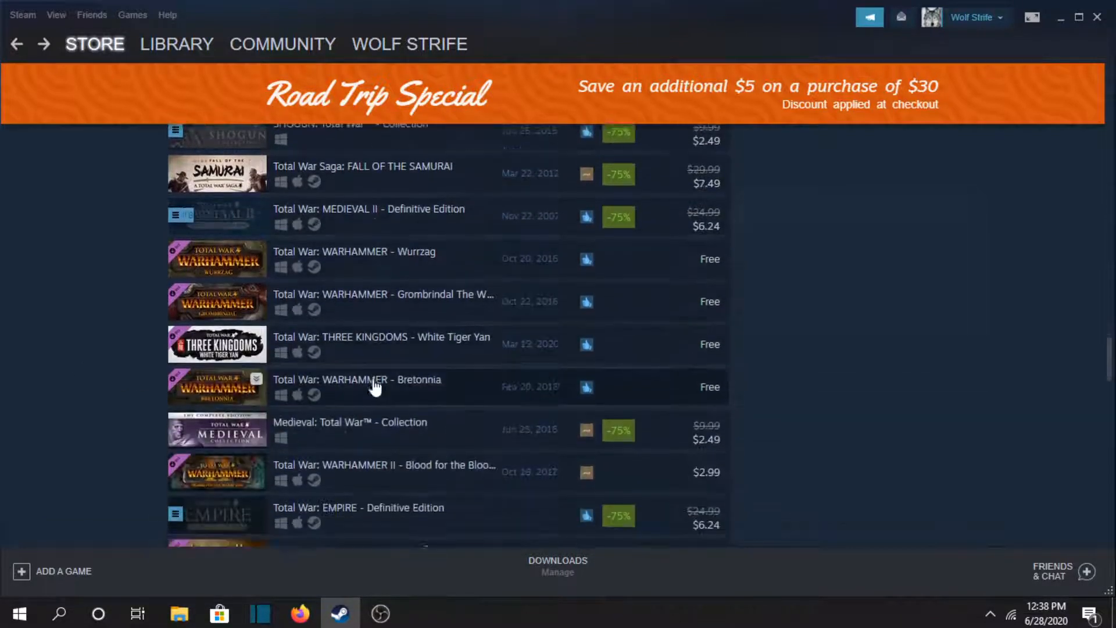
scroll(down, 3)
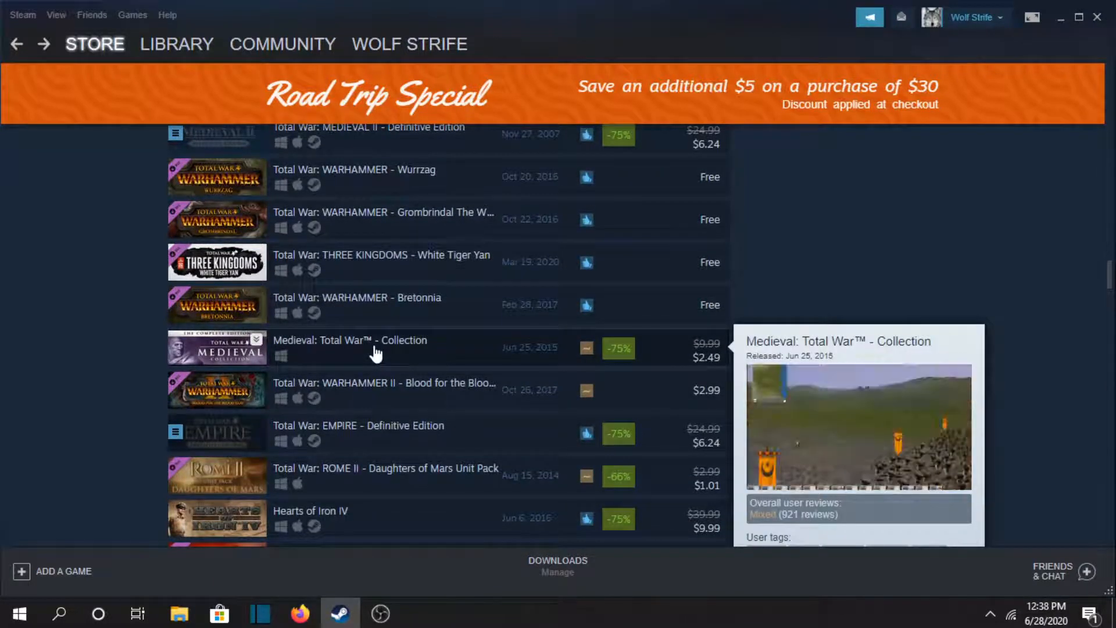
- Open the Medieval: Total War™ - Collection store page and step through its screenshots to 10 of 10
click(349, 339)
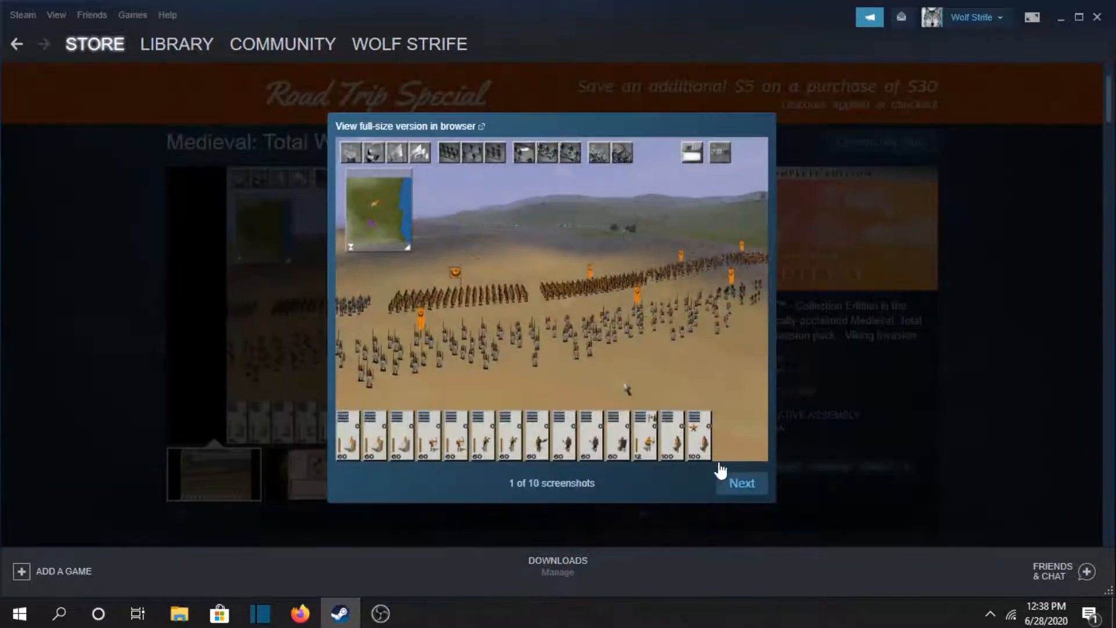
click(741, 482)
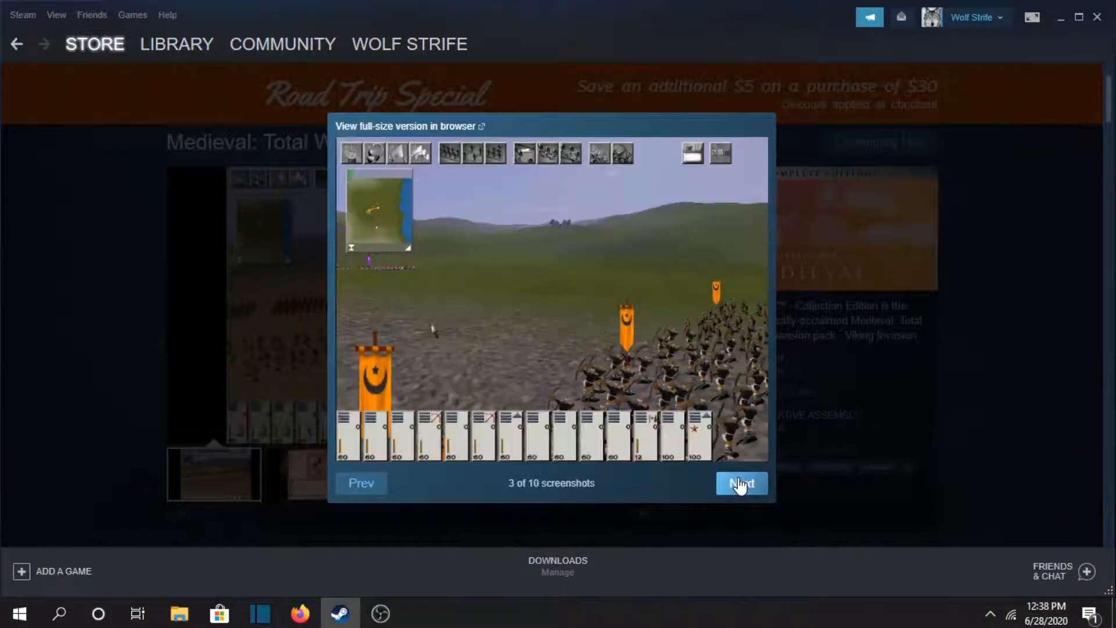
click(740, 483)
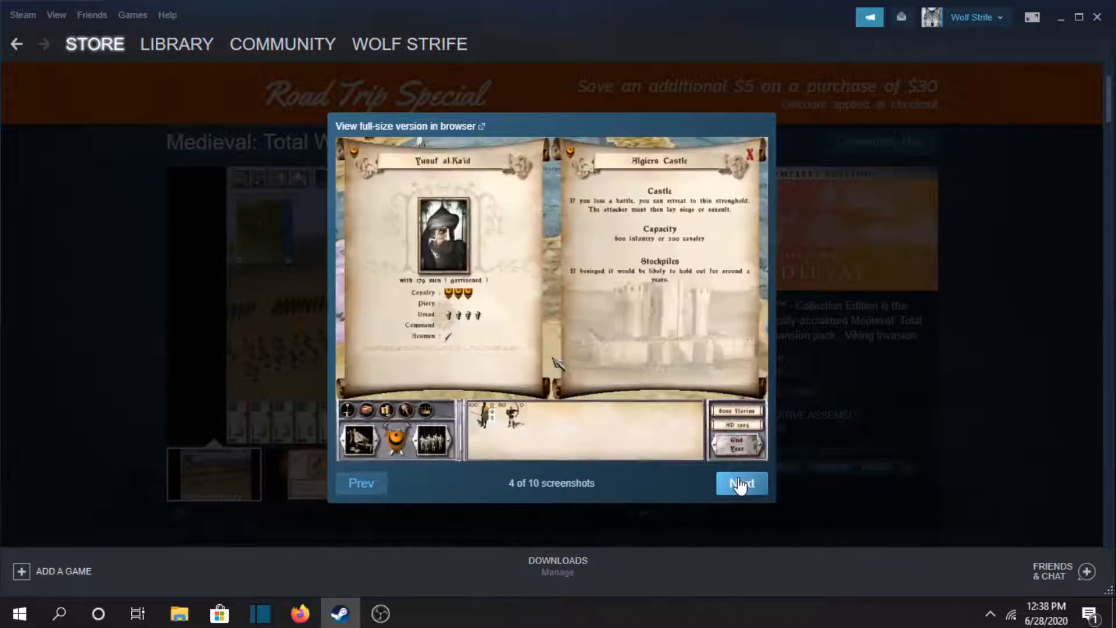
click(740, 483)
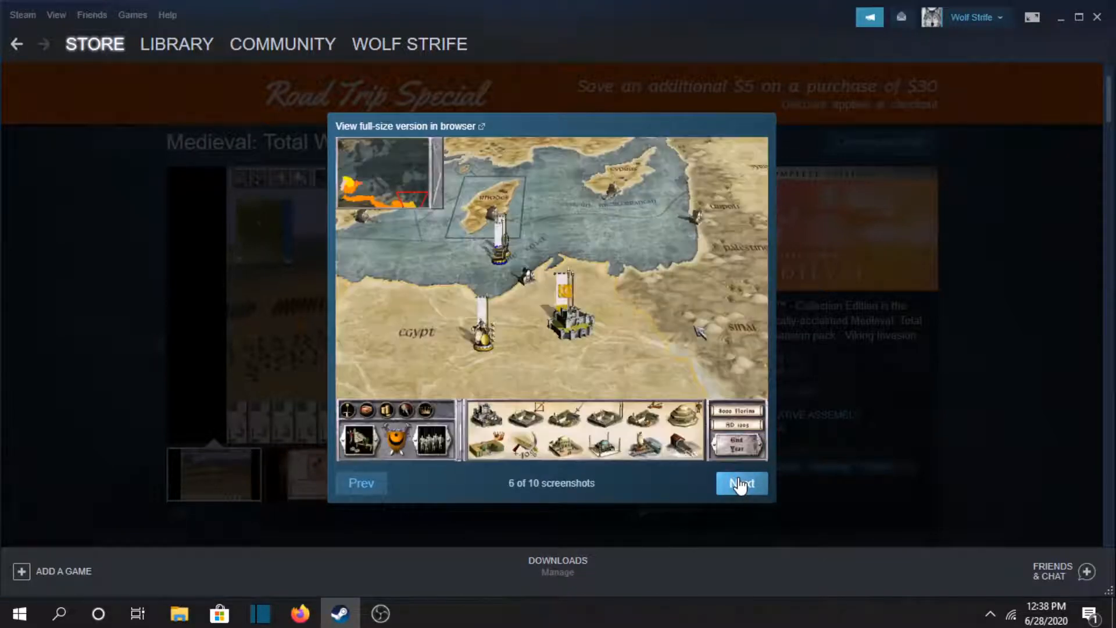
click(740, 483)
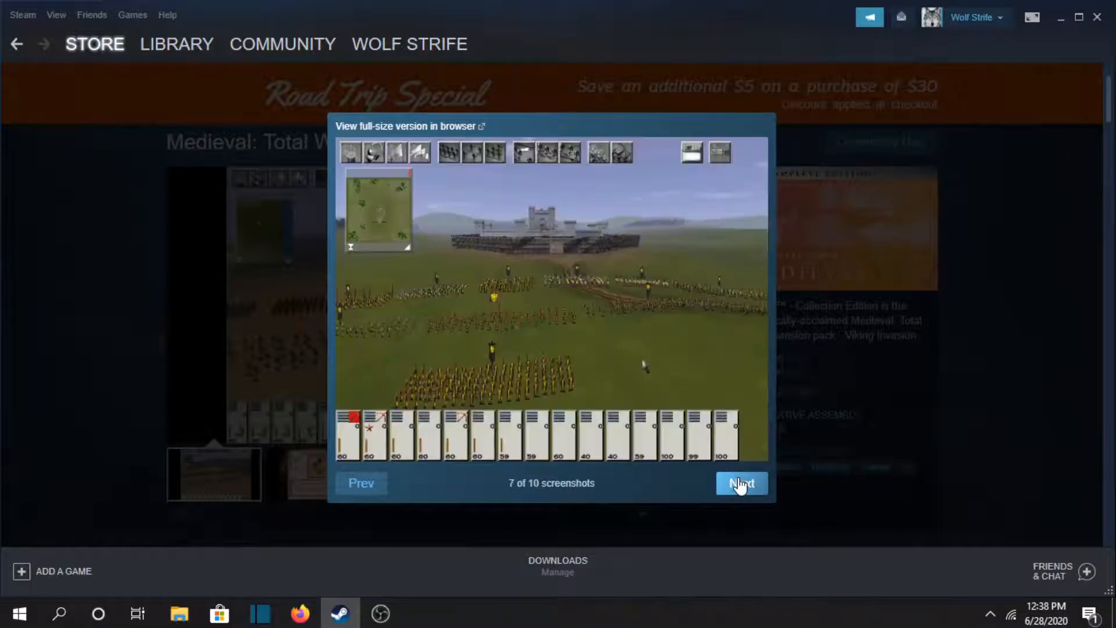
click(740, 483)
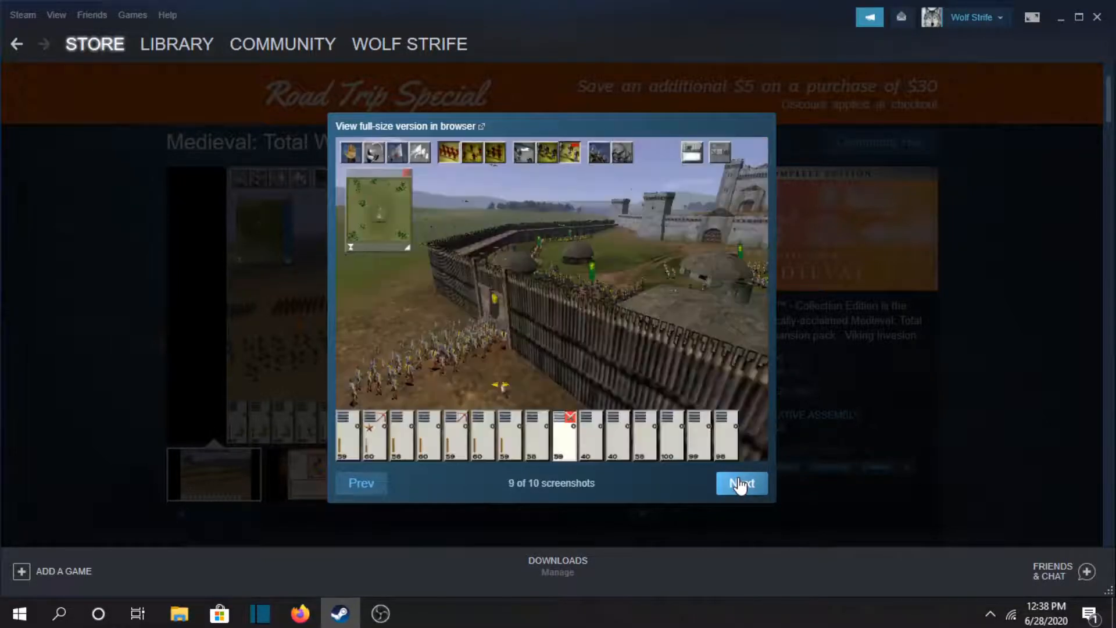
click(739, 483)
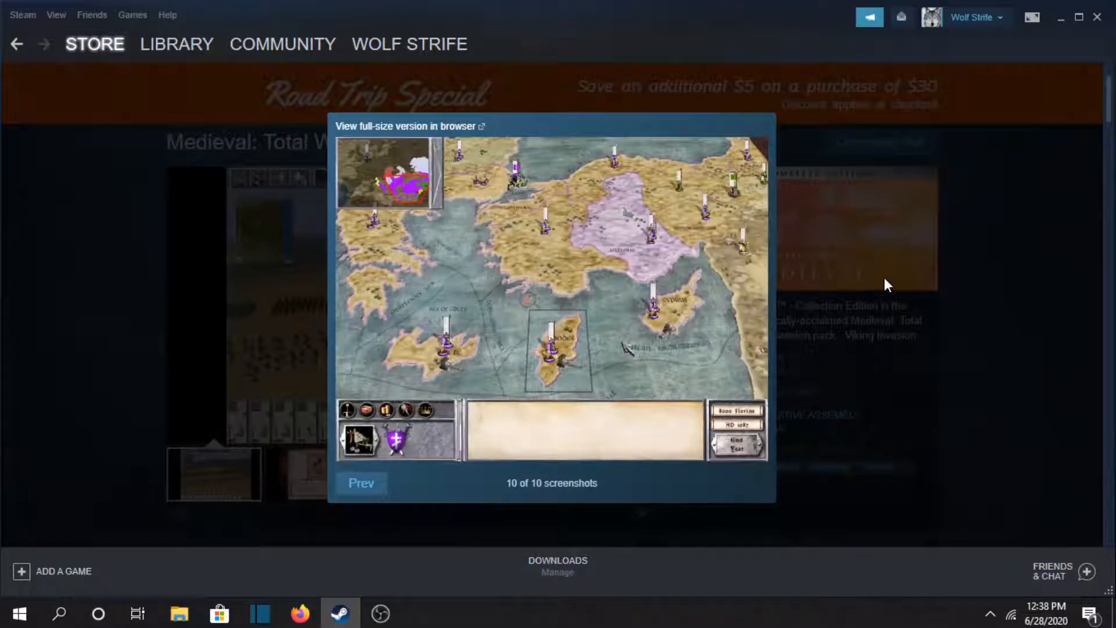
mouse_move(521, 311)
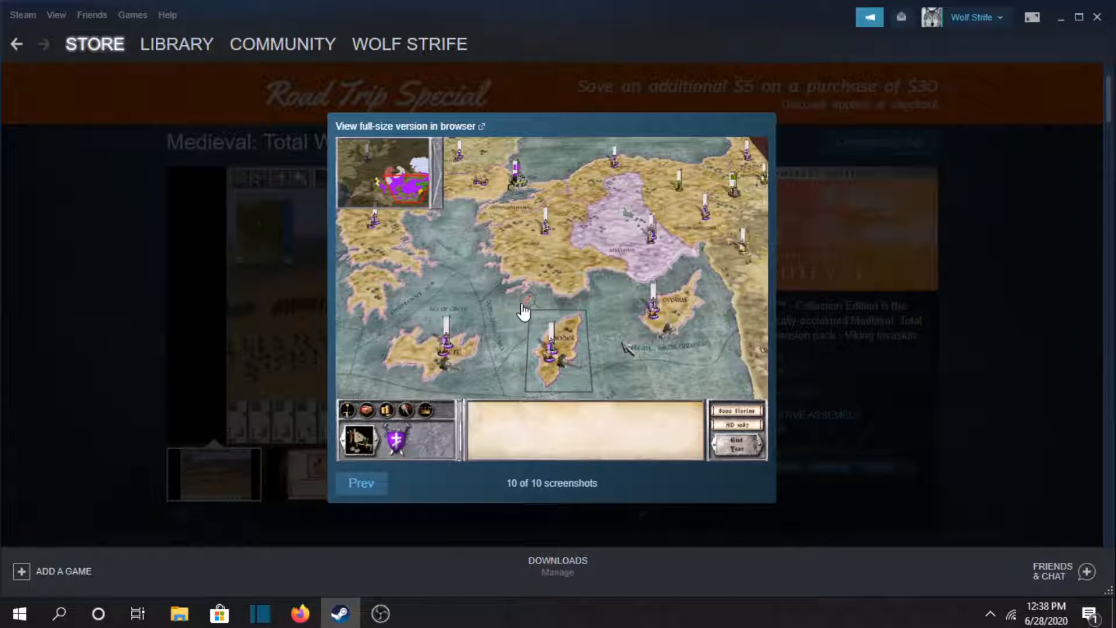
mouse_move(633, 456)
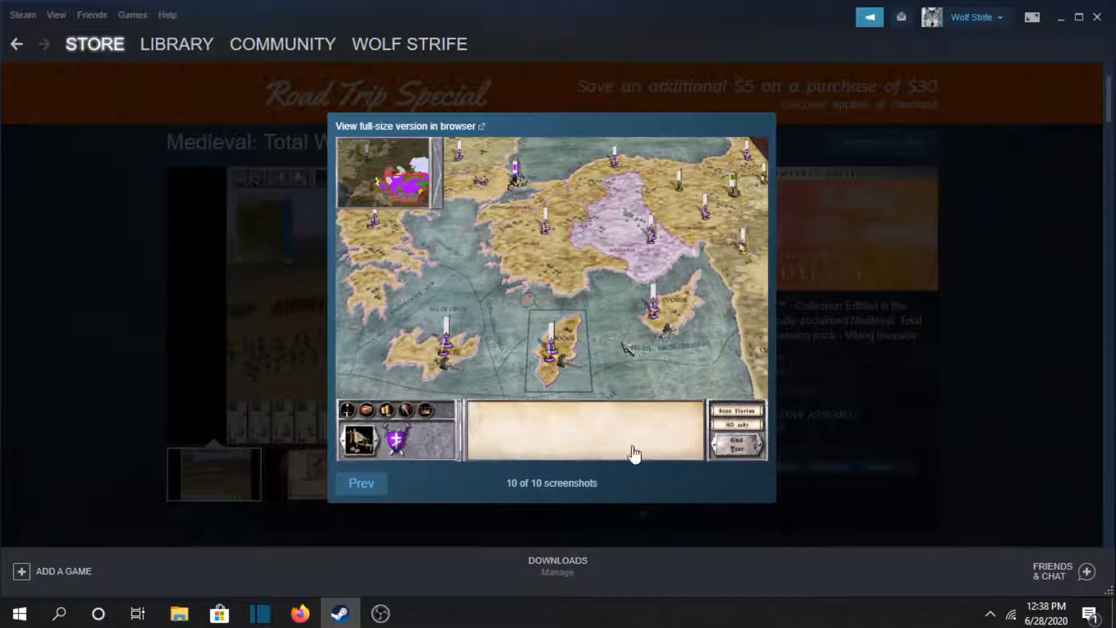
mouse_move(603, 390)
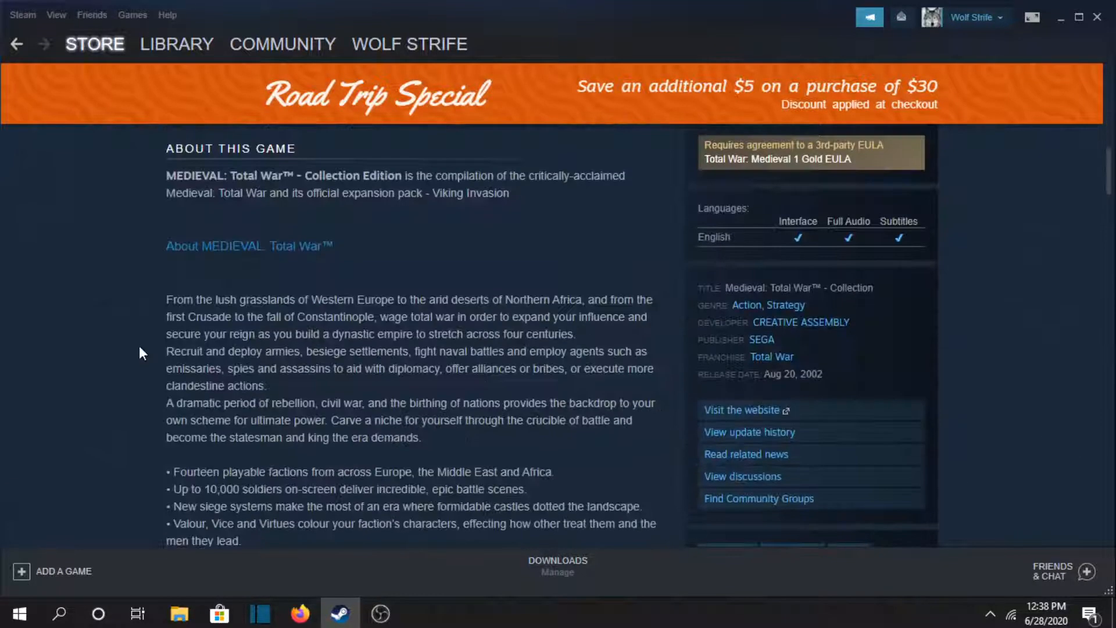
scroll(down, 3)
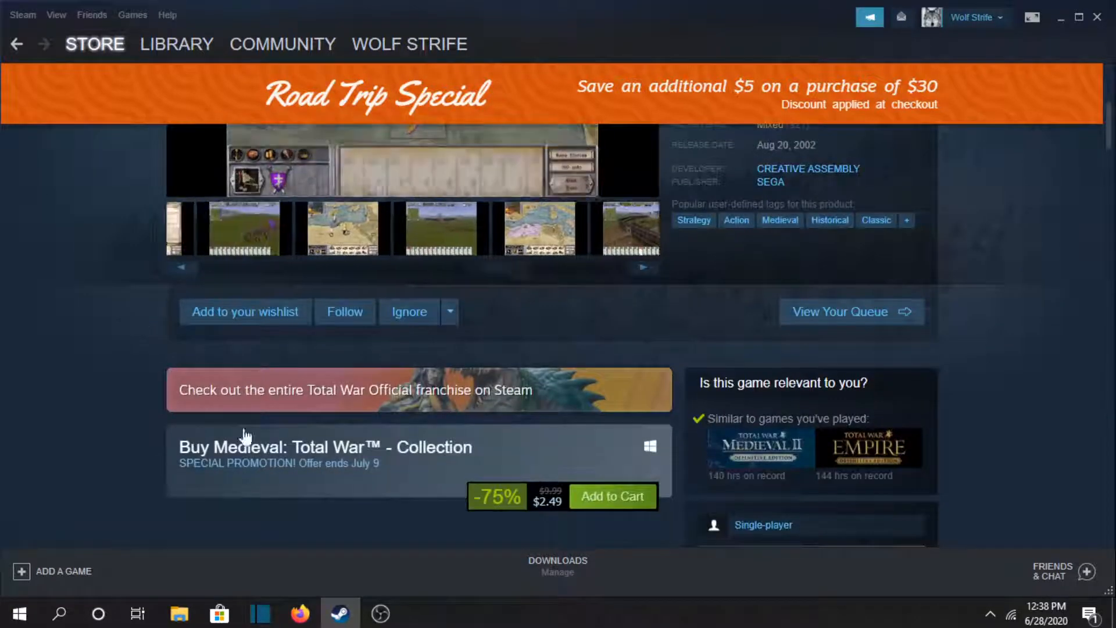
scroll(down, 3)
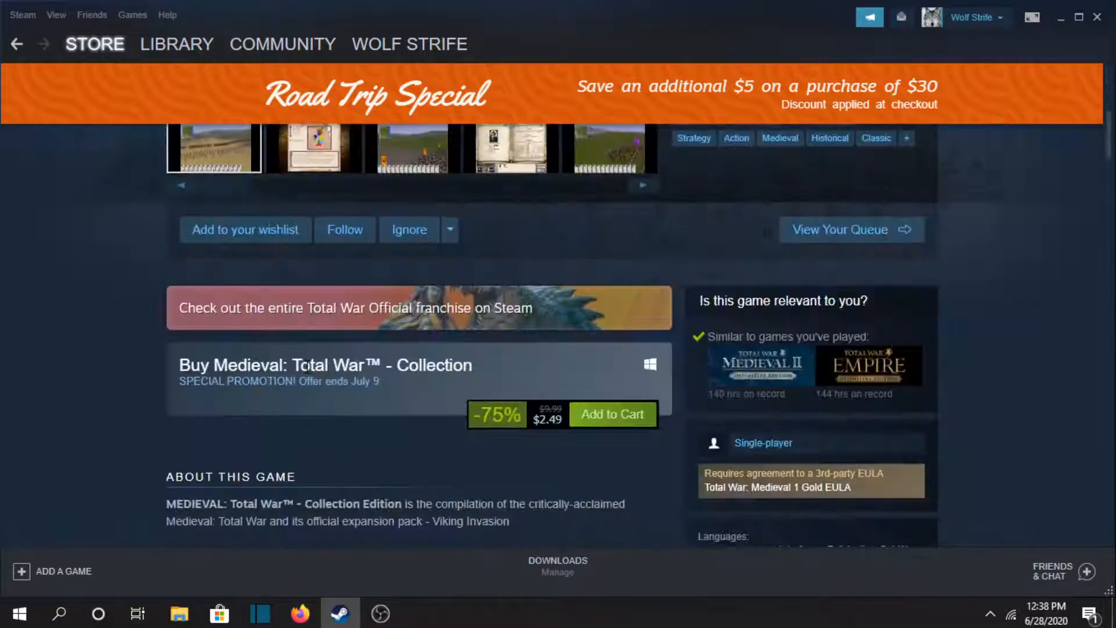
click(245, 229)
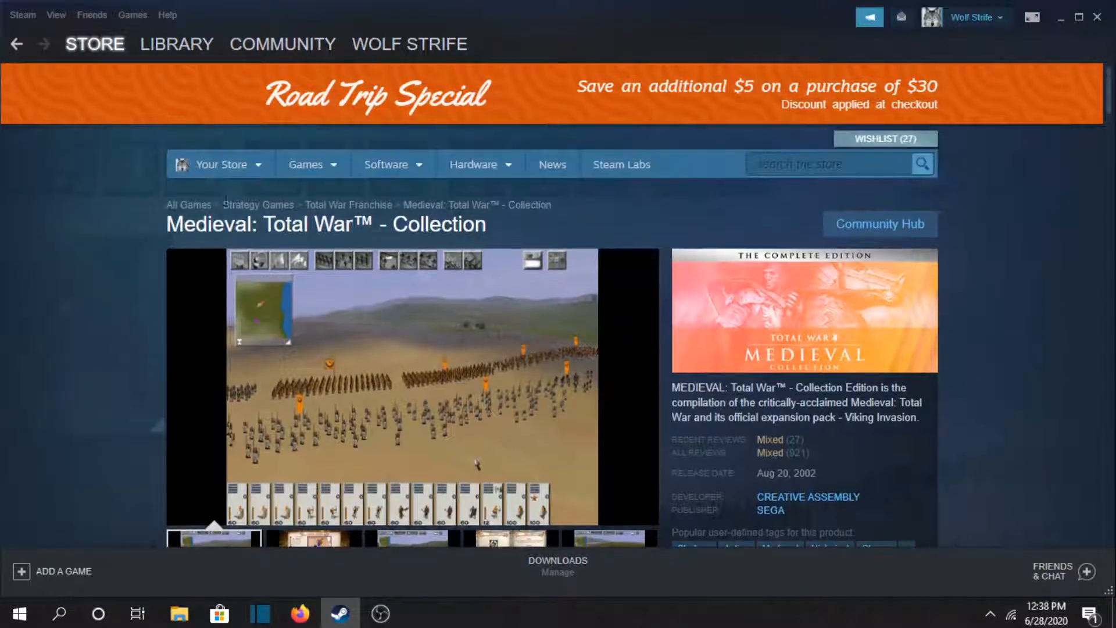
- In the library, view Age of Empires II, both Broken Sword games and Rome: Total War
click(175, 44)
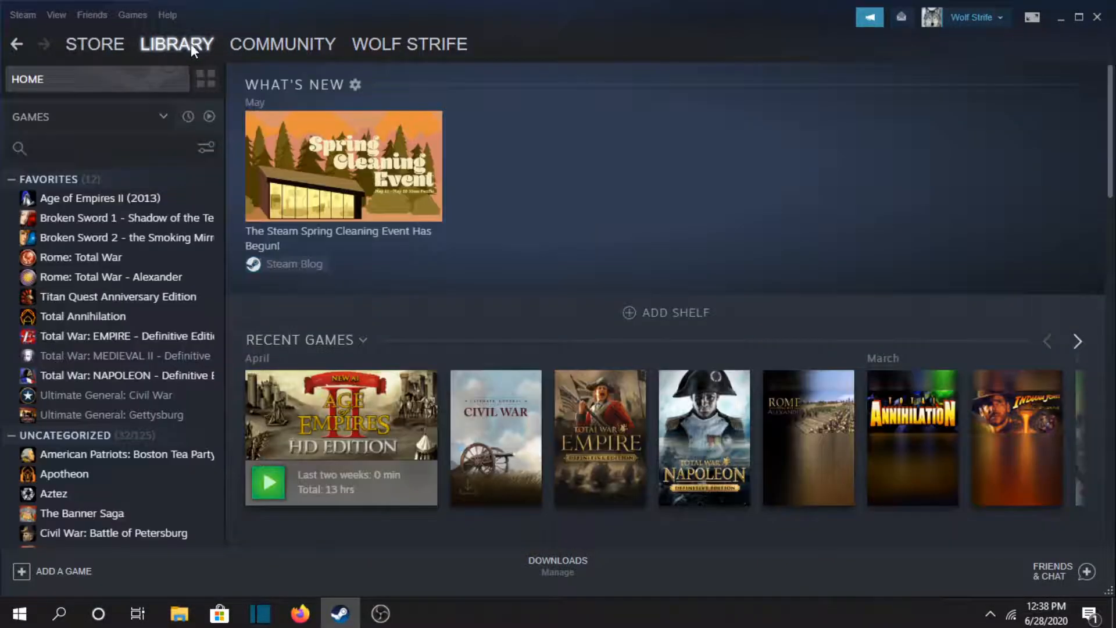
click(100, 197)
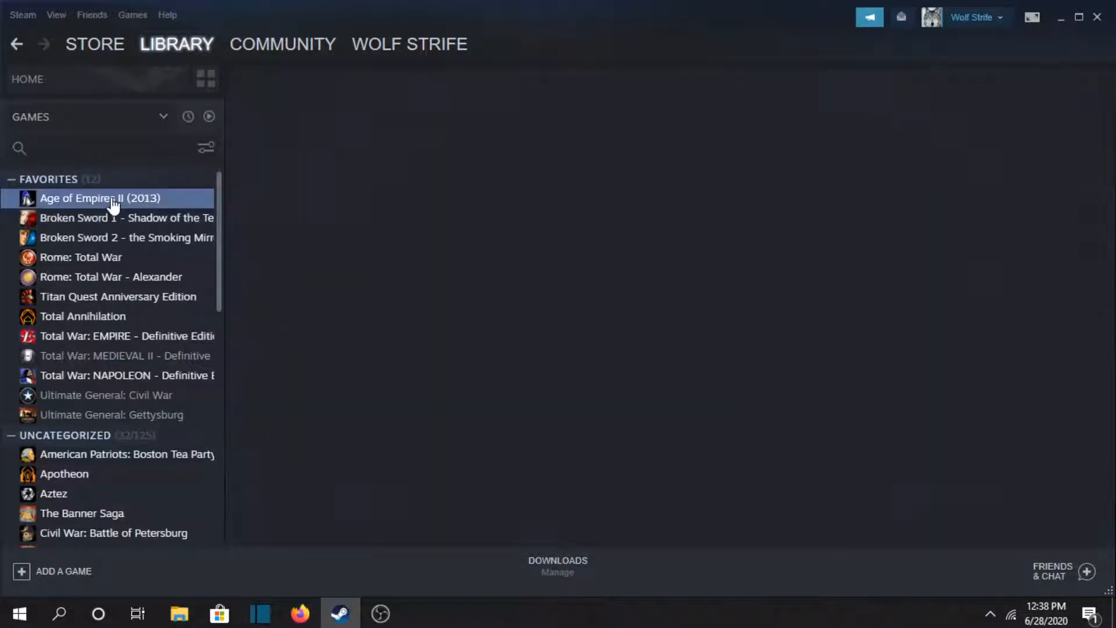
click(99, 198)
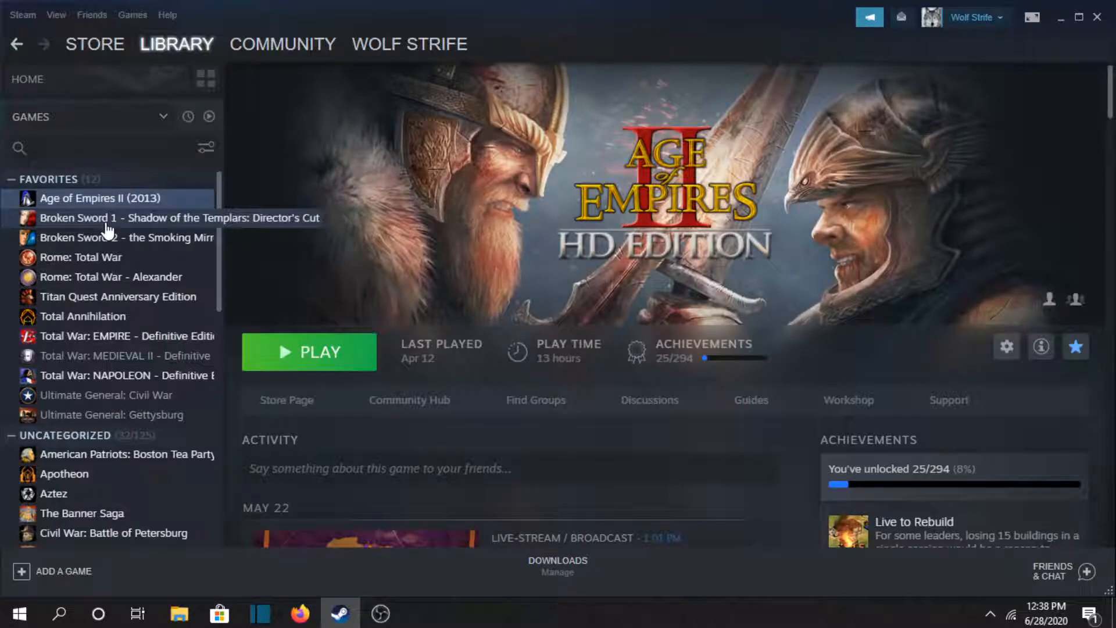
click(125, 218)
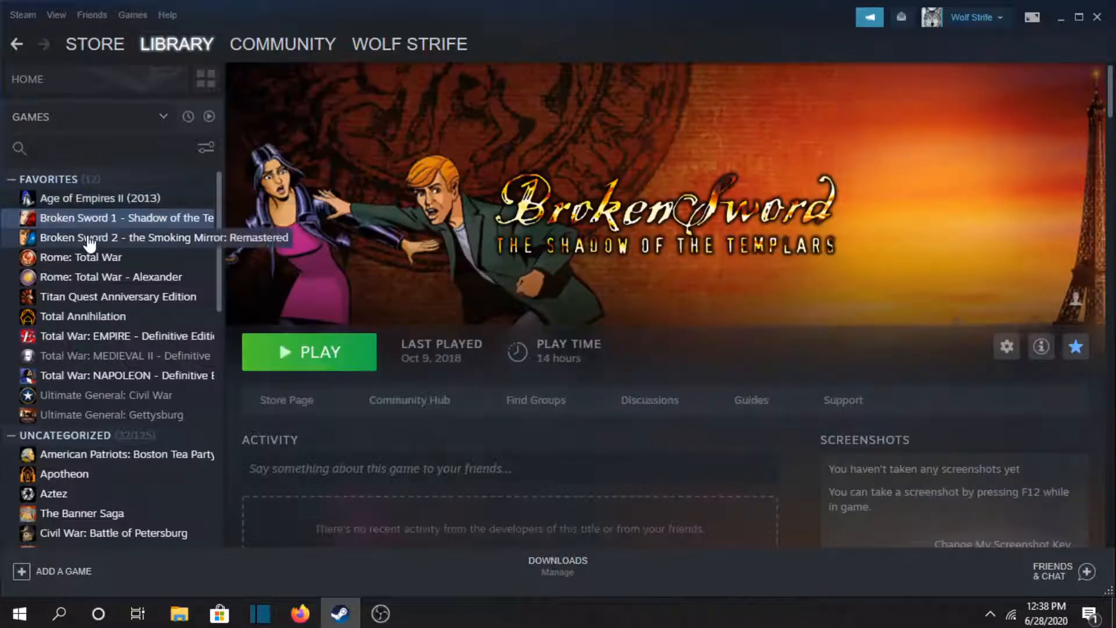
click(126, 237)
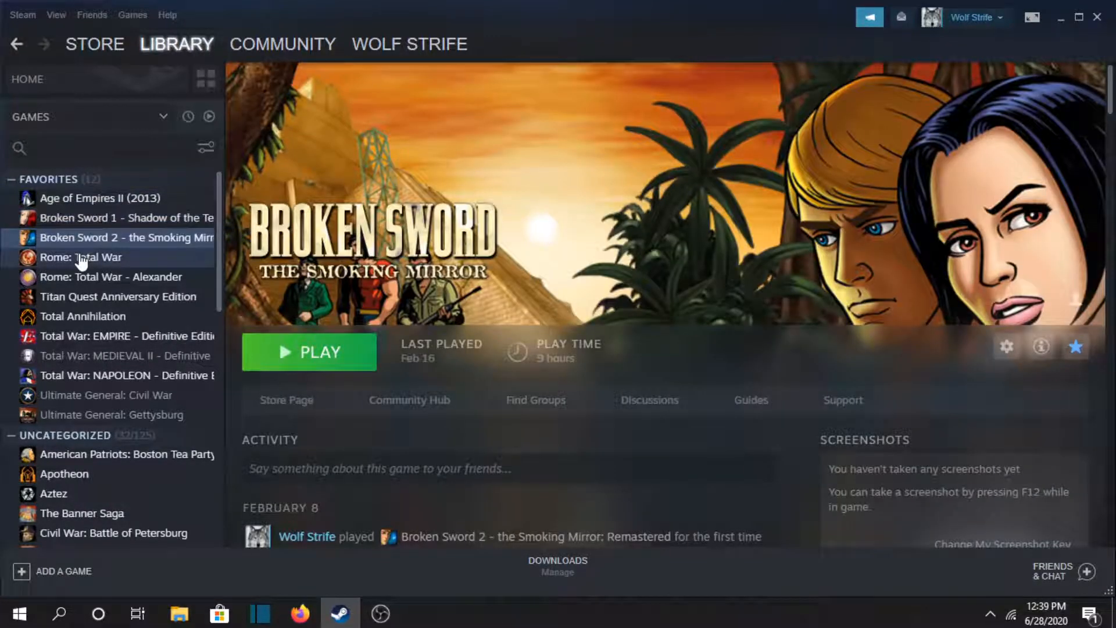
- View Rome: Total War - Alexander, Titan Quest, Total Annihilation, then Total War: EMPIRE pages
click(111, 276)
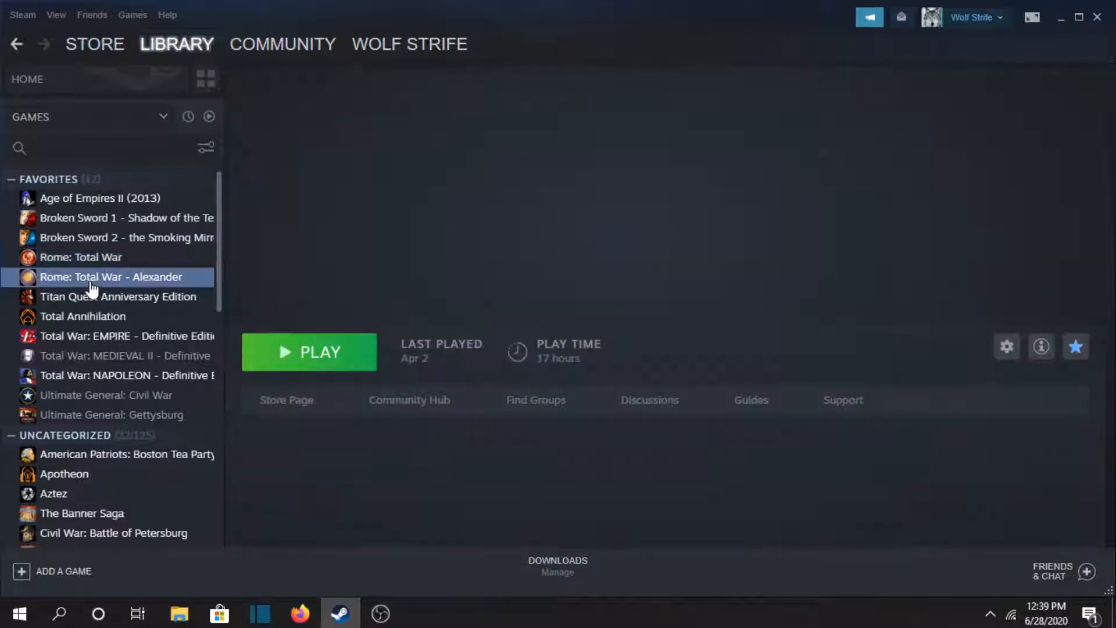
click(111, 277)
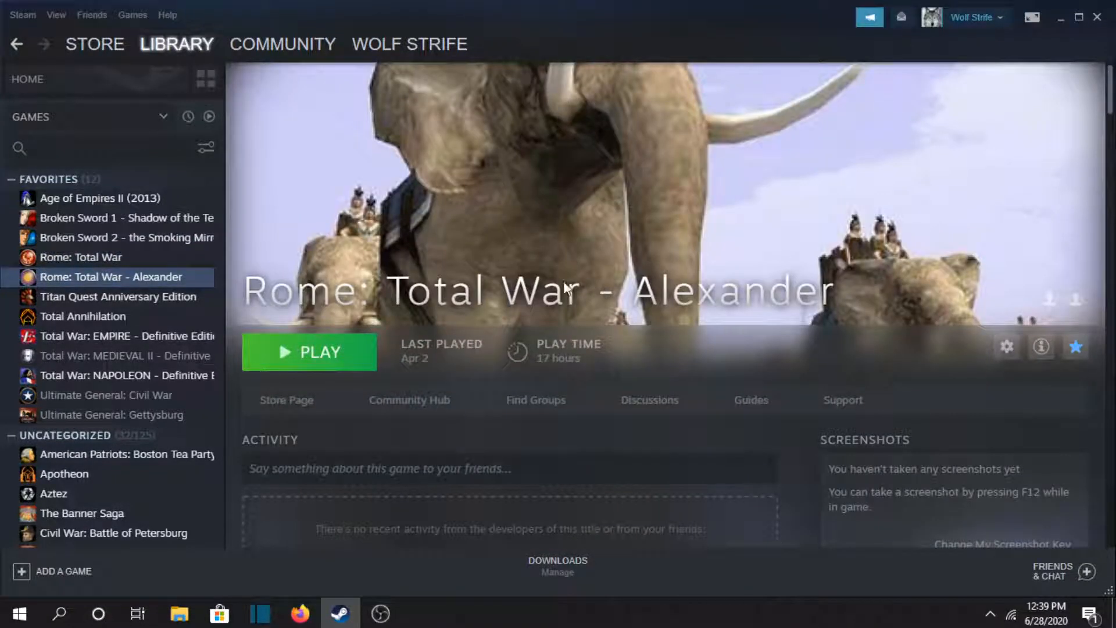
mouse_move(152, 277)
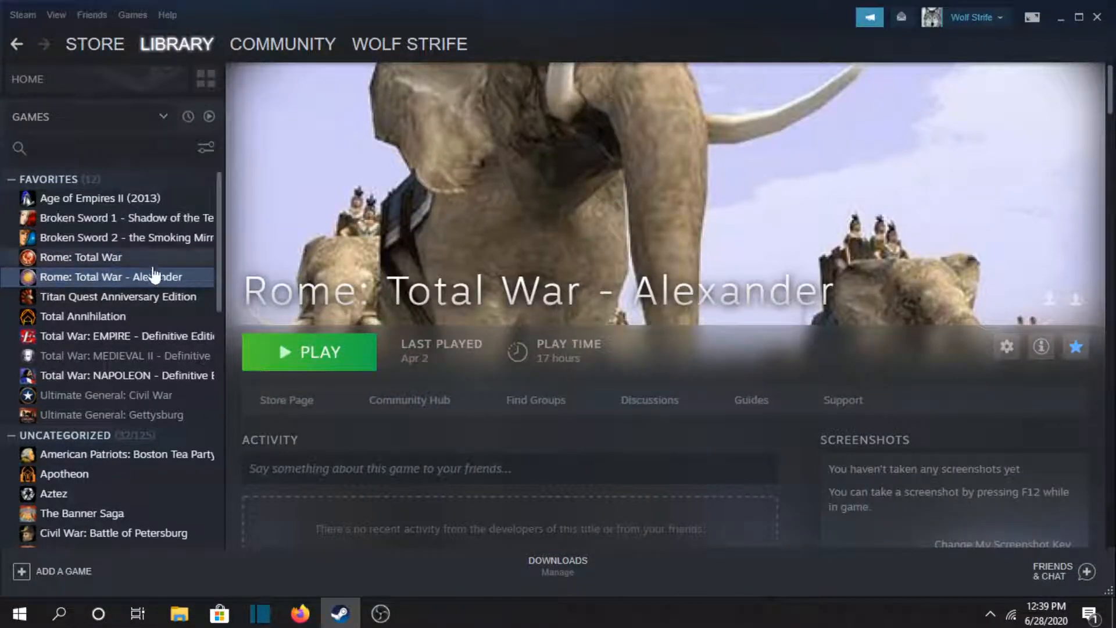
click(118, 297)
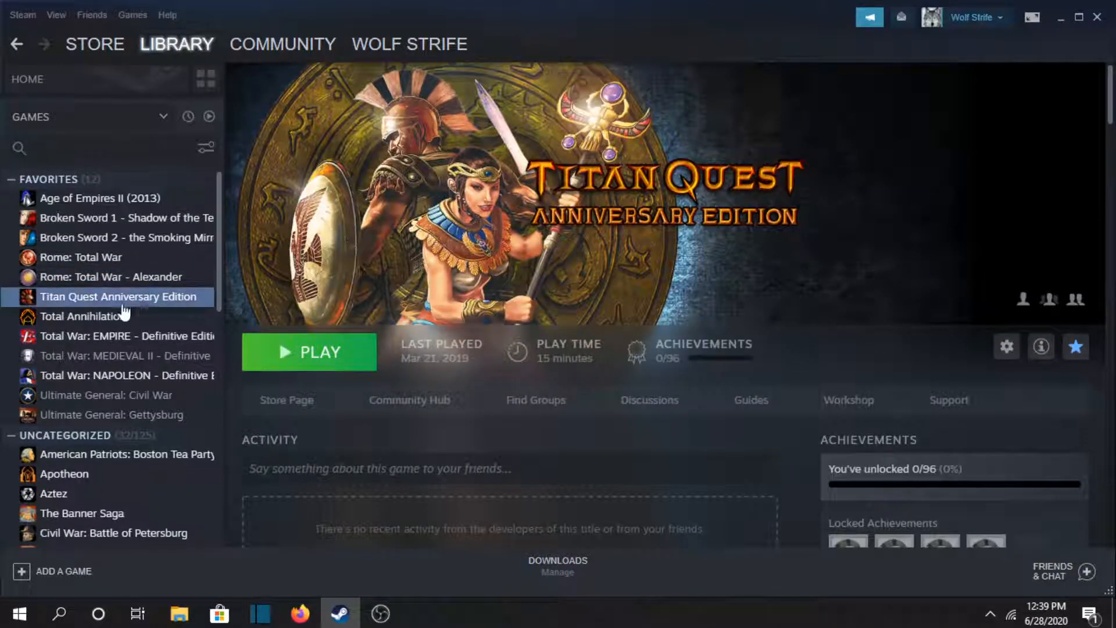
click(83, 316)
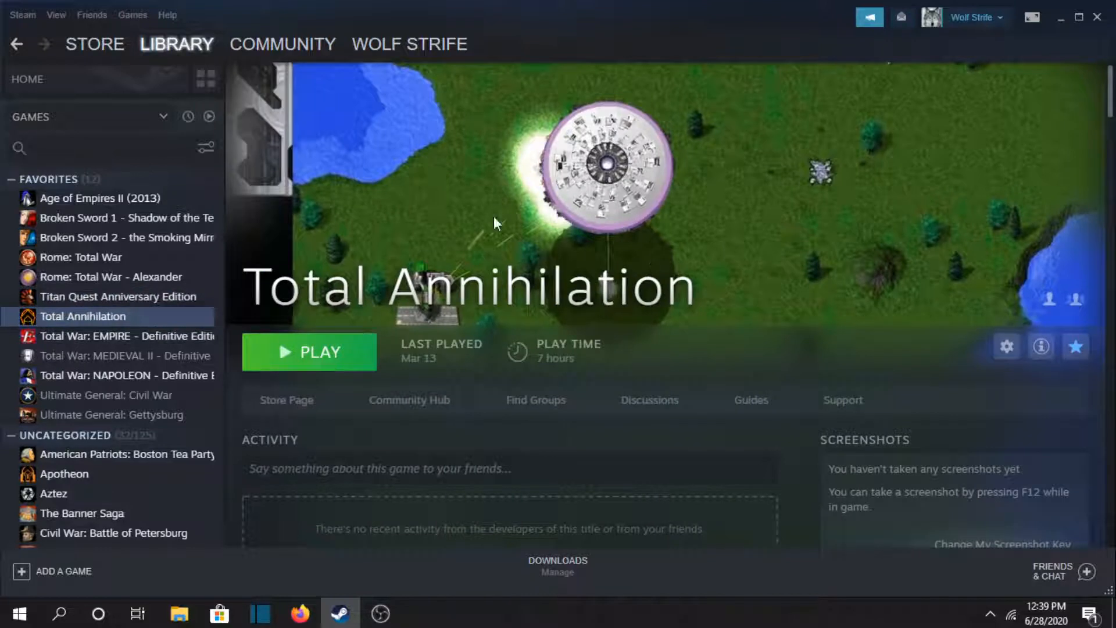
mouse_move(562, 327)
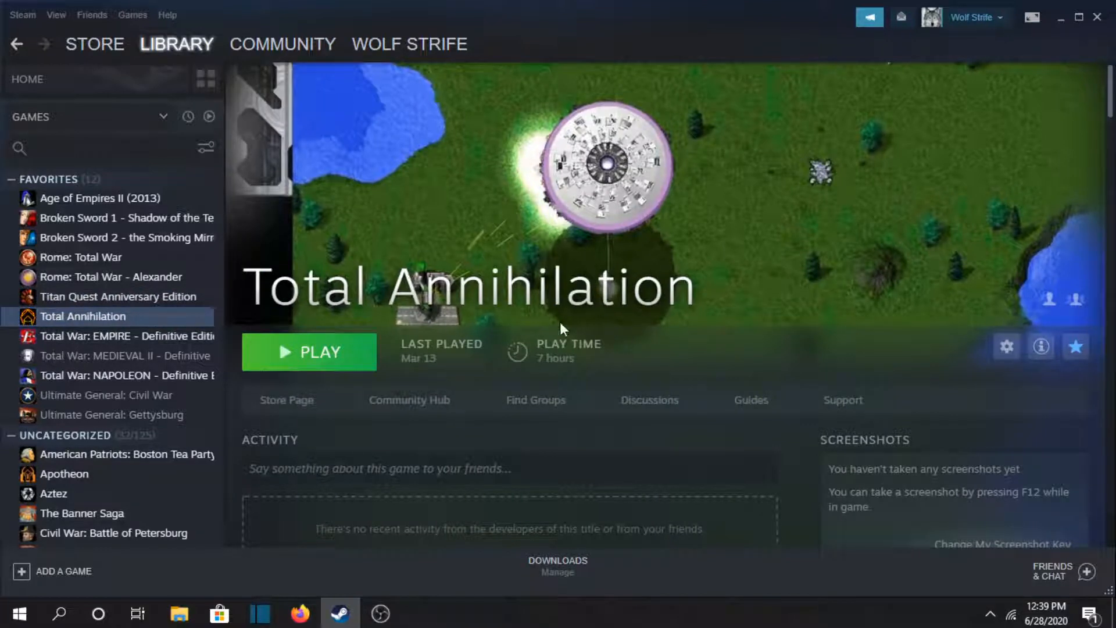
mouse_move(422, 213)
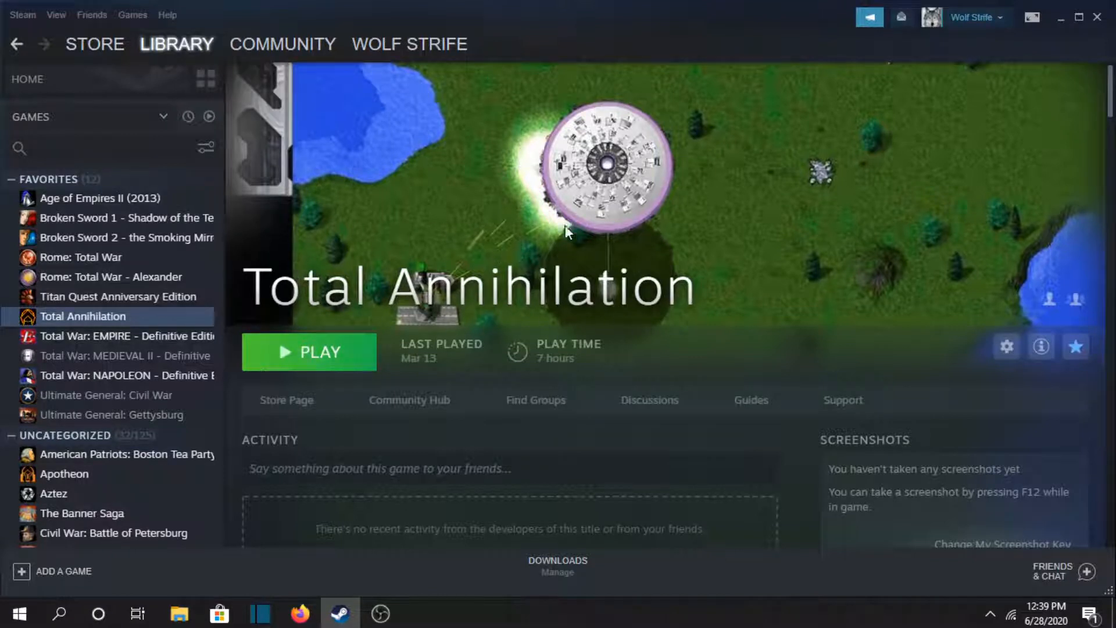
mouse_move(557, 230)
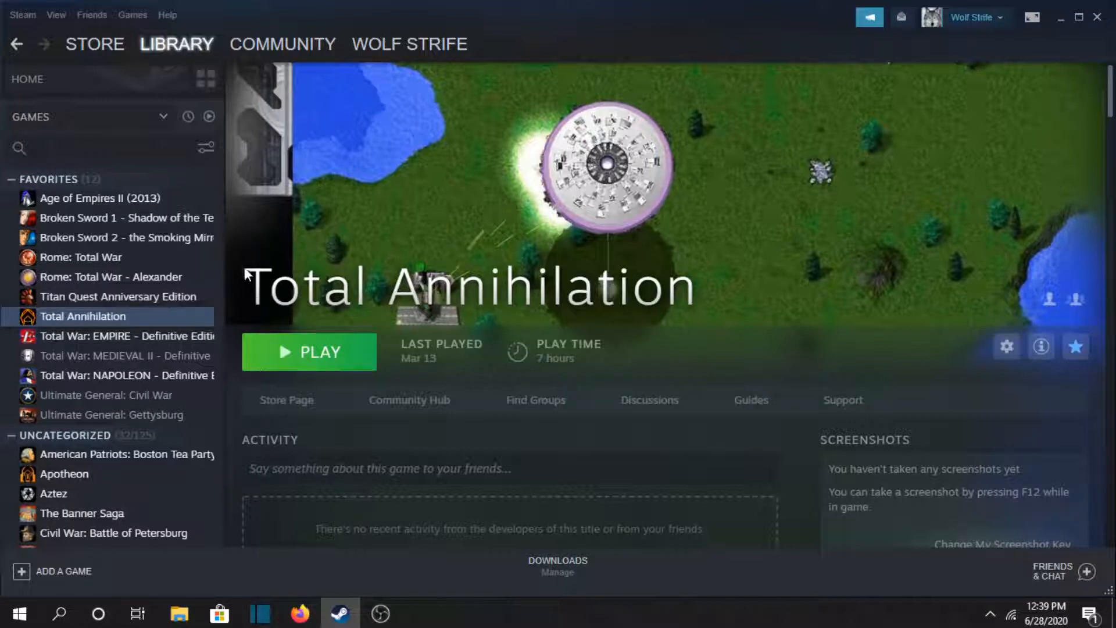
mouse_move(412, 248)
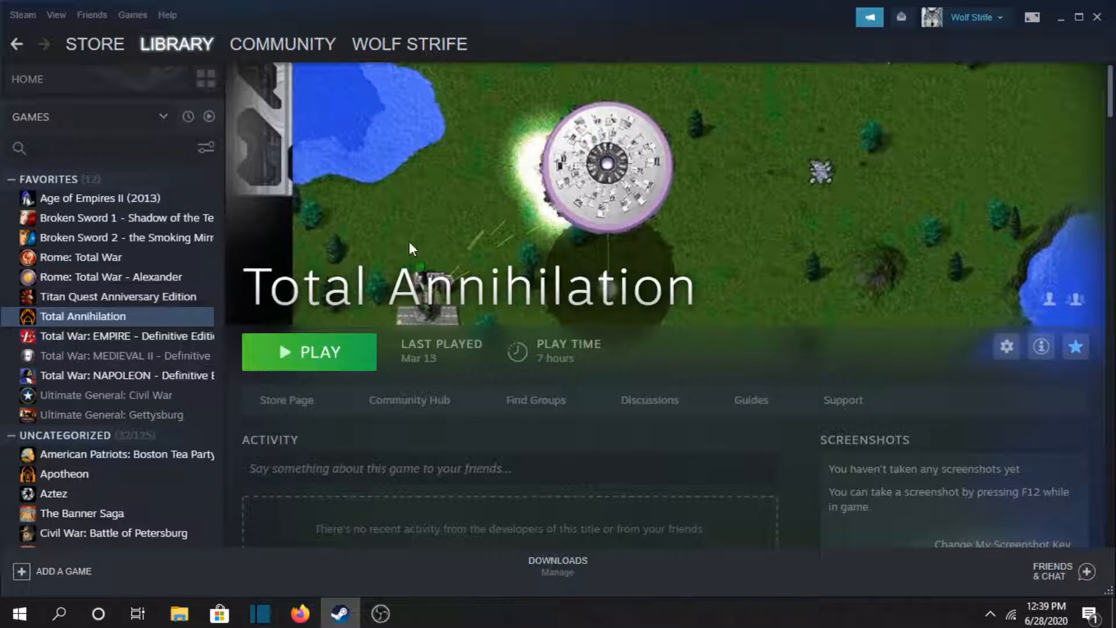
mouse_move(539, 271)
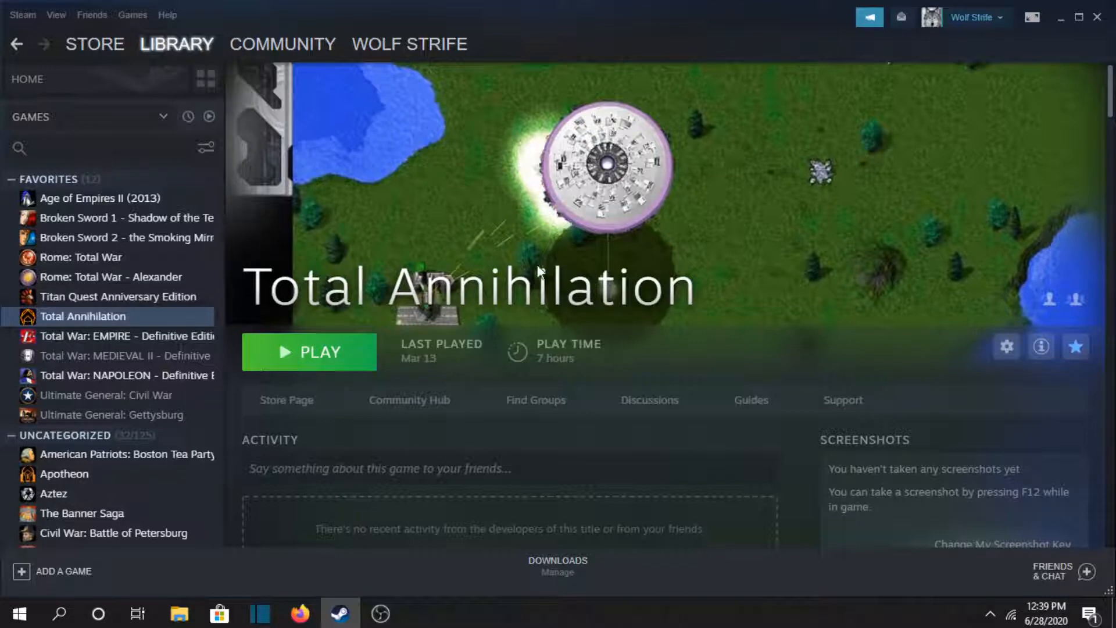
click(124, 336)
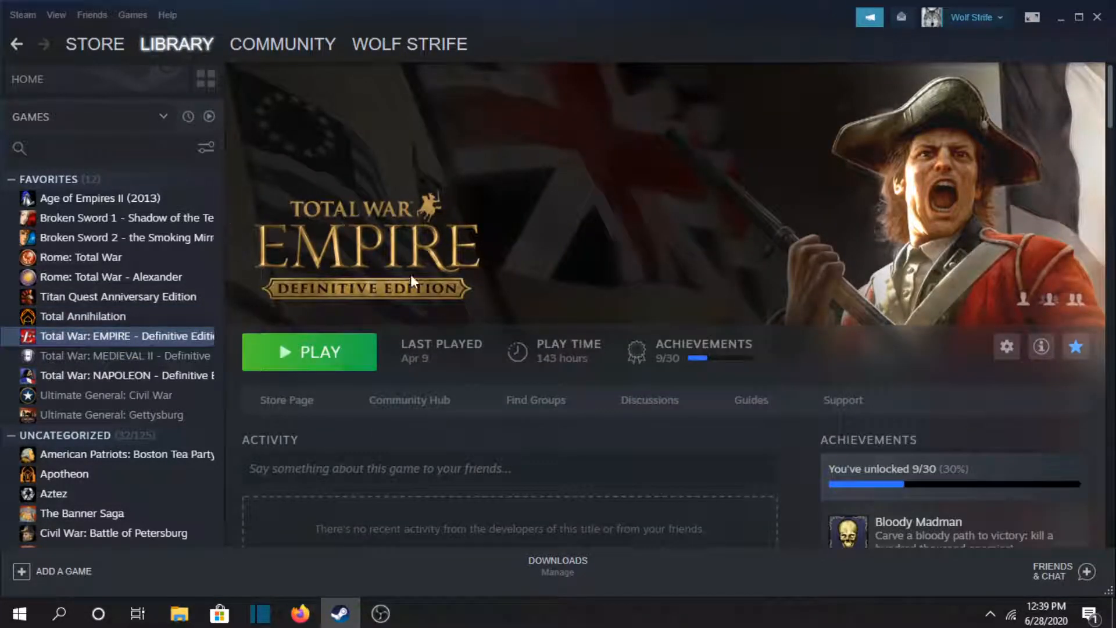
mouse_move(377, 172)
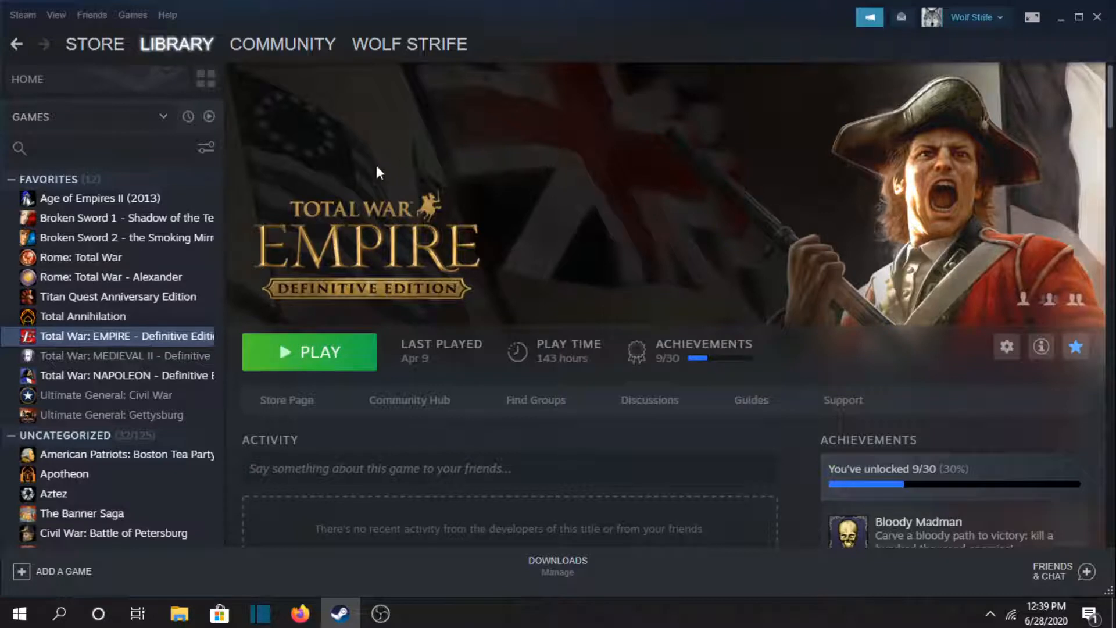
mouse_move(463, 298)
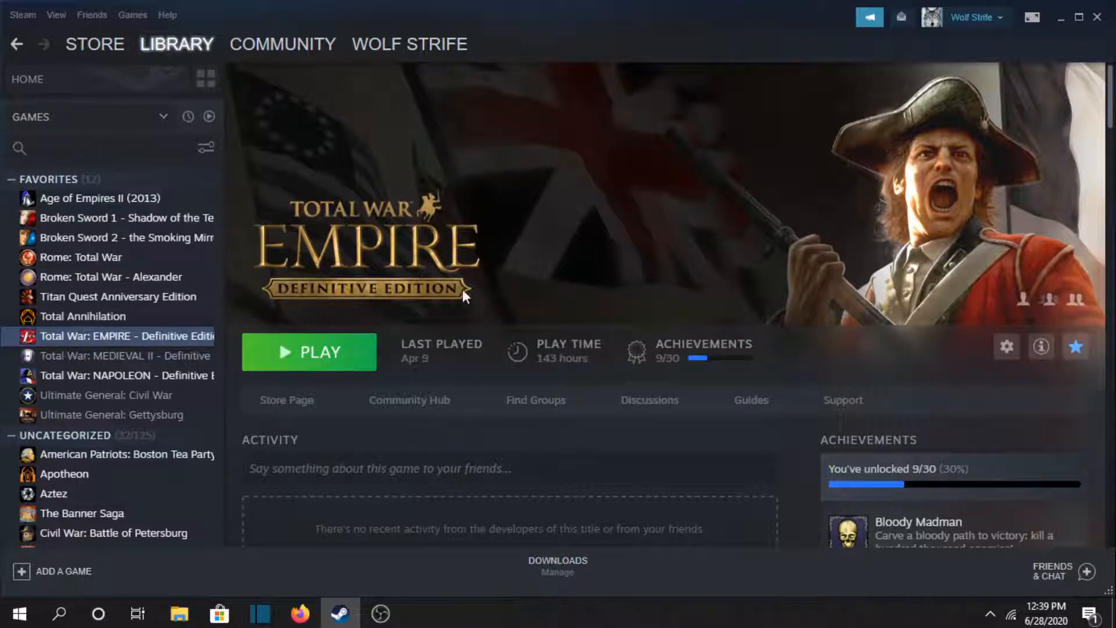
mouse_move(173, 355)
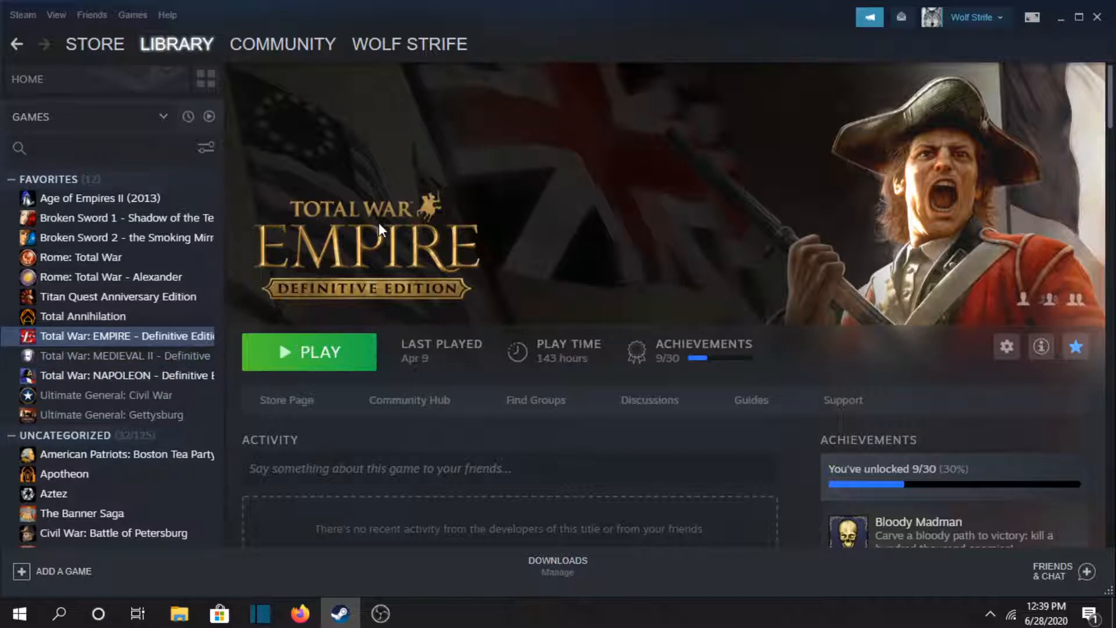
mouse_move(534, 263)
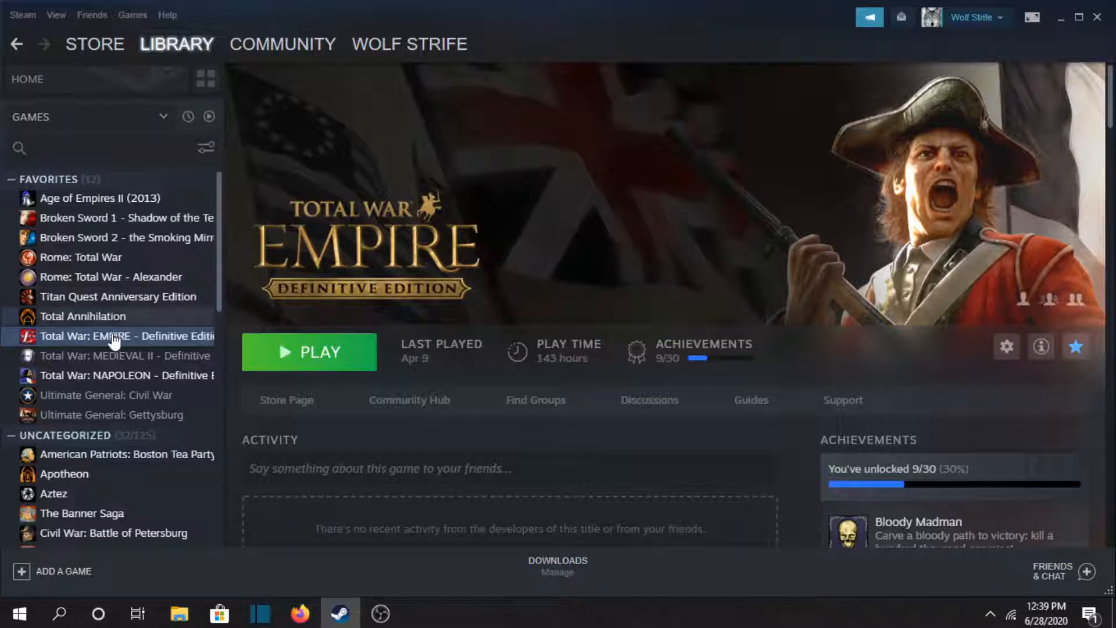
- View Total War: MEDIEVAL II, NAPOLEON, Ultimate General: Civil War, then Ultimate General: Gettysburg
click(121, 355)
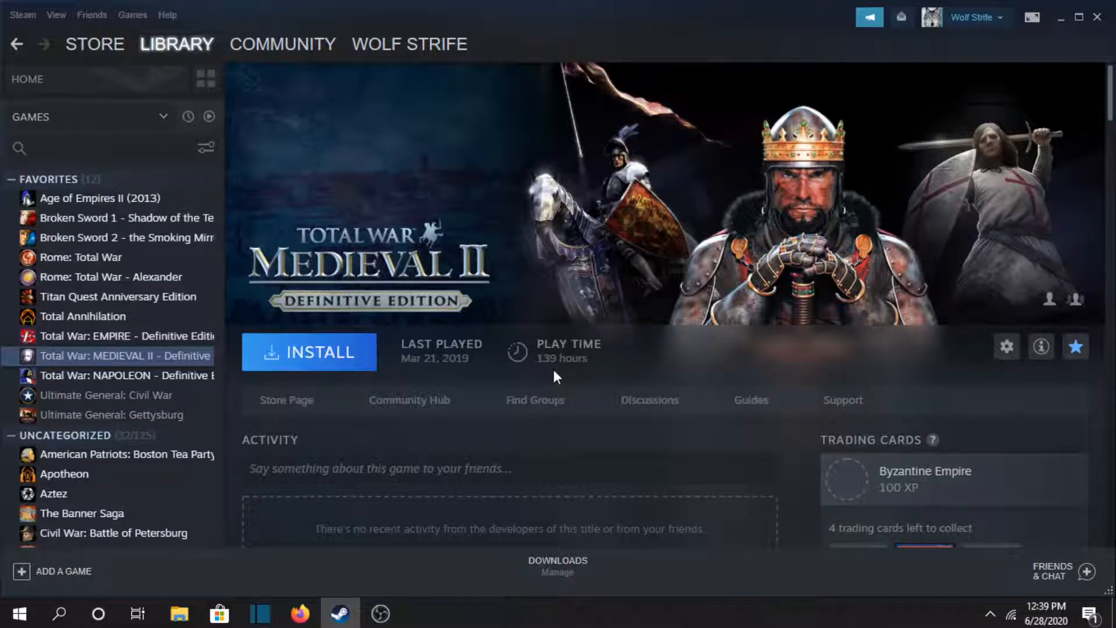
mouse_move(450, 198)
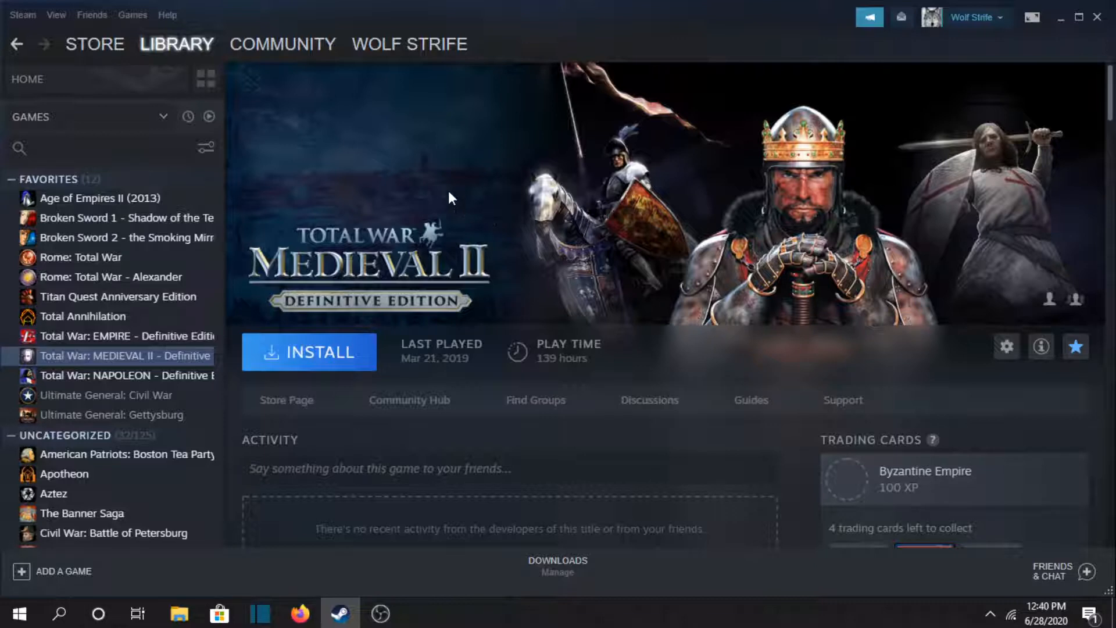
click(126, 375)
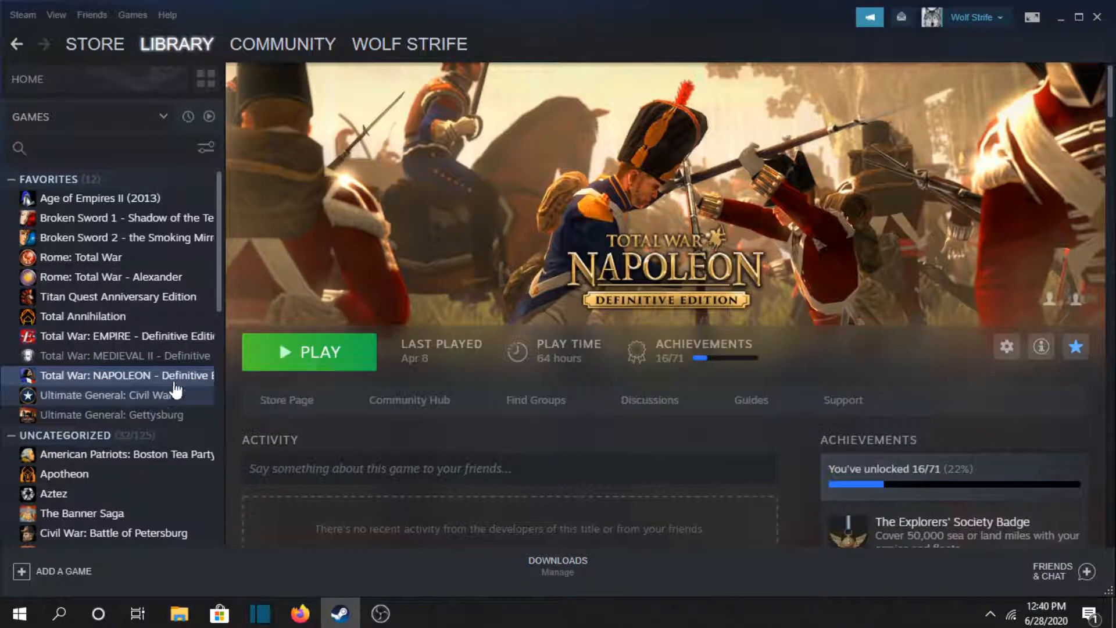
click(107, 395)
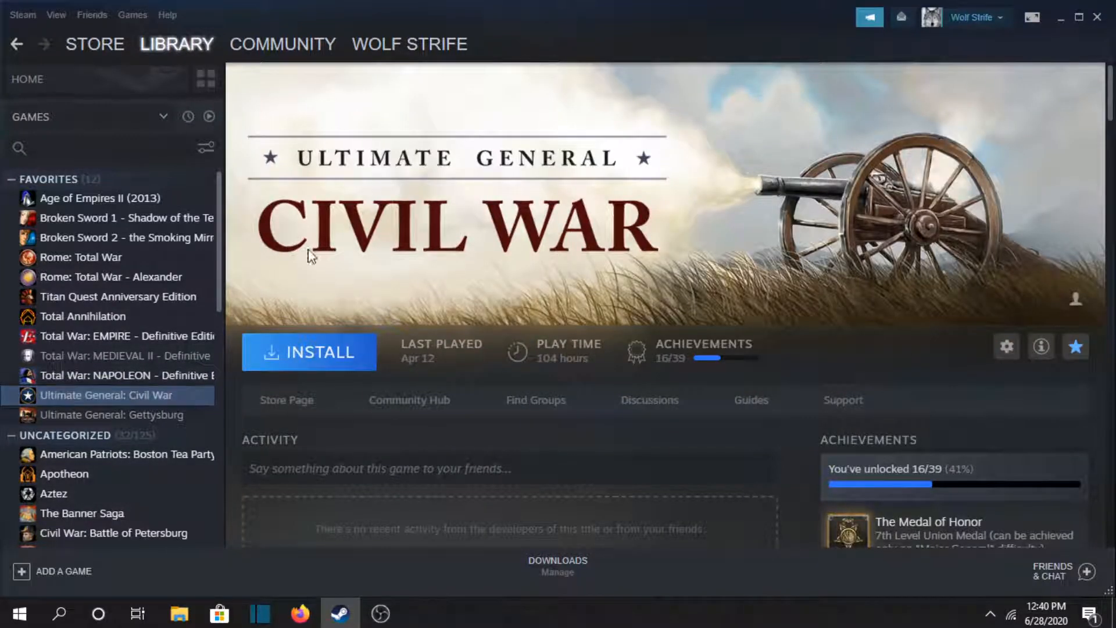
scroll(down, 3)
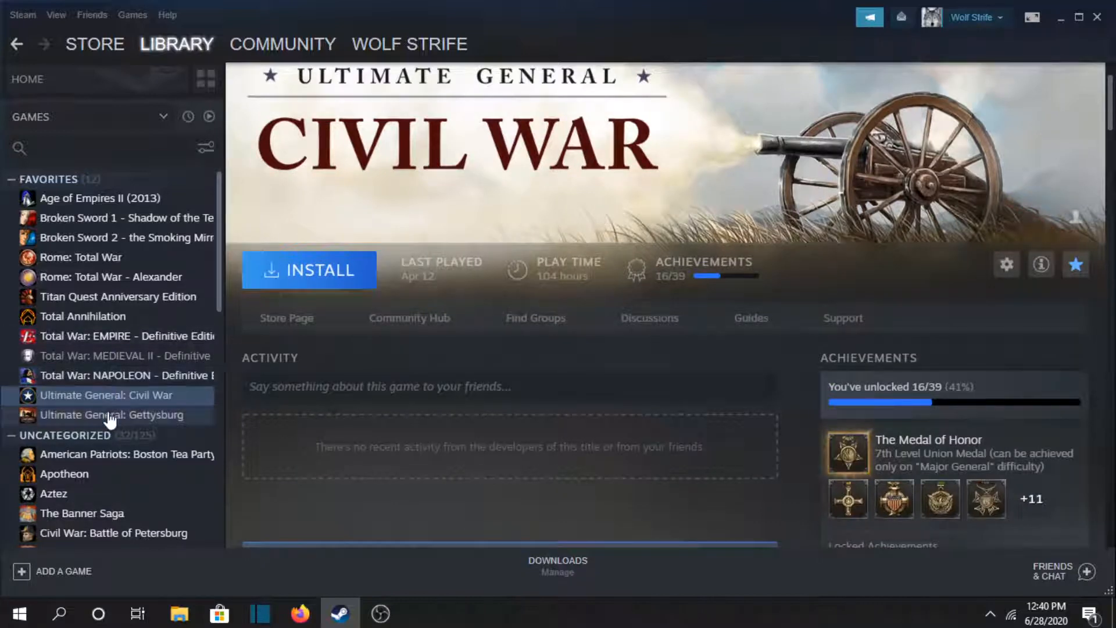
click(111, 415)
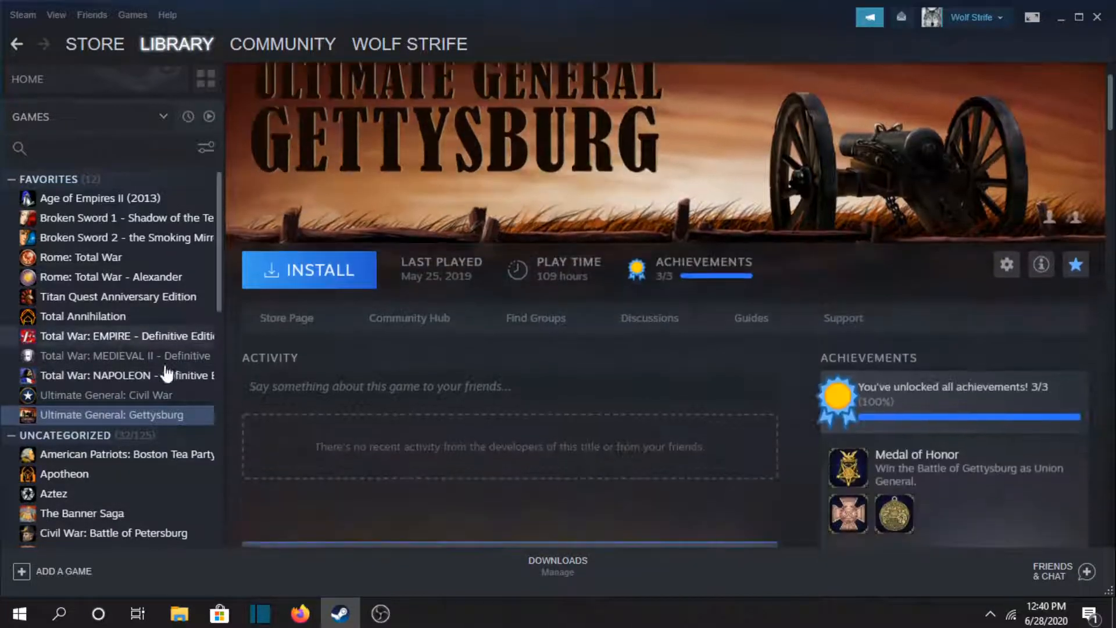
- View Apotheon, American Patriots: Boston Tea Party, the next game, and Civil War: Battle of Petersburg
click(64, 391)
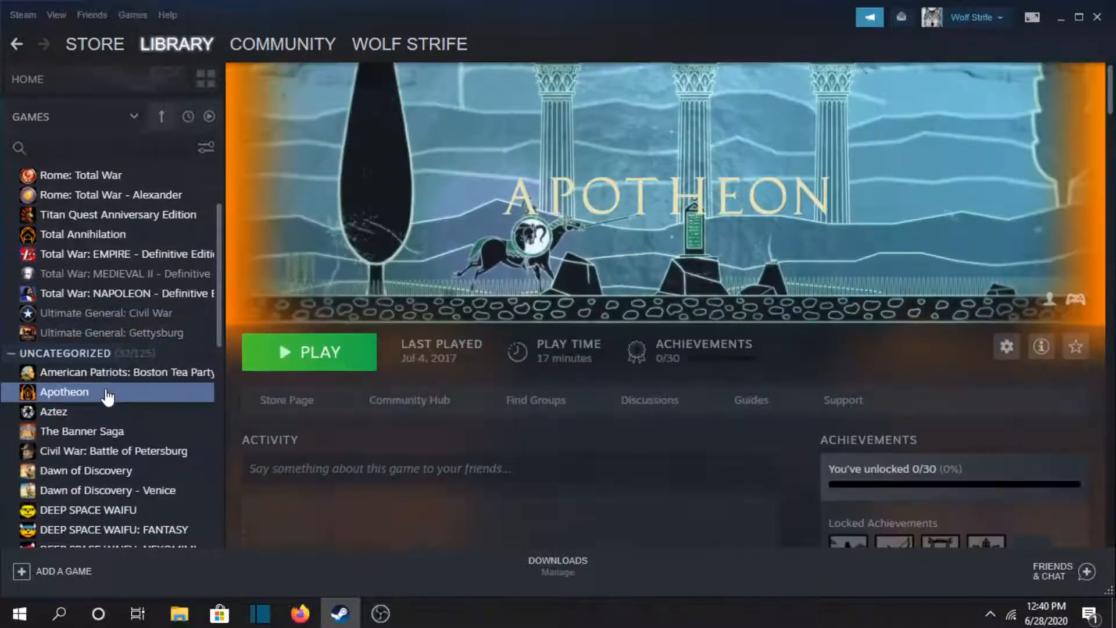
click(127, 372)
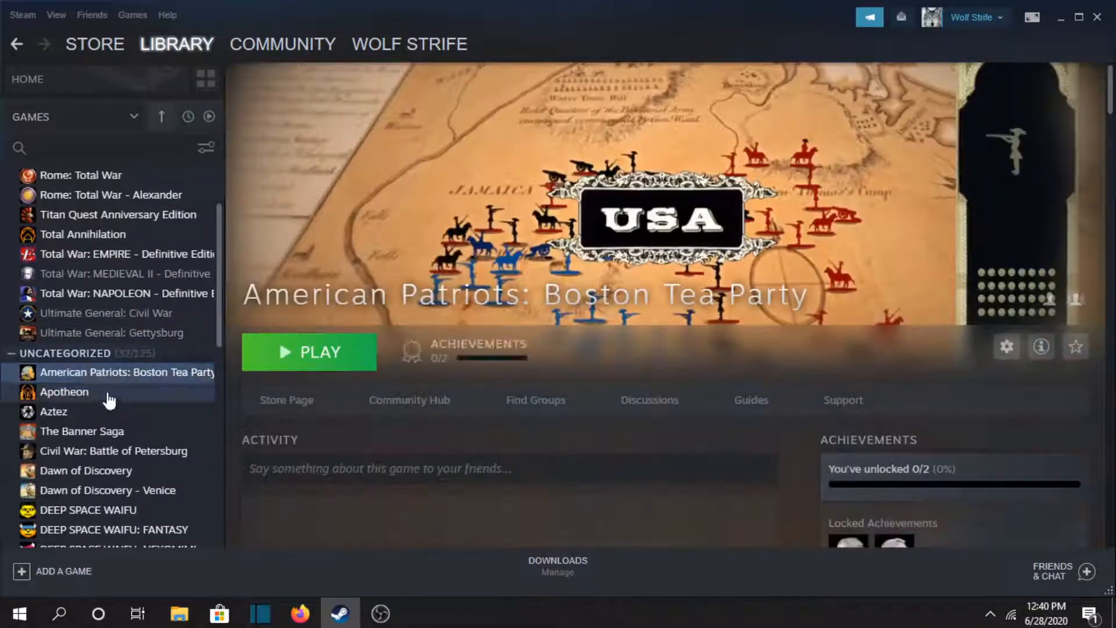
click(53, 412)
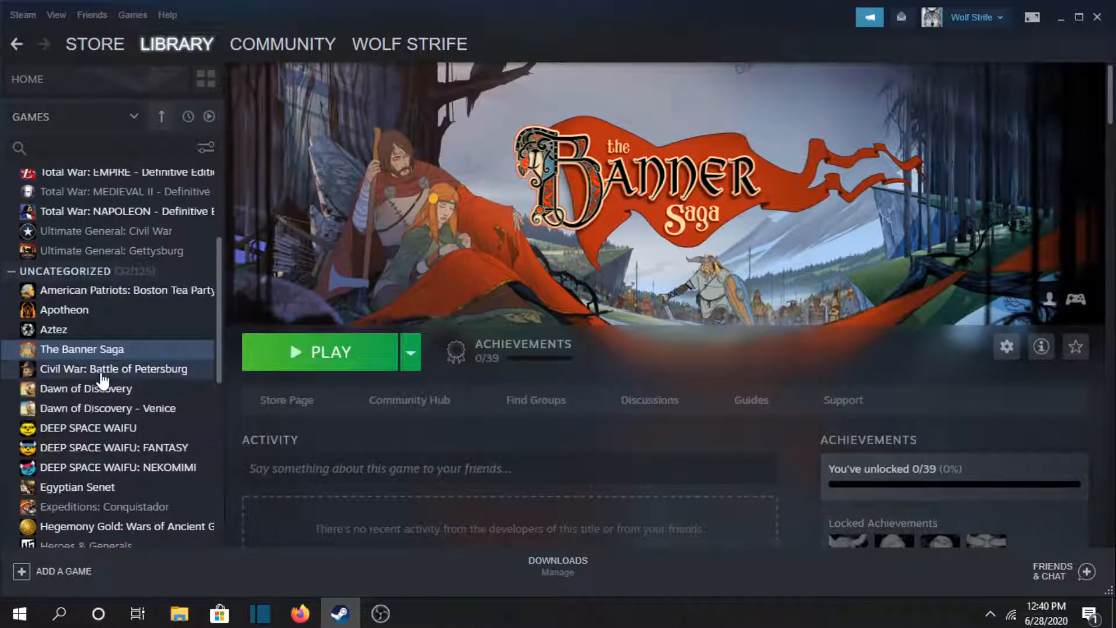
click(114, 369)
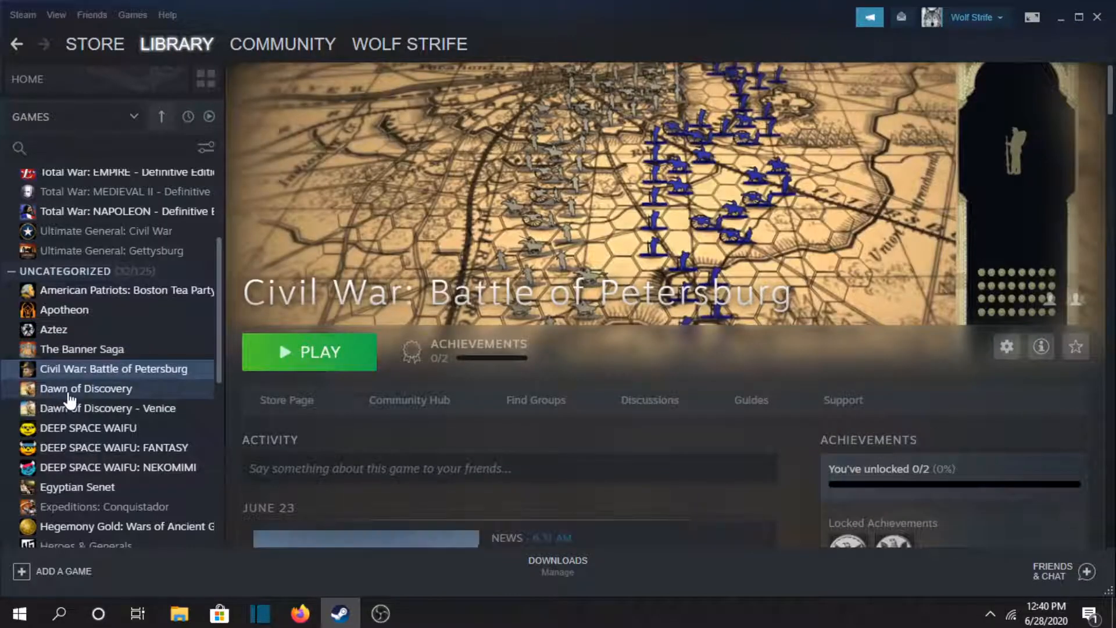
- View Dawn of Discovery, DEEP SPACE WAIFU, Egyptian Senet, then Expeditions: Conquistador
click(86, 387)
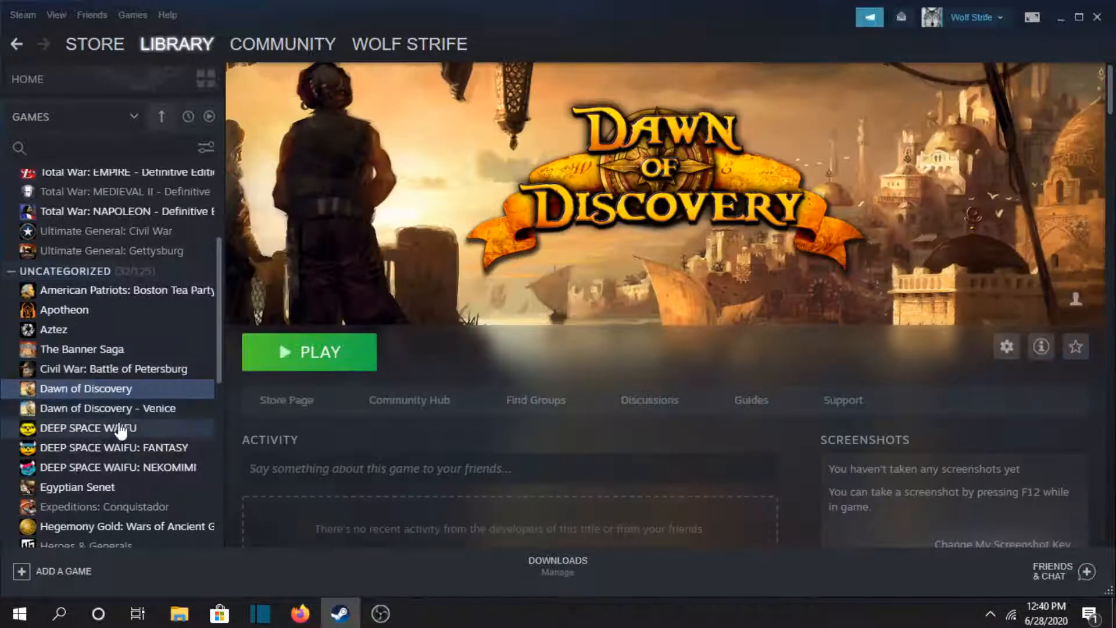
click(88, 428)
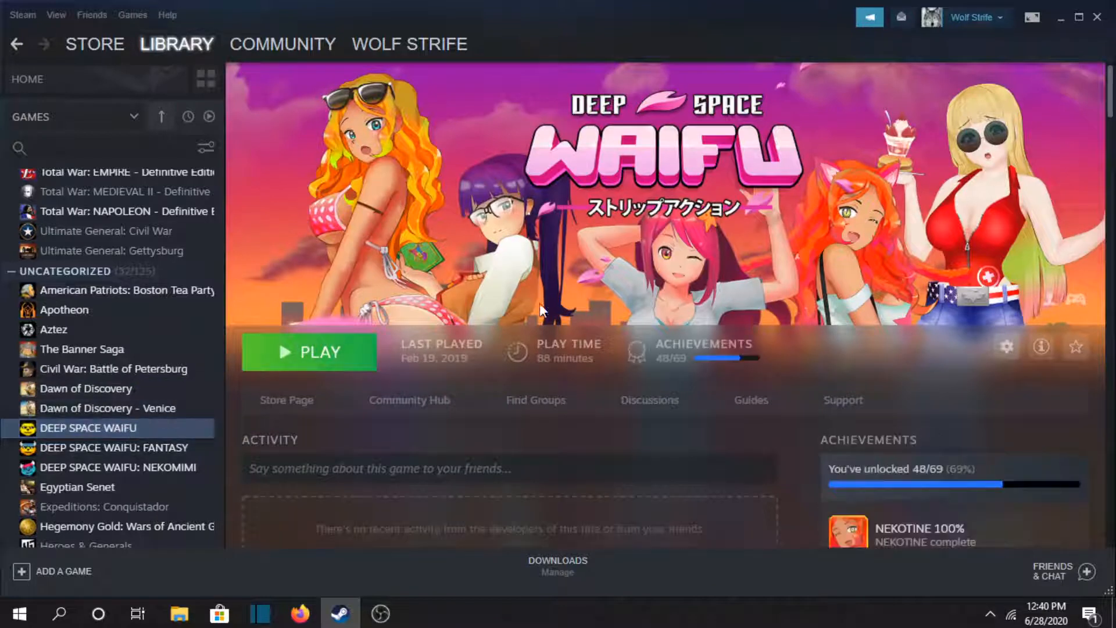
scroll(down, 3)
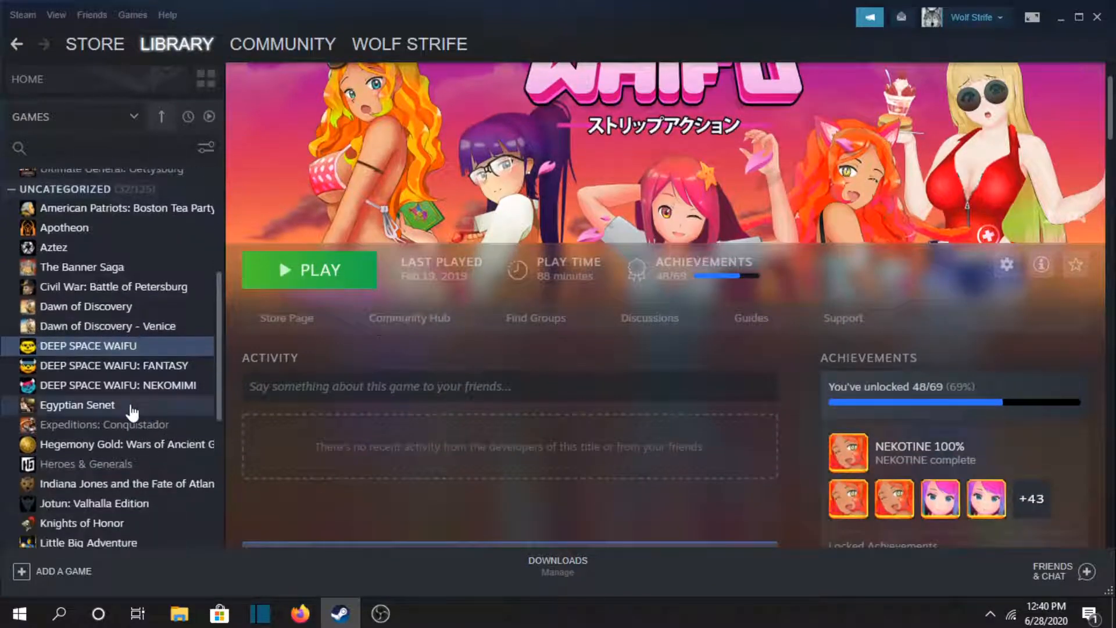
click(78, 405)
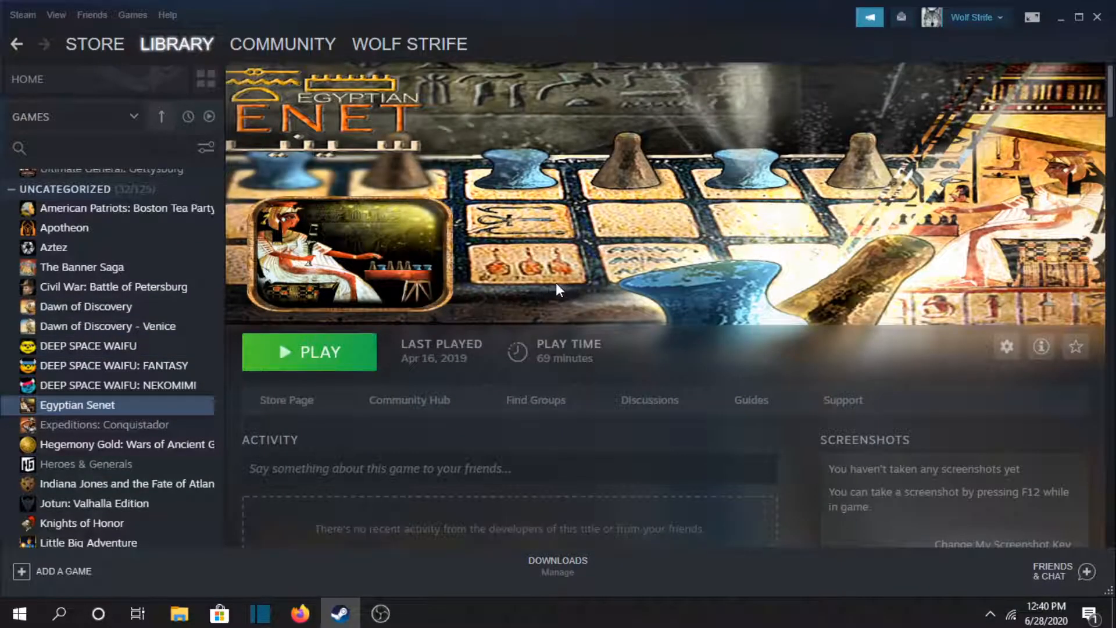
mouse_move(189, 402)
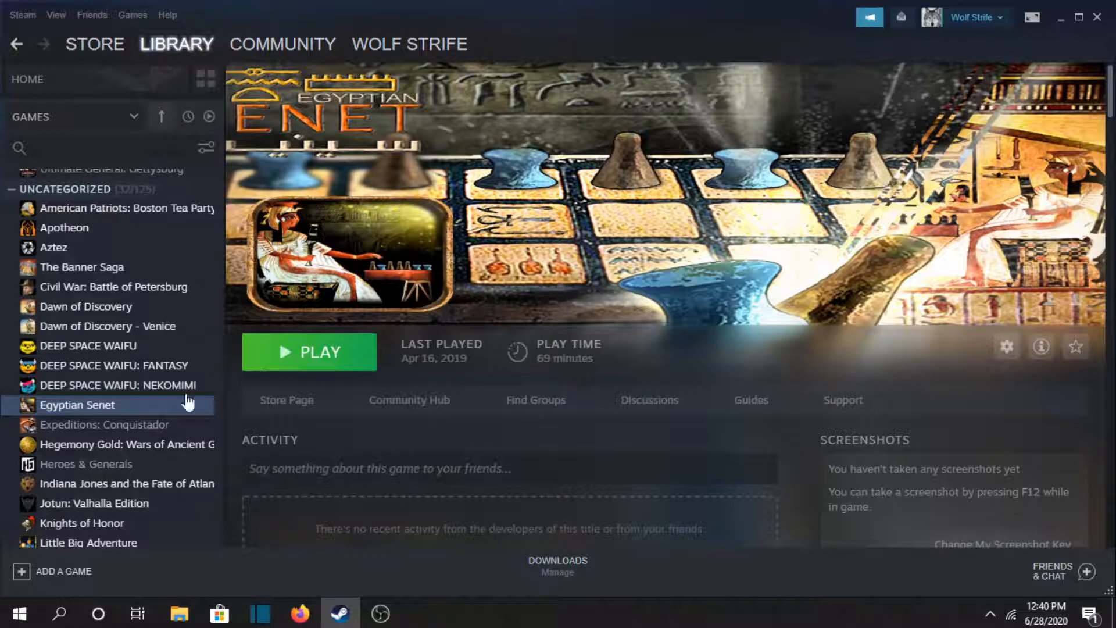
click(104, 425)
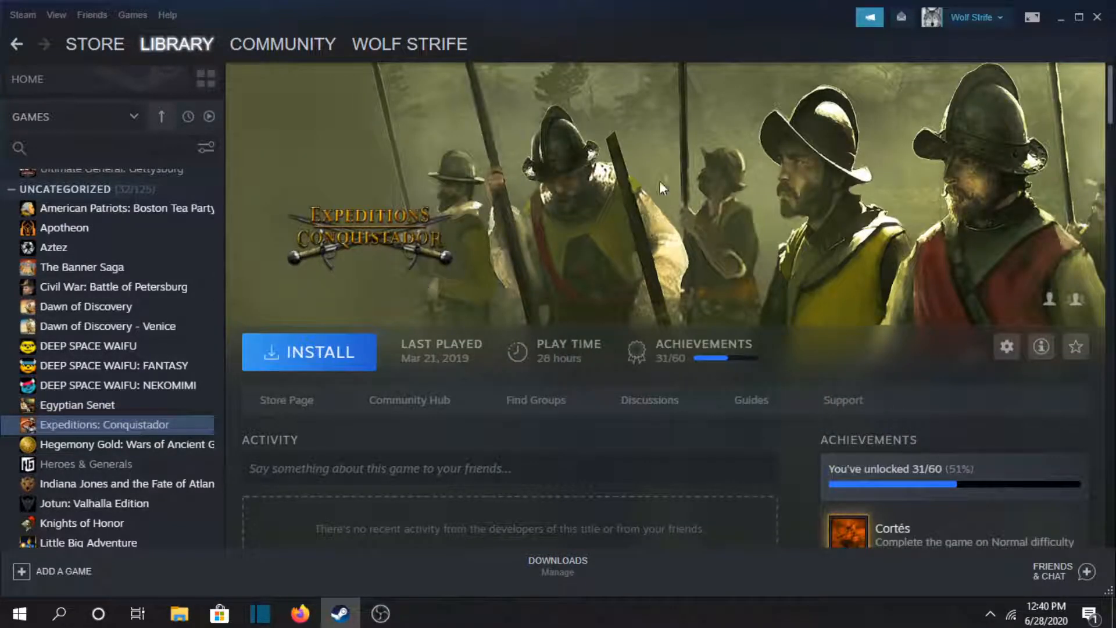
mouse_move(349, 242)
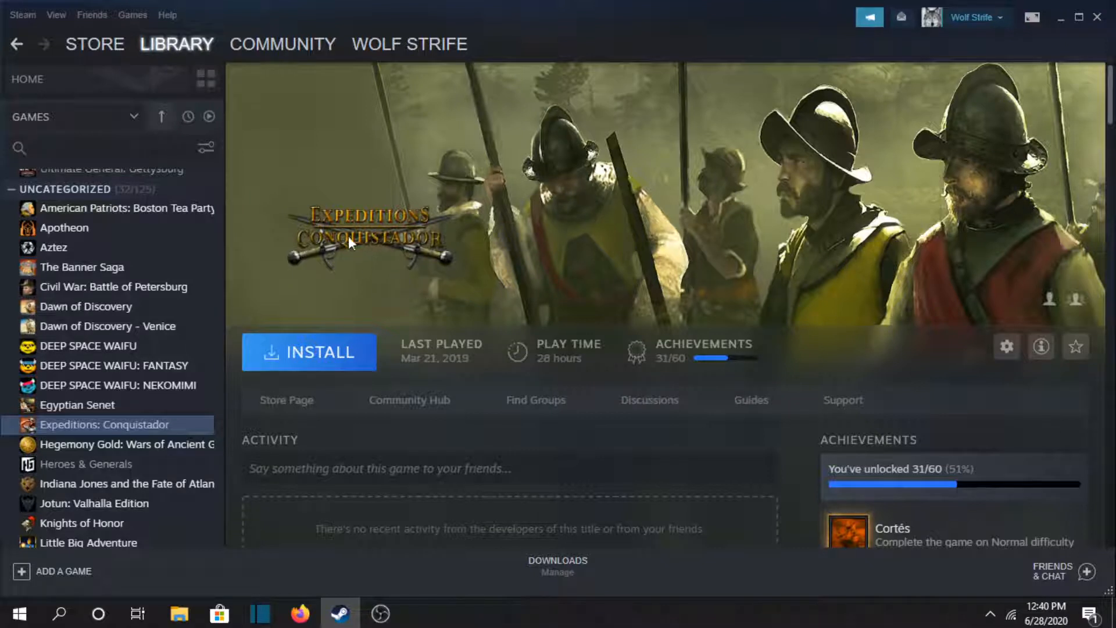
mouse_move(513, 186)
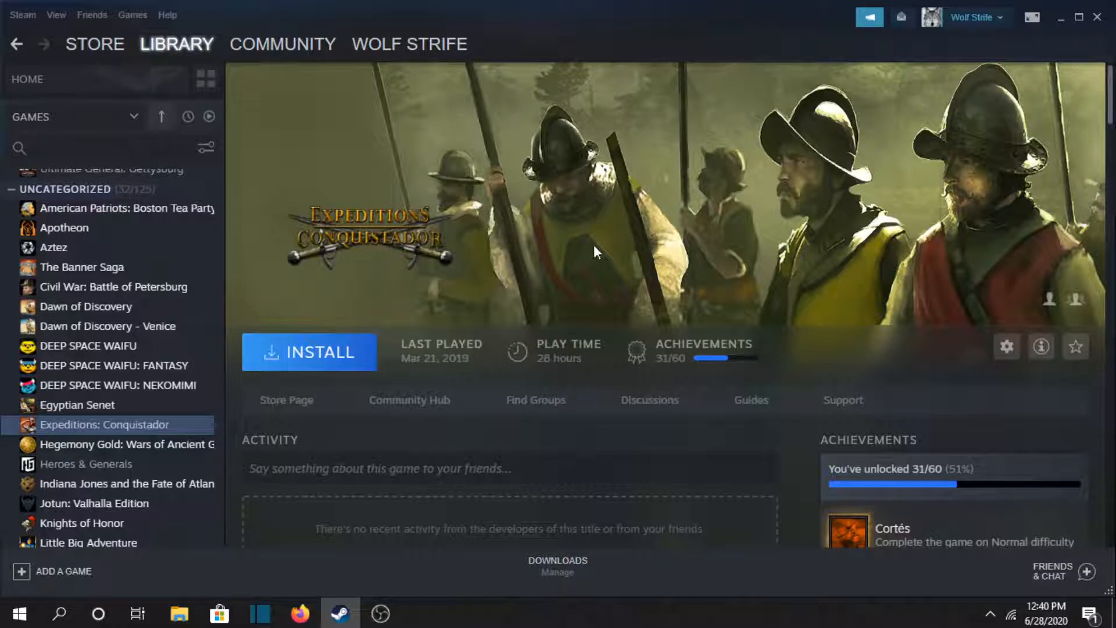
mouse_move(89, 374)
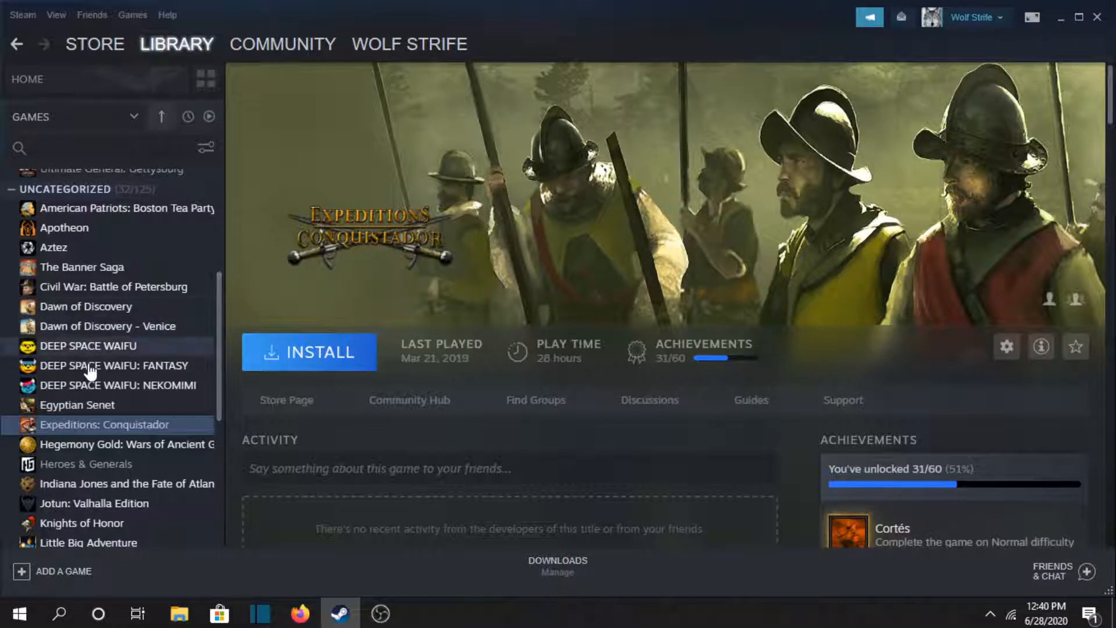
- View Hegemony Gold and Heroes & Generals, then scroll the Indiana Jones and the Fate of Atlantis page
click(124, 444)
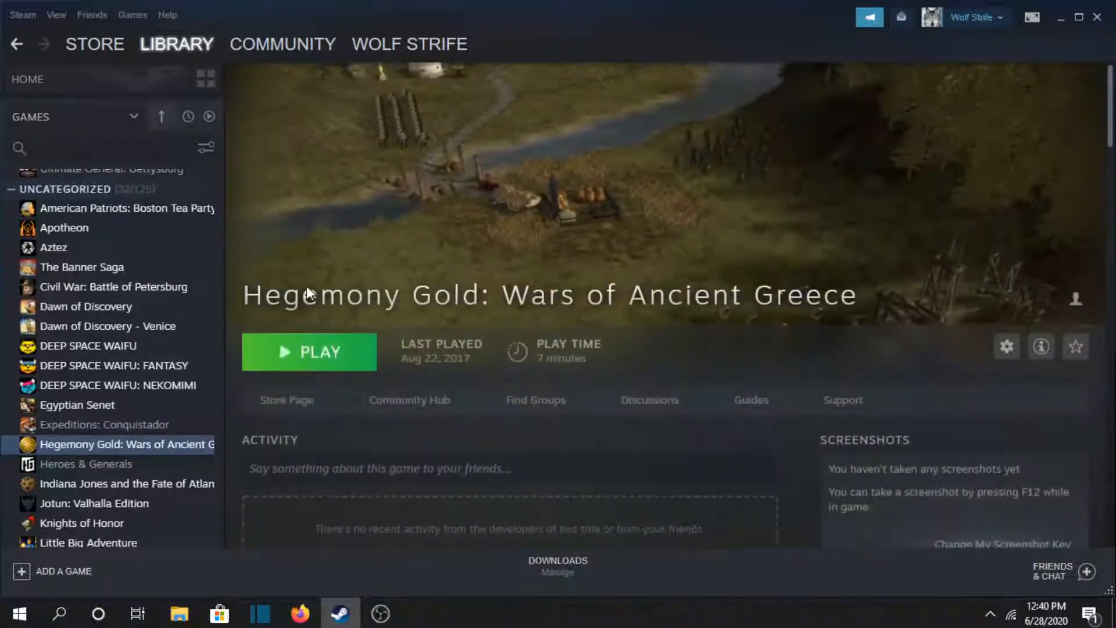
click(85, 463)
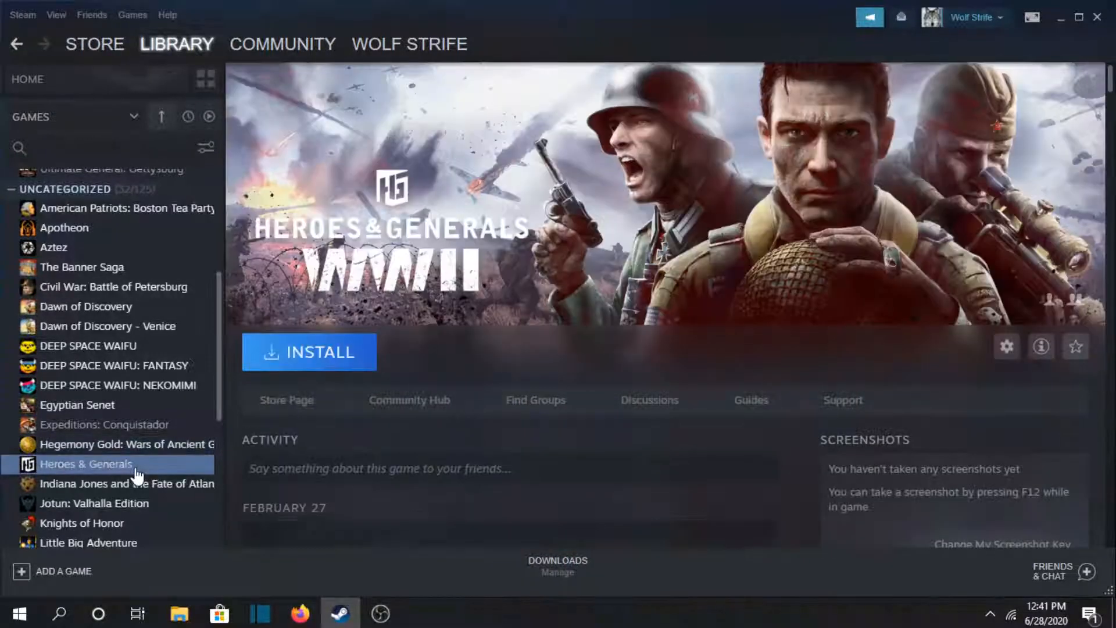
click(126, 483)
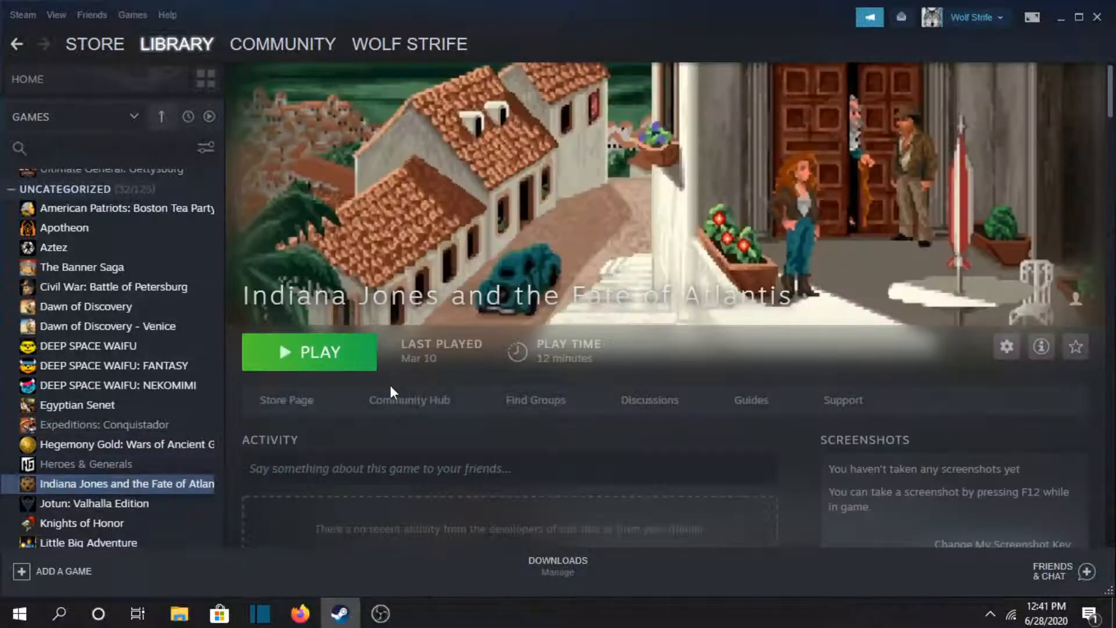
scroll(down, 3)
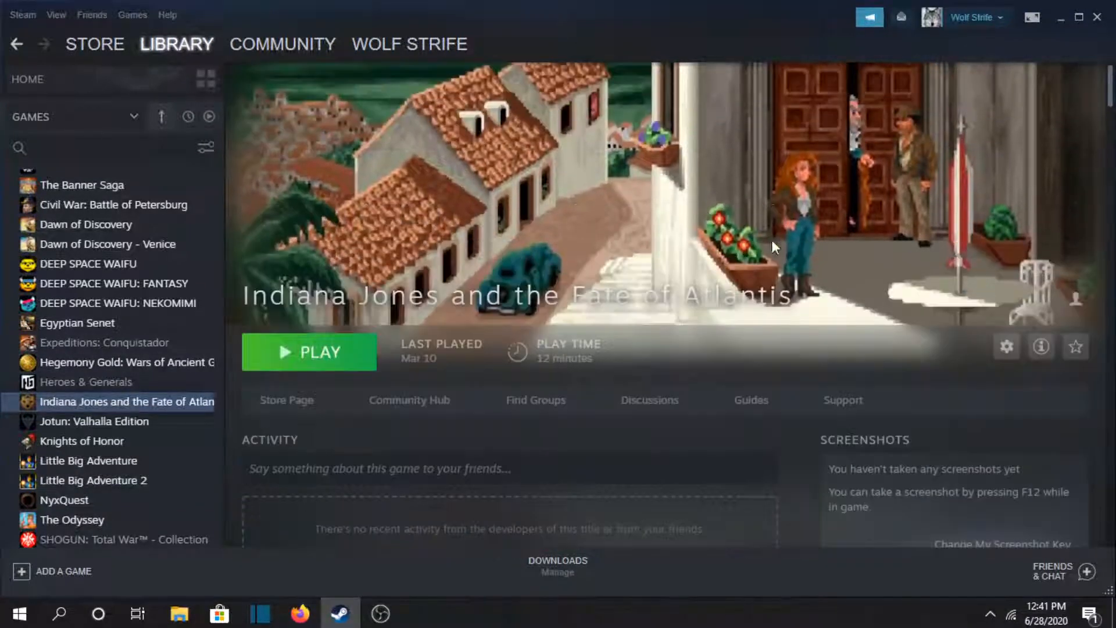
mouse_move(681, 229)
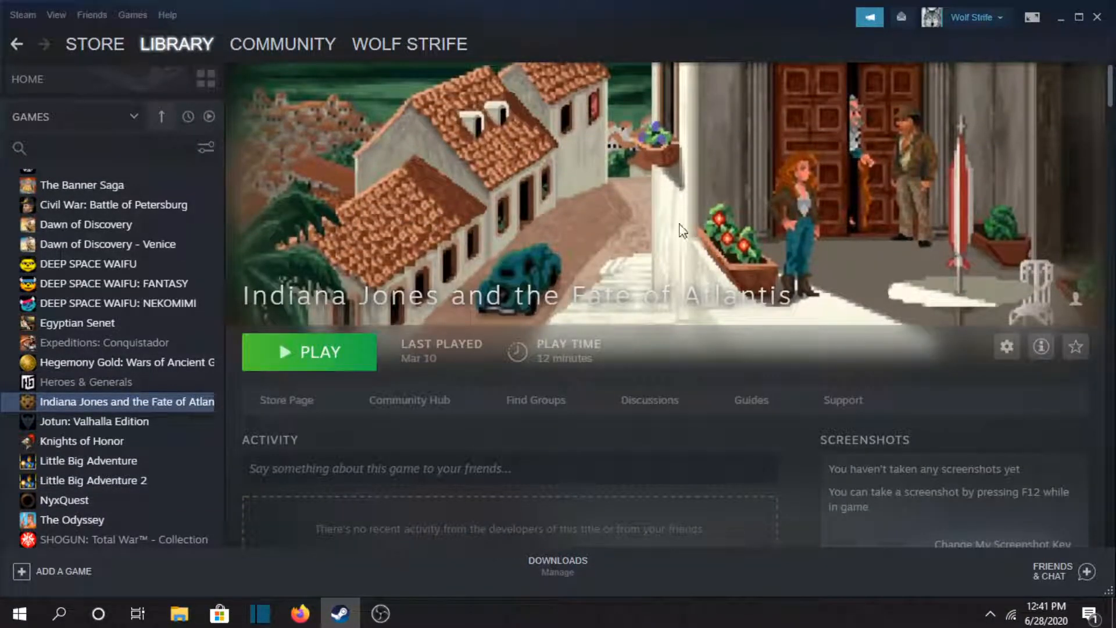
mouse_move(241, 297)
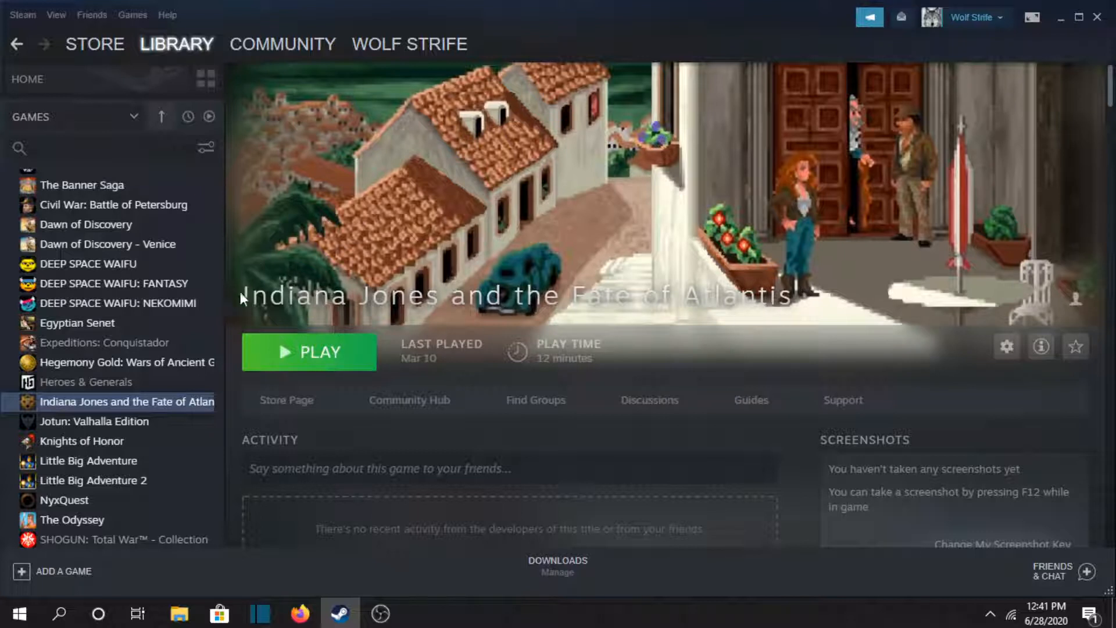
mouse_move(470, 338)
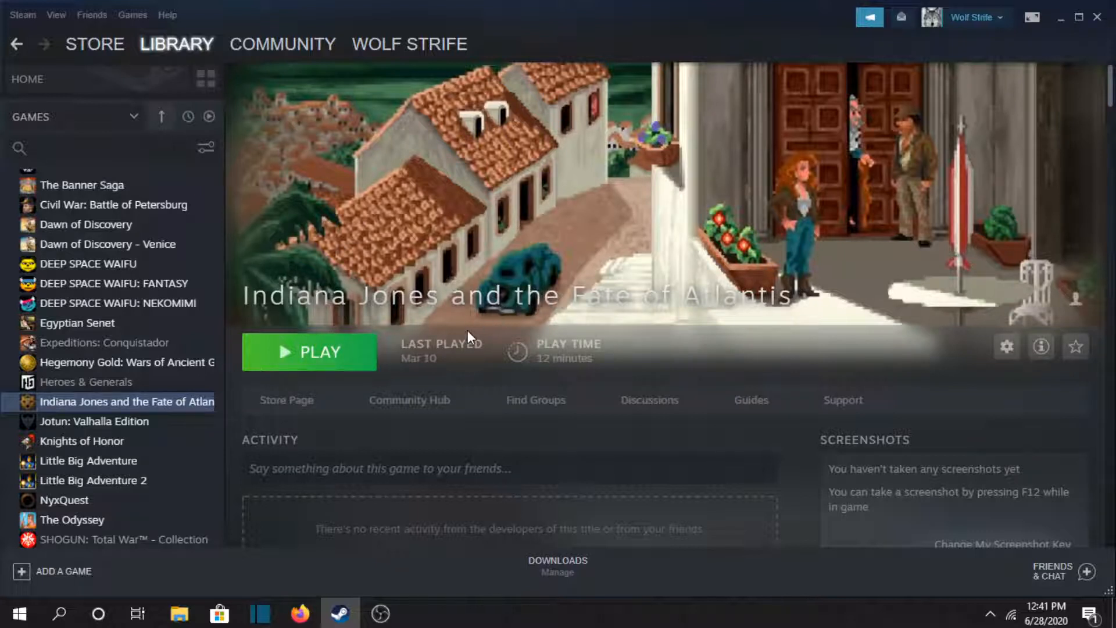
scroll(down, 3)
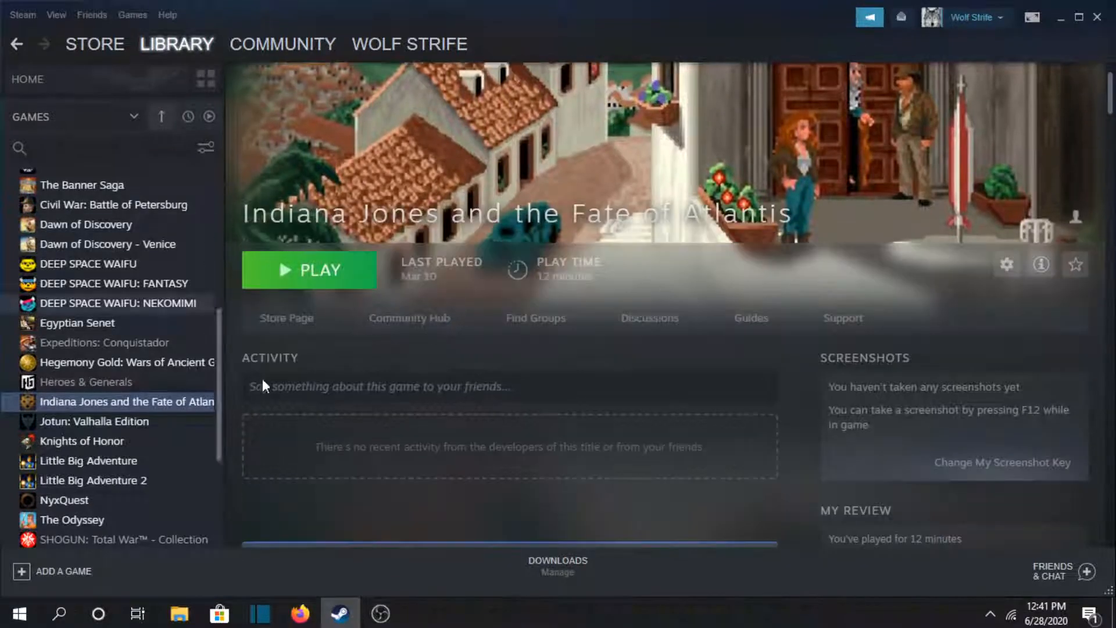
- View and scroll the Jotun: Valhalla Edition and Knights of Honor library pages
click(94, 420)
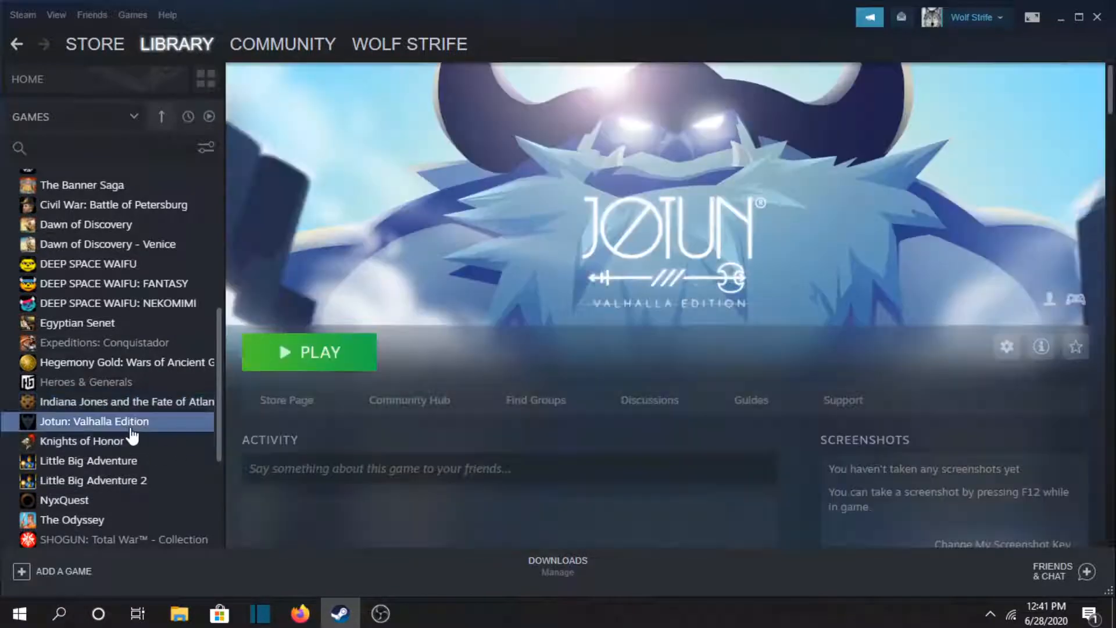
scroll(down, 3)
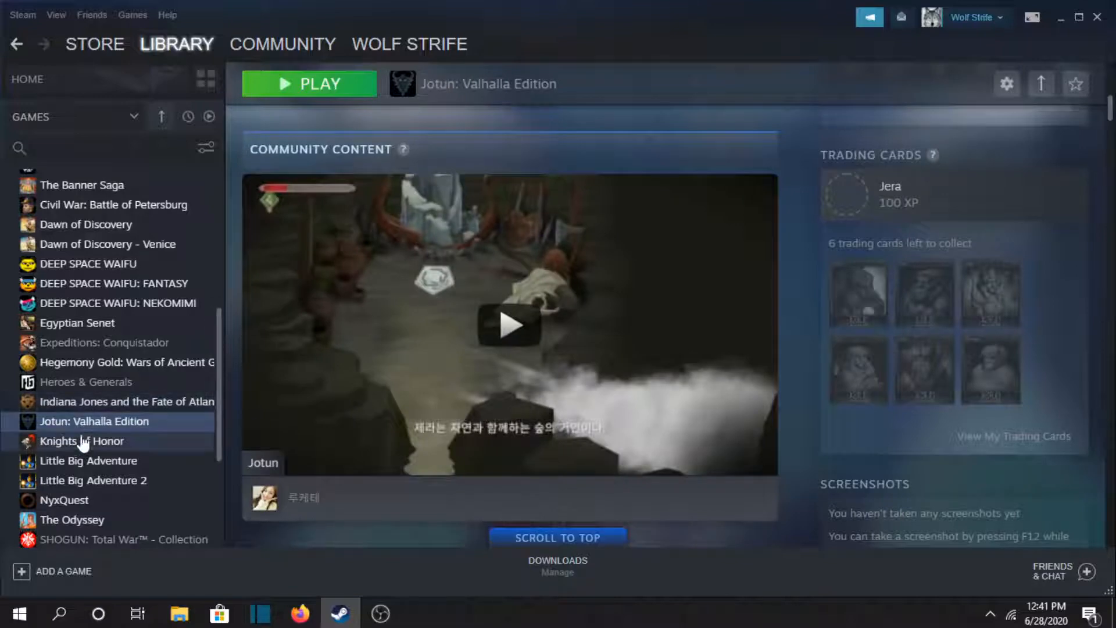
click(82, 441)
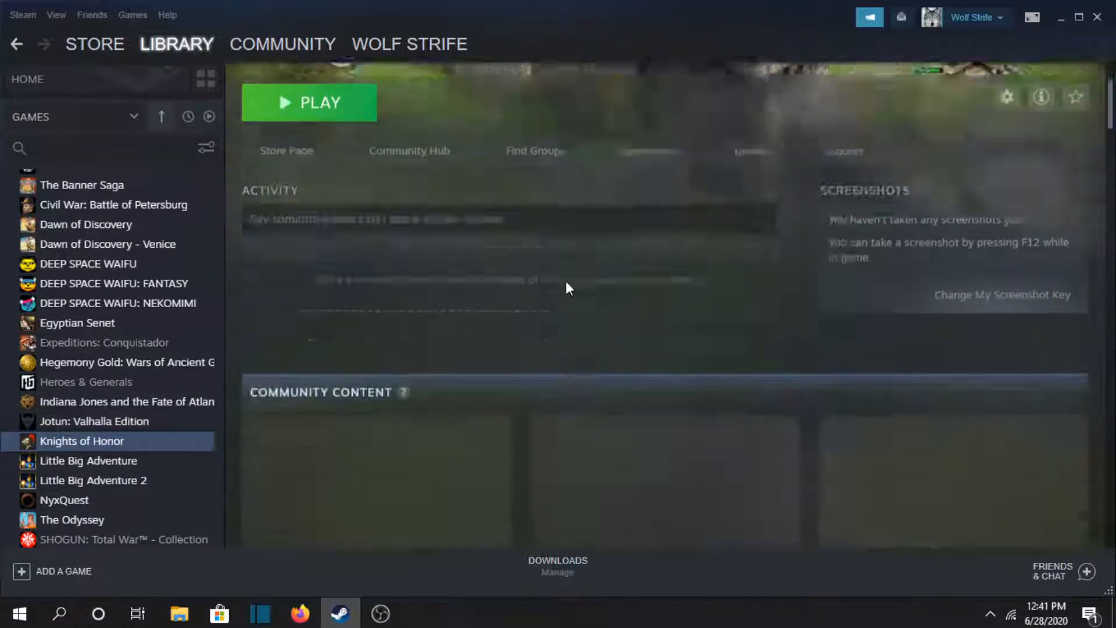
scroll(down, 3)
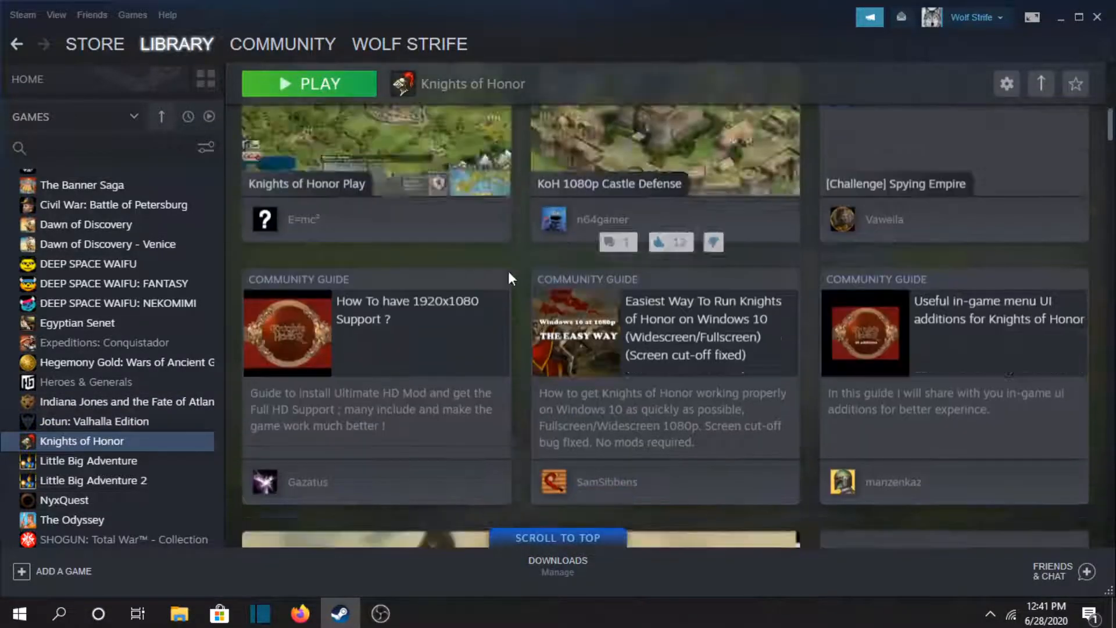
scroll(up, 3)
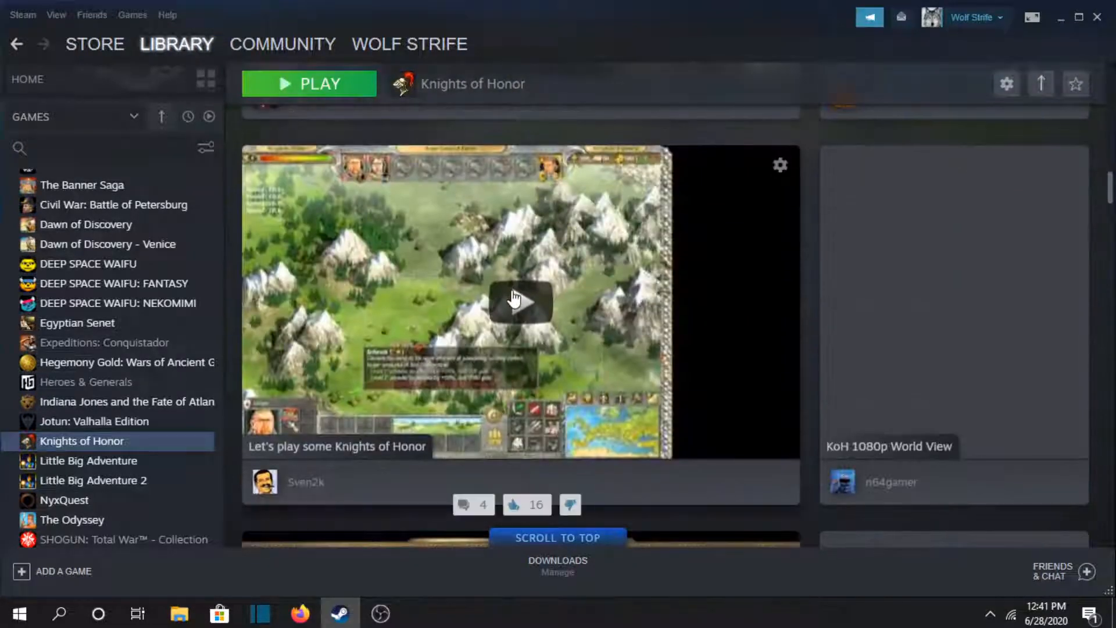
scroll(up, 3)
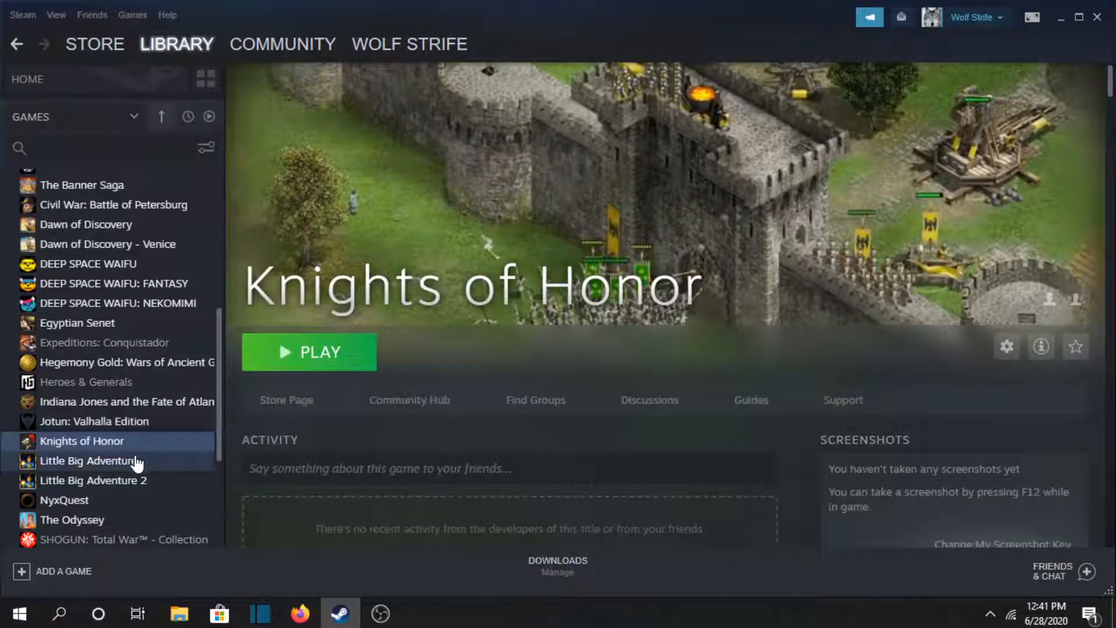
- View Little Big Adventure 1 and 2 and The Odyssey, ending on SHOGUN: Total War™ - Collection
click(89, 460)
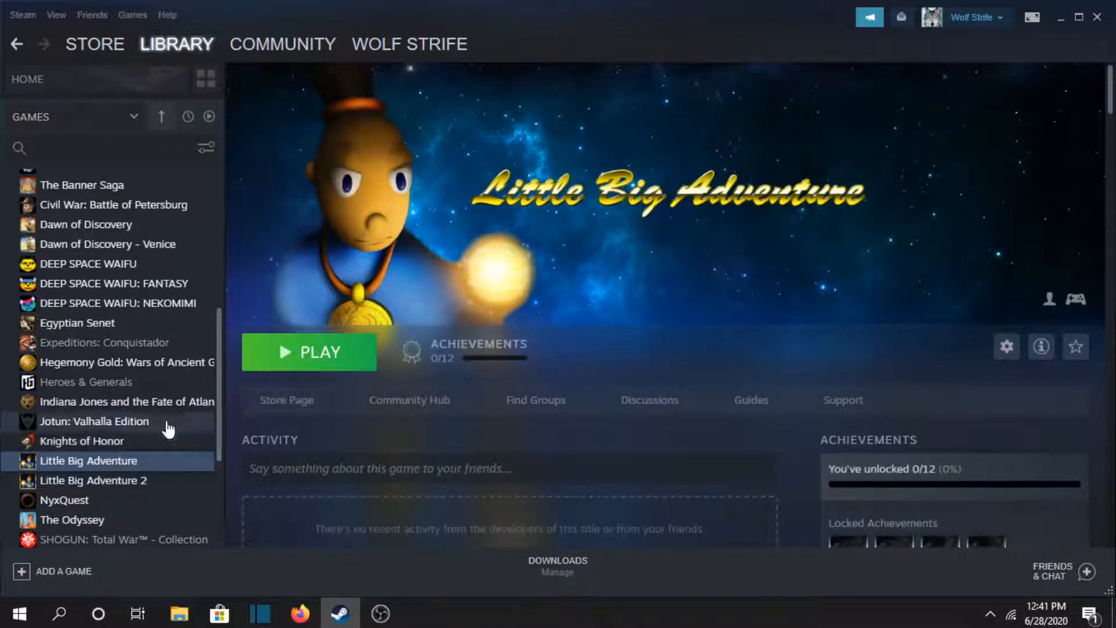
scroll(down, 3)
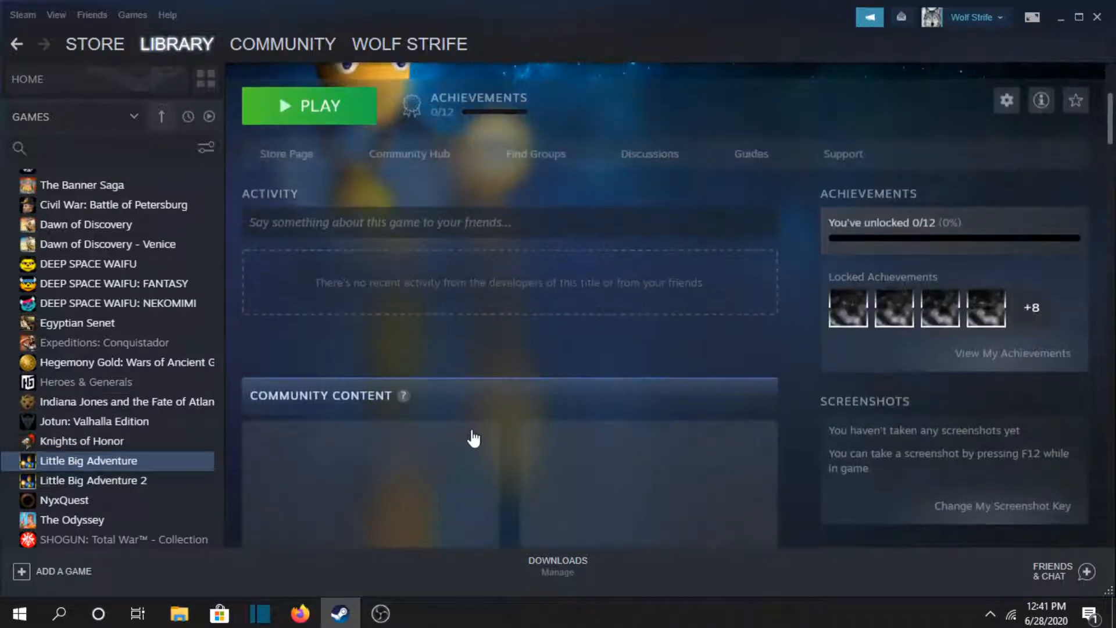
scroll(down, 3)
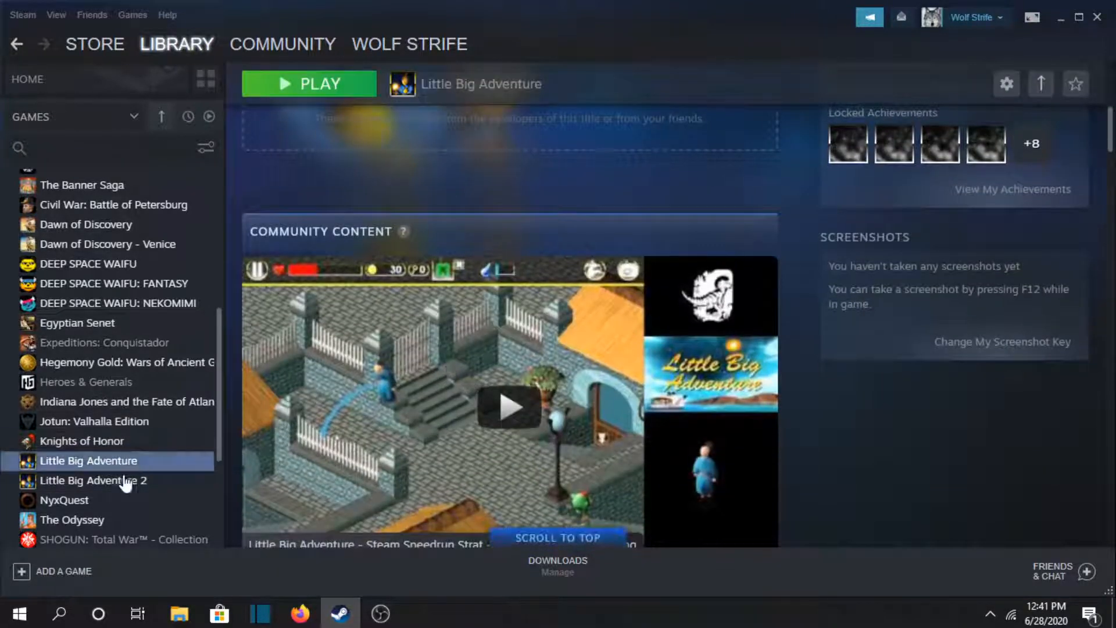
click(93, 480)
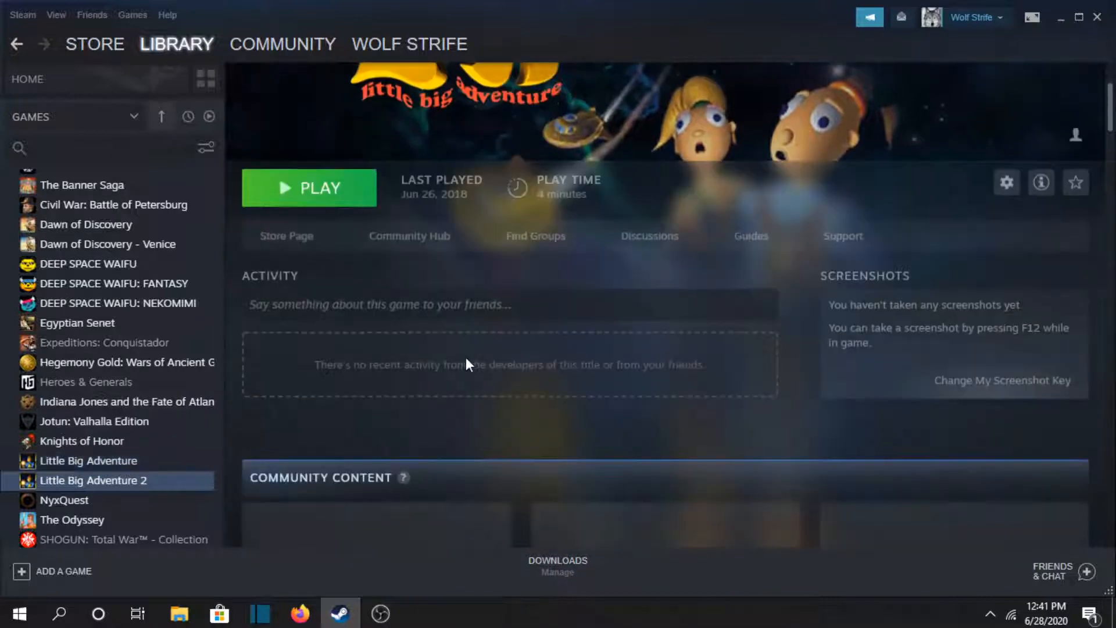
scroll(down, 3)
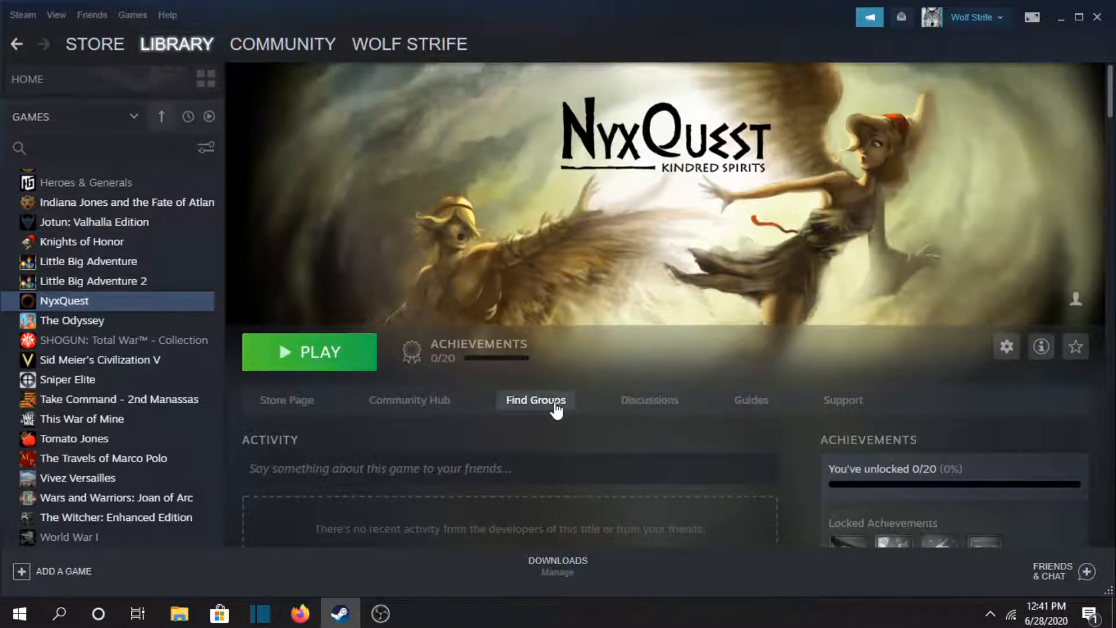
scroll(down, 3)
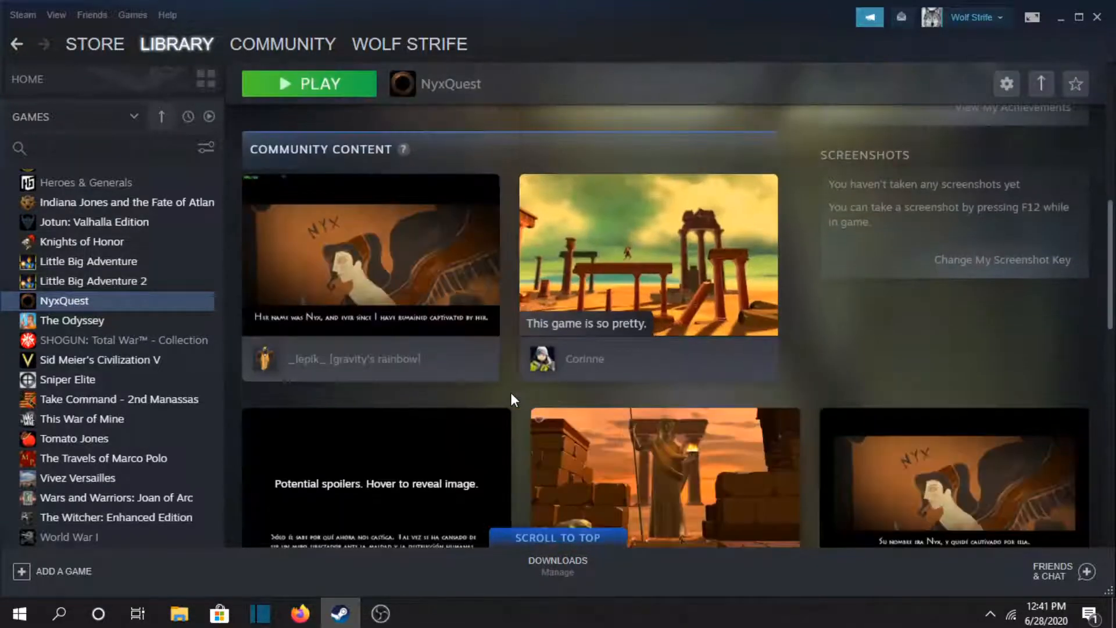
mouse_move(107, 341)
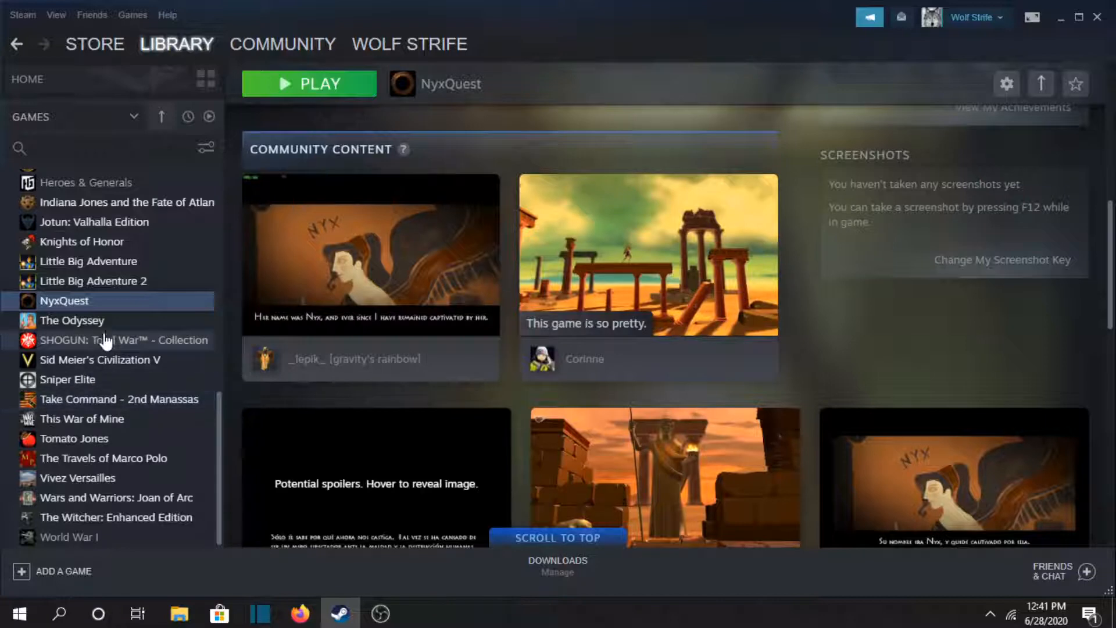
click(71, 320)
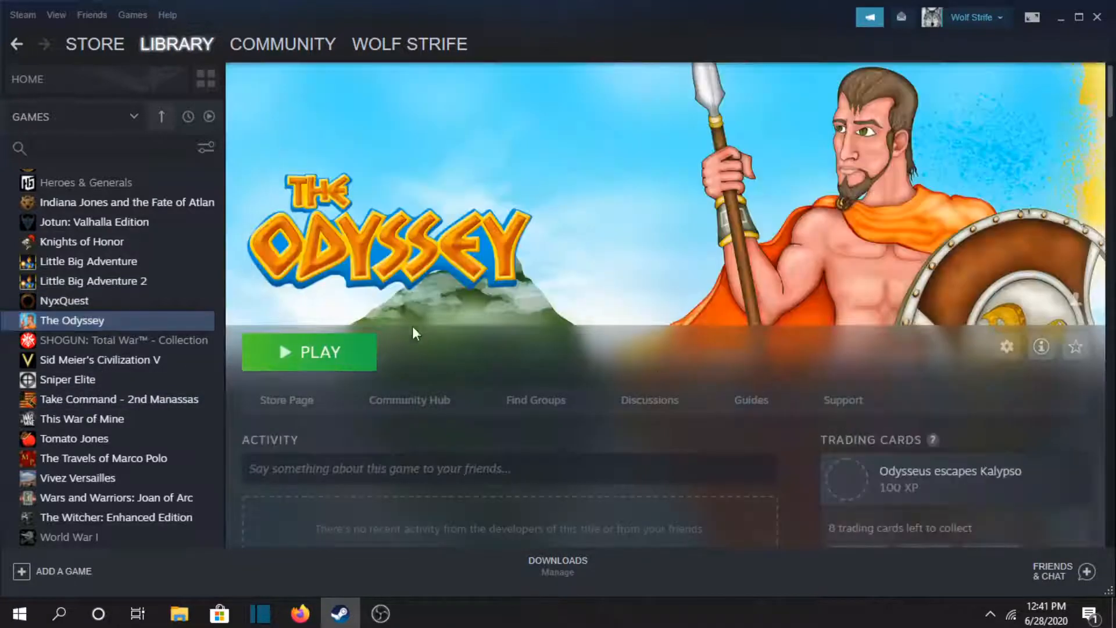
scroll(down, 3)
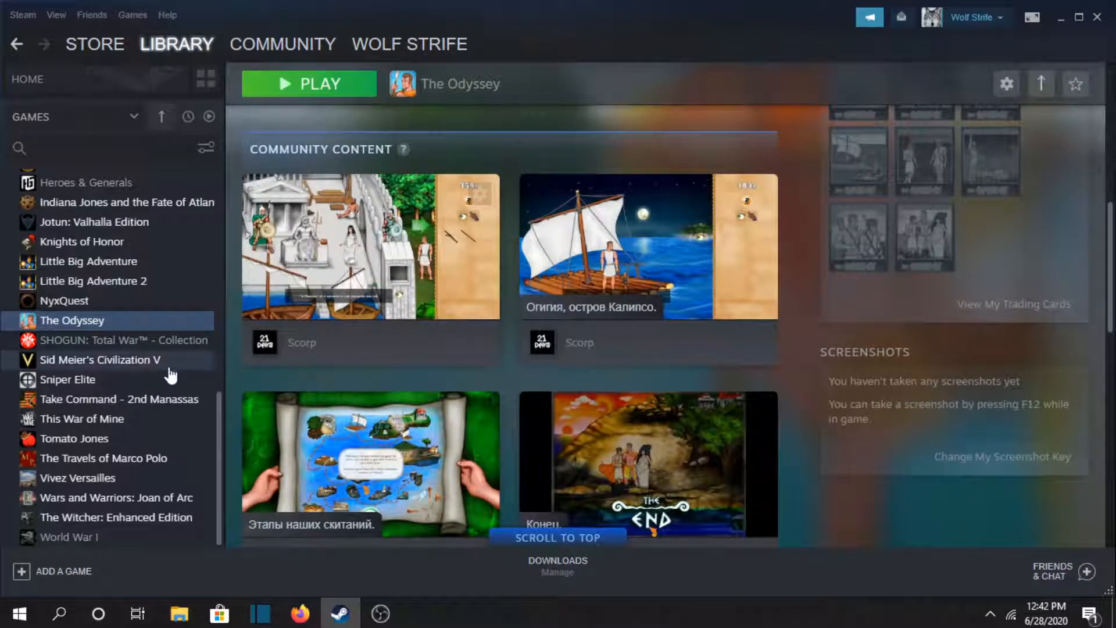
click(121, 340)
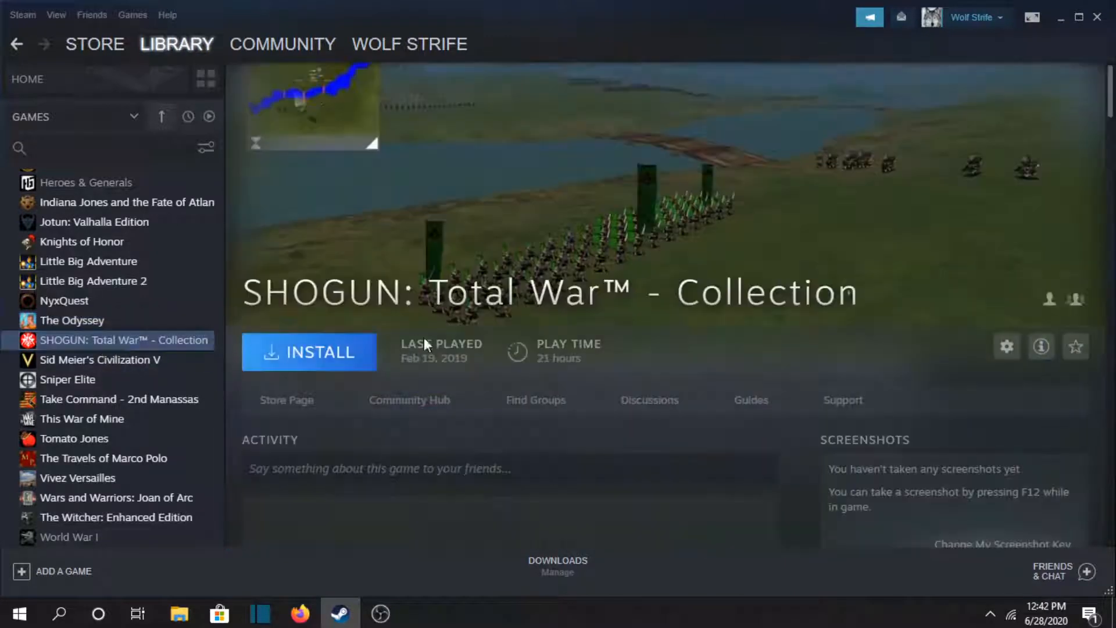
- Open and scroll through the Sid Meier's Civilization V library page
scroll(down, 3)
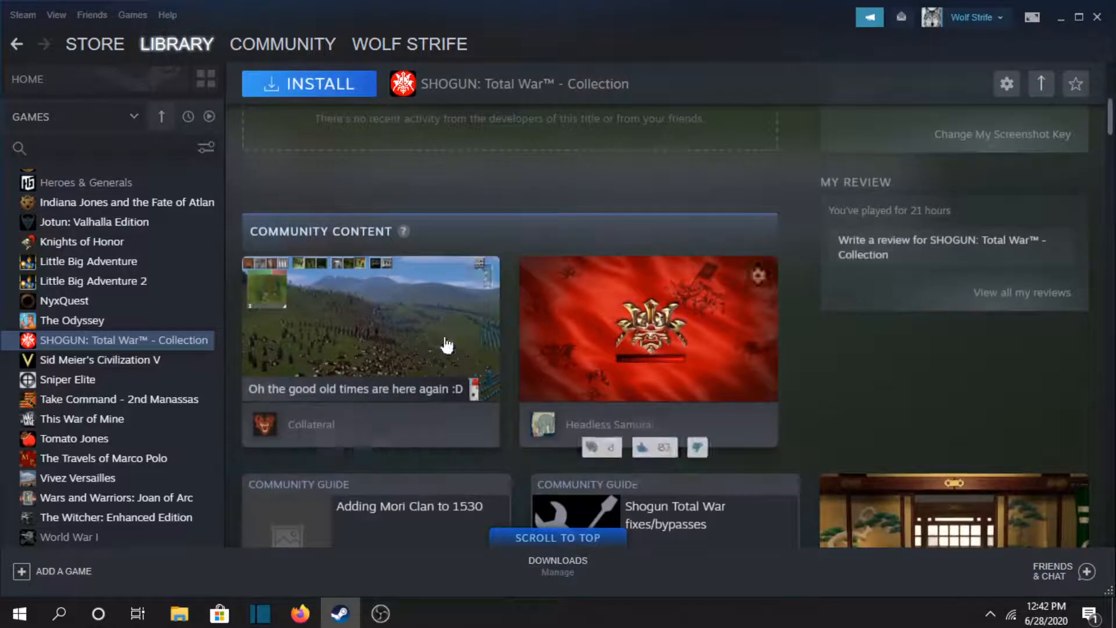
click(99, 359)
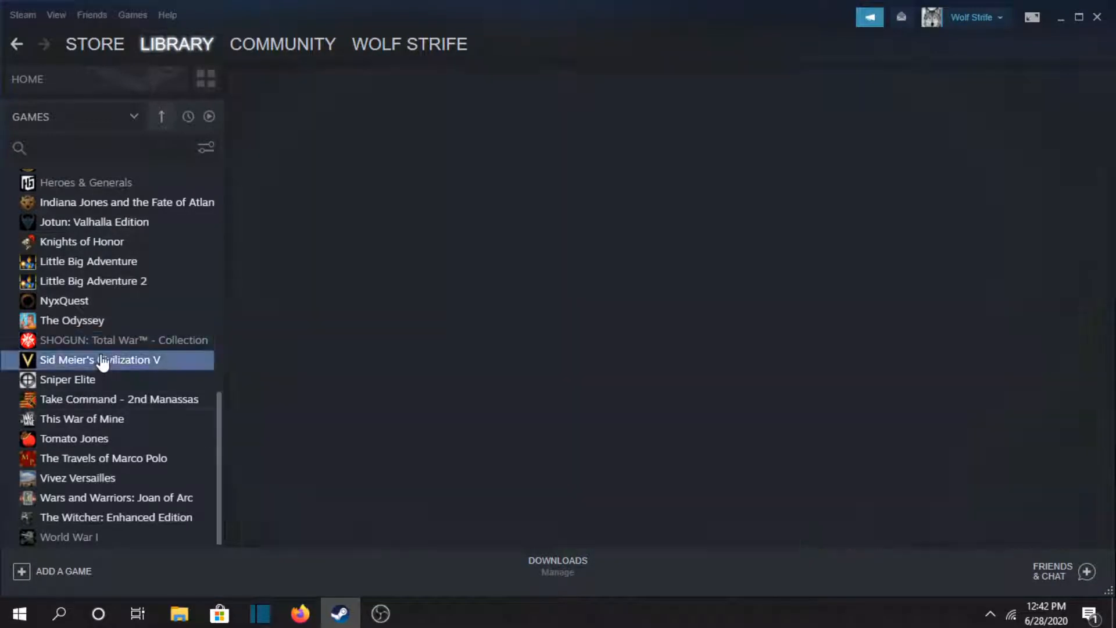
click(100, 359)
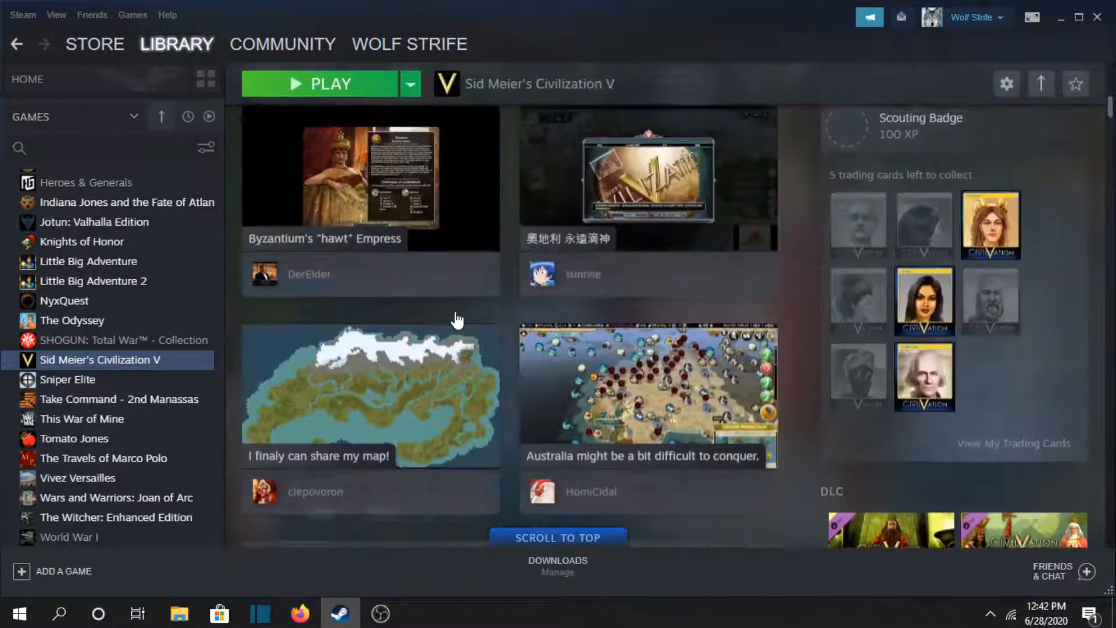
scroll(down, 3)
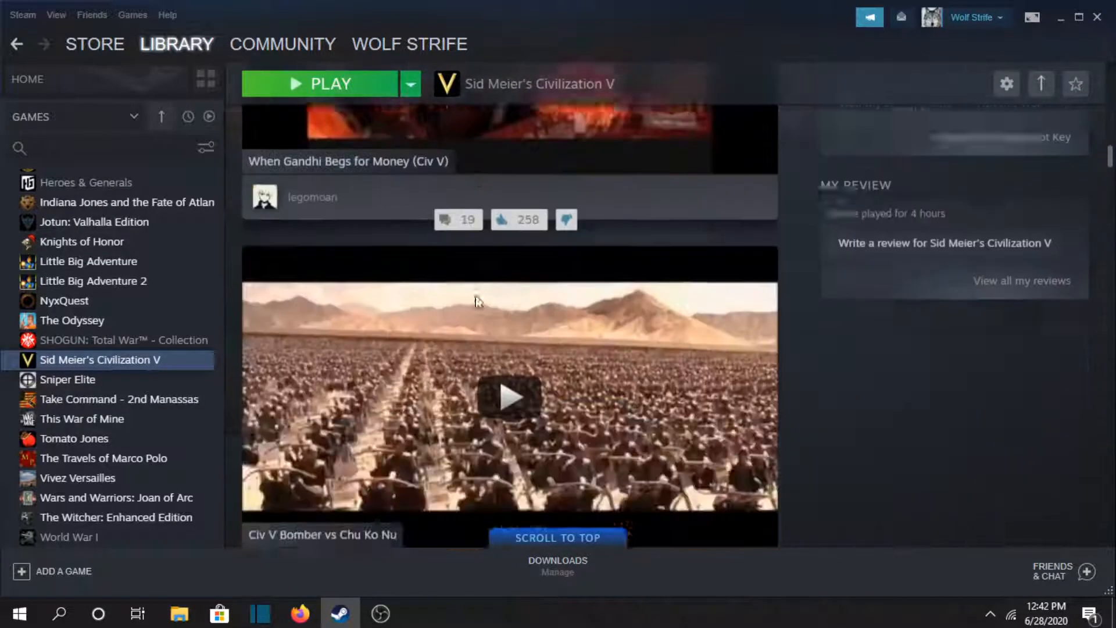
scroll(down, 3)
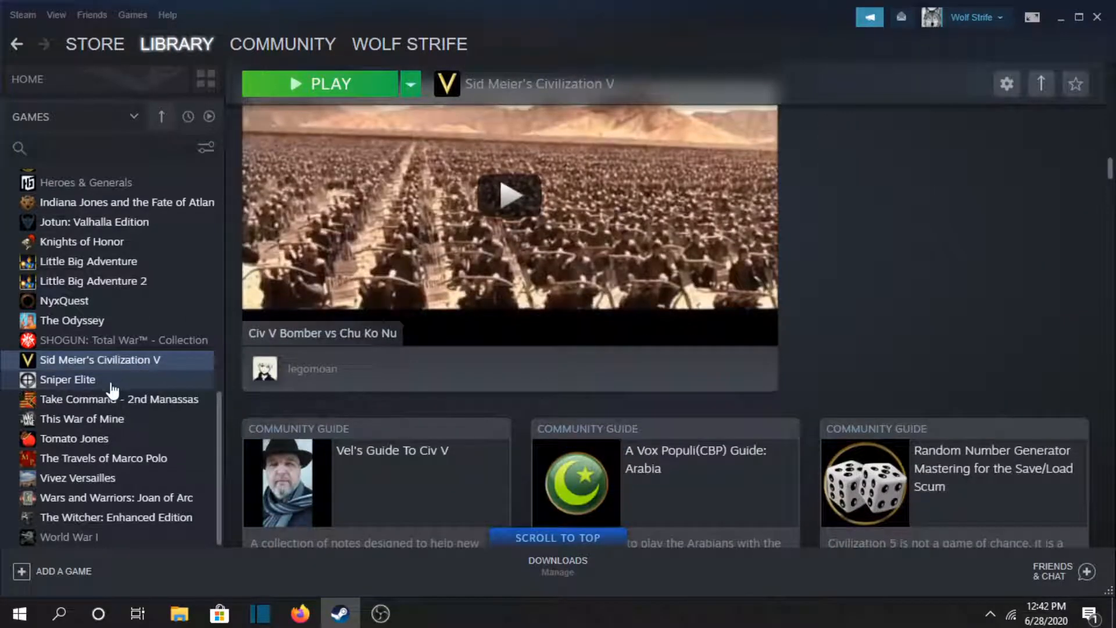
- Scroll the Sniper Elite page, then view Take Command - 2nd Manassas
click(68, 379)
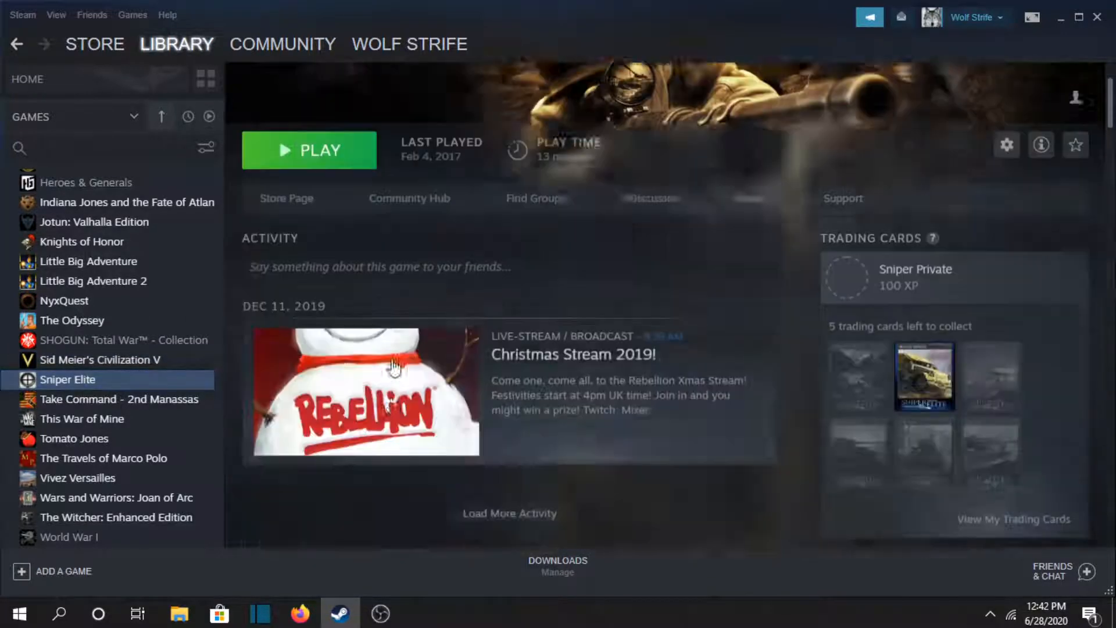
scroll(down, 3)
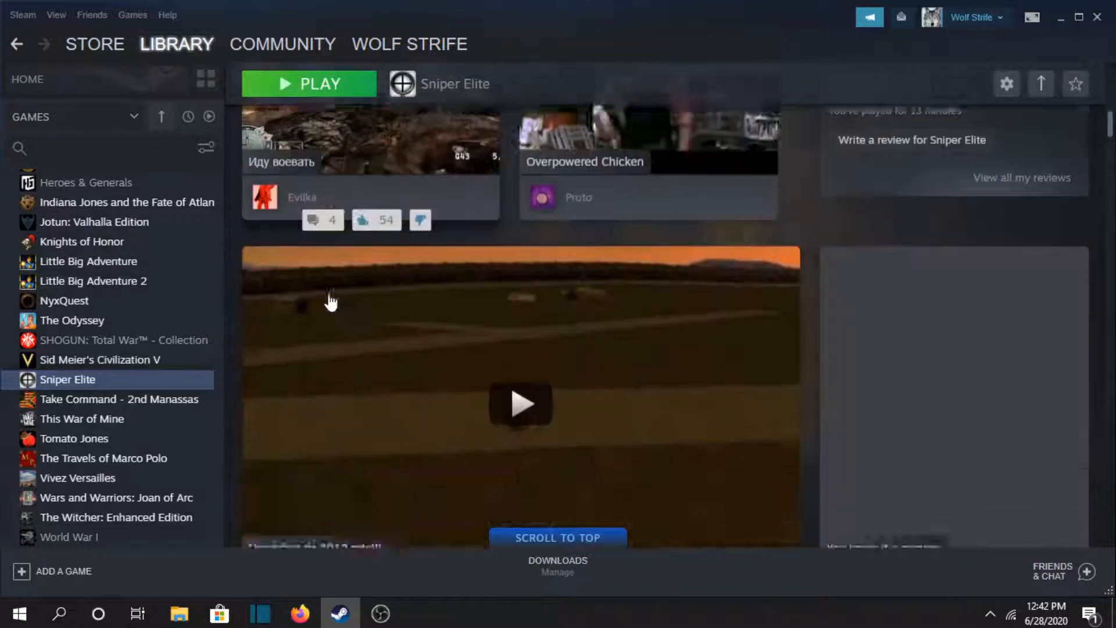
scroll(down, 3)
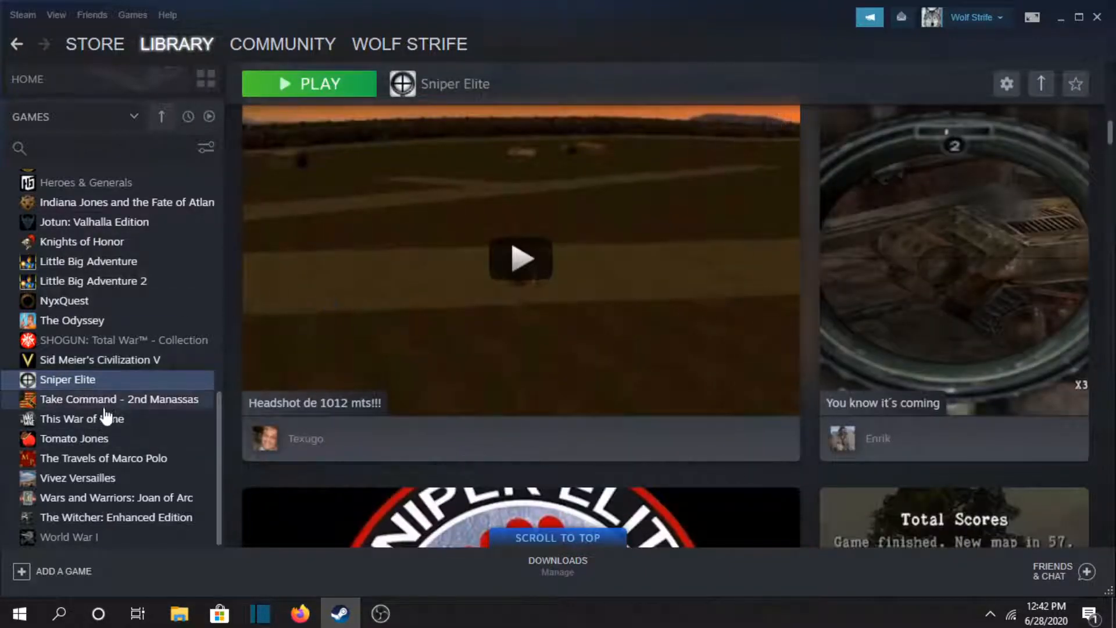
click(119, 398)
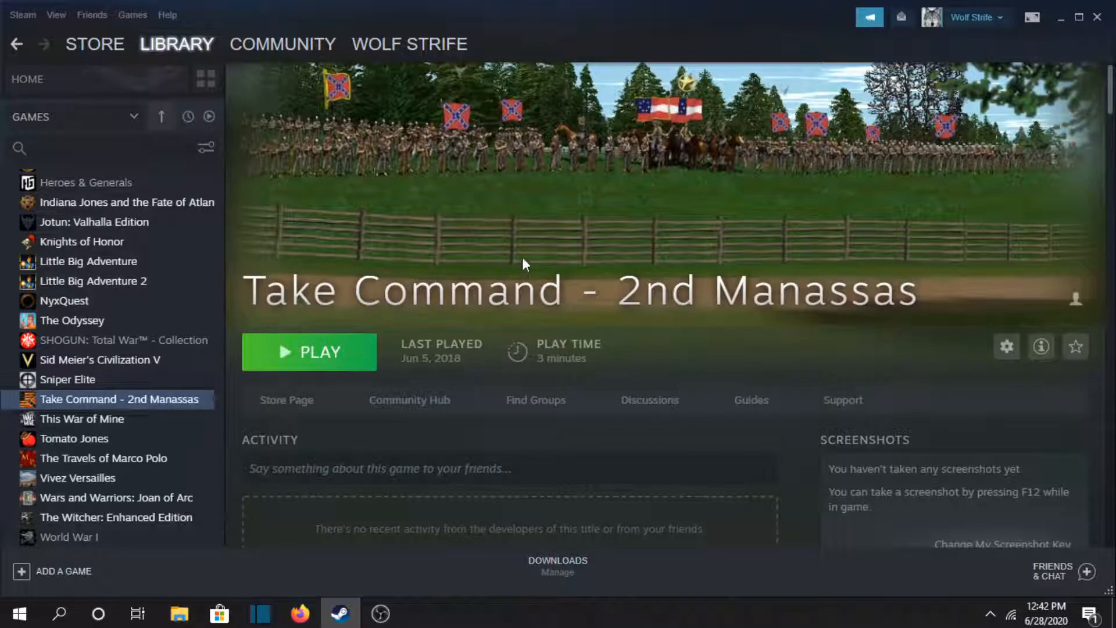
- View This War of Mine, Tomato Jones and The Travels of Marco Polo library pages
click(82, 418)
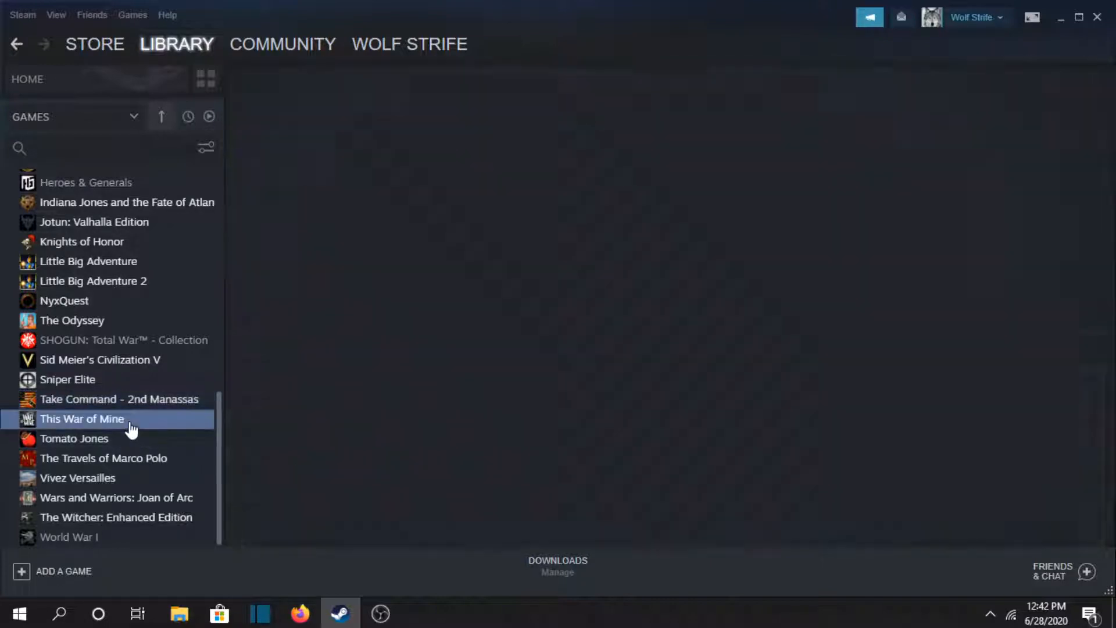
click(82, 419)
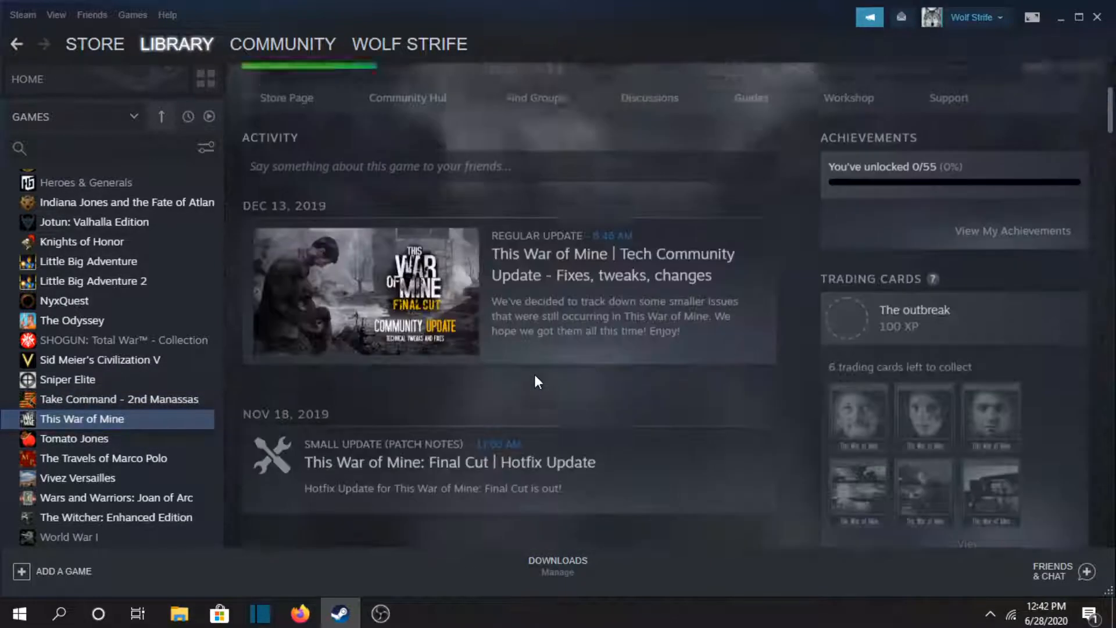
scroll(down, 3)
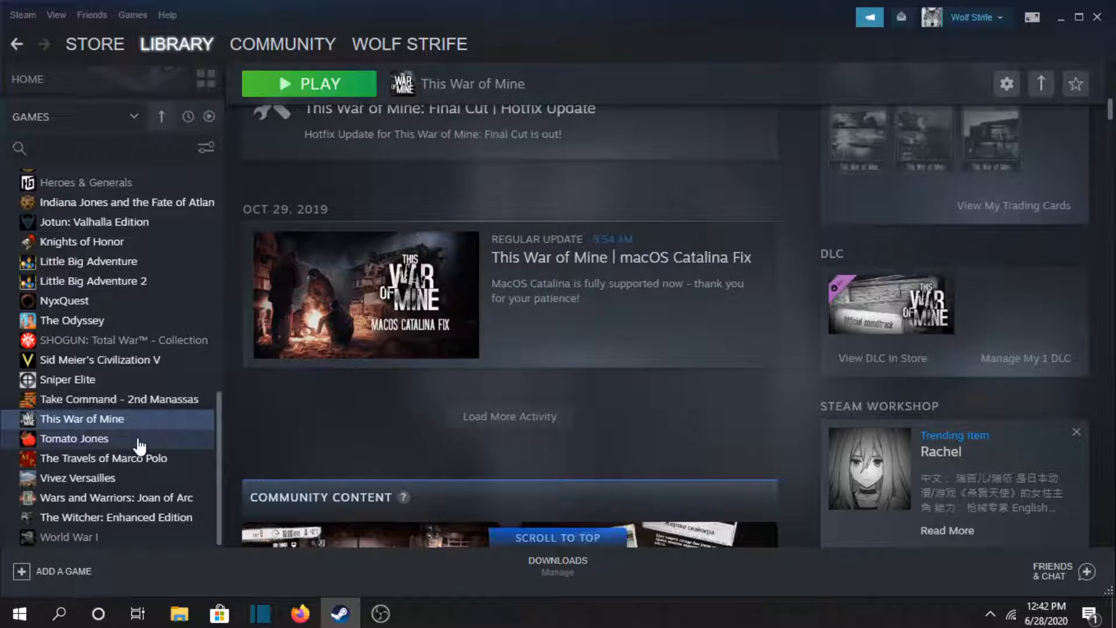
click(74, 438)
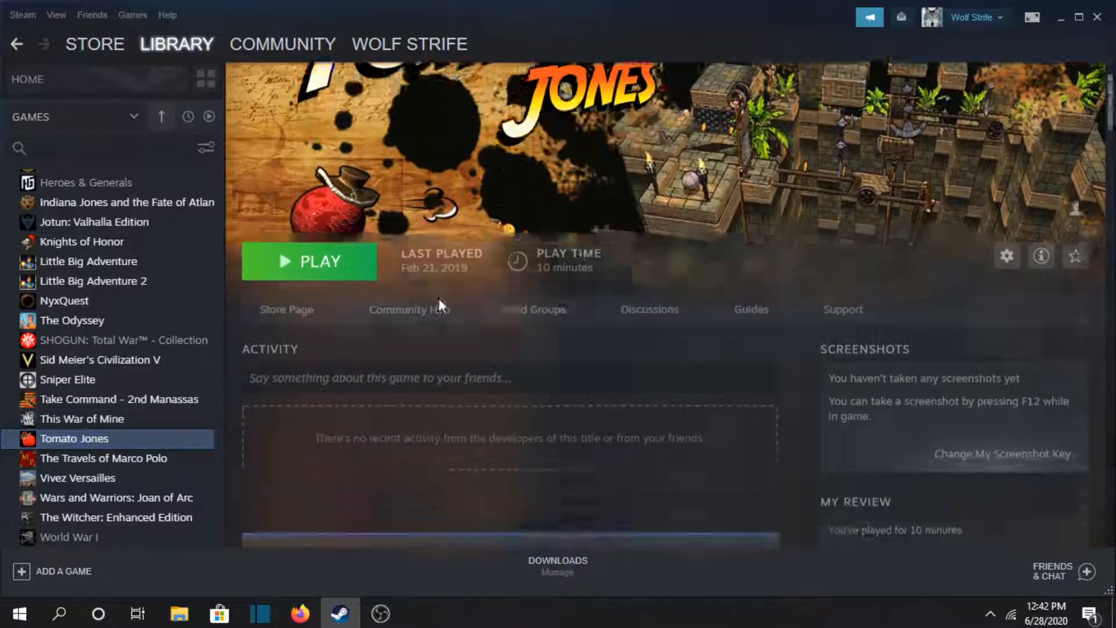
click(104, 457)
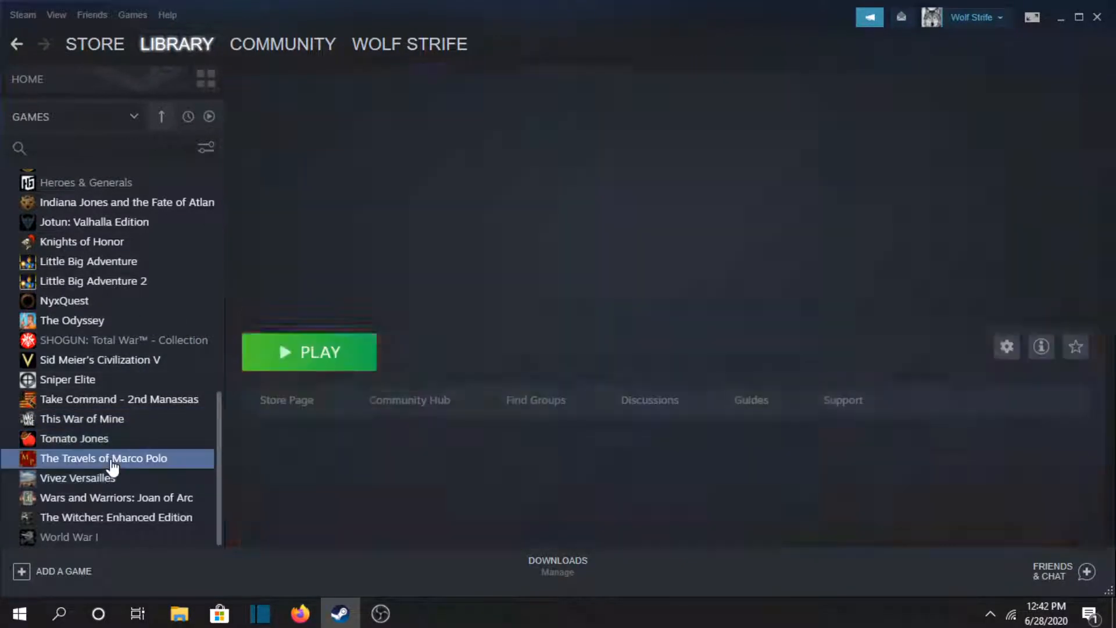
- View Vivez Versailles and Wars and Warriors: Joan of Arc, ending on The Witcher: Enhanced Edition
click(79, 477)
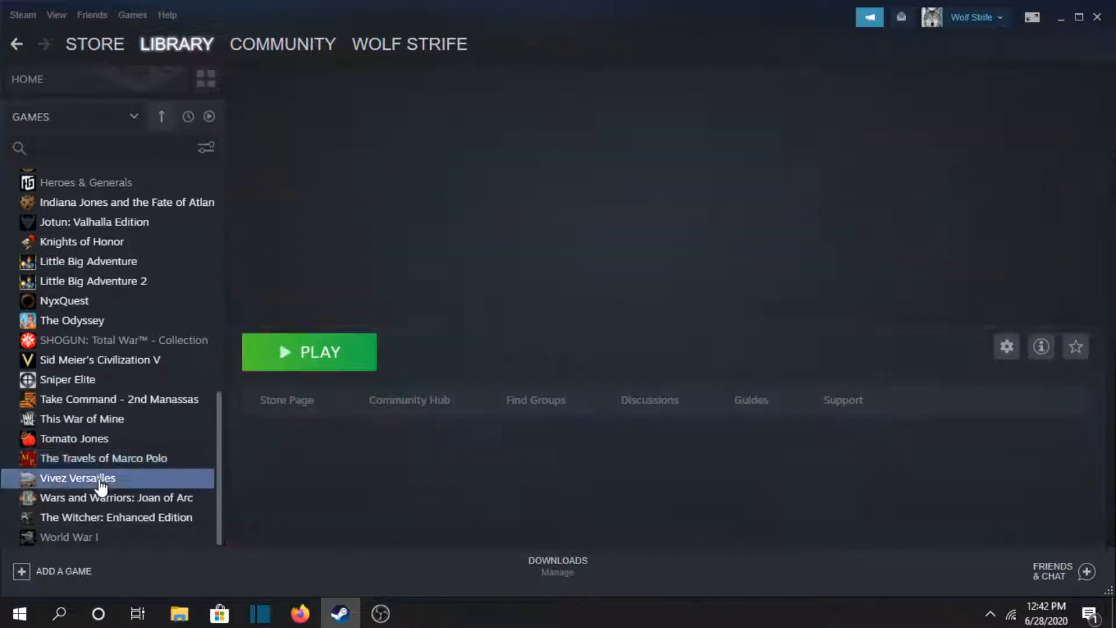
click(79, 477)
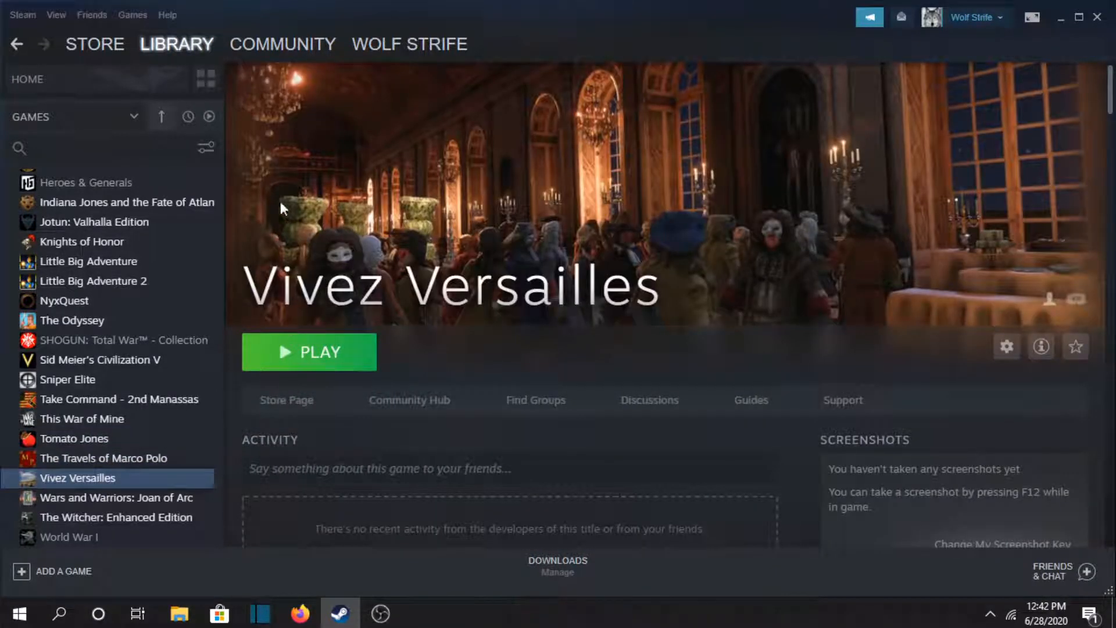
mouse_move(363, 179)
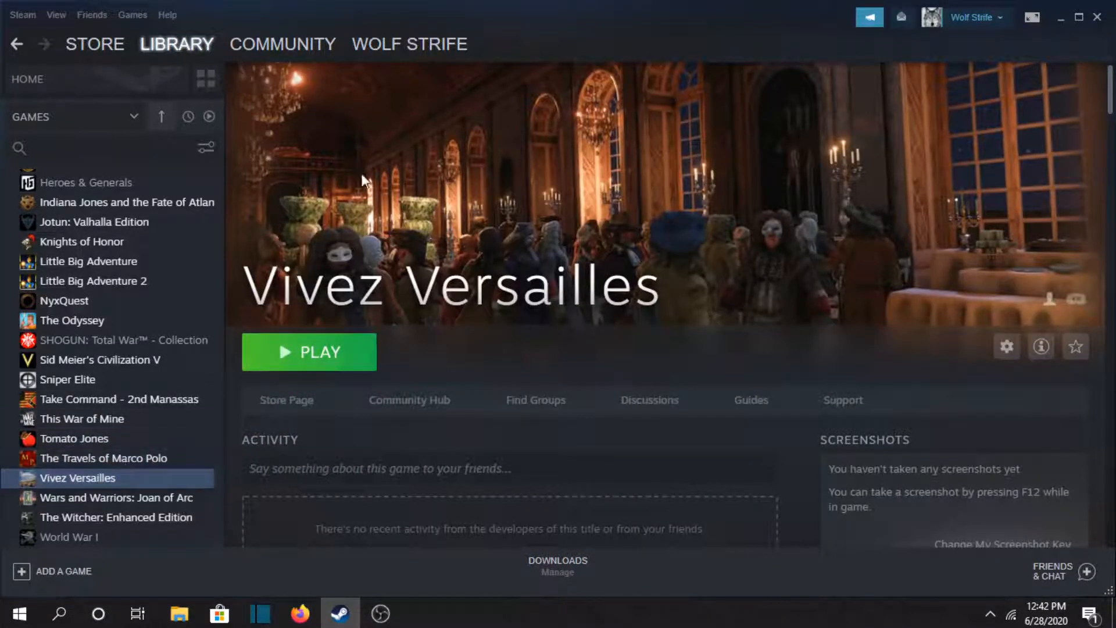
click(116, 497)
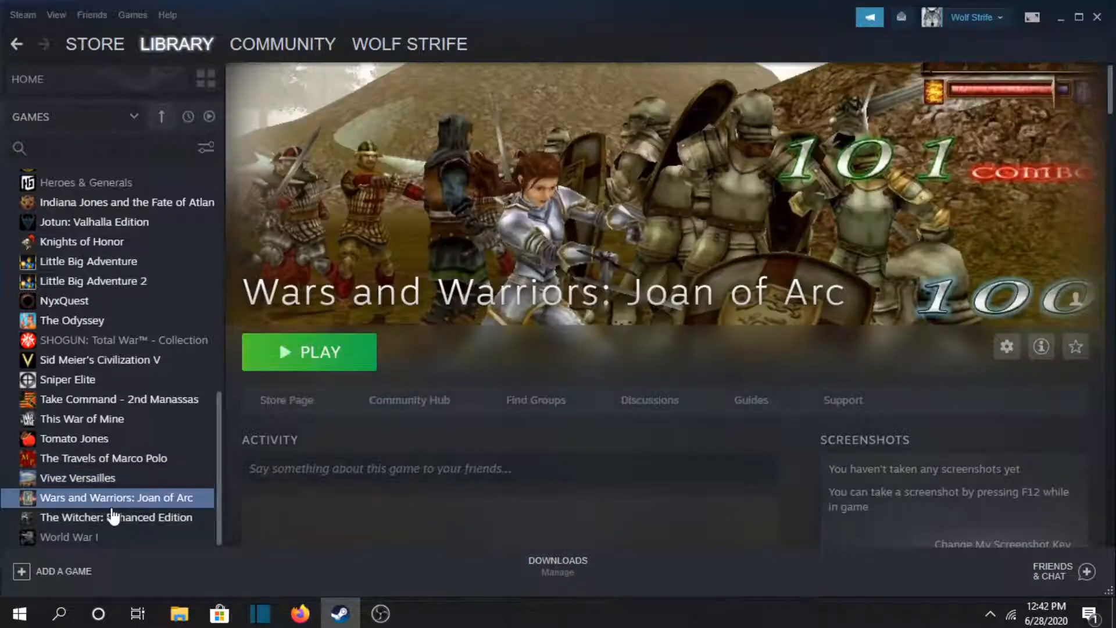
scroll(down, 3)
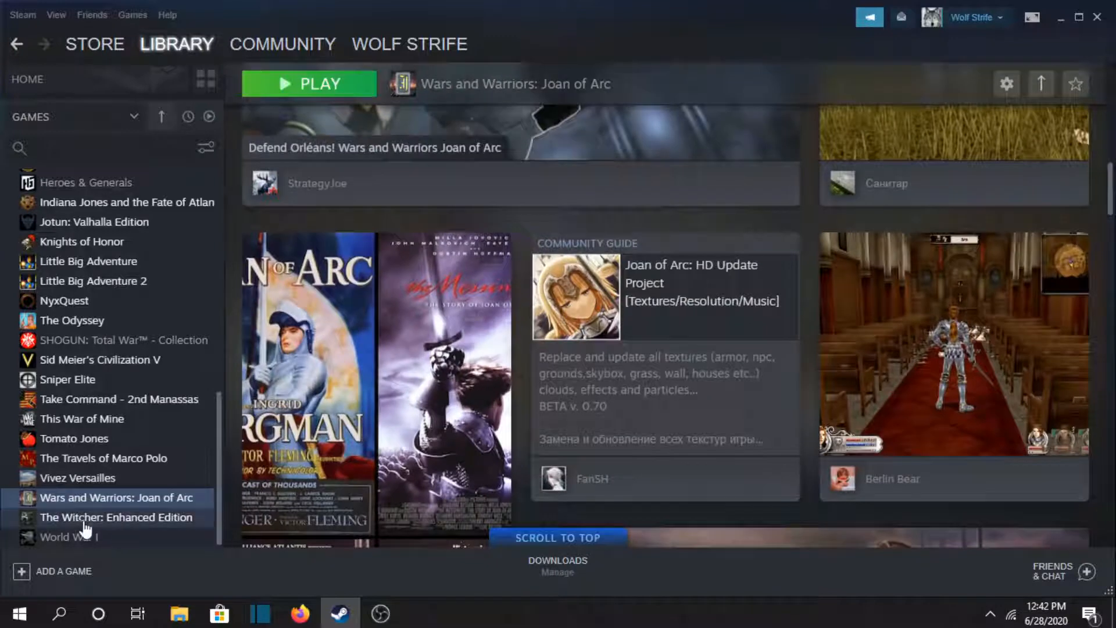
click(117, 517)
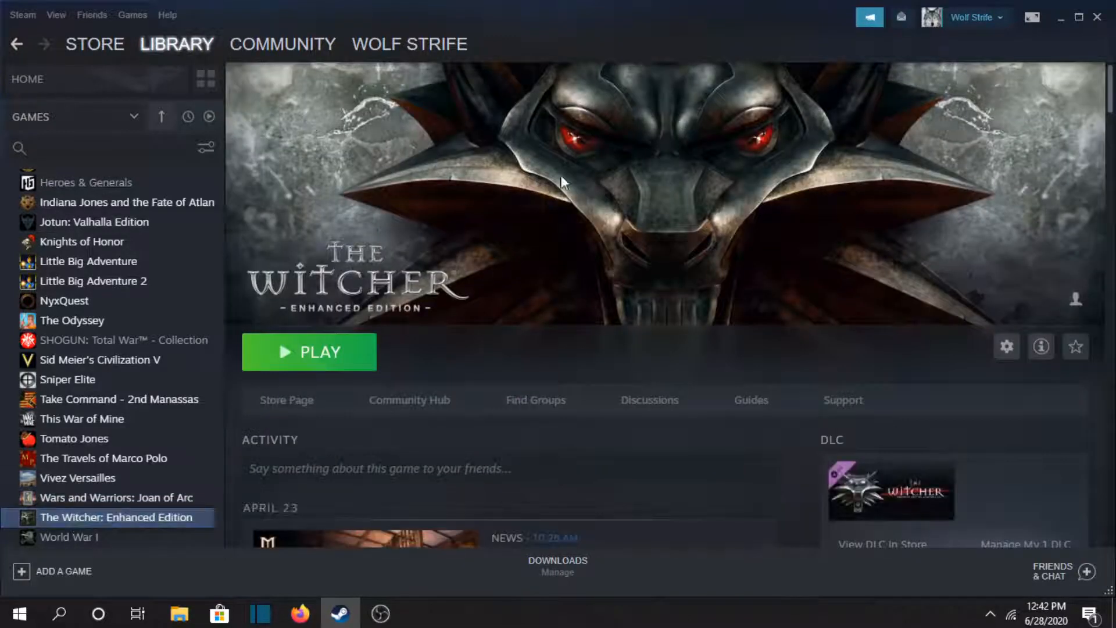
- Scroll through the World War I page's community content, then head back to the Discovery Queue
scroll(down, 3)
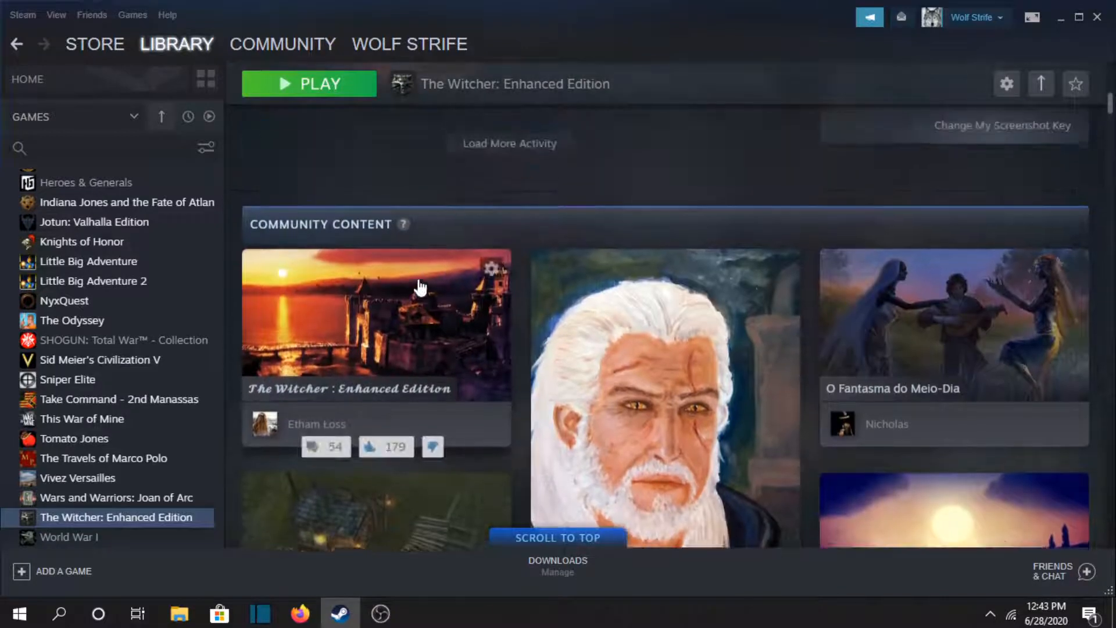
click(69, 536)
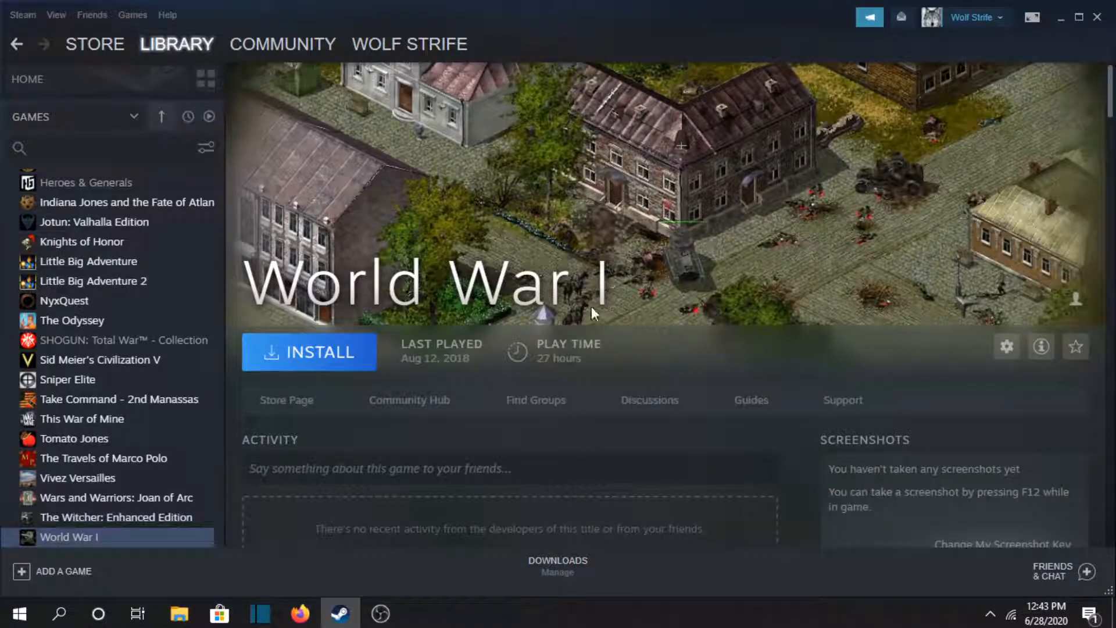
scroll(down, 3)
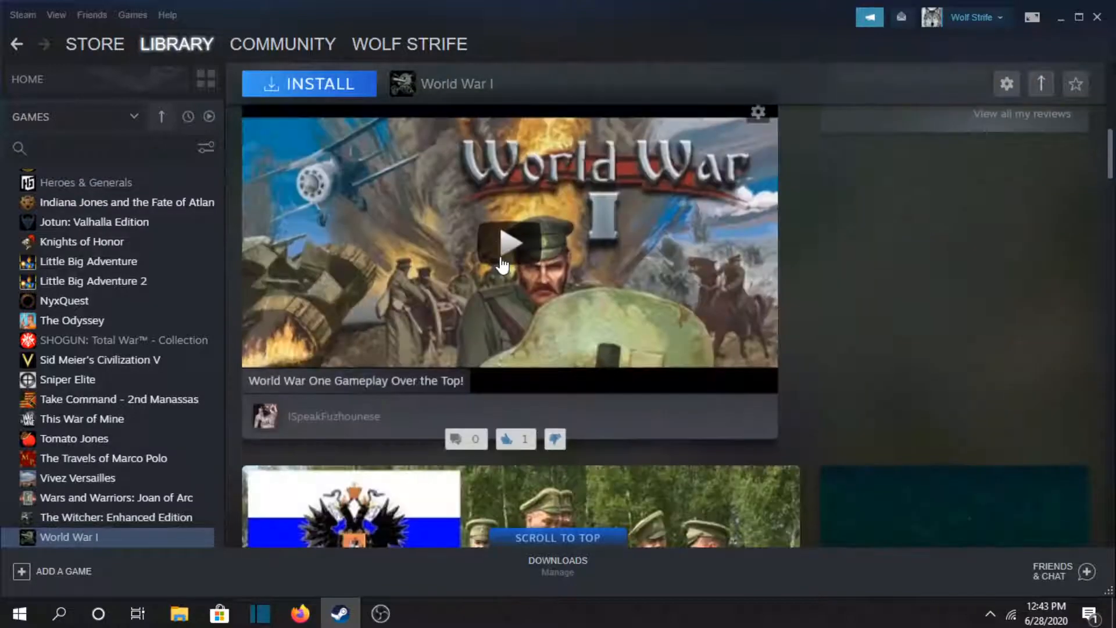
scroll(down, 3)
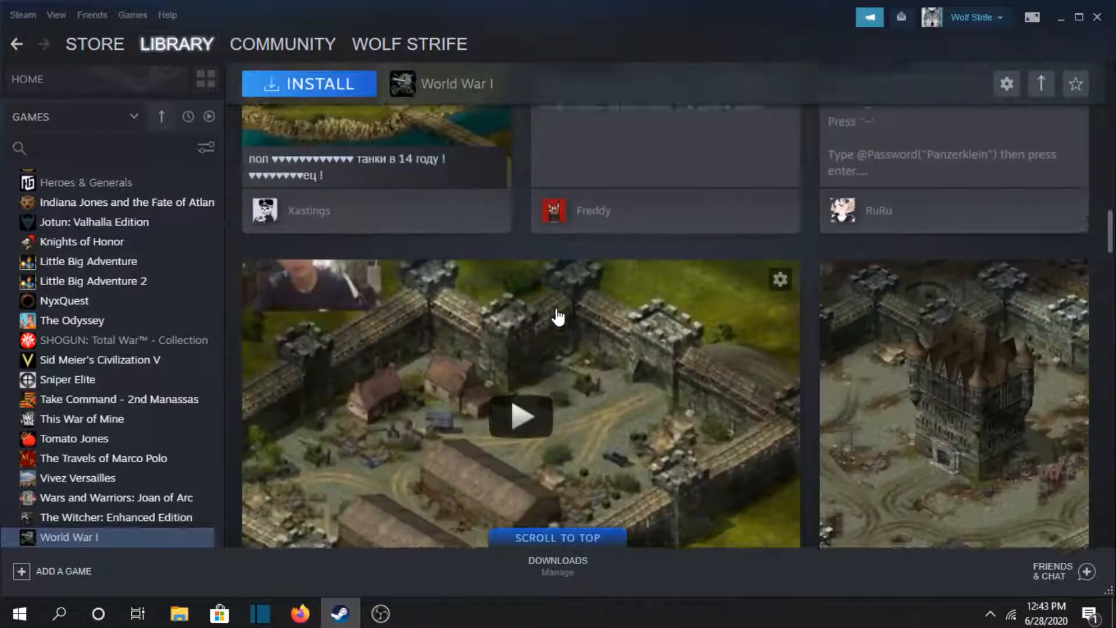
scroll(down, 3)
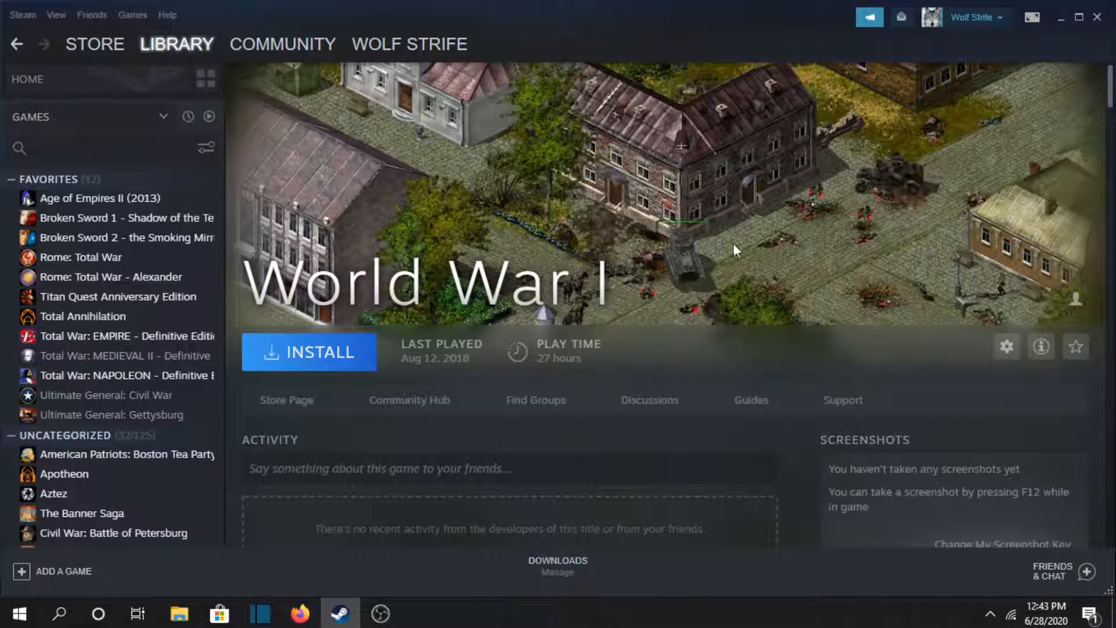
click(107, 198)
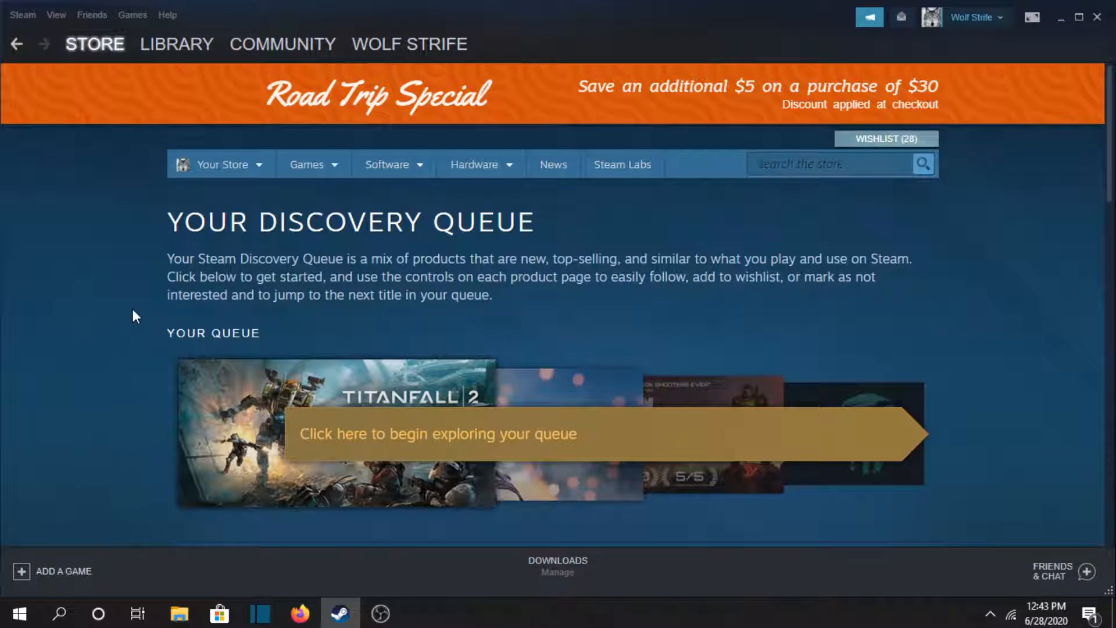
mouse_move(548, 326)
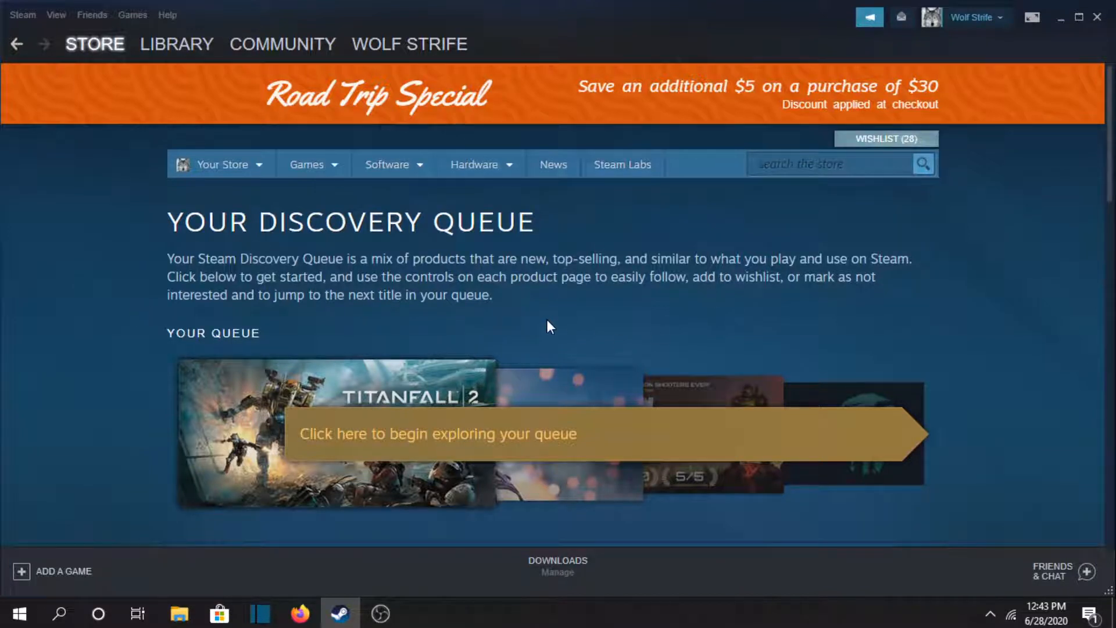
- Go back to Your Discovery Queue via the STORE tab
click(829, 164)
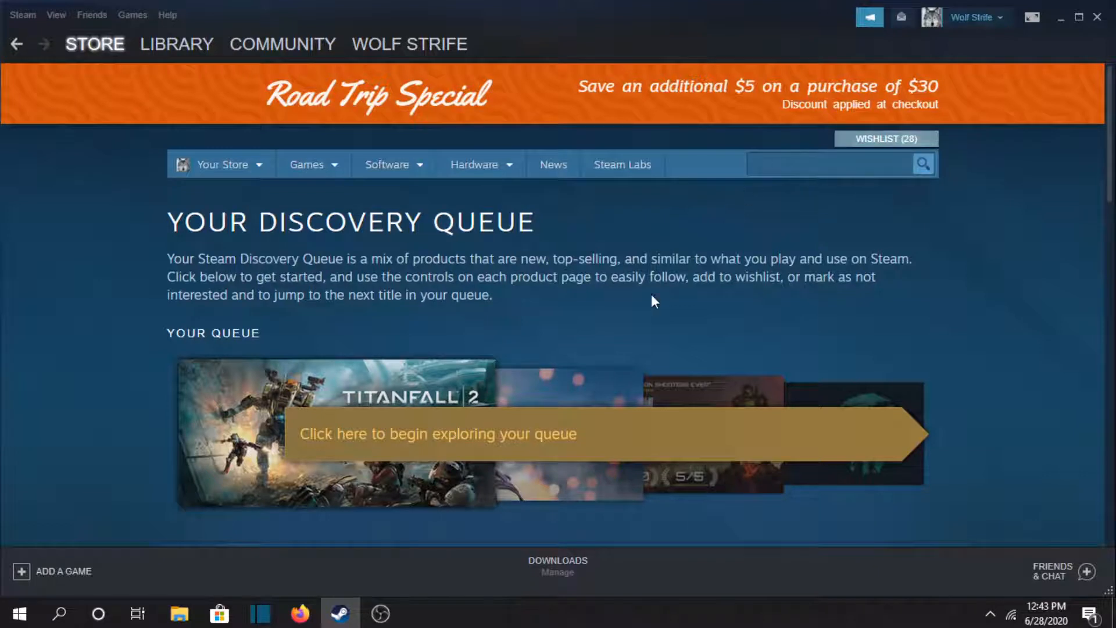
mouse_move(387, 564)
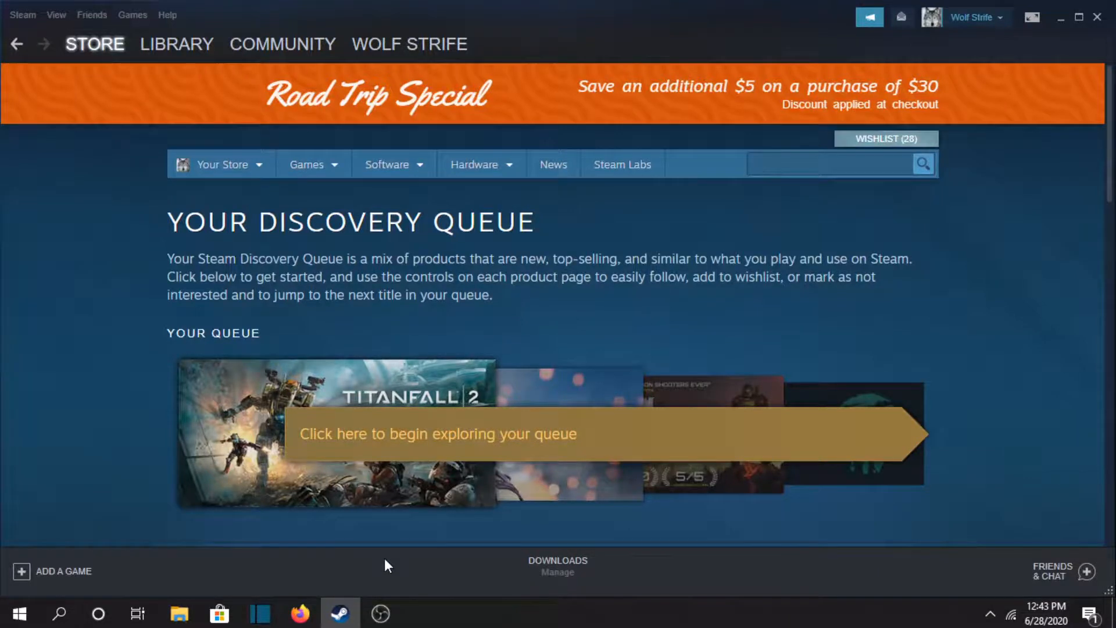